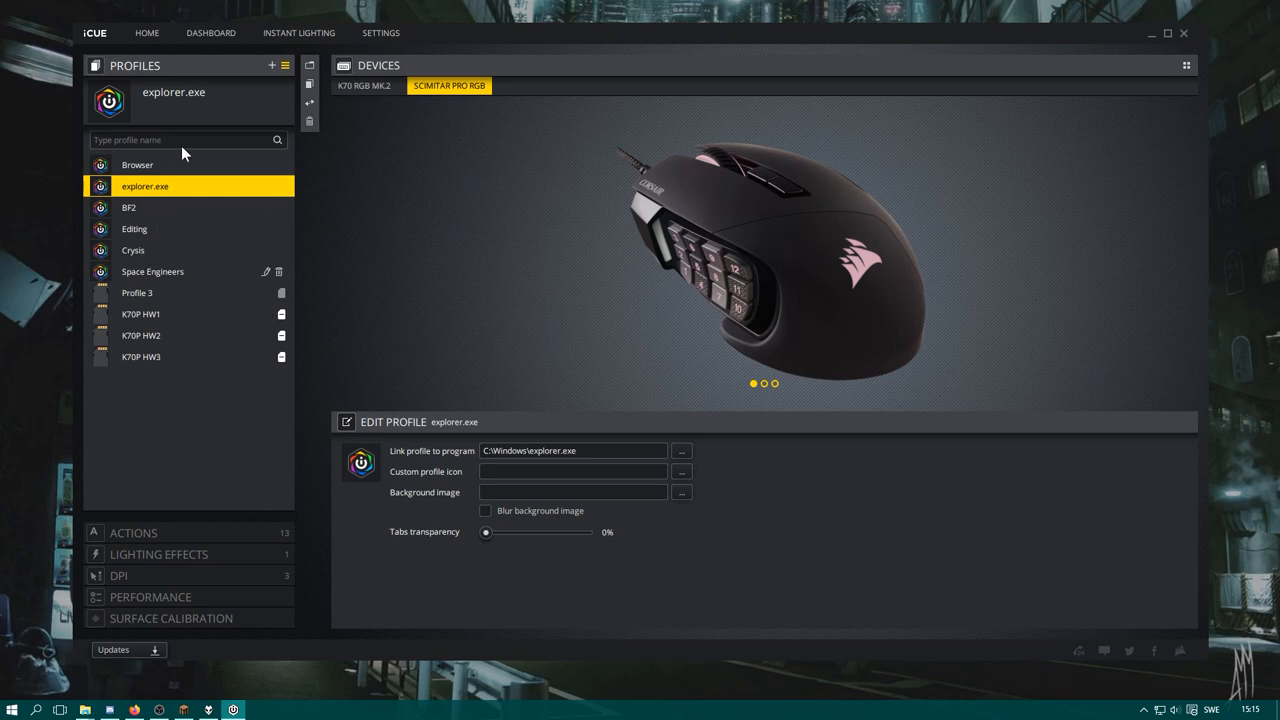
{"action": "mouse_move", "coordinate": [160, 220]}
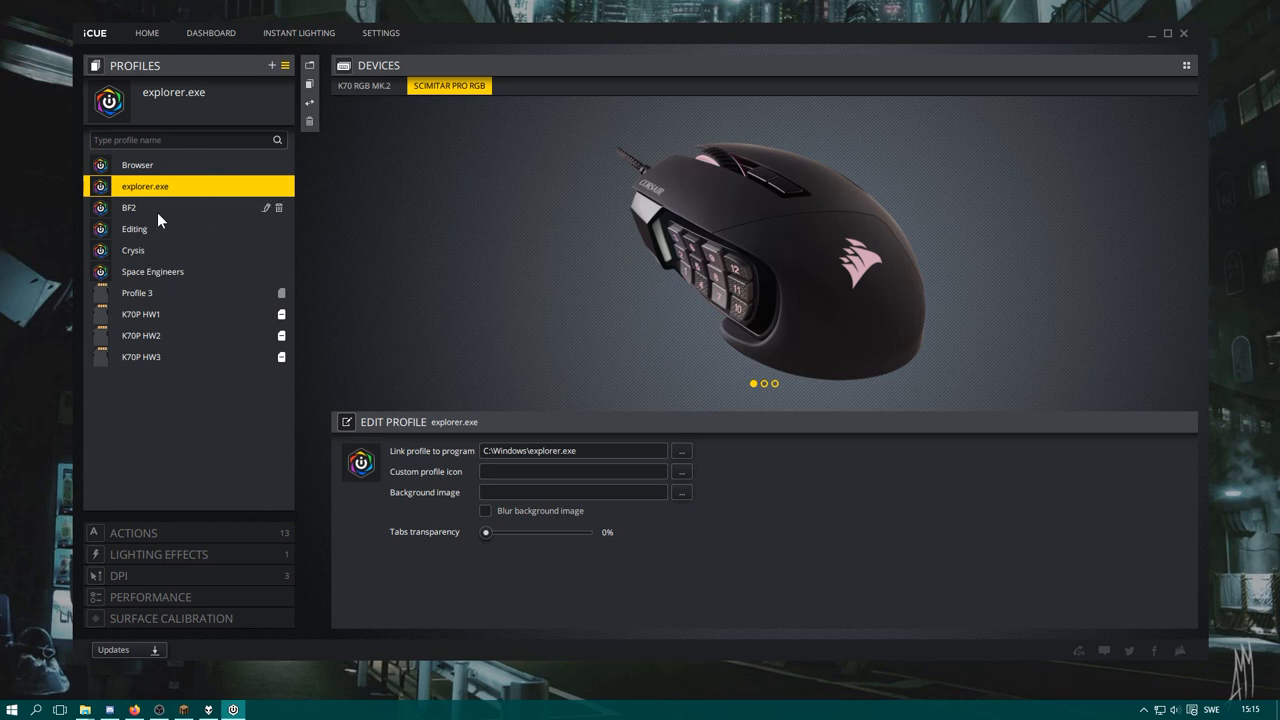
{"action": "mouse_move", "coordinate": [176, 168]}
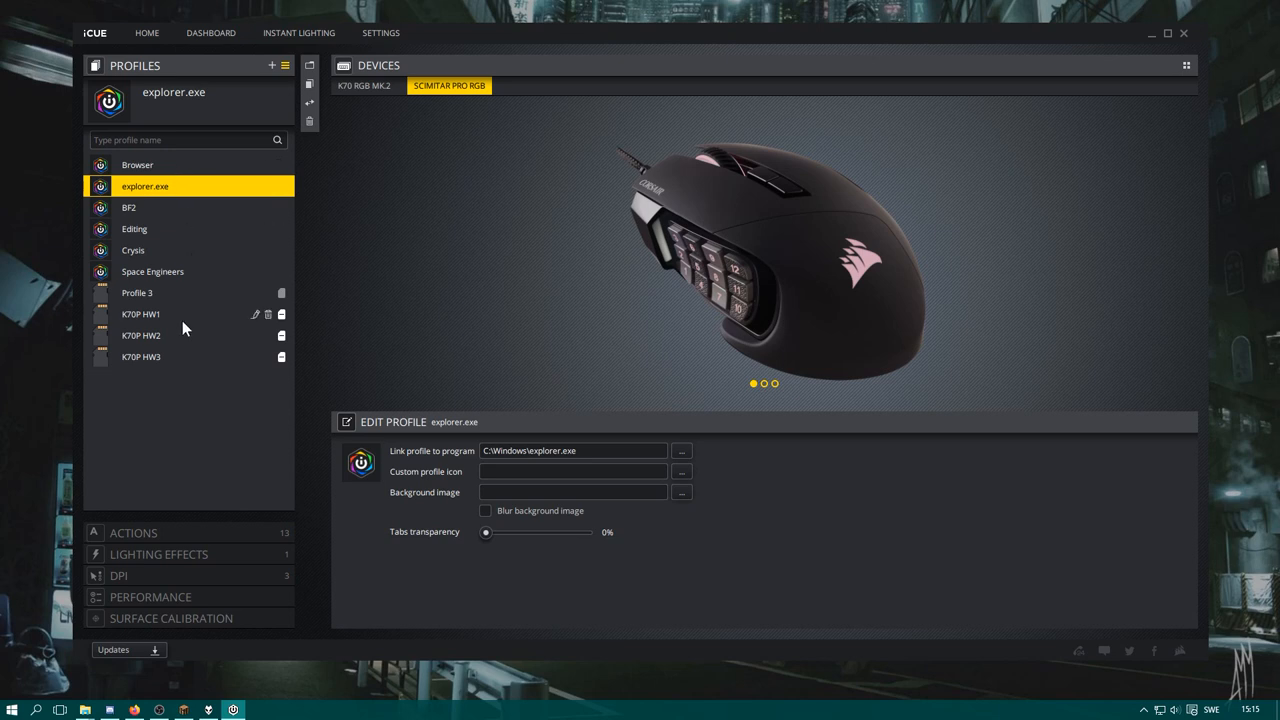
{"action": "mouse_move", "coordinate": [170, 302]}
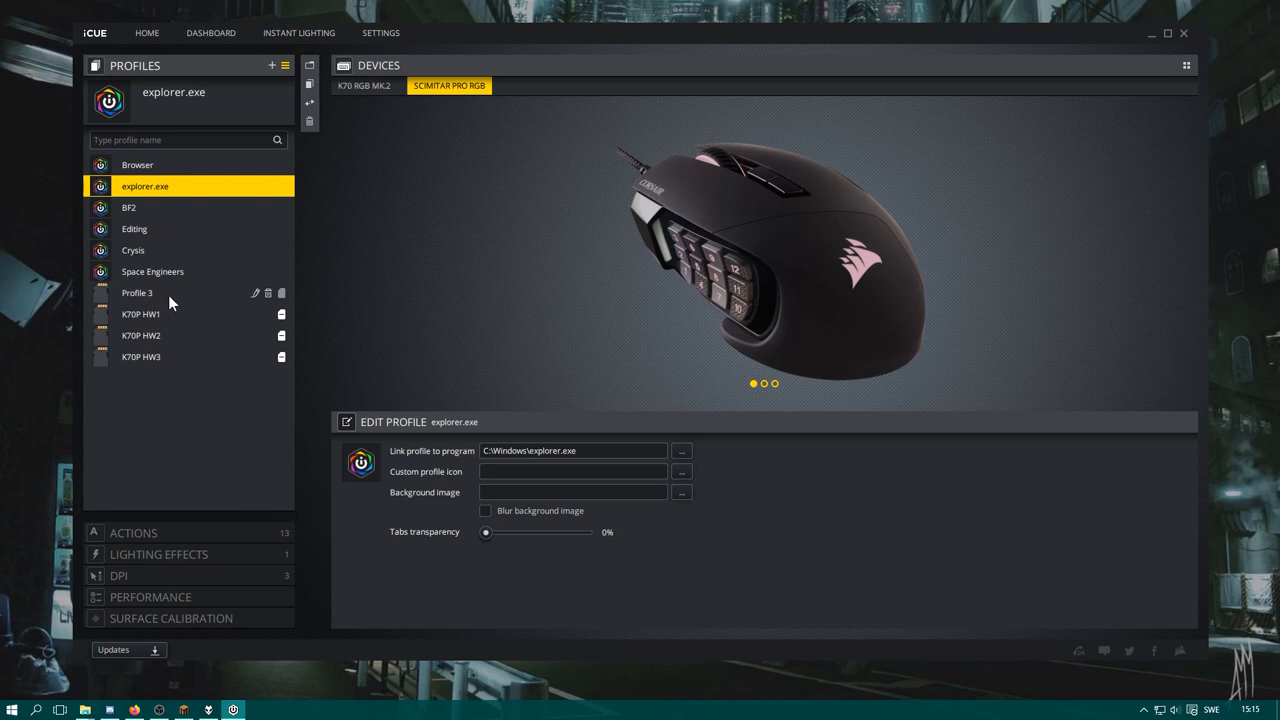
Make hardware Profile 3 active for the Scimitar mouse
{"action": "left_click", "coordinate": [137, 292]}
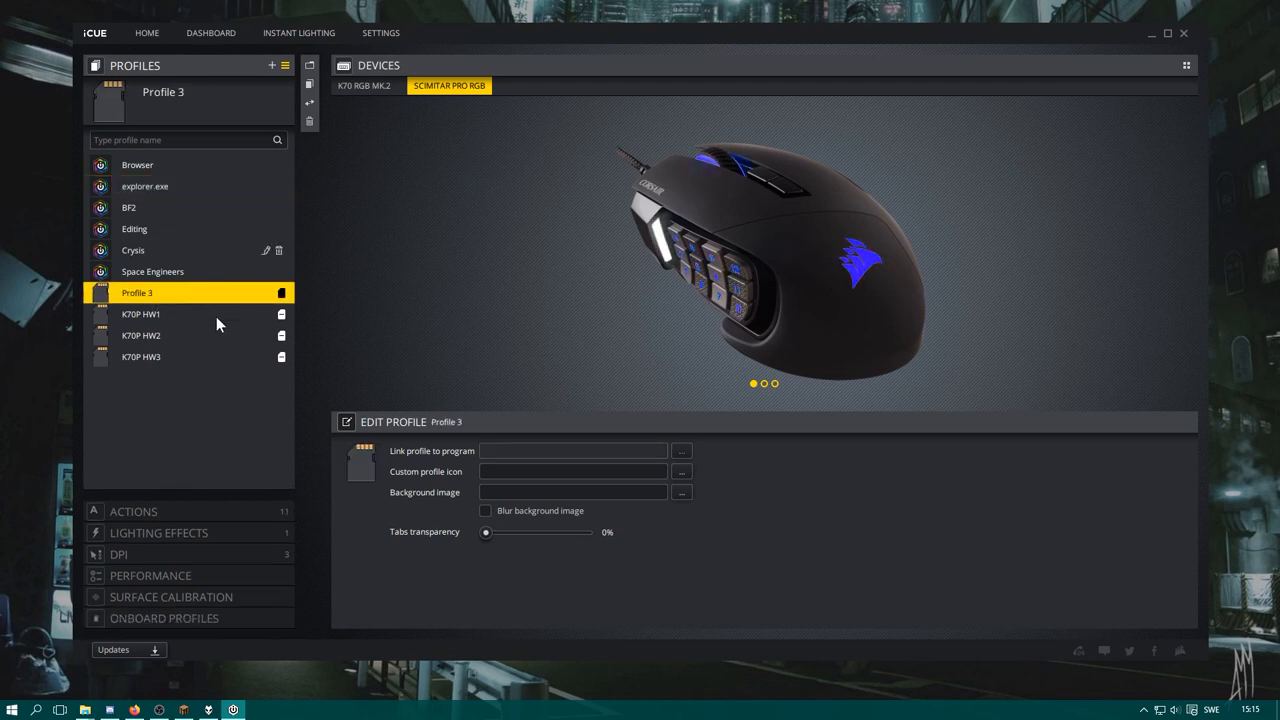
{"action": "mouse_move", "coordinate": [220, 322]}
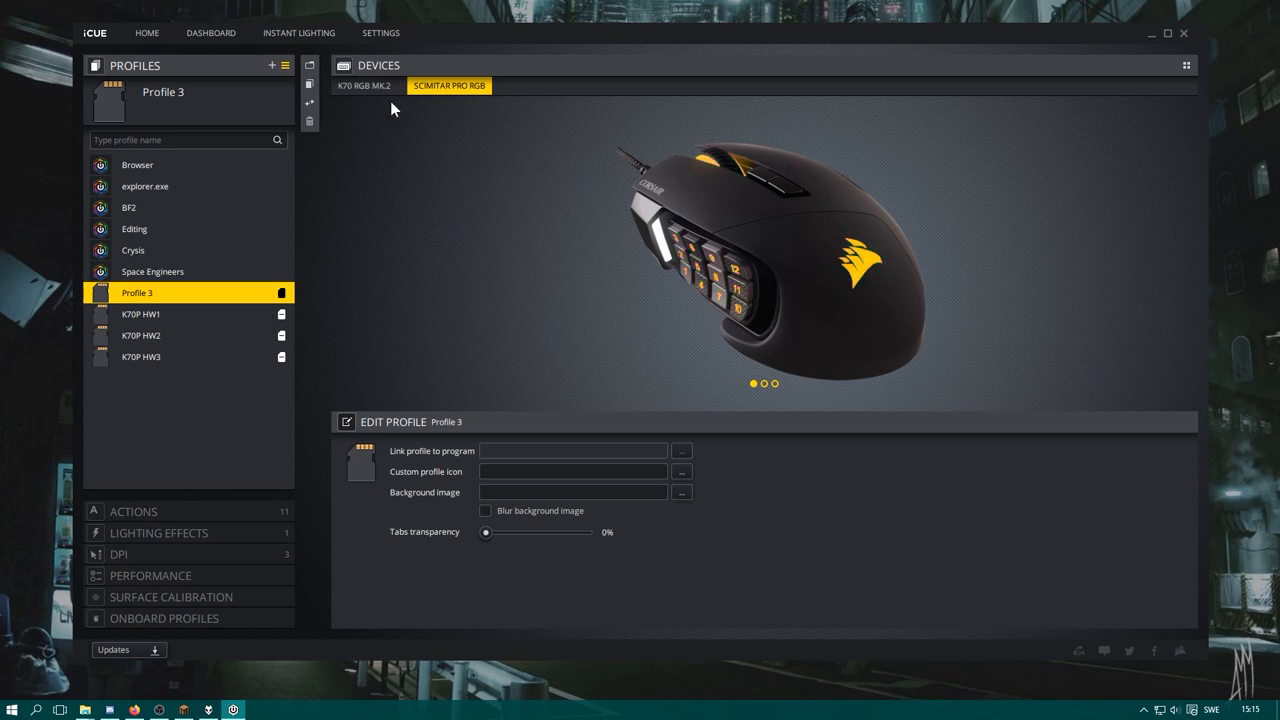
Preview K70P HW1, HW2 and HW3 keyboard lighting, then show the Scimitar device
{"action": "left_click", "coordinate": [363, 85]}
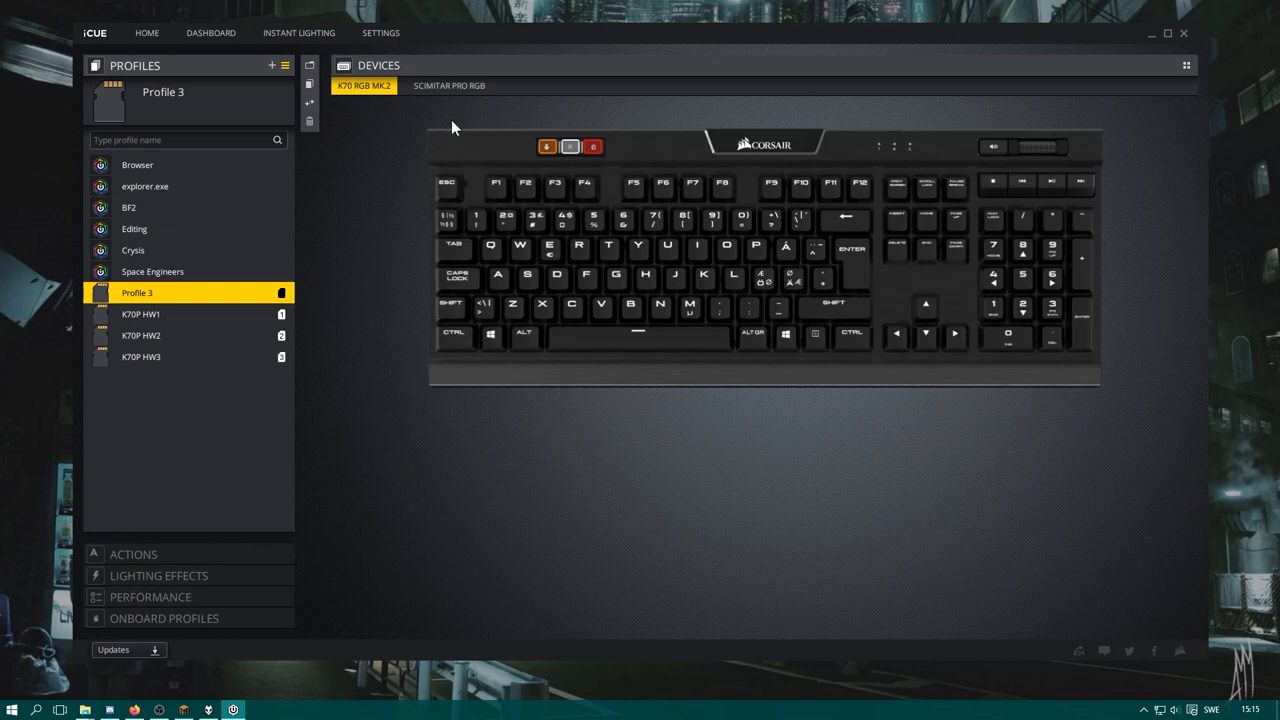
{"action": "mouse_move", "coordinate": [228, 283]}
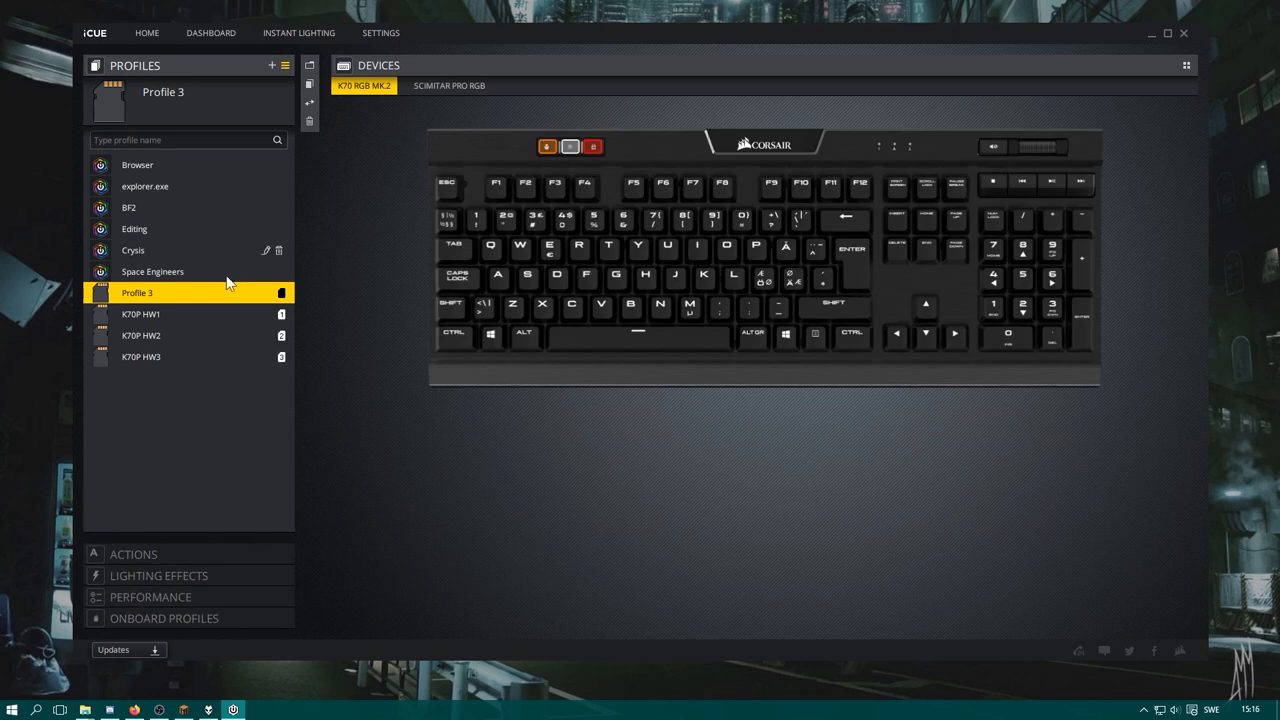
{"action": "mouse_move", "coordinate": [240, 260]}
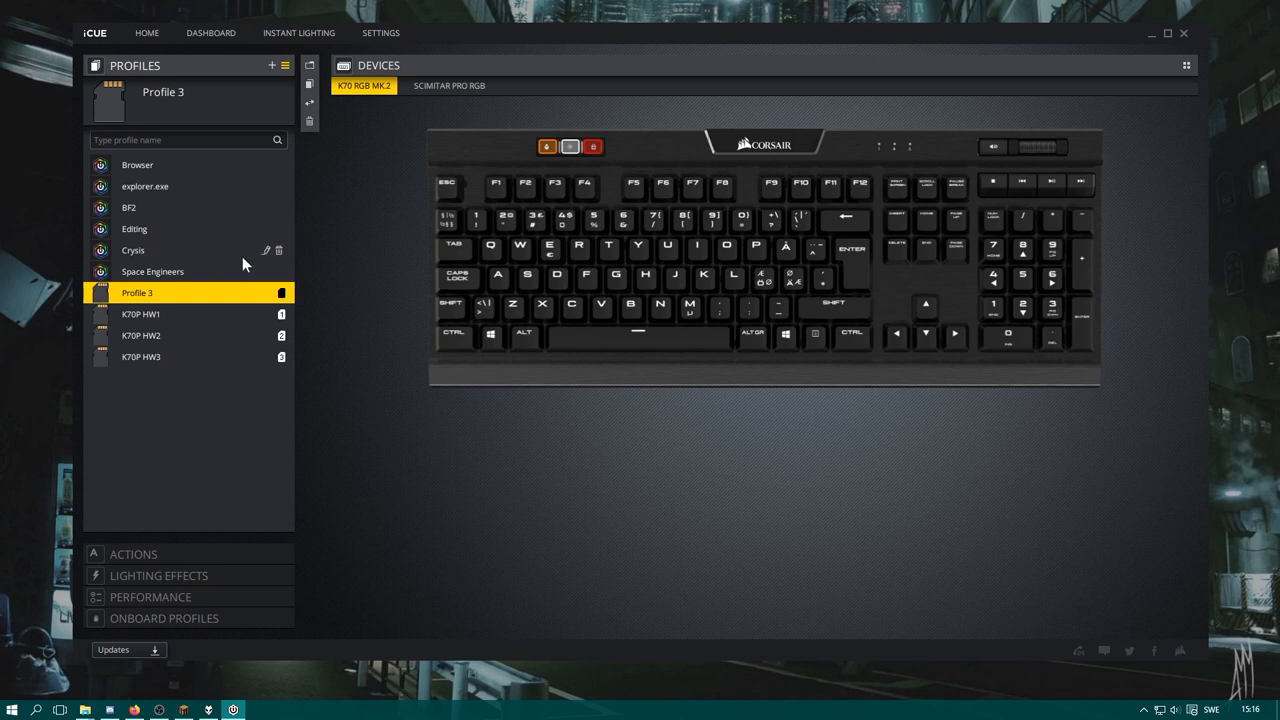
{"action": "left_click", "coordinate": [141, 314]}
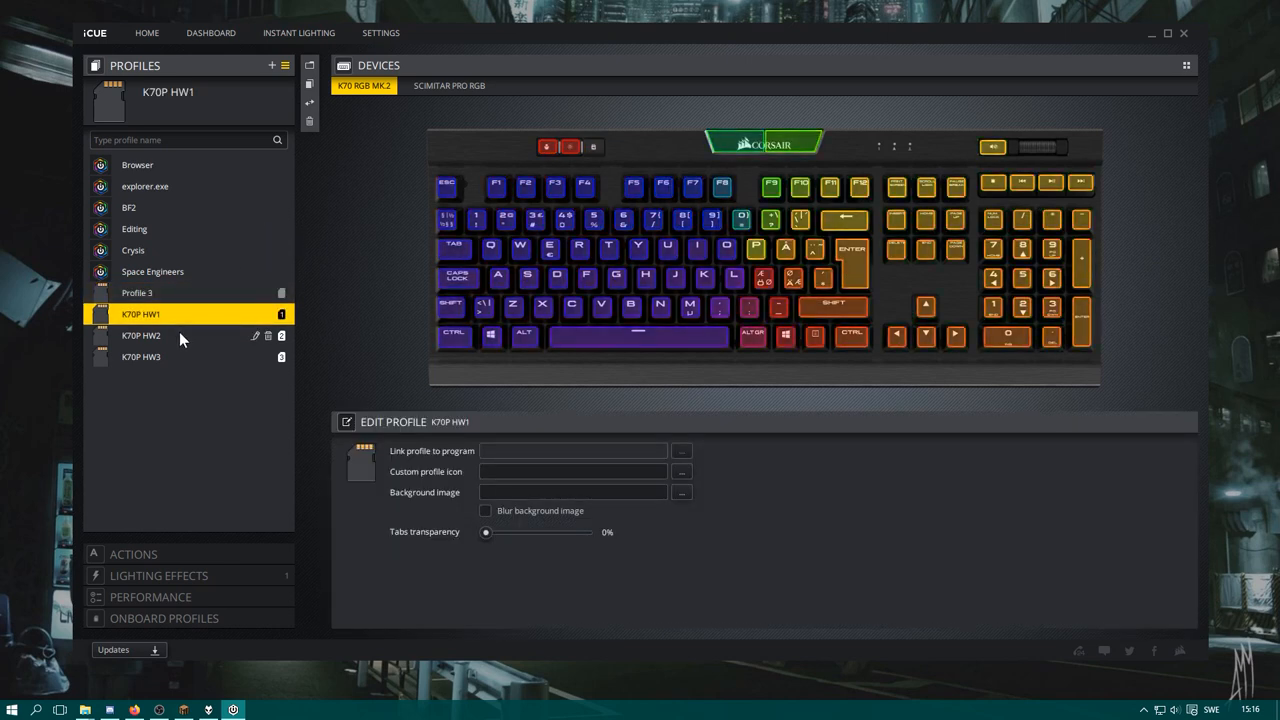
{"action": "left_click", "coordinate": [140, 335]}
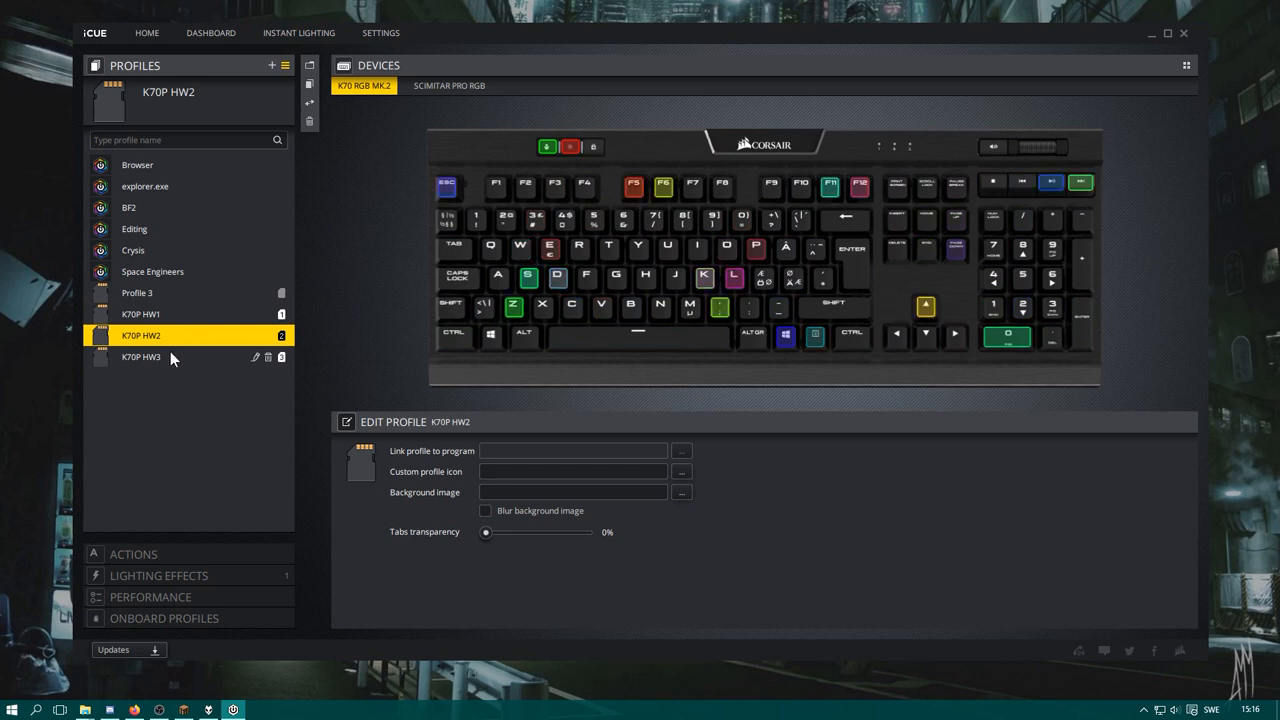
{"action": "left_click", "coordinate": [141, 357]}
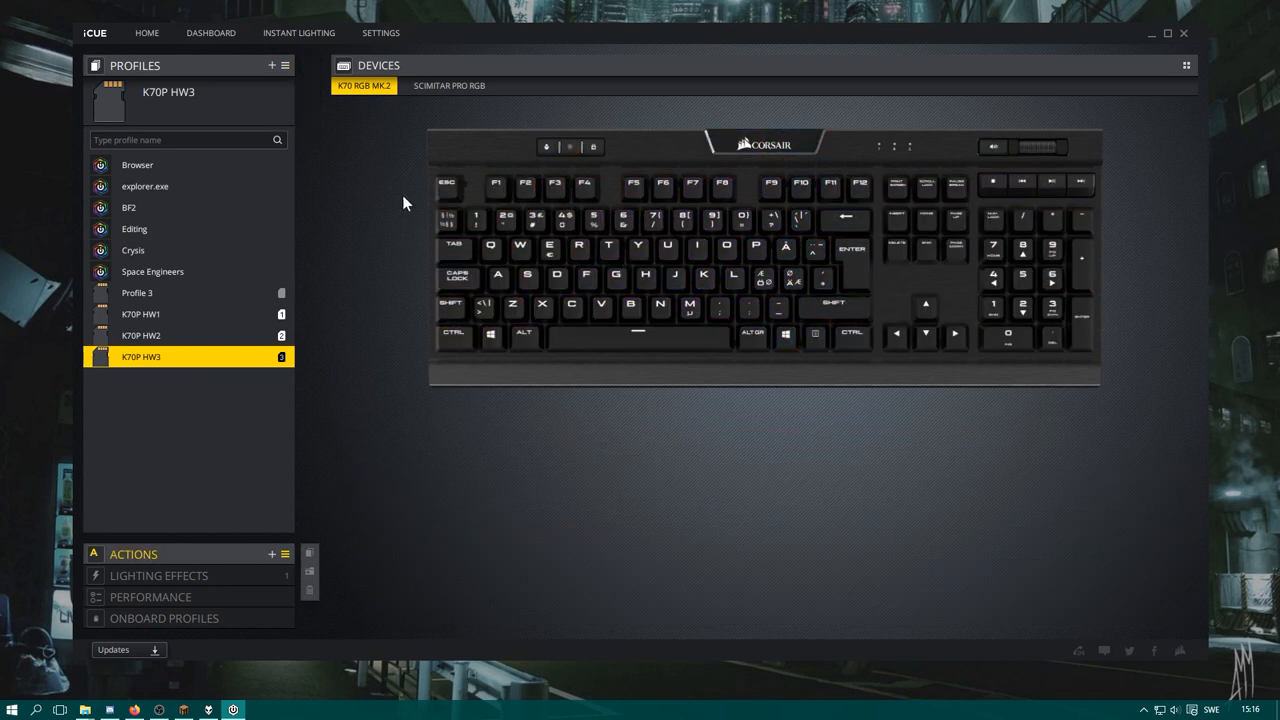
{"action": "left_click", "coordinate": [449, 85]}
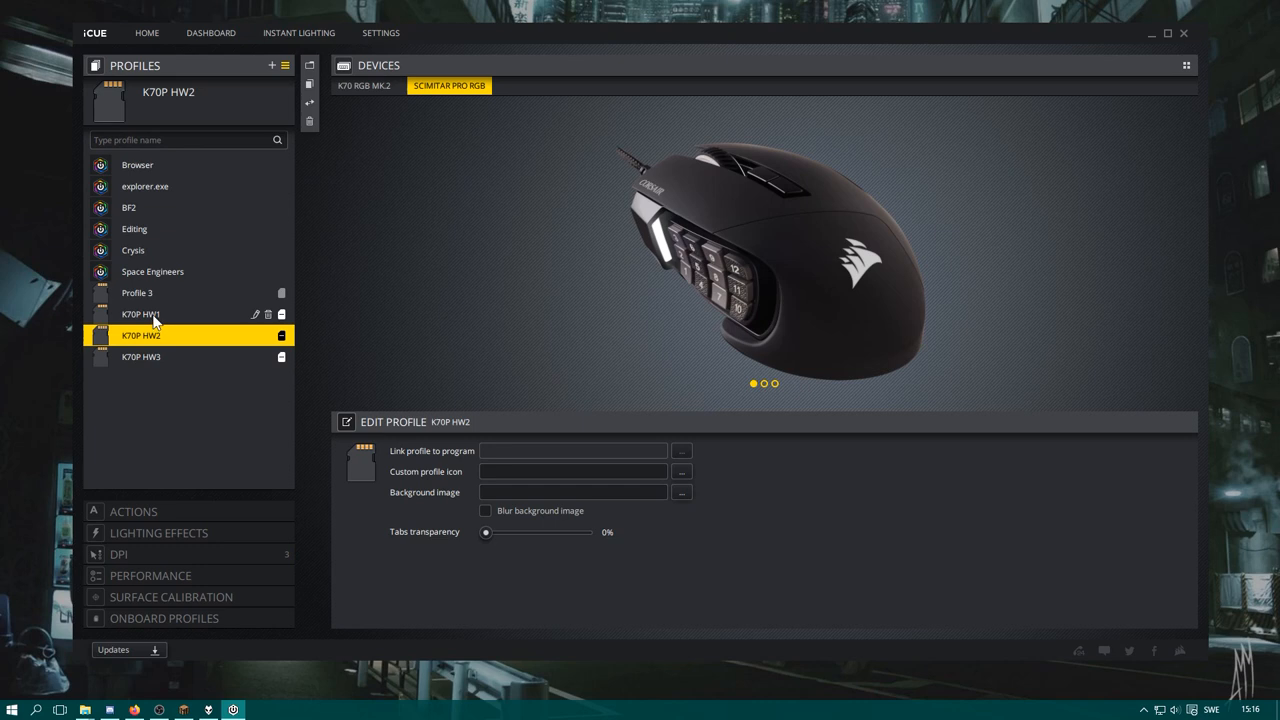
Activate K70P HW1 and check its empty actions list
{"action": "left_click", "coordinate": [140, 314]}
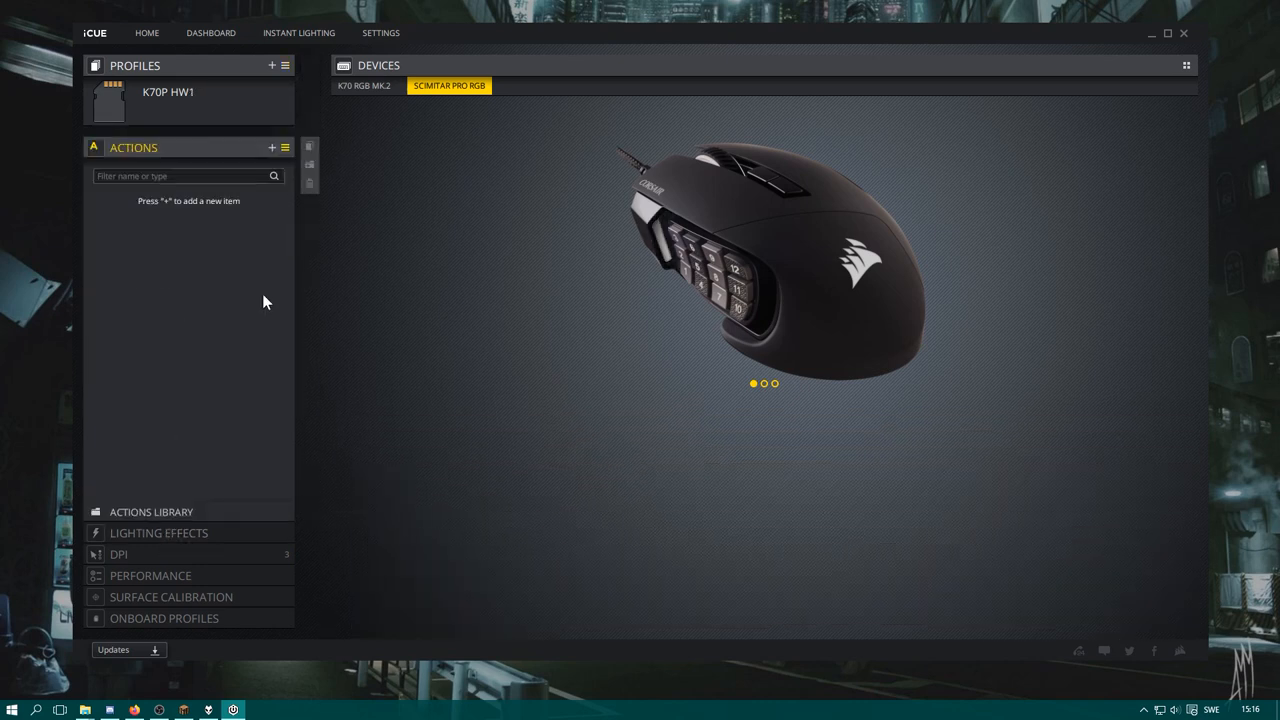
{"action": "mouse_move", "coordinate": [198, 160]}
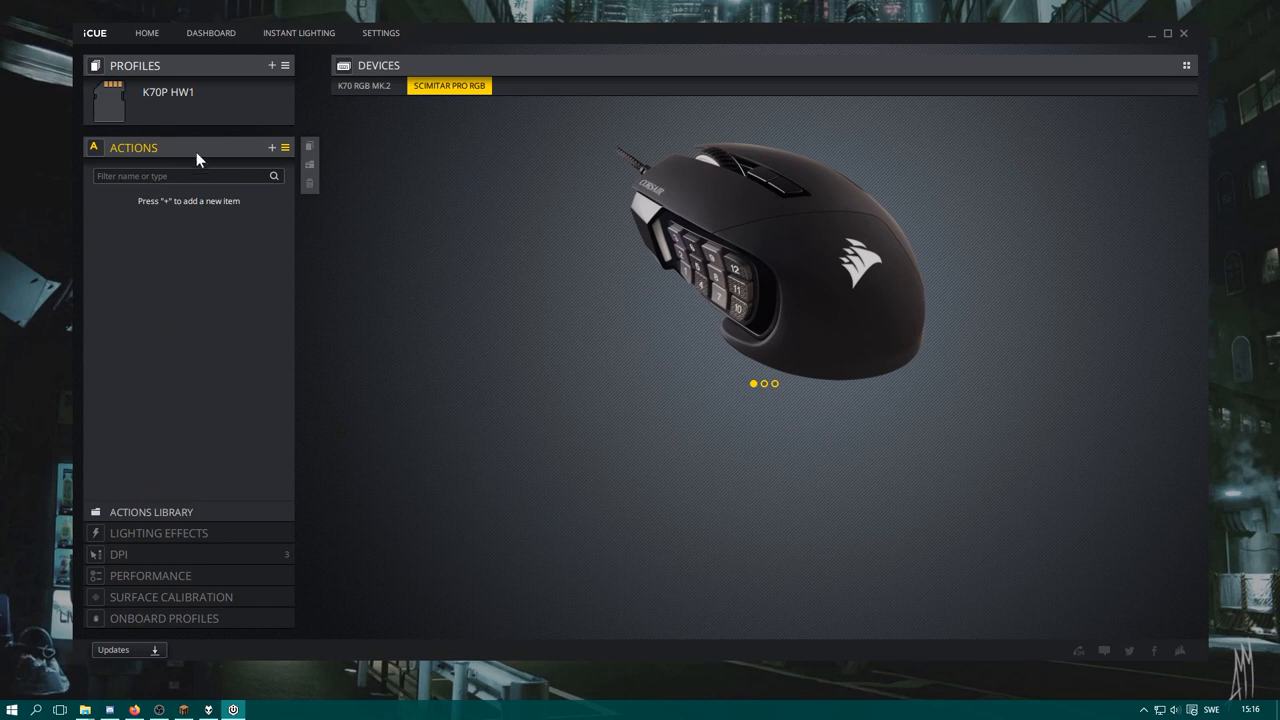
{"action": "mouse_move", "coordinate": [364, 152]}
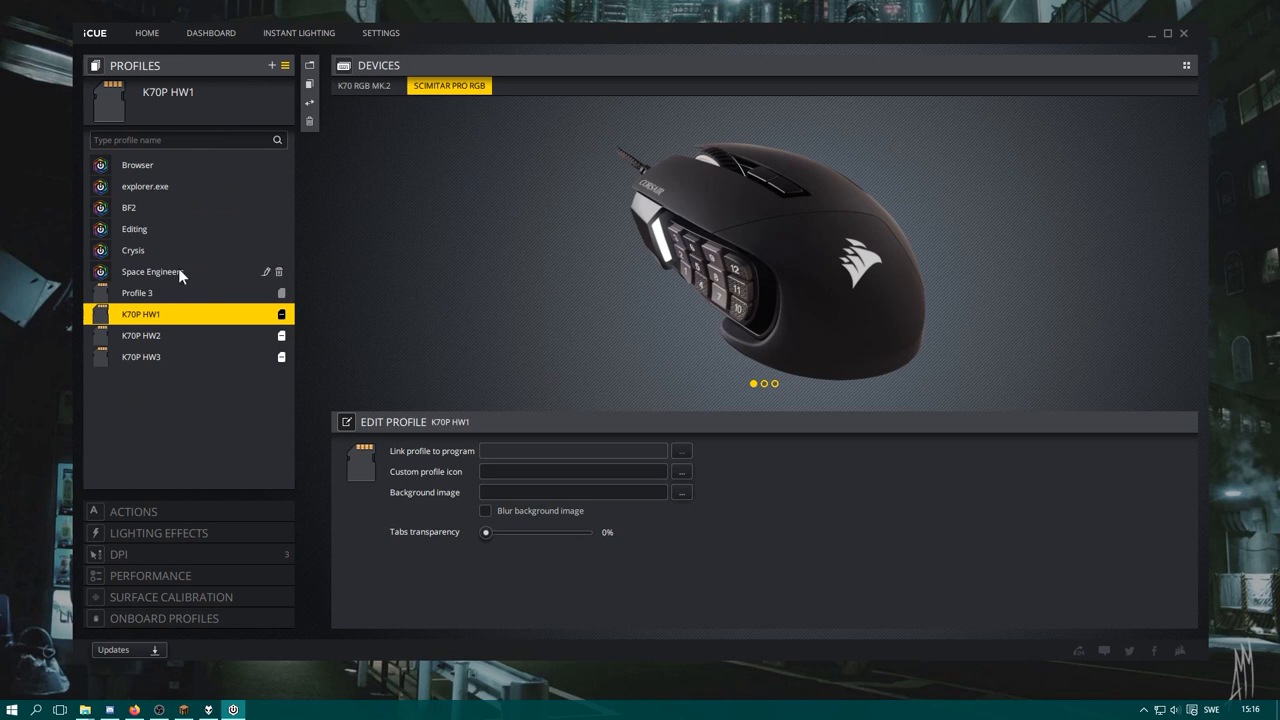
{"action": "mouse_move", "coordinate": [160, 190]}
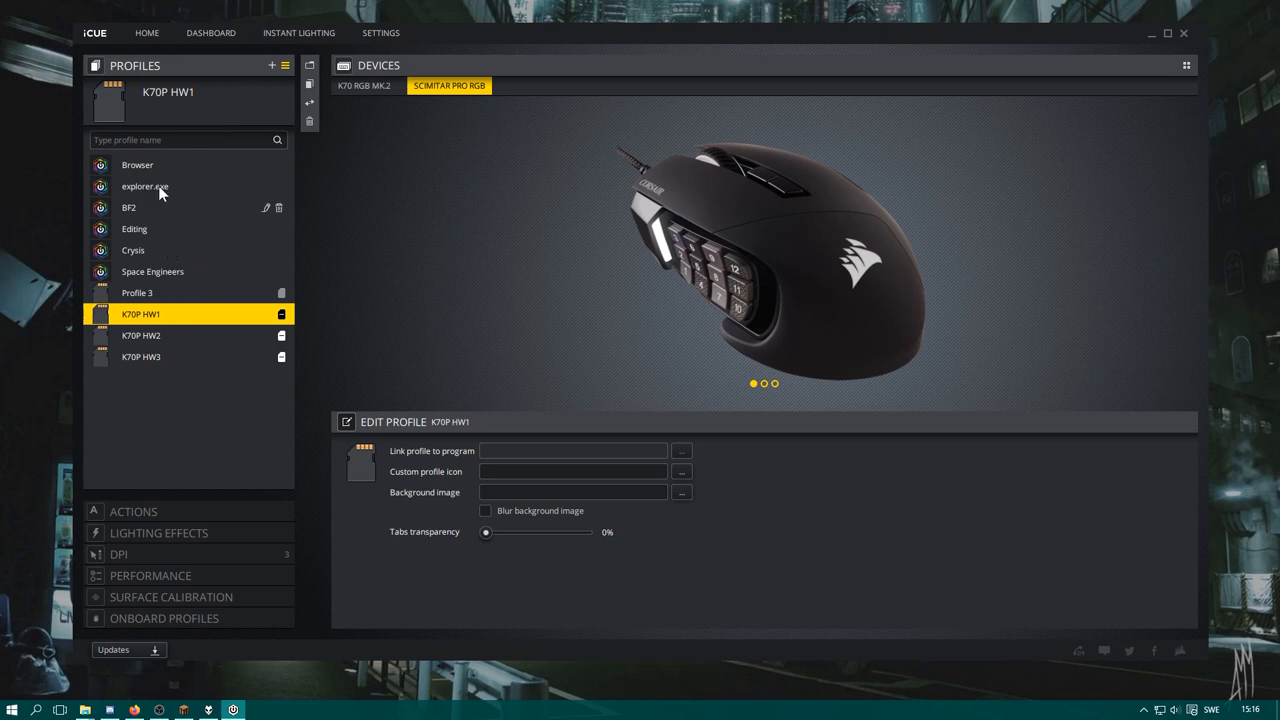
Activate Browser and view its actions and static lighting on the K70 keyboard
{"action": "left_click", "coordinate": [137, 164]}
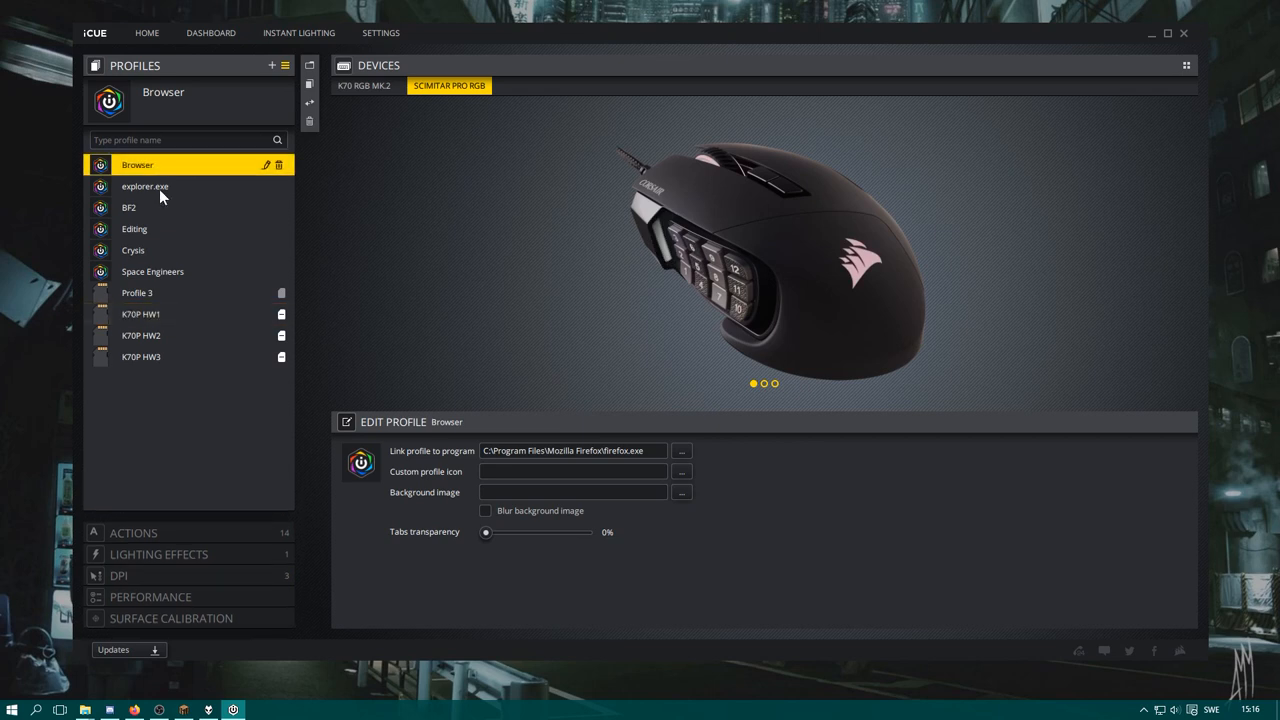
{"action": "mouse_move", "coordinate": [213, 274]}
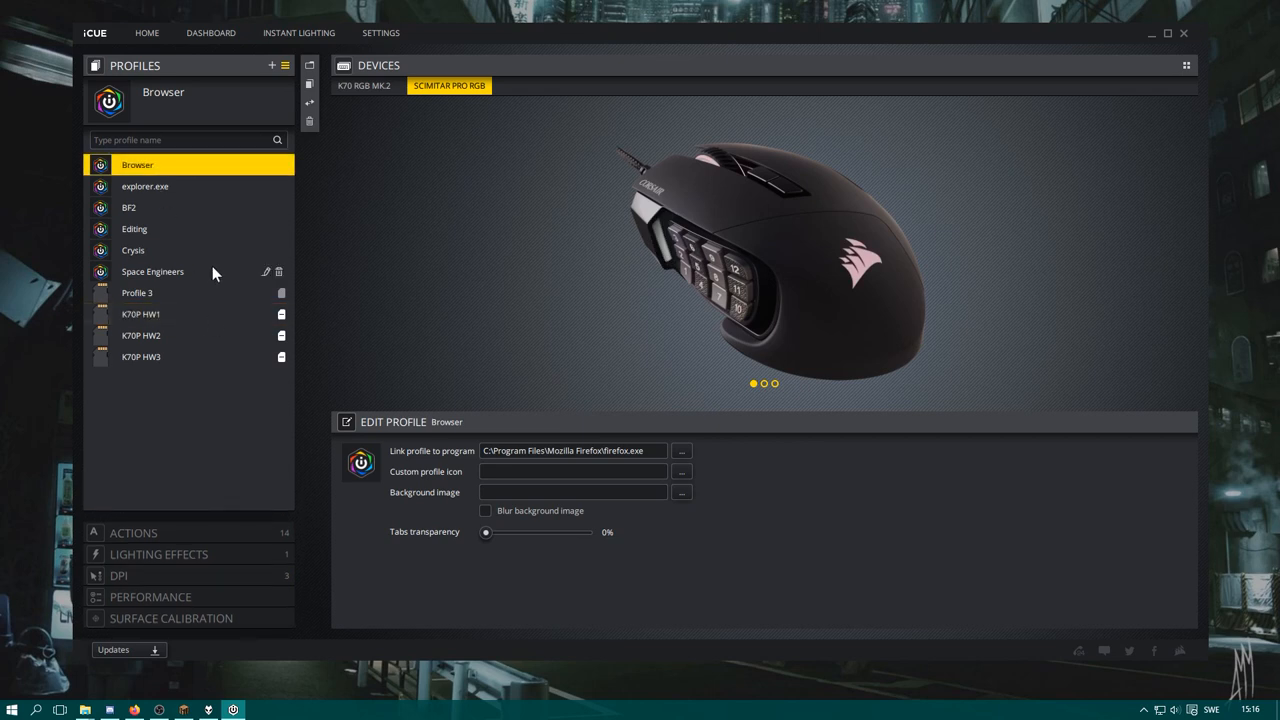
{"action": "mouse_move", "coordinate": [138, 320]}
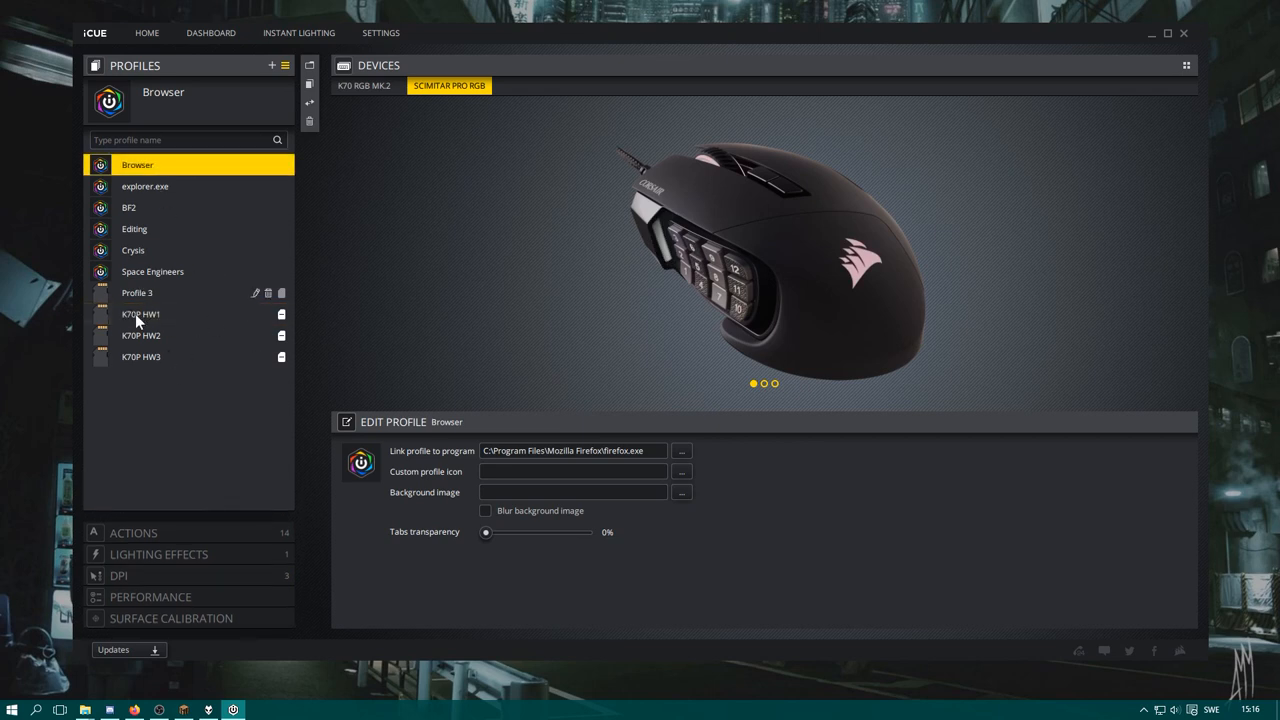
{"action": "mouse_move", "coordinate": [308, 431]}
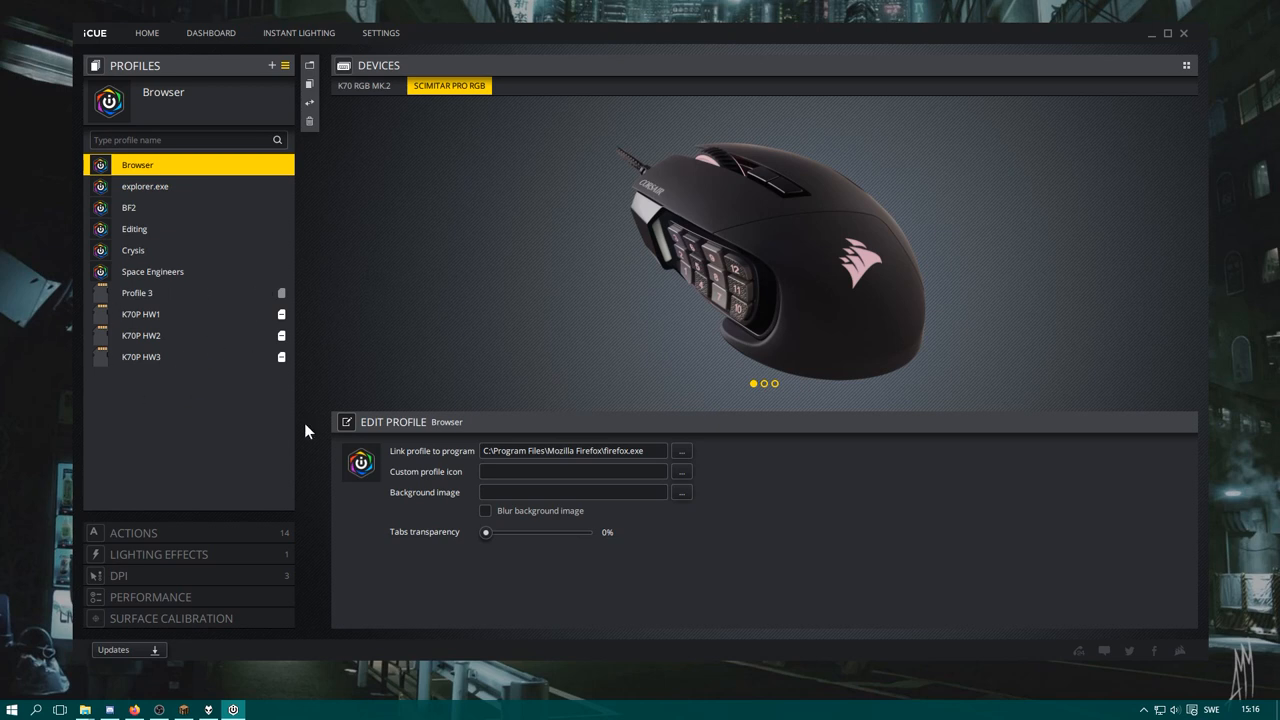
{"action": "mouse_move", "coordinate": [268, 353]}
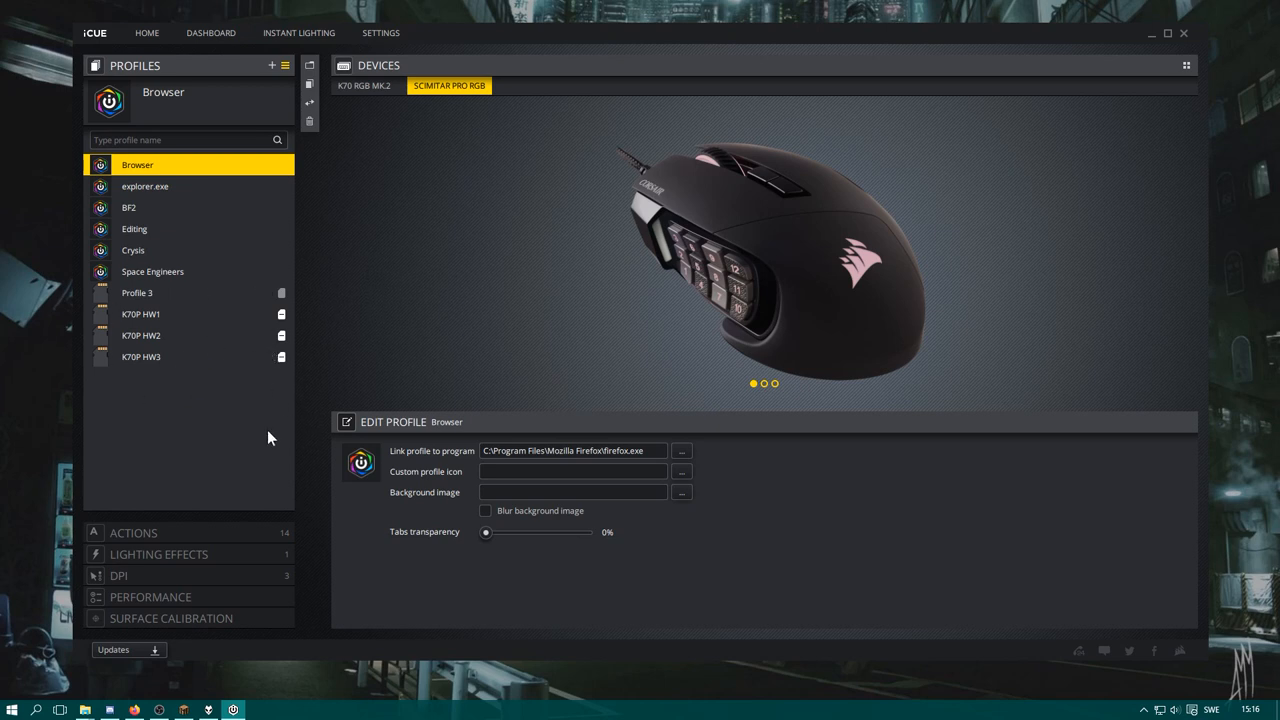
{"action": "mouse_move", "coordinate": [203, 190]}
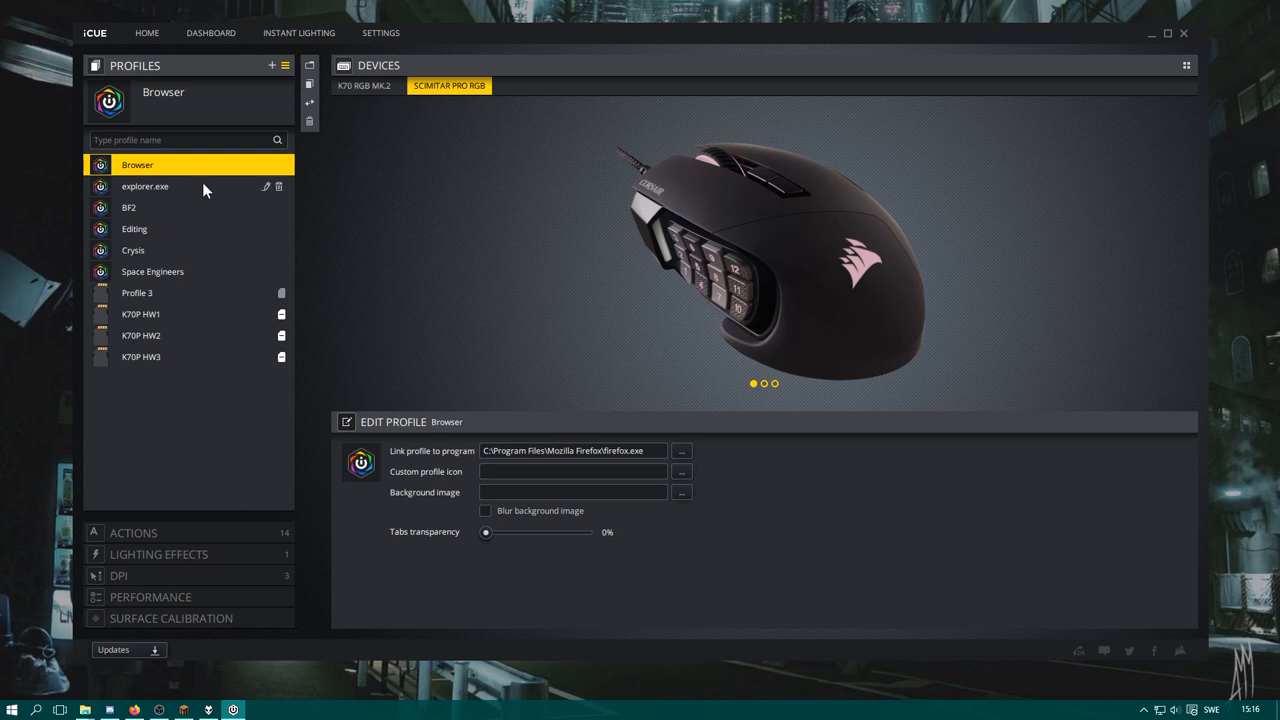
{"action": "mouse_move", "coordinate": [212, 190]}
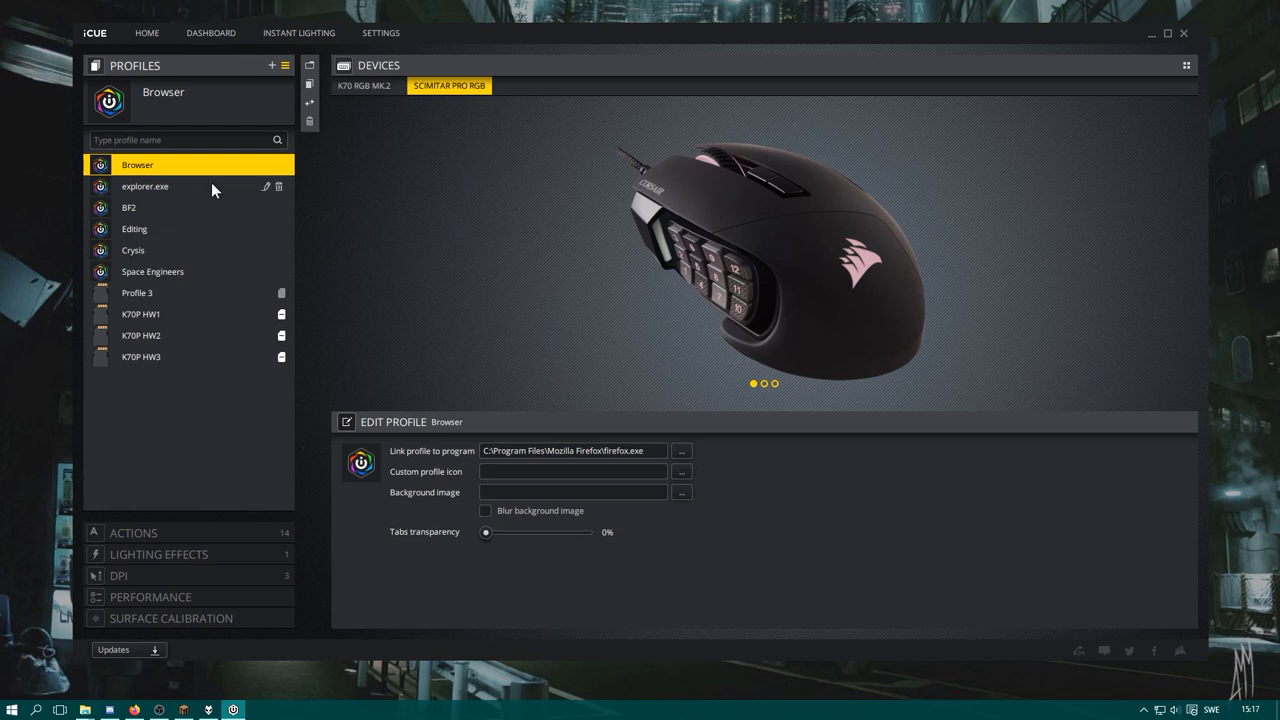
{"action": "mouse_move", "coordinate": [155, 533]}
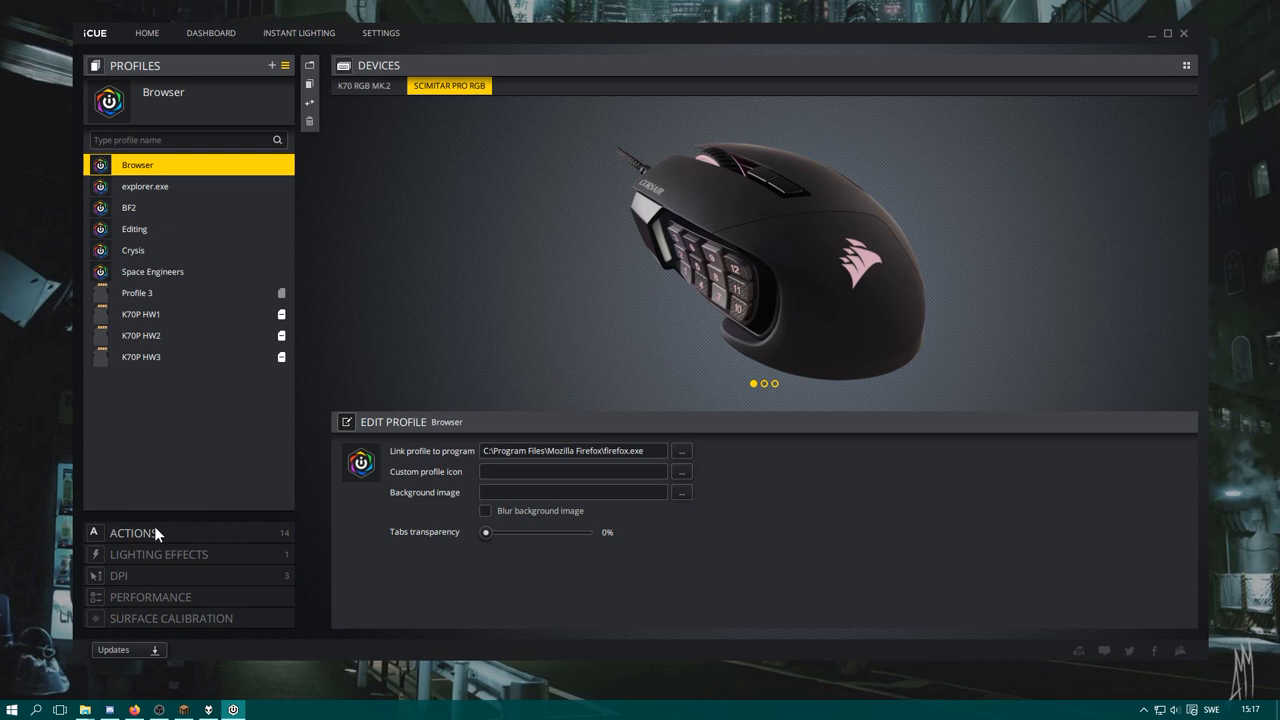
{"action": "left_click", "coordinate": [133, 532]}
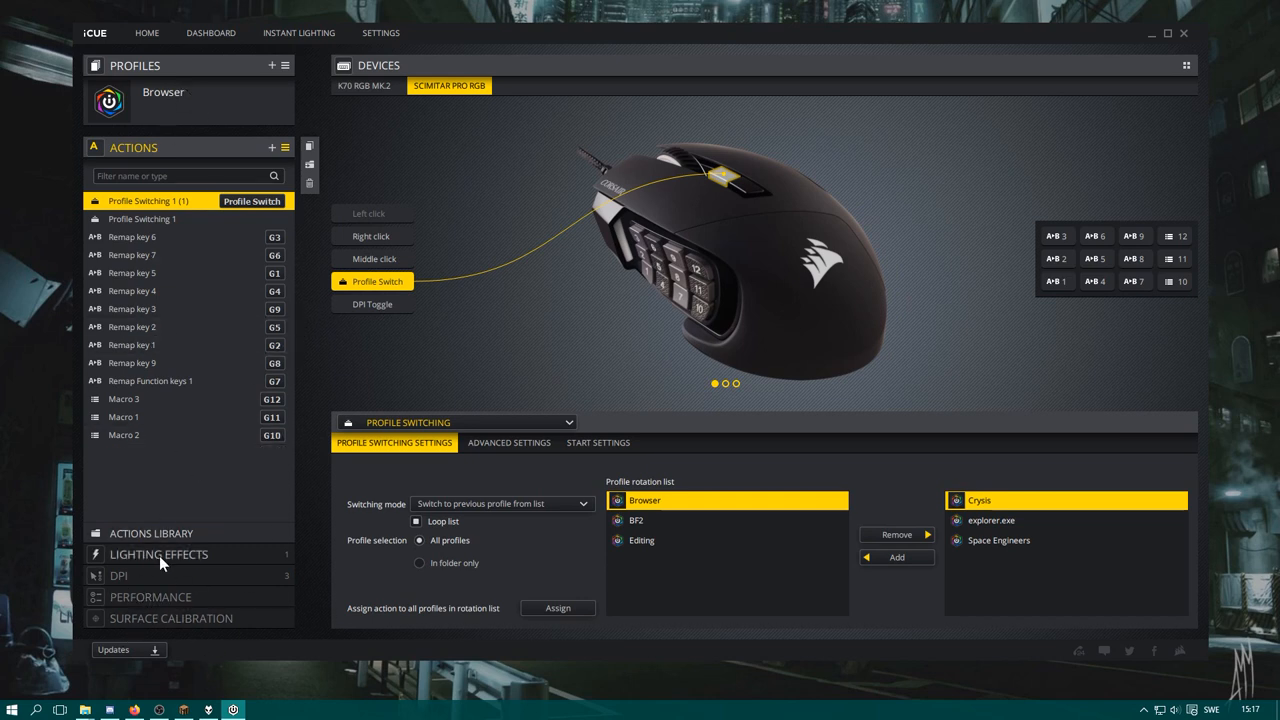
{"action": "left_click", "coordinate": [159, 554]}
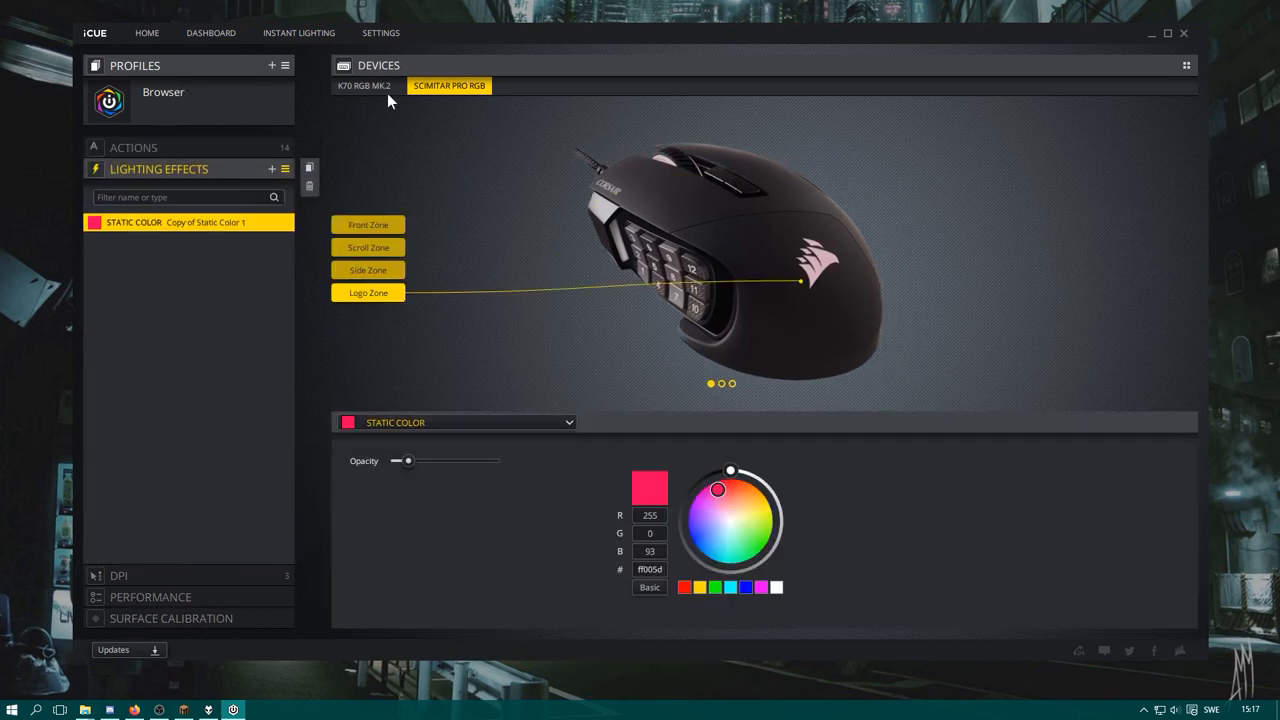
{"action": "left_click", "coordinate": [363, 85]}
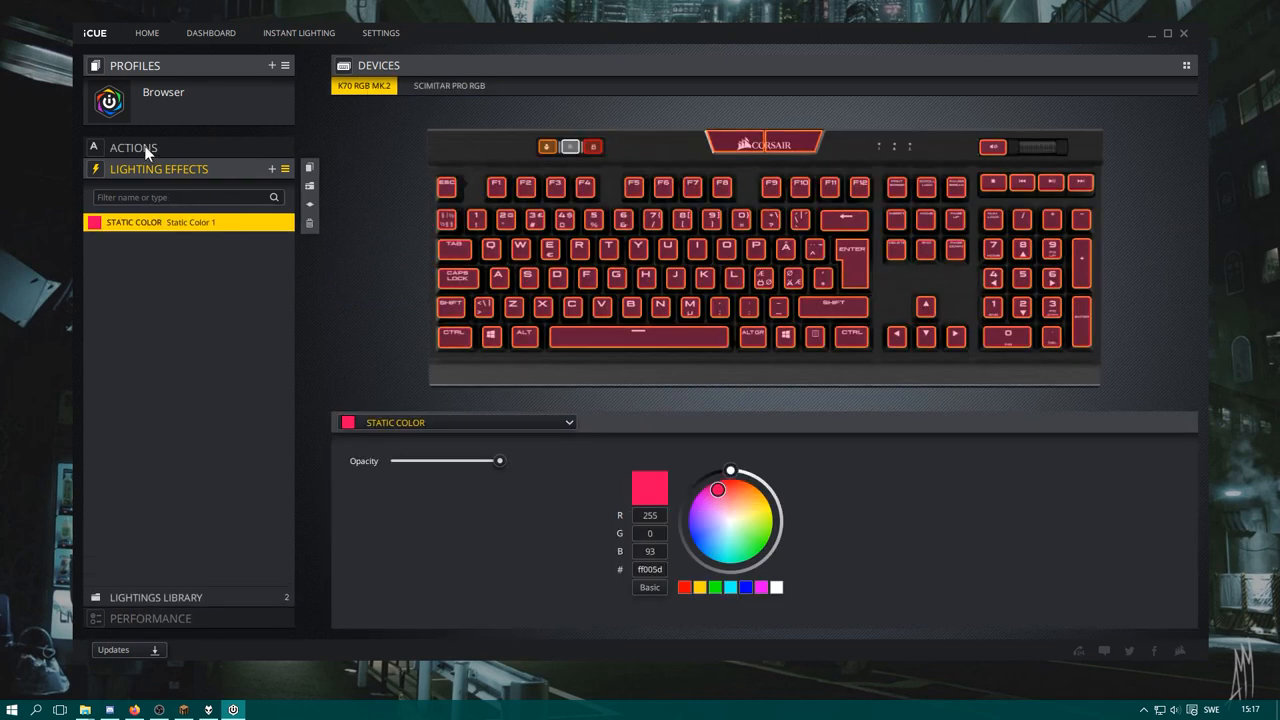
{"action": "left_click", "coordinate": [163, 92]}
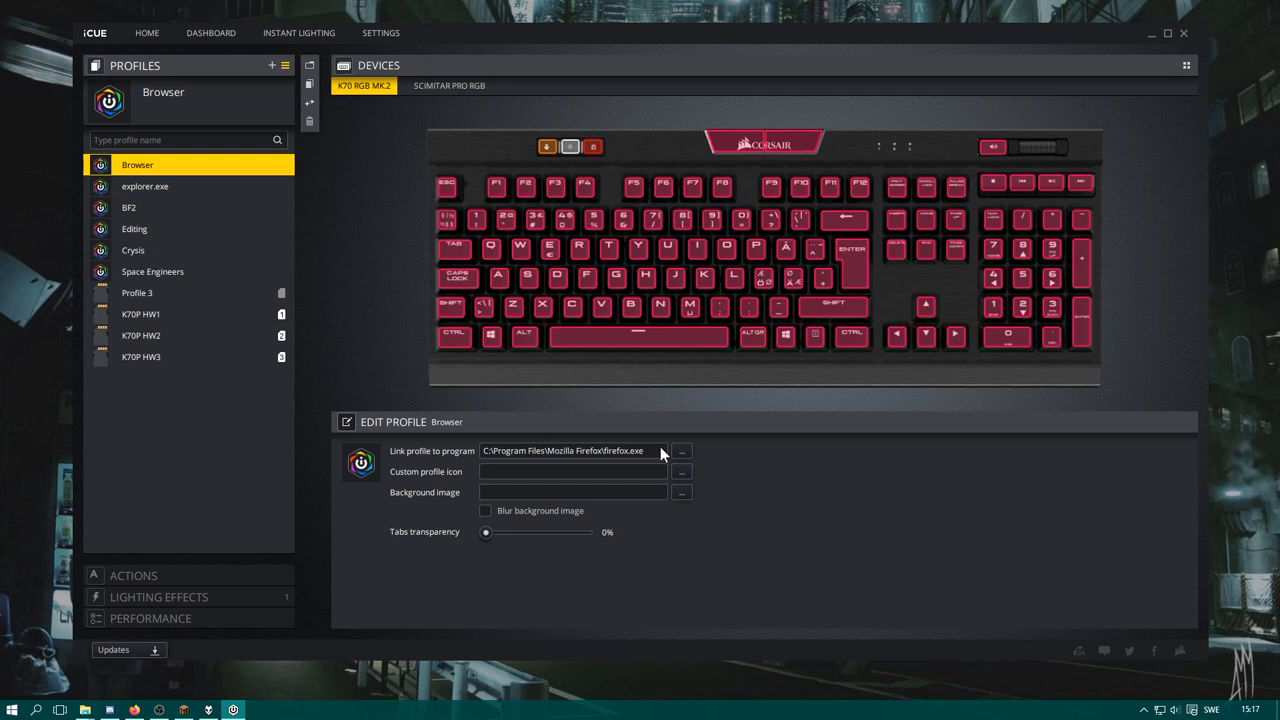
{"action": "mouse_move", "coordinate": [790, 155]}
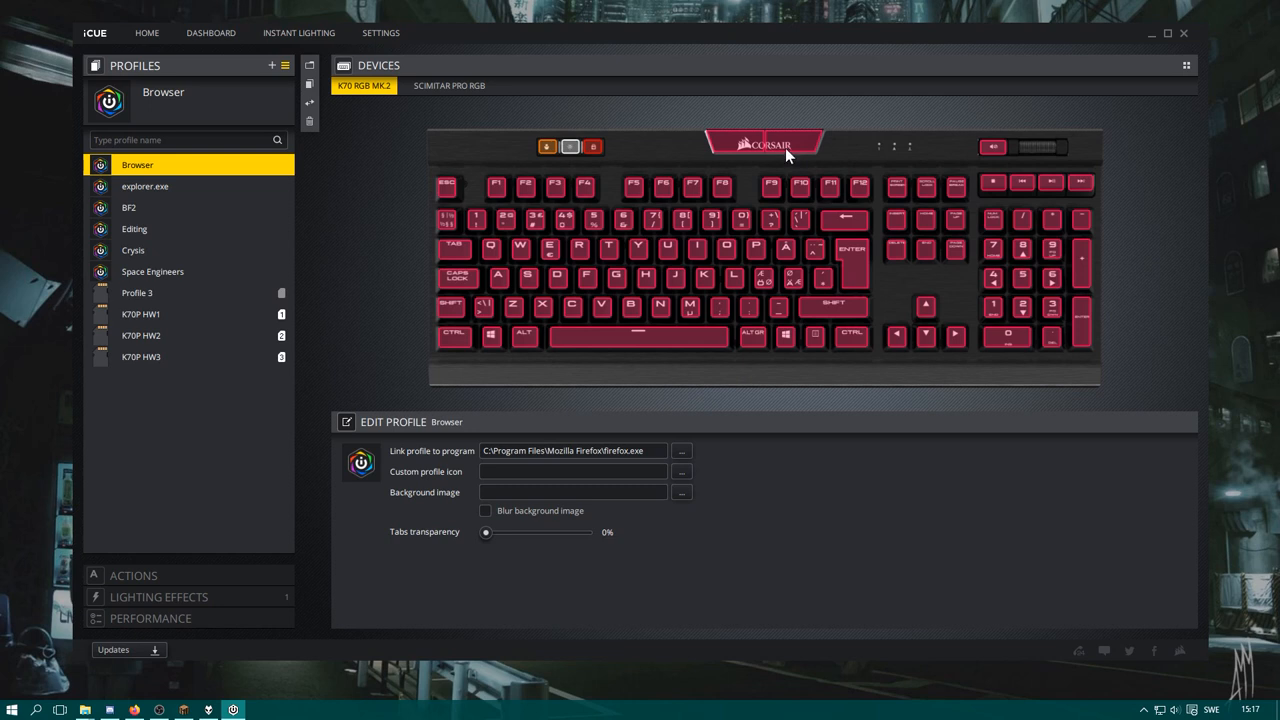
{"action": "mouse_move", "coordinate": [782, 158]}
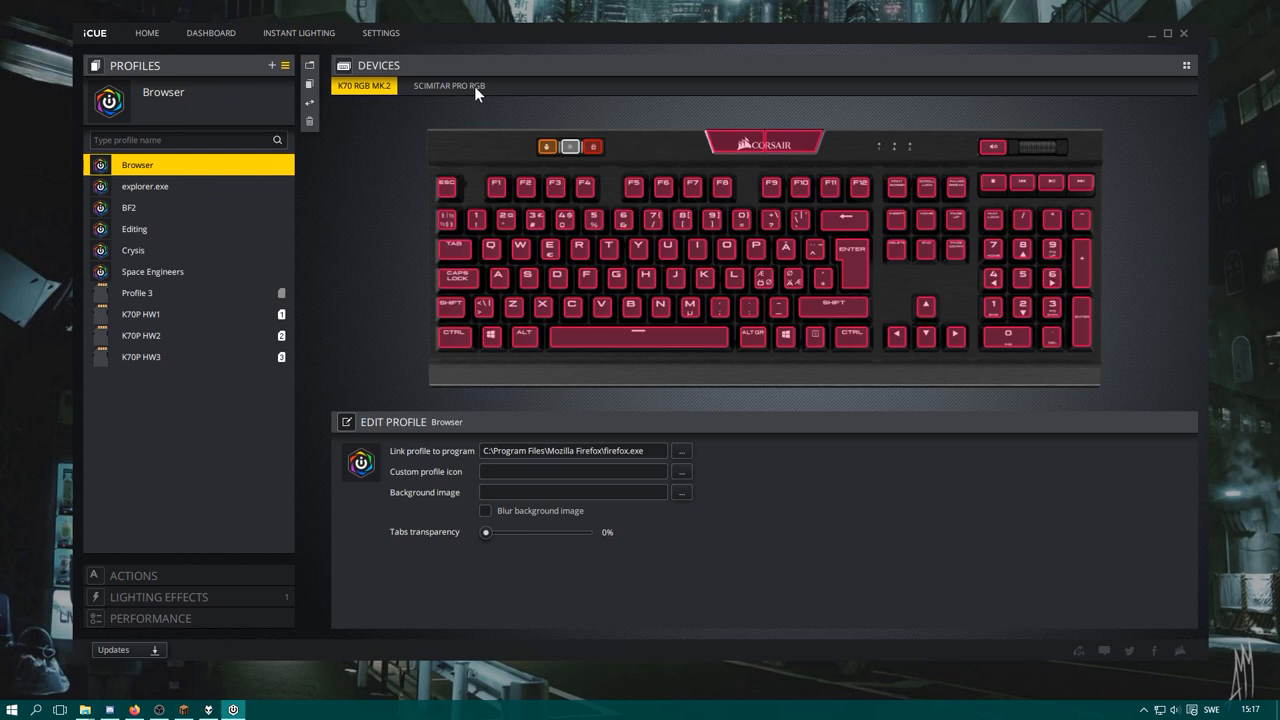
View Editing's Scimitar Profile Switching 1 action with its five-profile rotation
{"action": "left_click", "coordinate": [448, 85]}
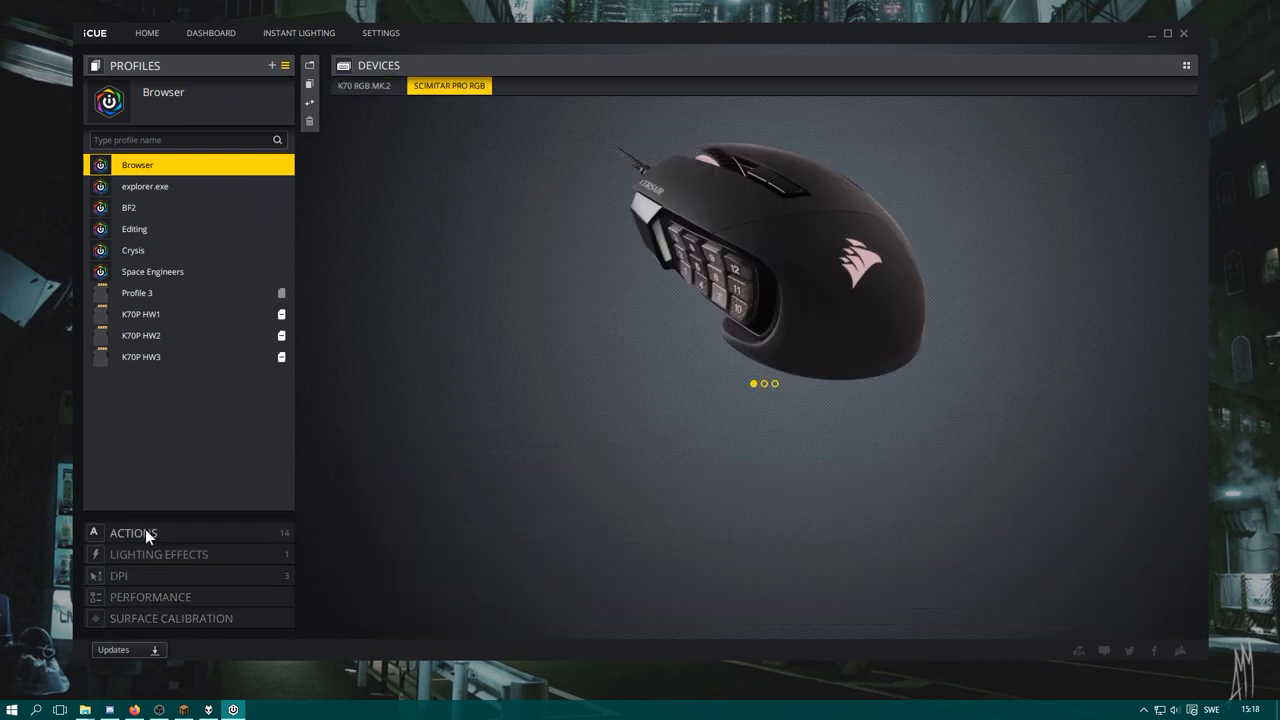
{"action": "left_click", "coordinate": [133, 532]}
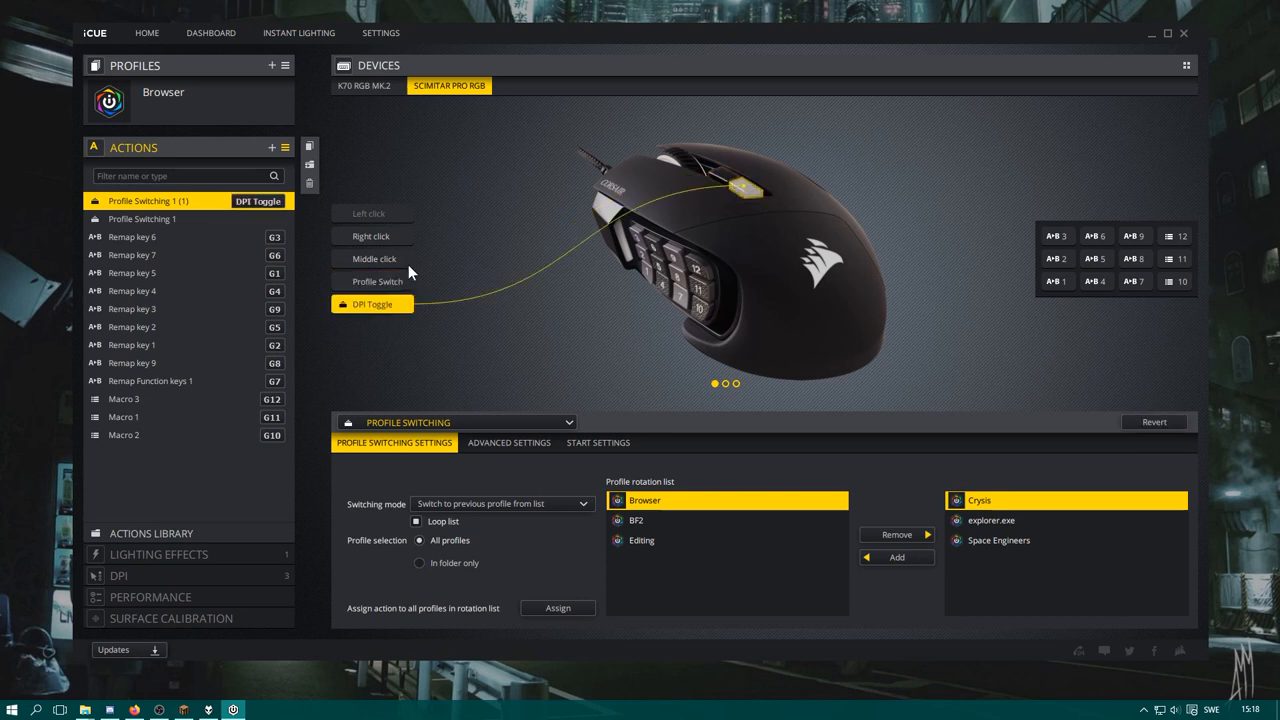
{"action": "mouse_move", "coordinate": [540, 262]}
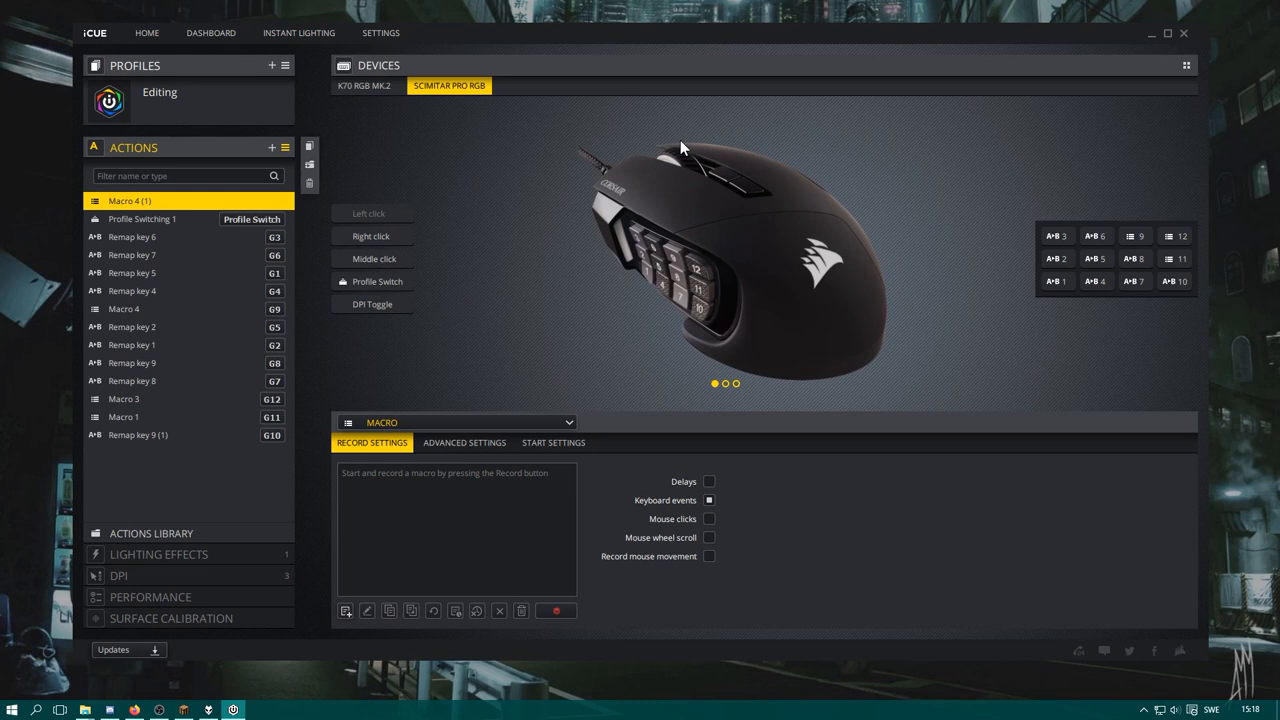
{"action": "mouse_move", "coordinate": [200, 237]}
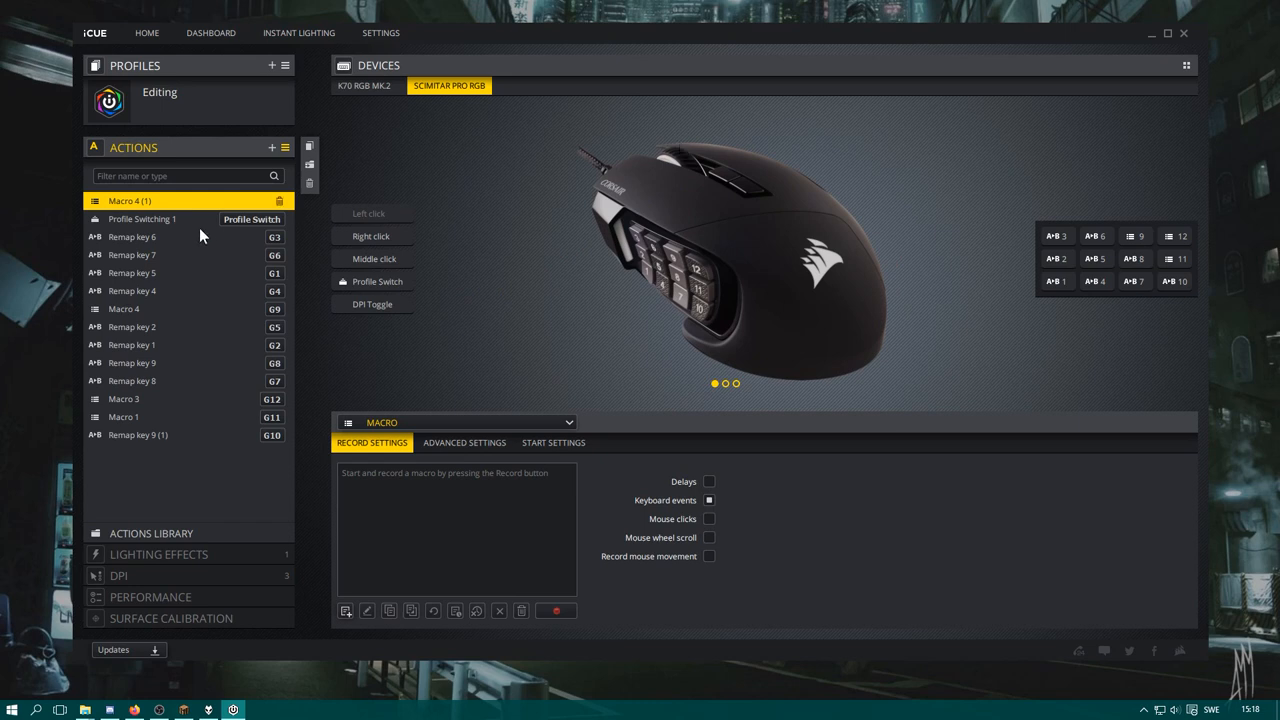
{"action": "left_click", "coordinate": [142, 218]}
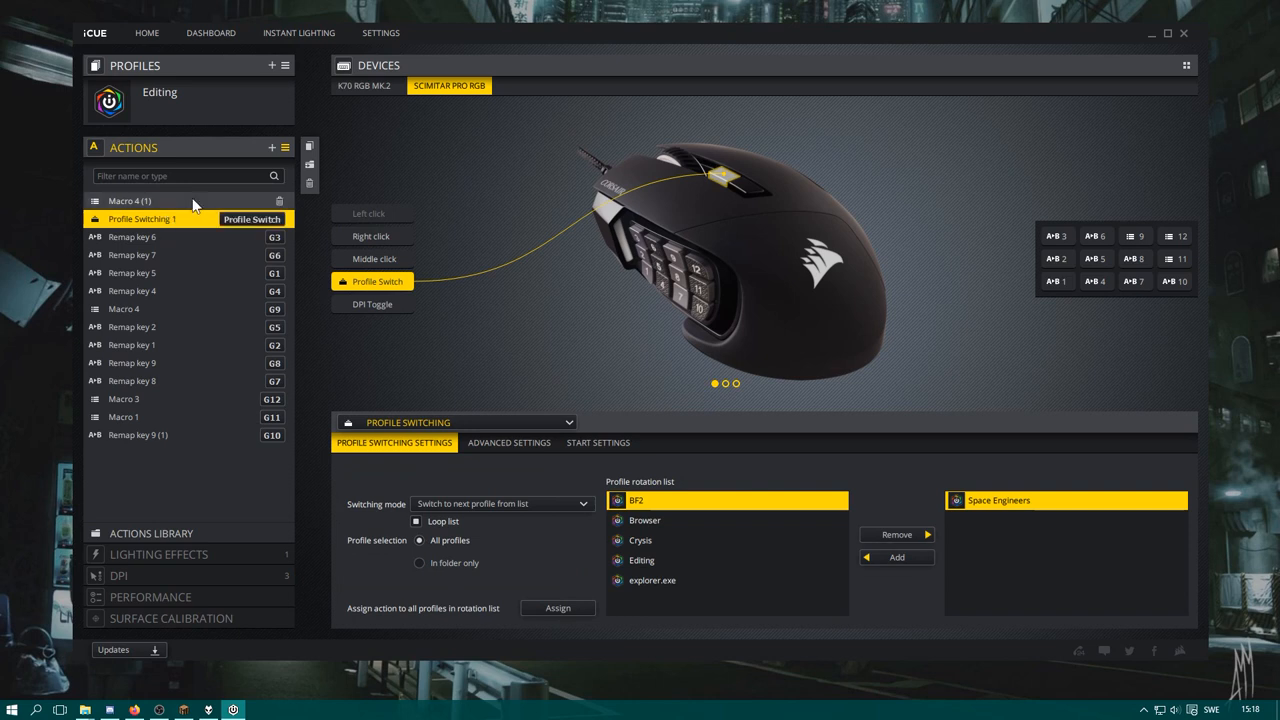
{"action": "mouse_move", "coordinate": [143, 197]}
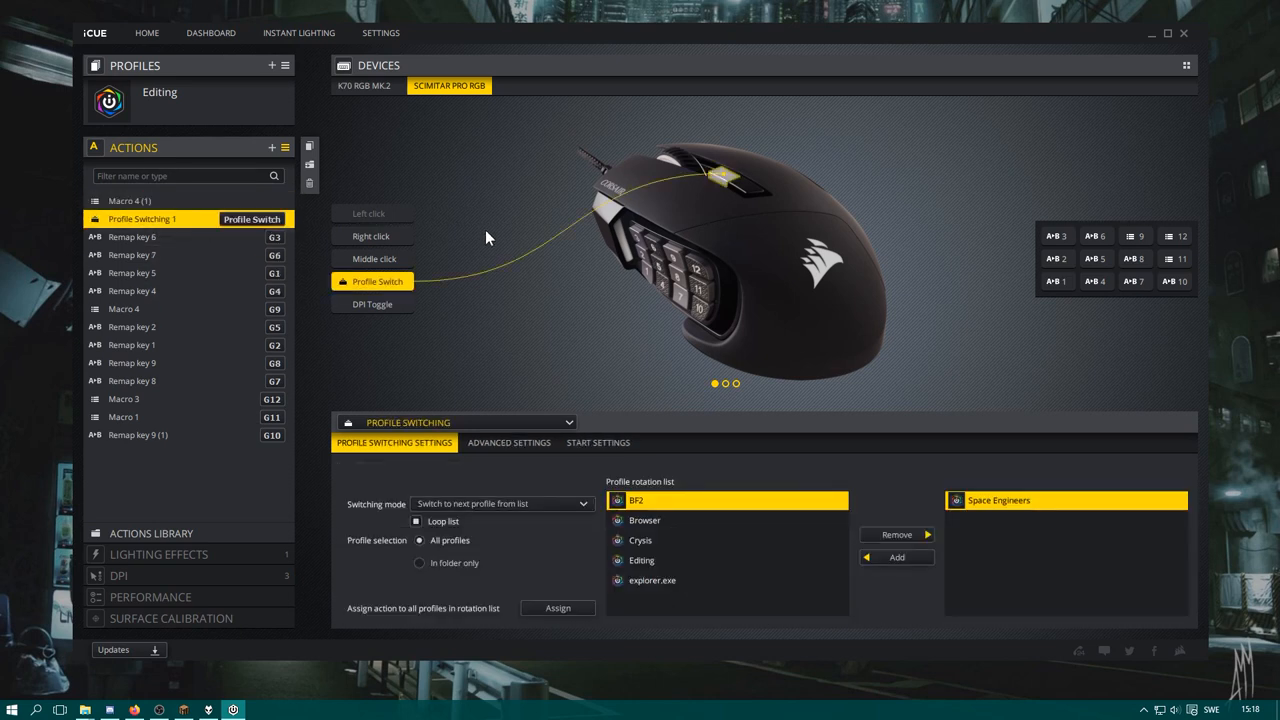
{"action": "mouse_move", "coordinate": [407, 111]}
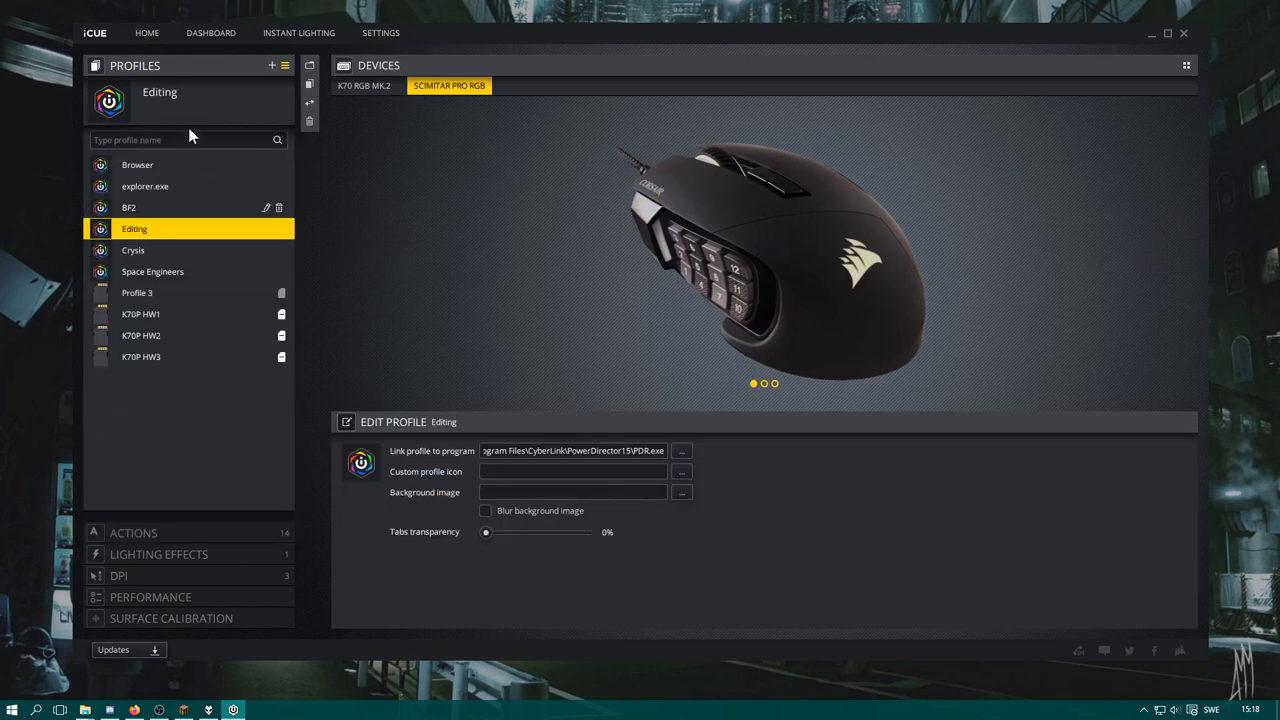
{"action": "mouse_move", "coordinate": [157, 265]}
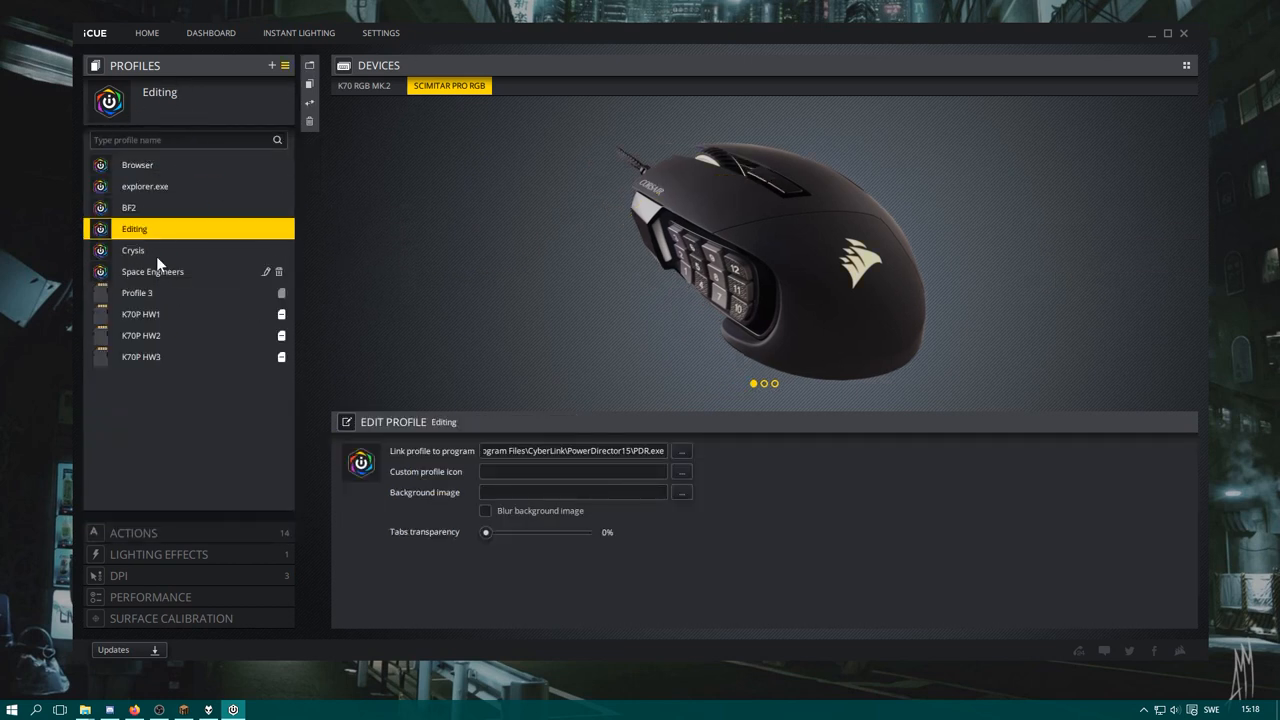
{"action": "mouse_move", "coordinate": [147, 165]}
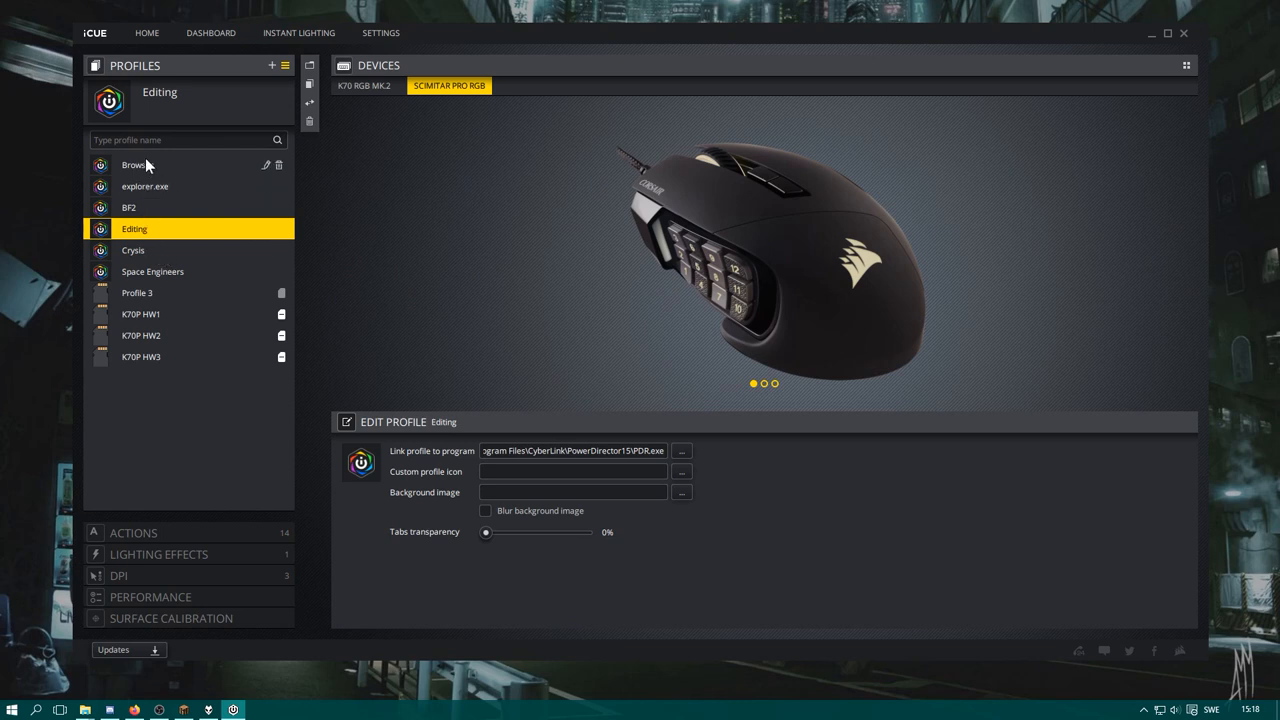
Activate Browser and show its three-profile switching mouse action
{"action": "left_click", "coordinate": [137, 164]}
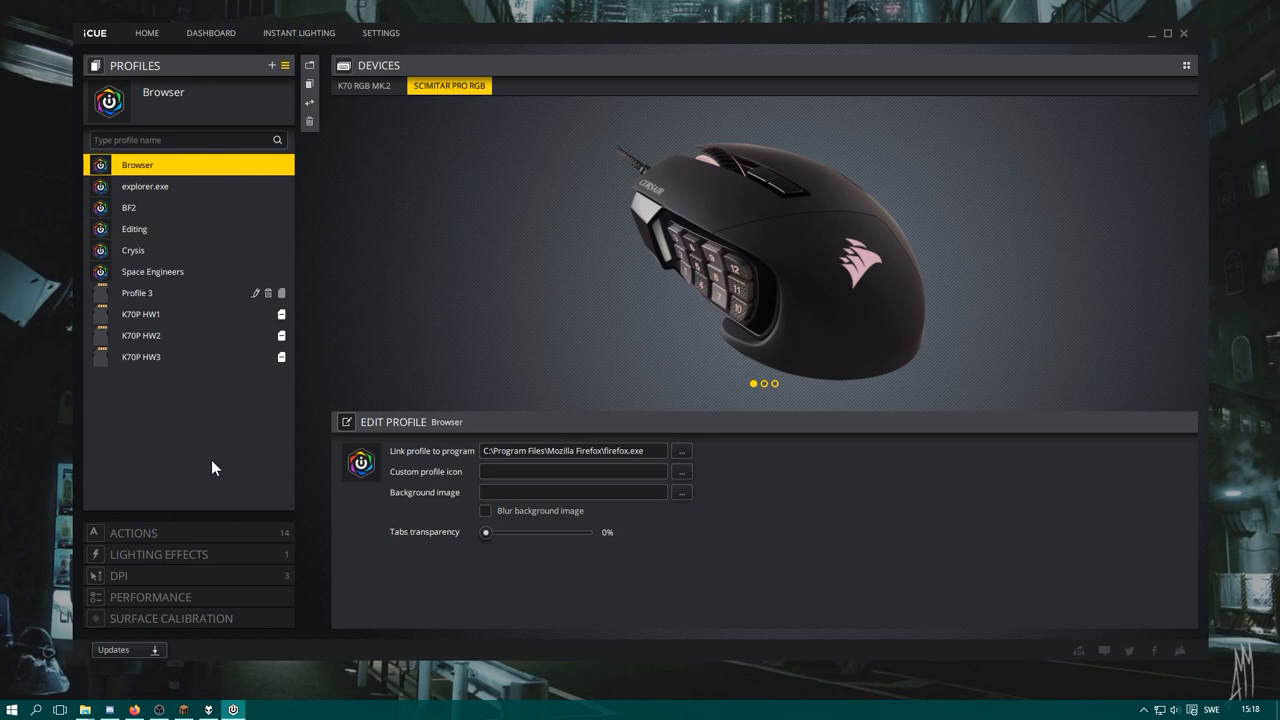
{"action": "left_click", "coordinate": [133, 532]}
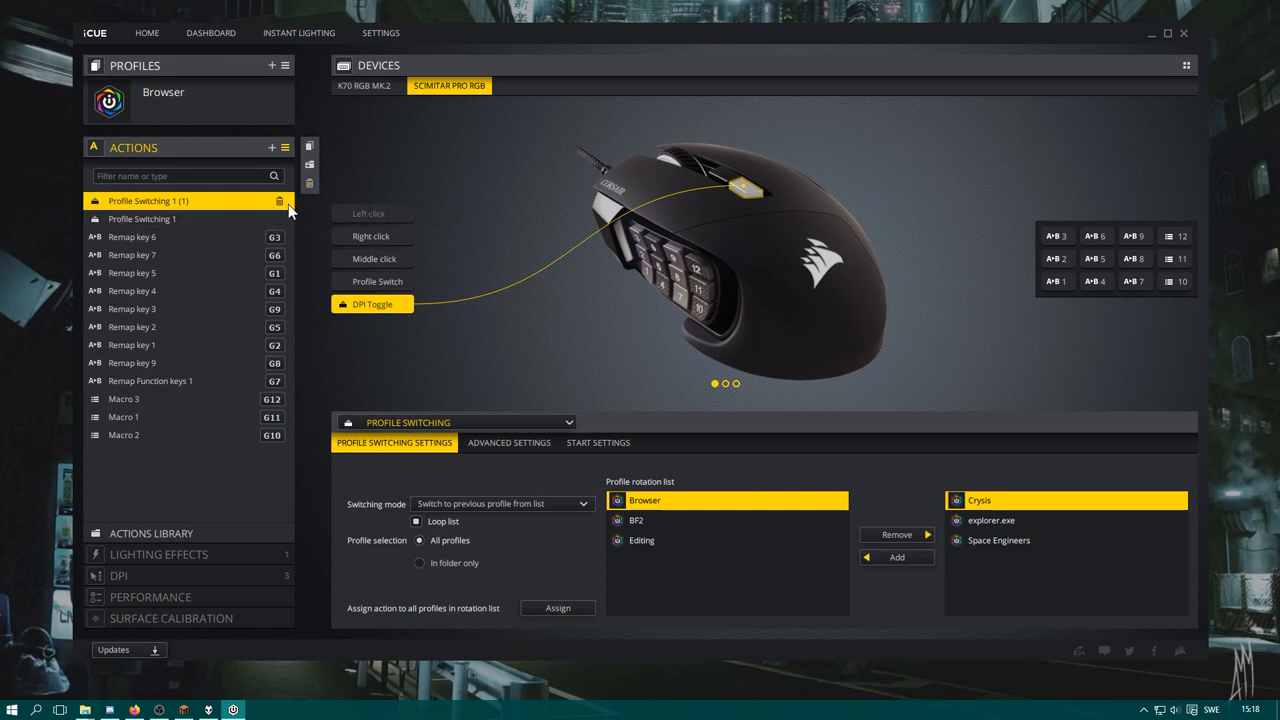
Delete the duplicate Profile Switching 1 (1) action from Browser
{"action": "left_click", "coordinate": [280, 201]}
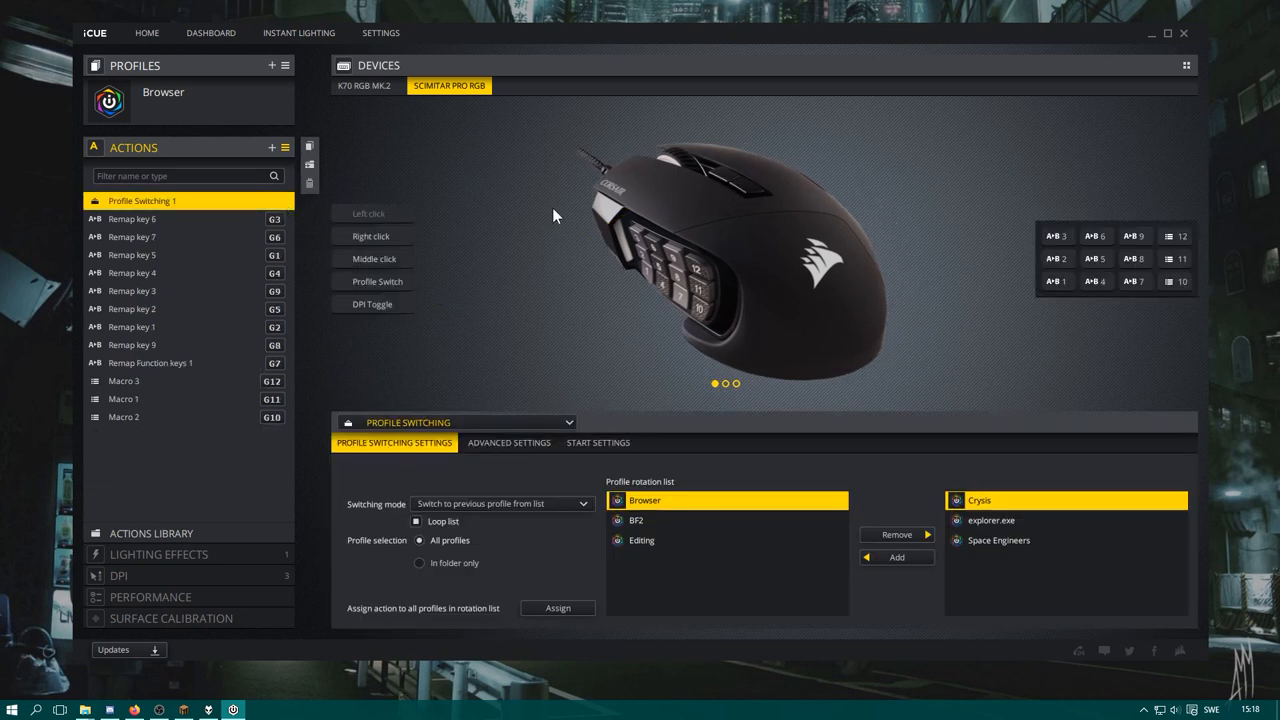
{"action": "mouse_move", "coordinate": [465, 205]}
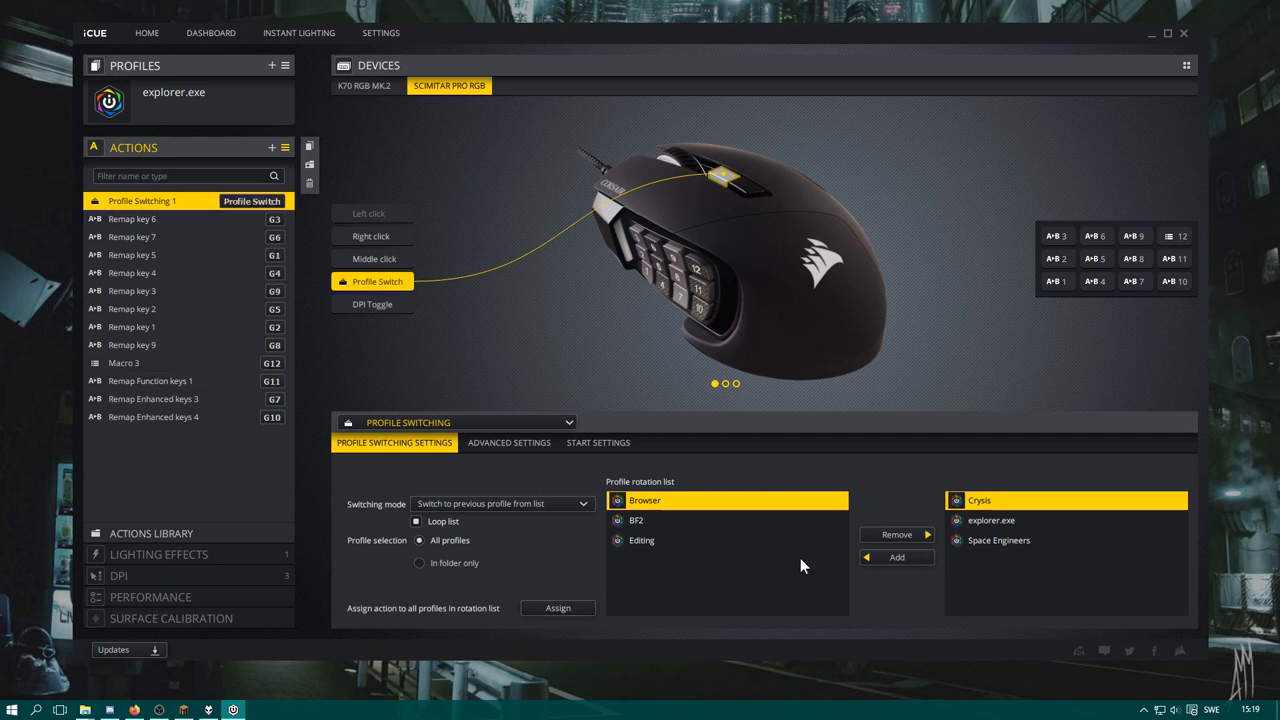
{"action": "mouse_move", "coordinate": [584, 540]}
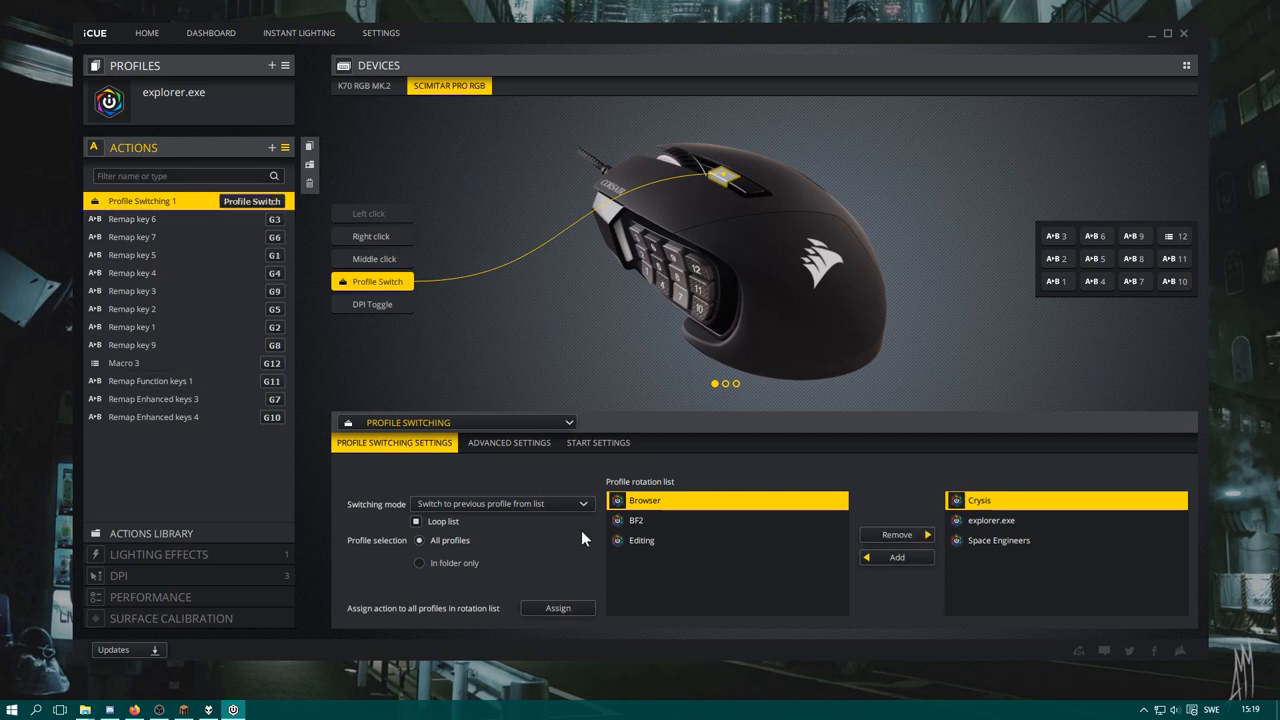
{"action": "mouse_move", "coordinate": [858, 510]}
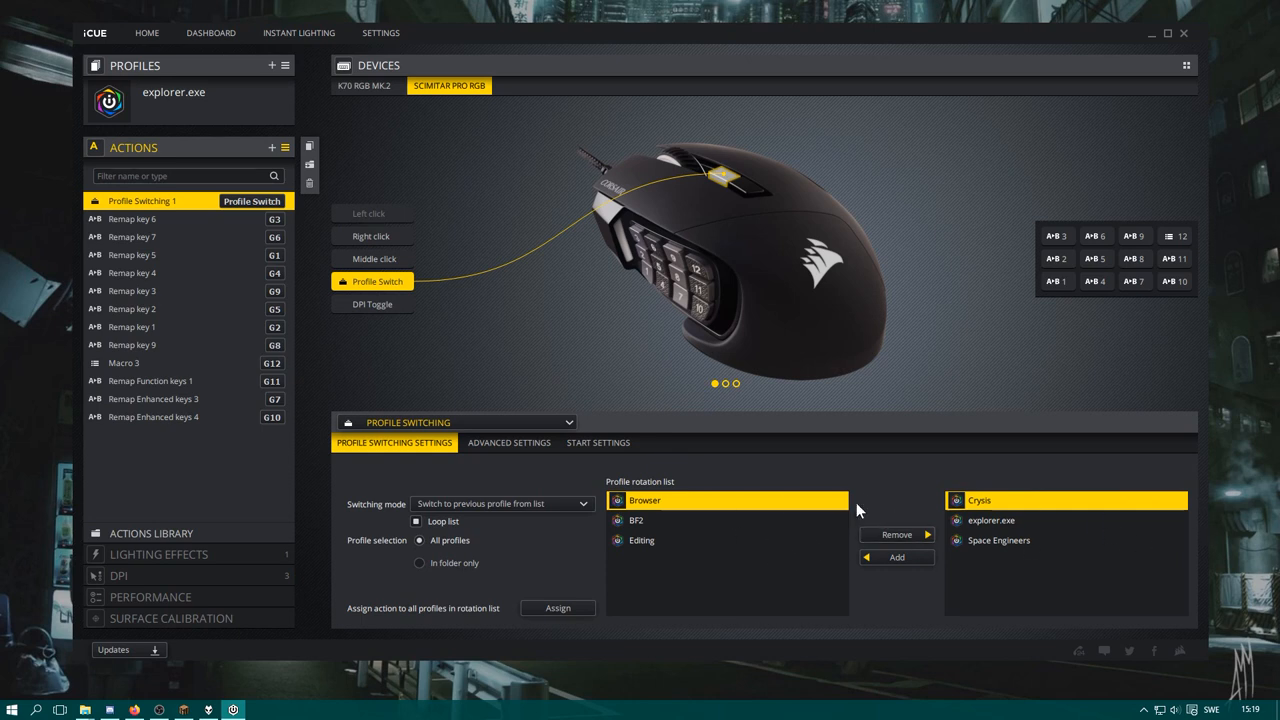
{"action": "mouse_move", "coordinate": [643, 556]}
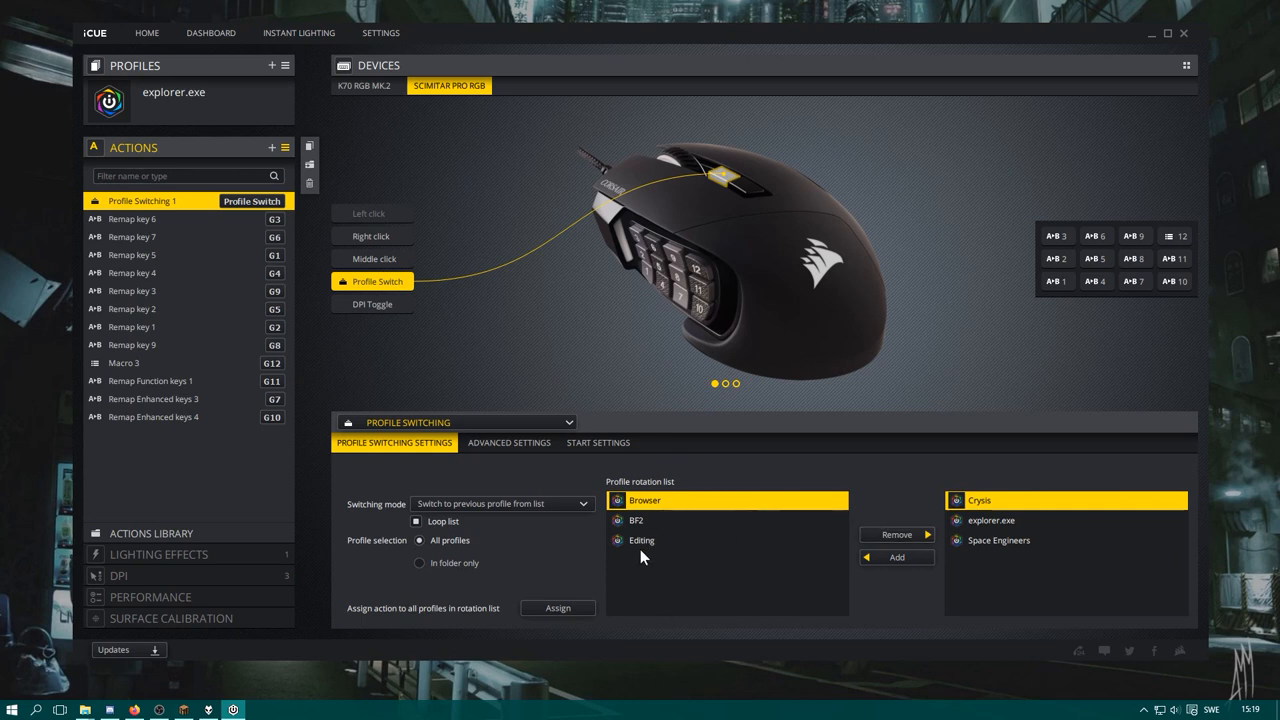
{"action": "mouse_move", "coordinate": [668, 522]}
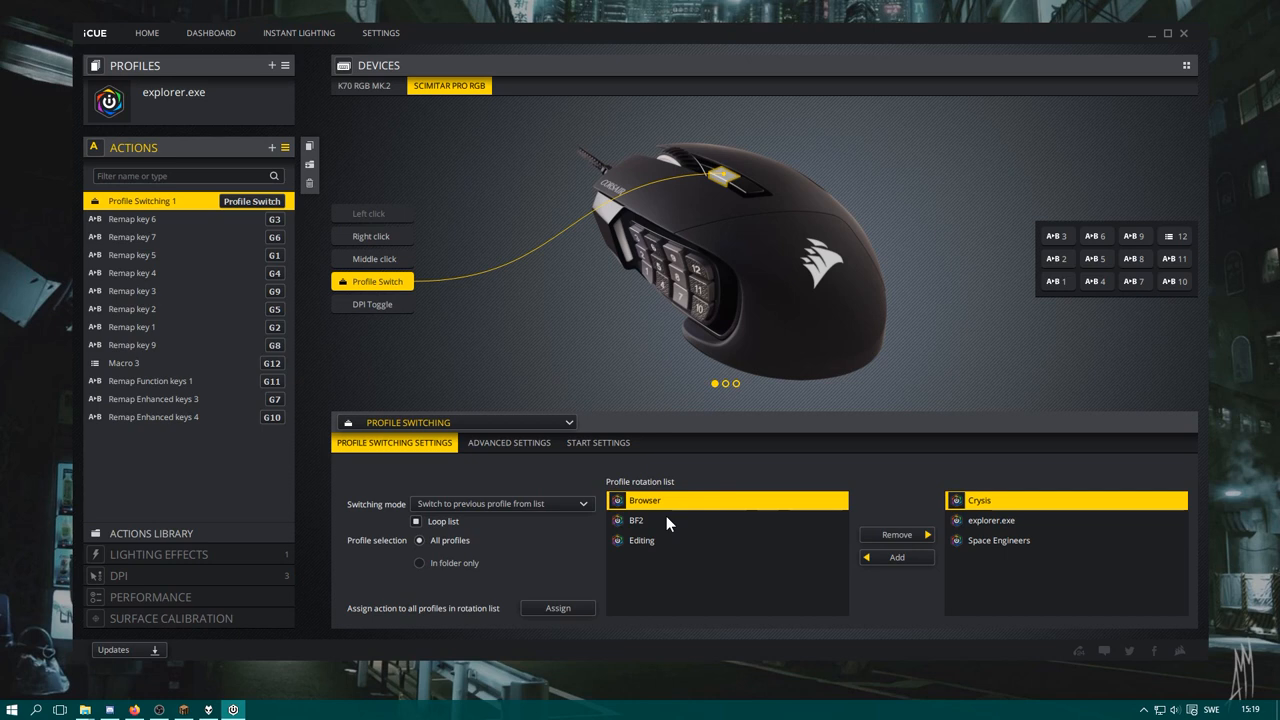
{"action": "mouse_move", "coordinate": [803, 420]}
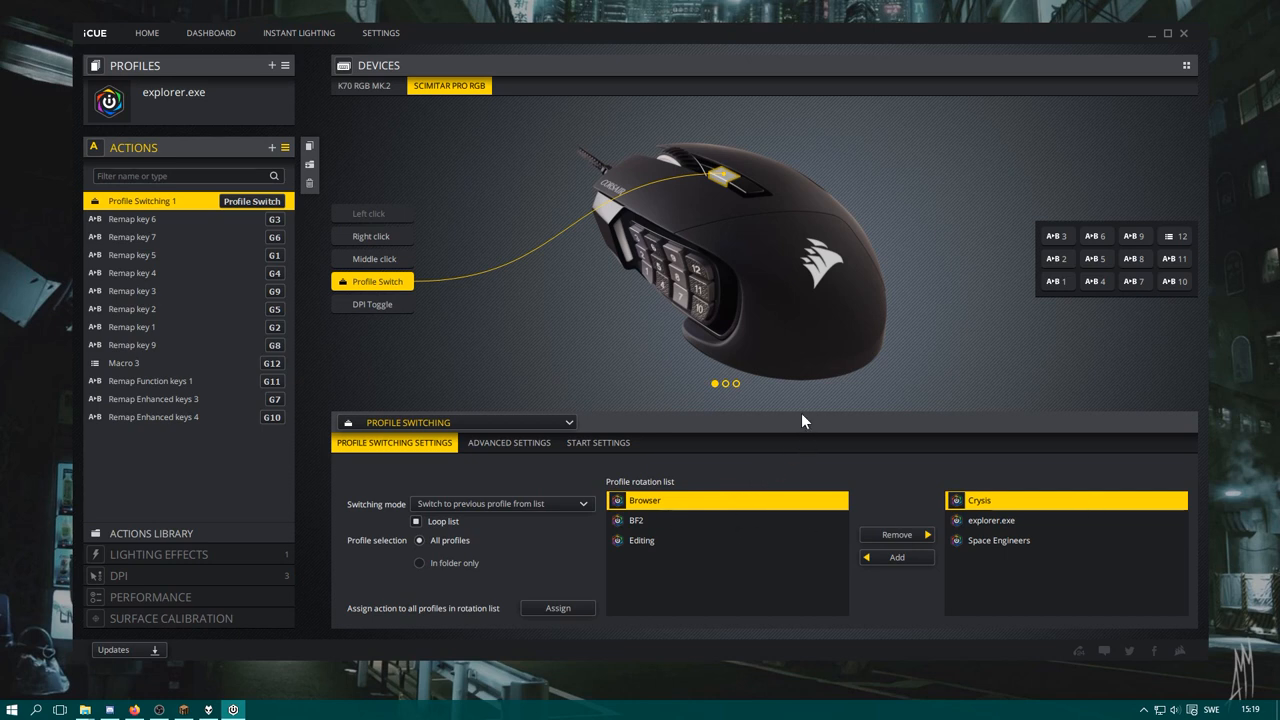
{"action": "mouse_move", "coordinate": [728, 456]}
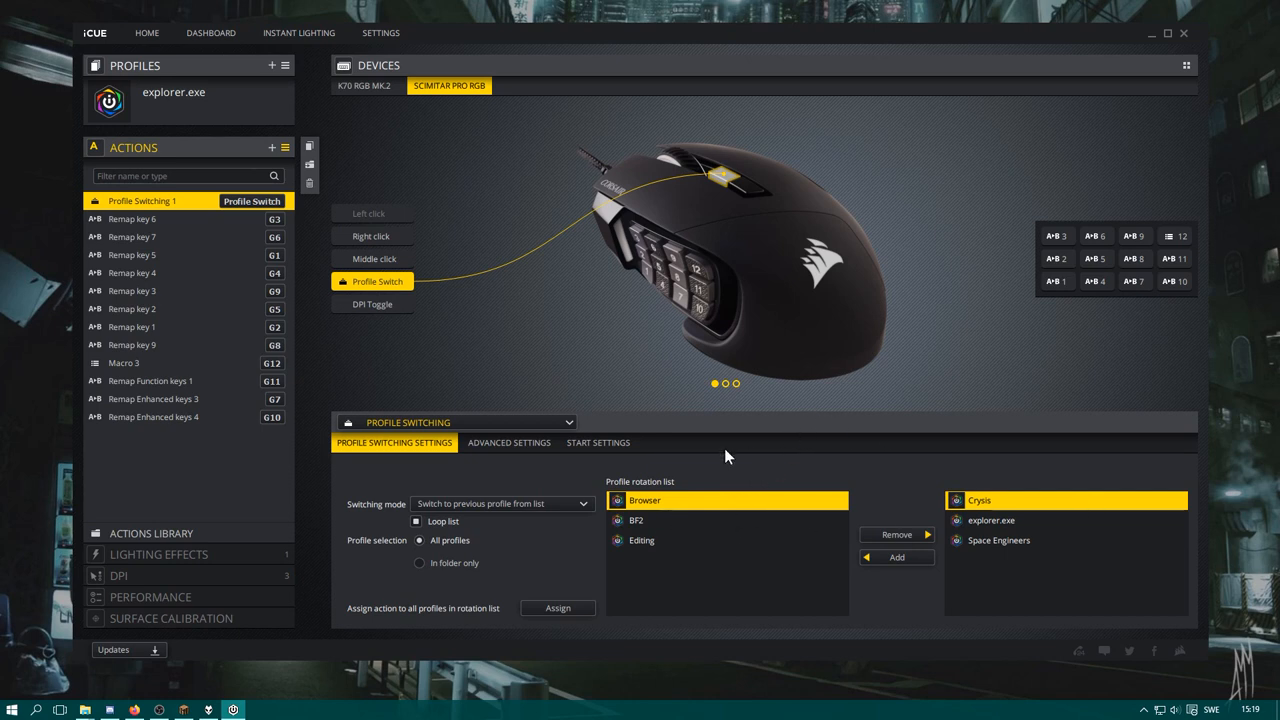
{"action": "mouse_move", "coordinate": [730, 443]}
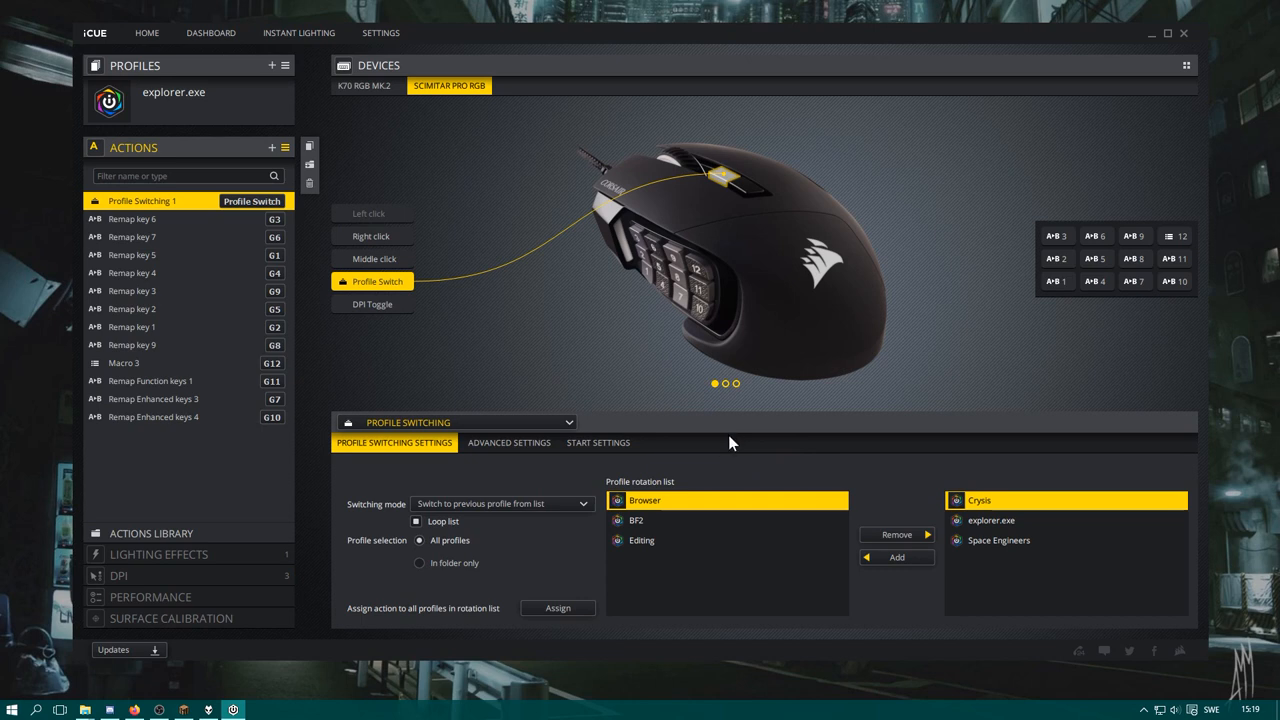
{"action": "mouse_move", "coordinate": [950, 545]}
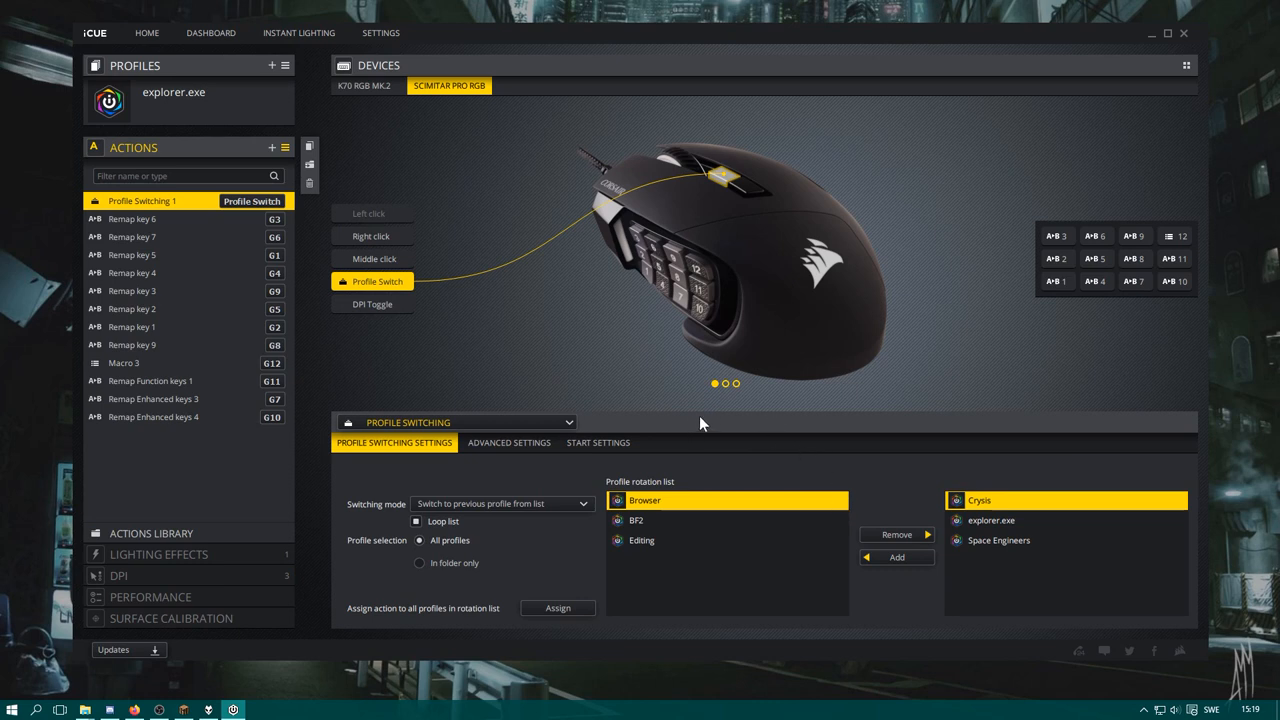
{"action": "mouse_move", "coordinate": [520, 262]}
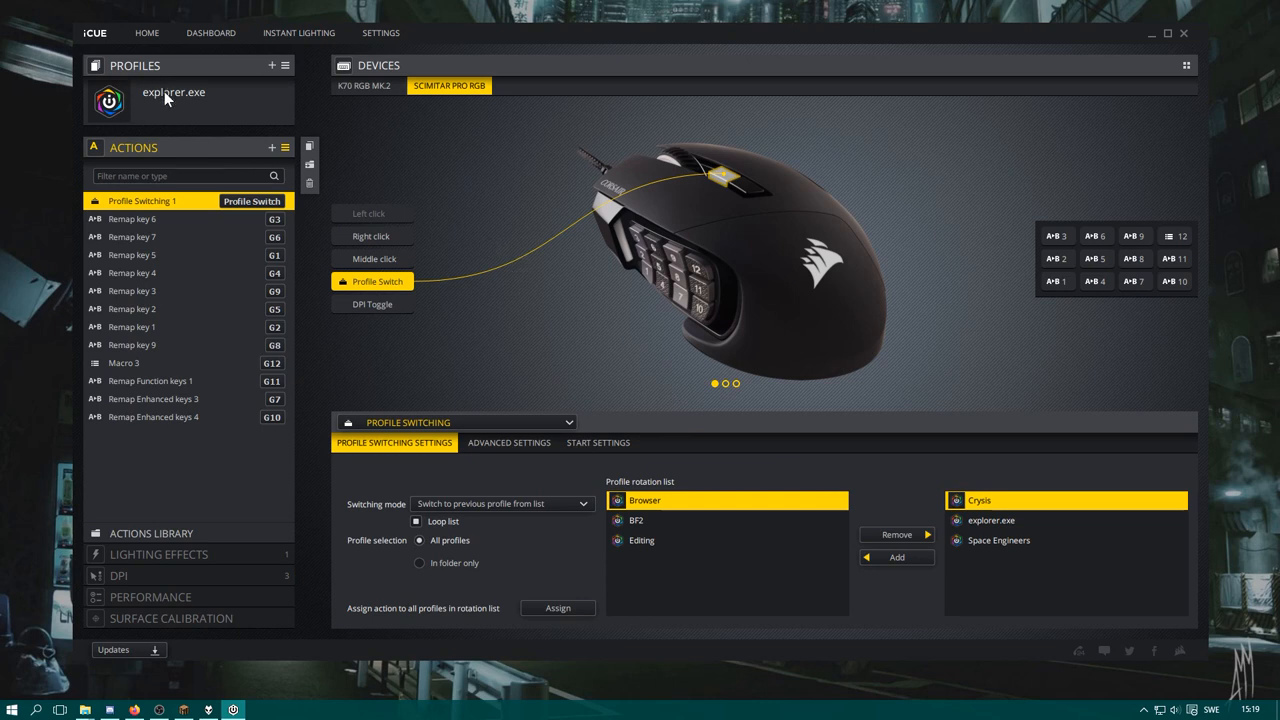
Activate BF2 and show its Scimitar actions, including the Forward Button remap
{"action": "left_click", "coordinate": [173, 92]}
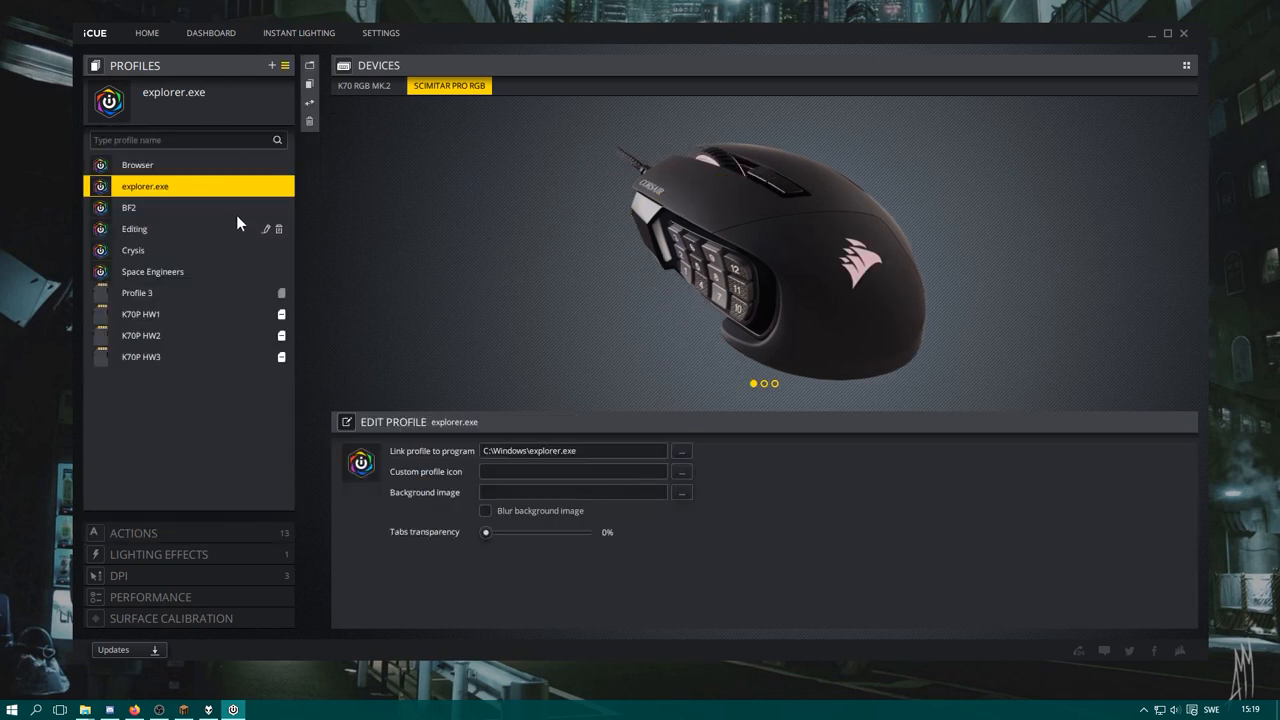
{"action": "mouse_move", "coordinate": [171, 213]}
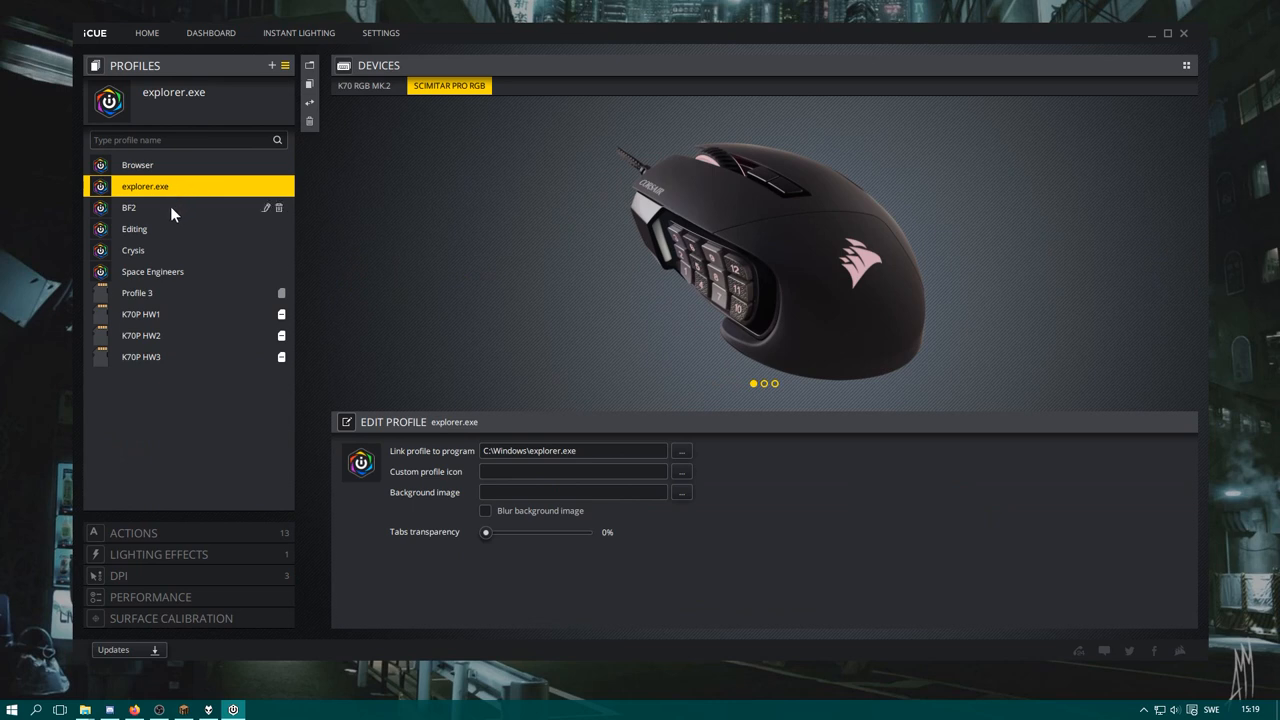
{"action": "mouse_move", "coordinate": [153, 215]}
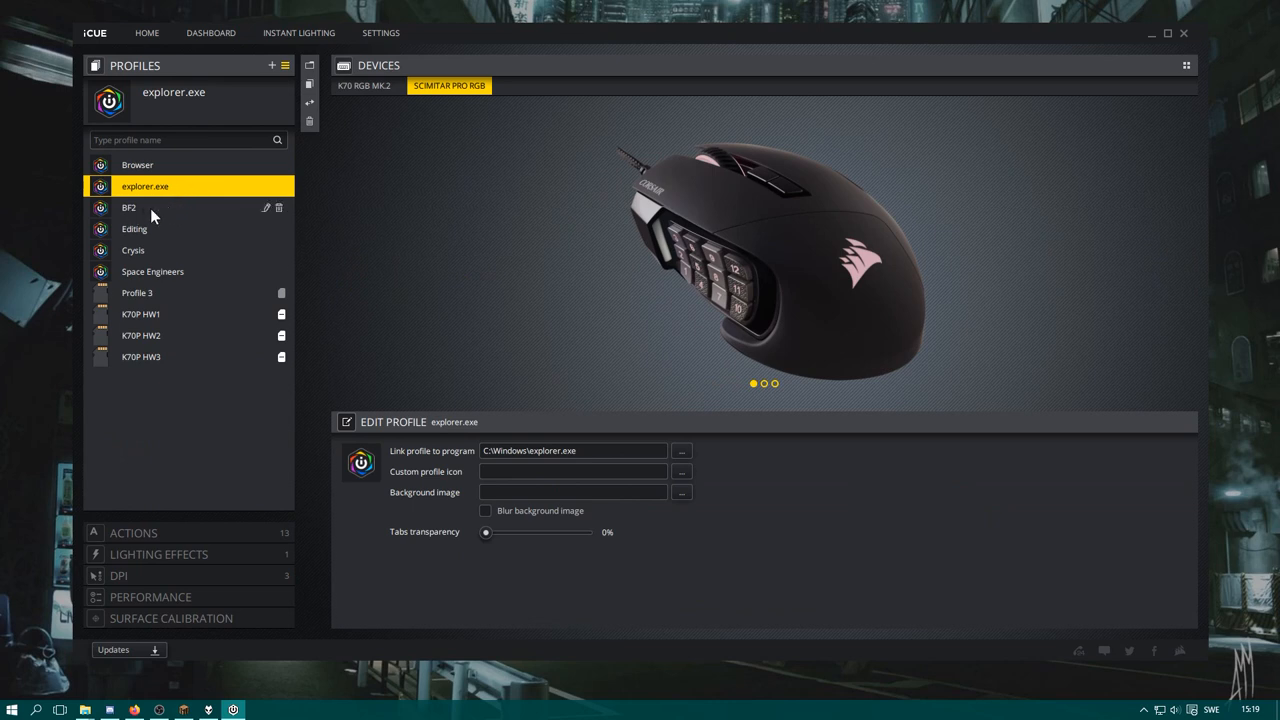
{"action": "left_click", "coordinate": [129, 207]}
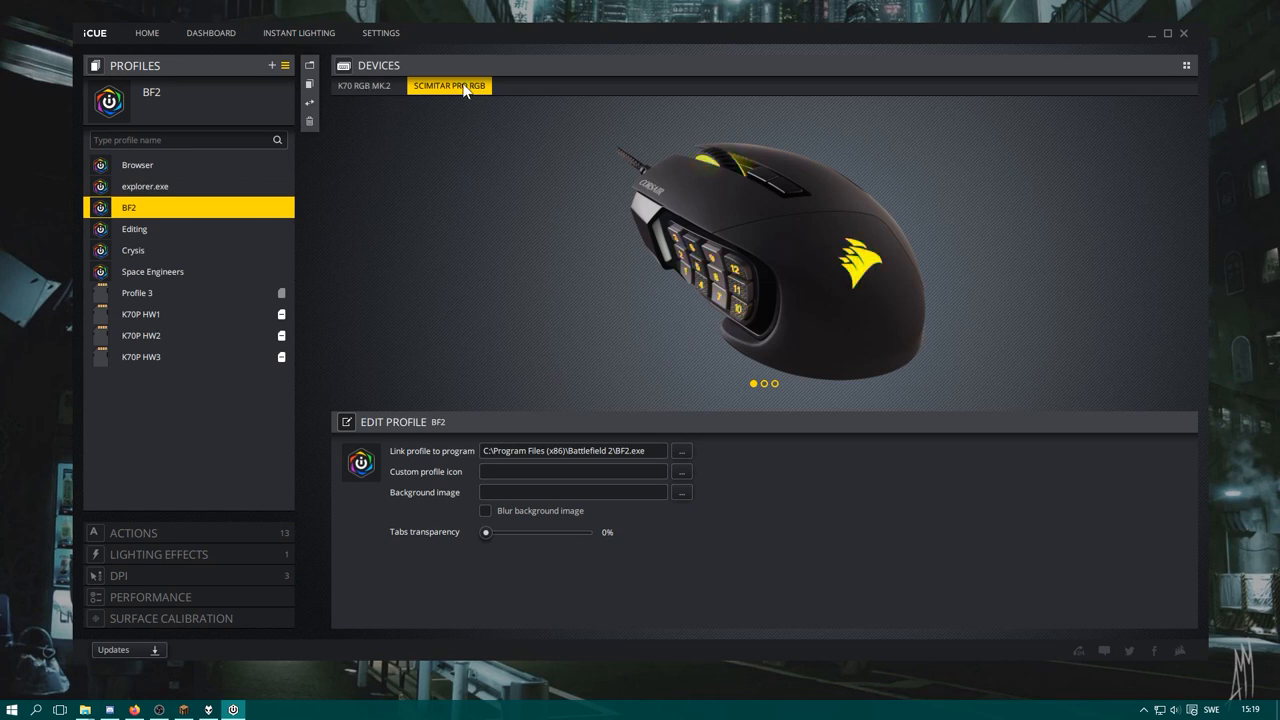
{"action": "left_click", "coordinate": [364, 85]}
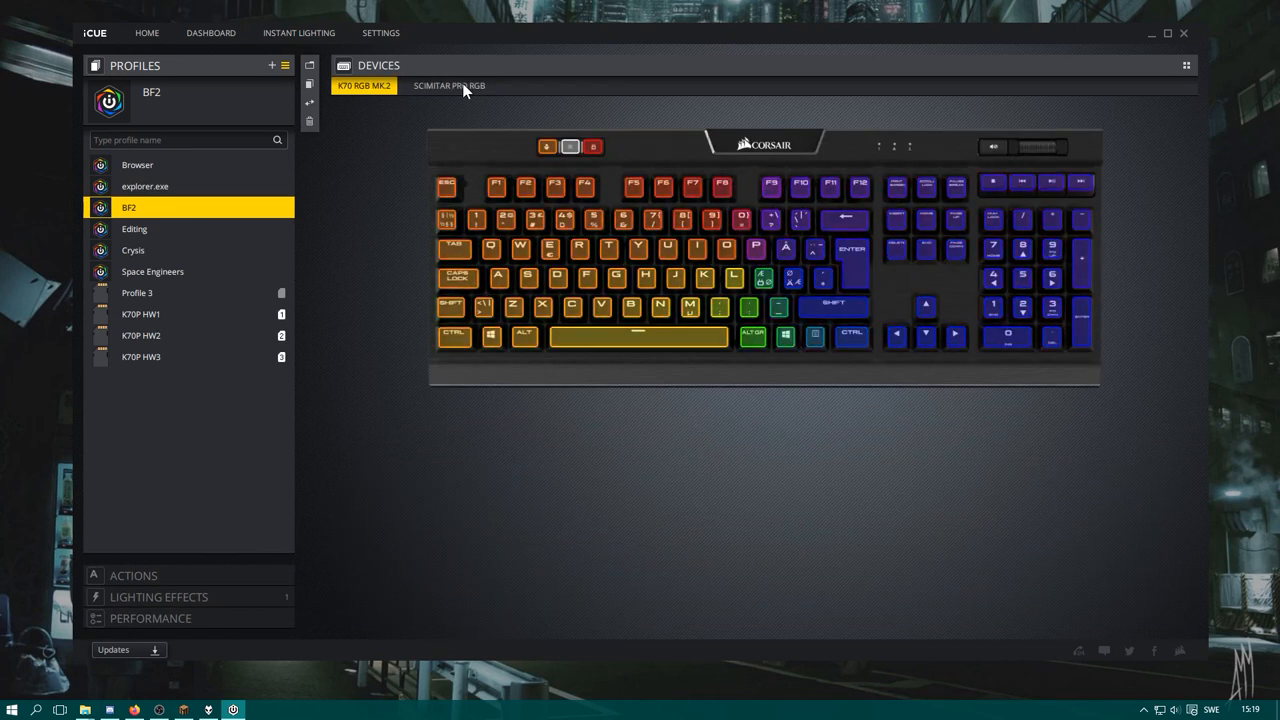
{"action": "left_click", "coordinate": [449, 85]}
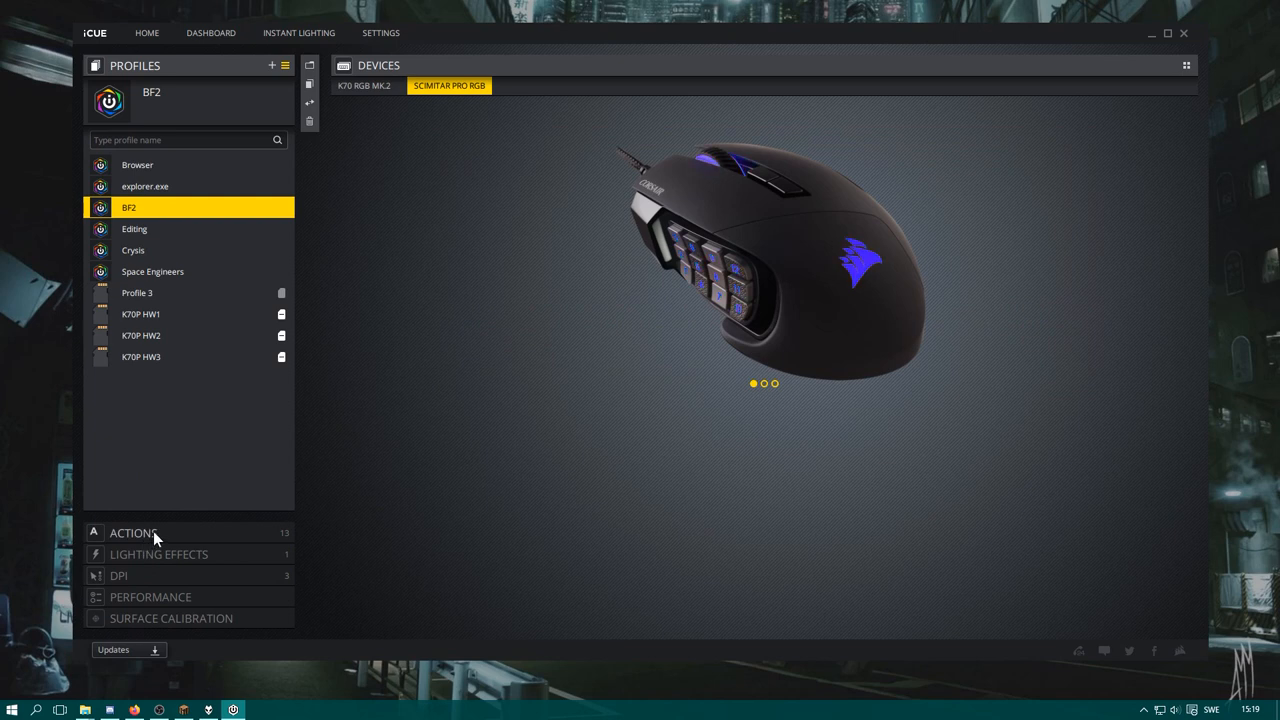
{"action": "mouse_move", "coordinate": [178, 548]}
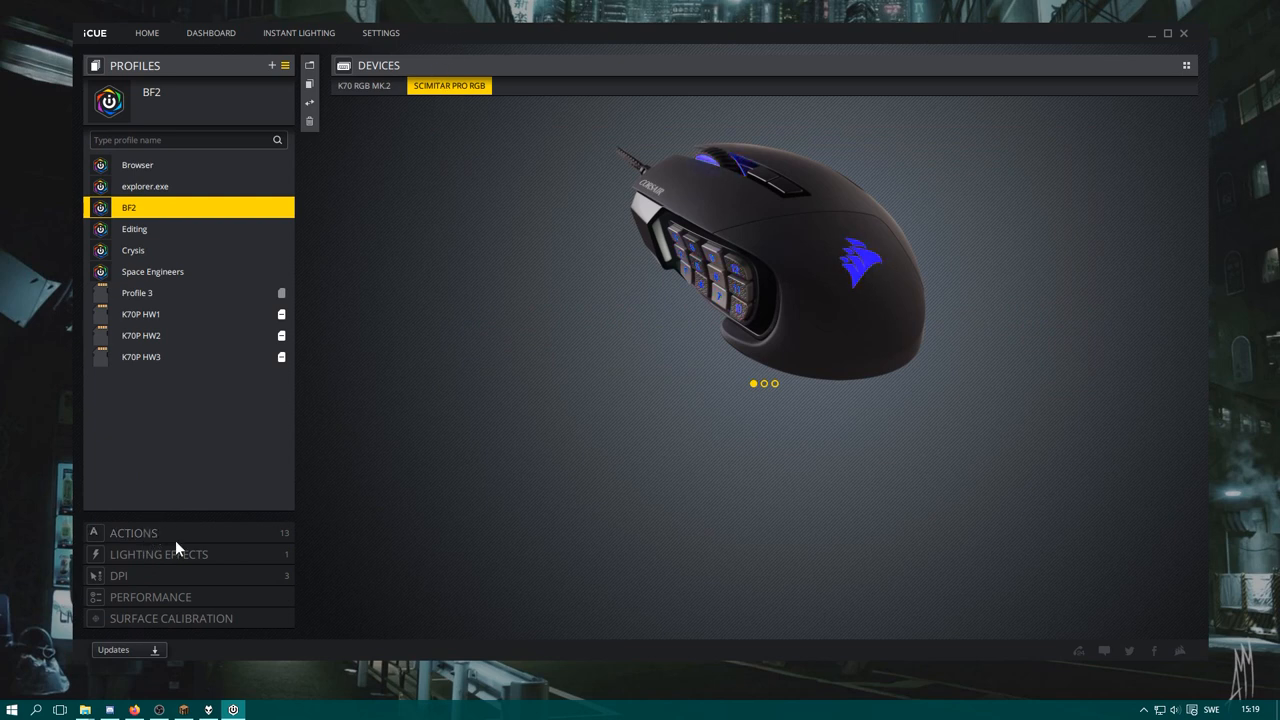
{"action": "left_click", "coordinate": [133, 533]}
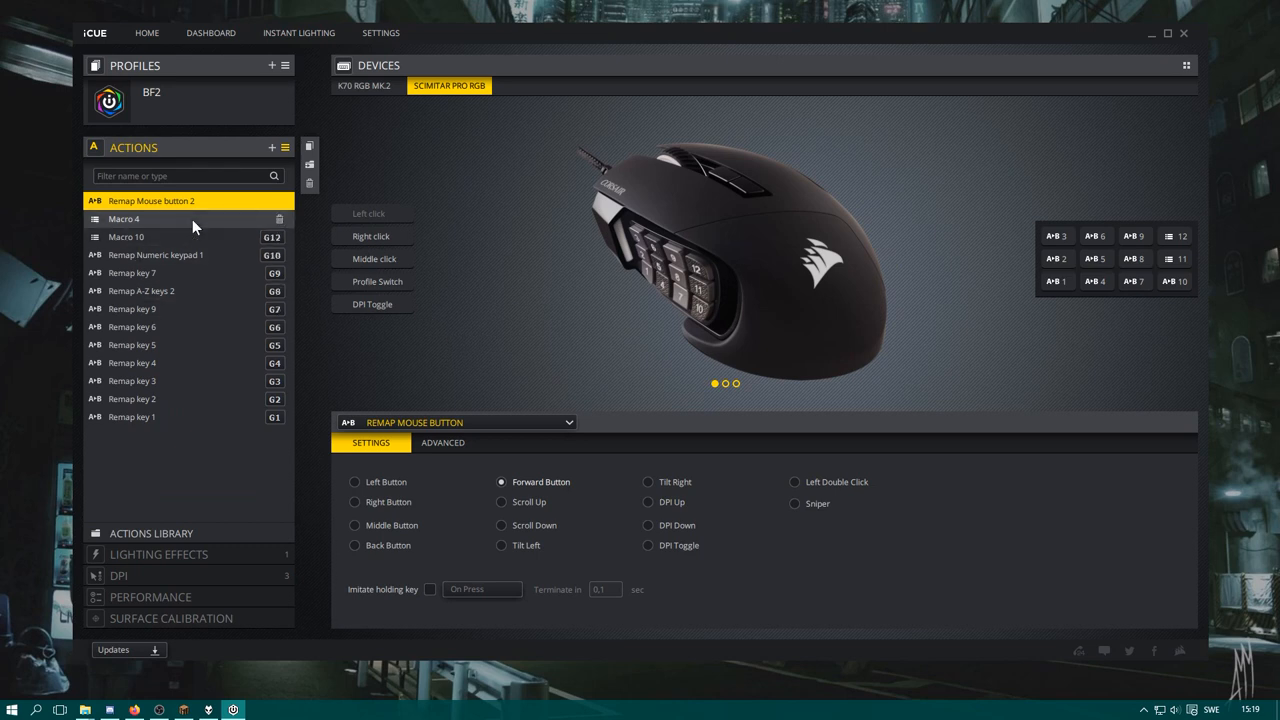
Review BF2's G11 Macro 4 and G12 Macro 10 pressing key 9
{"action": "left_click", "coordinate": [124, 218]}
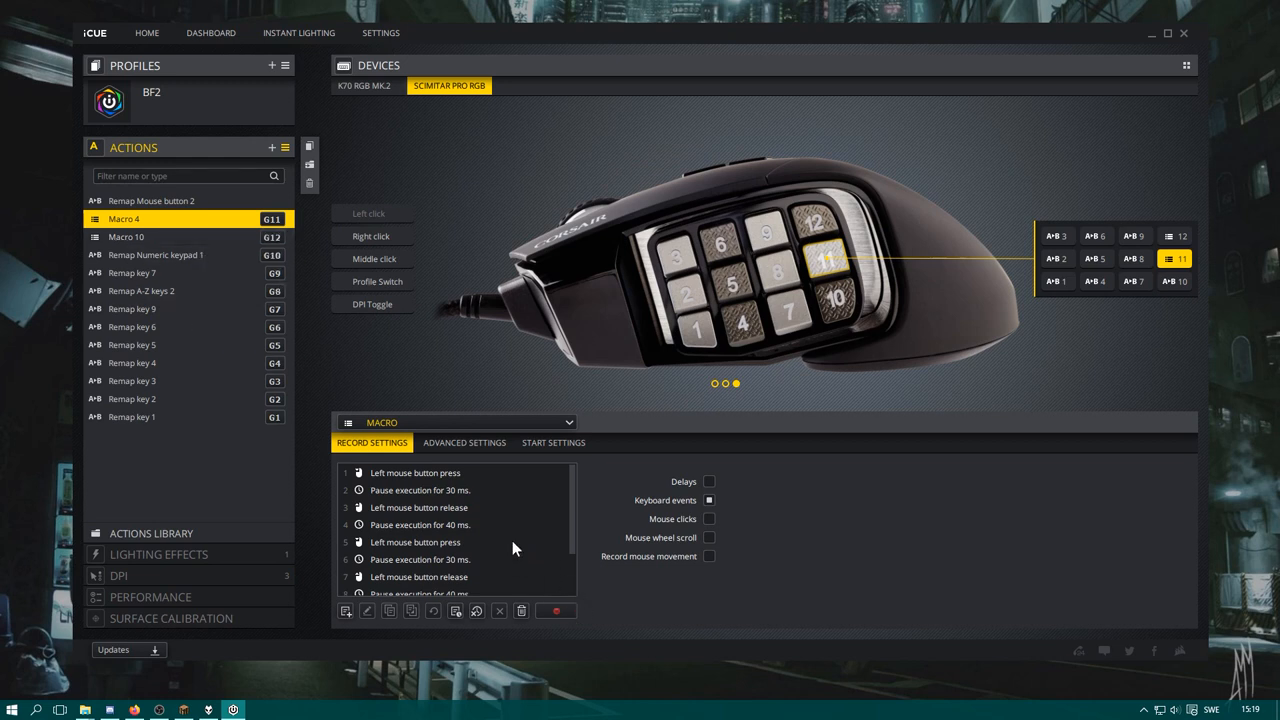
{"action": "mouse_move", "coordinate": [175, 272]}
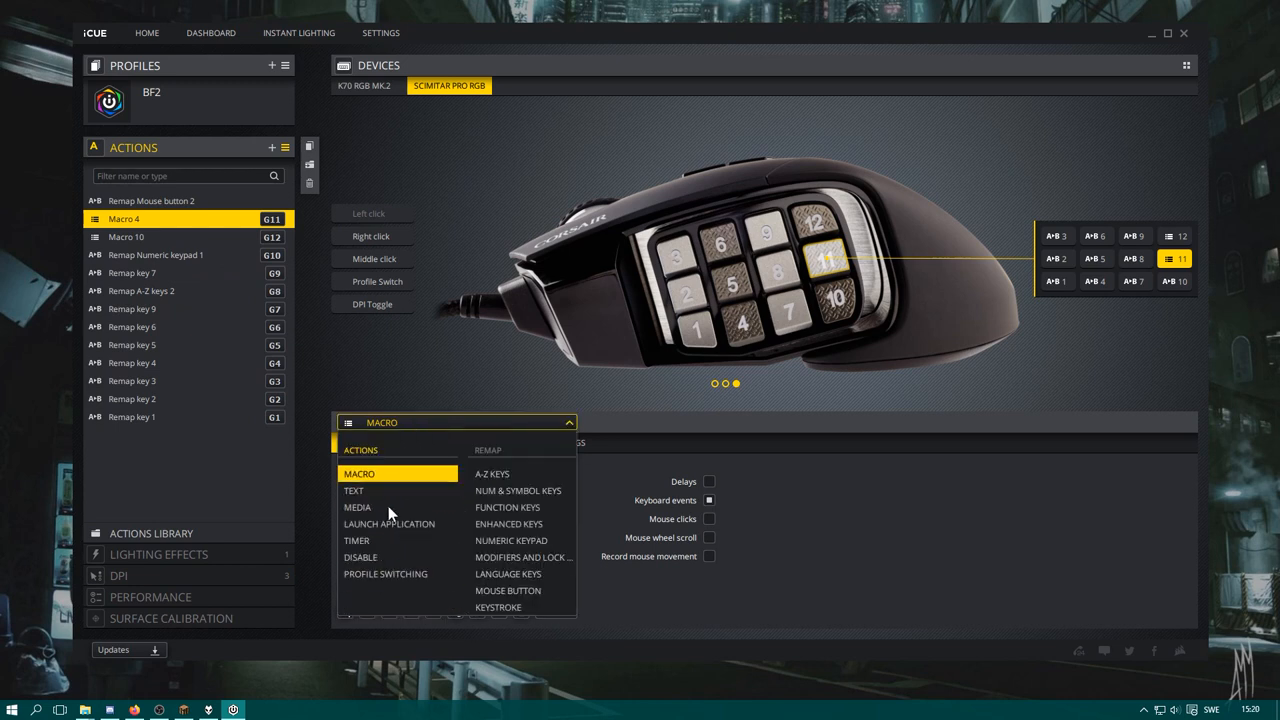
{"action": "left_click", "coordinate": [358, 473]}
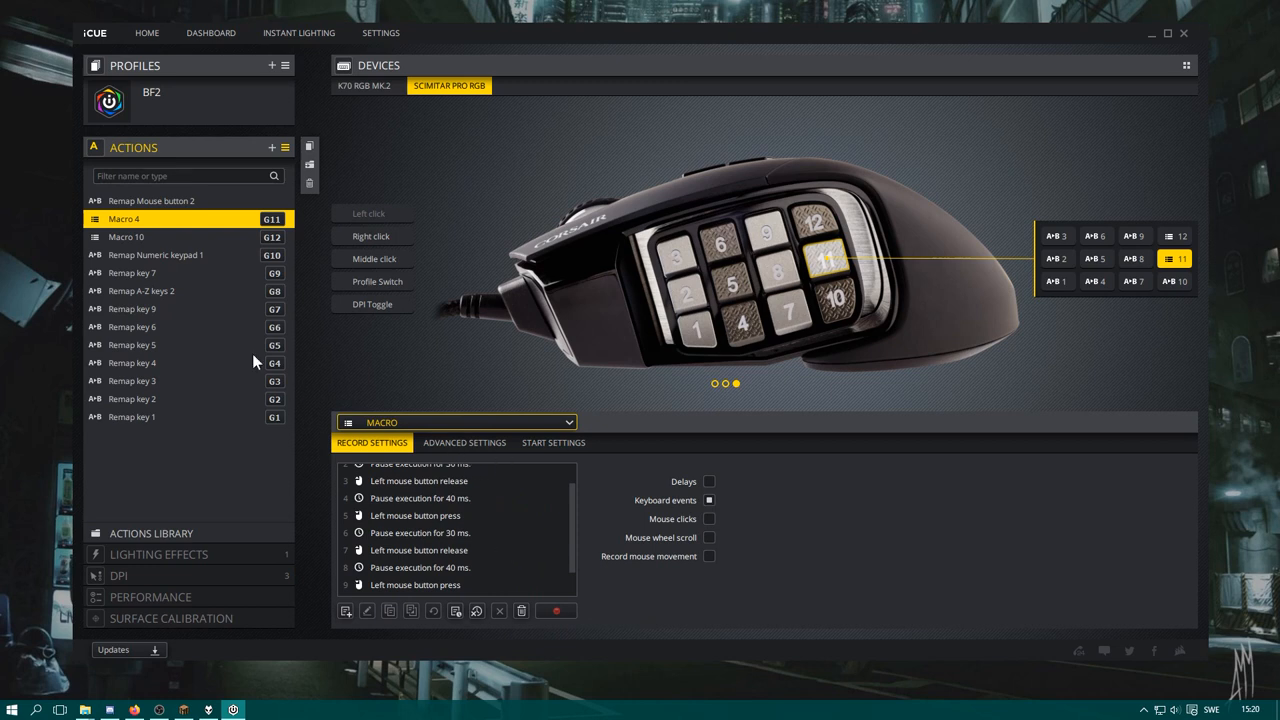
{"action": "left_click", "coordinate": [126, 237]}
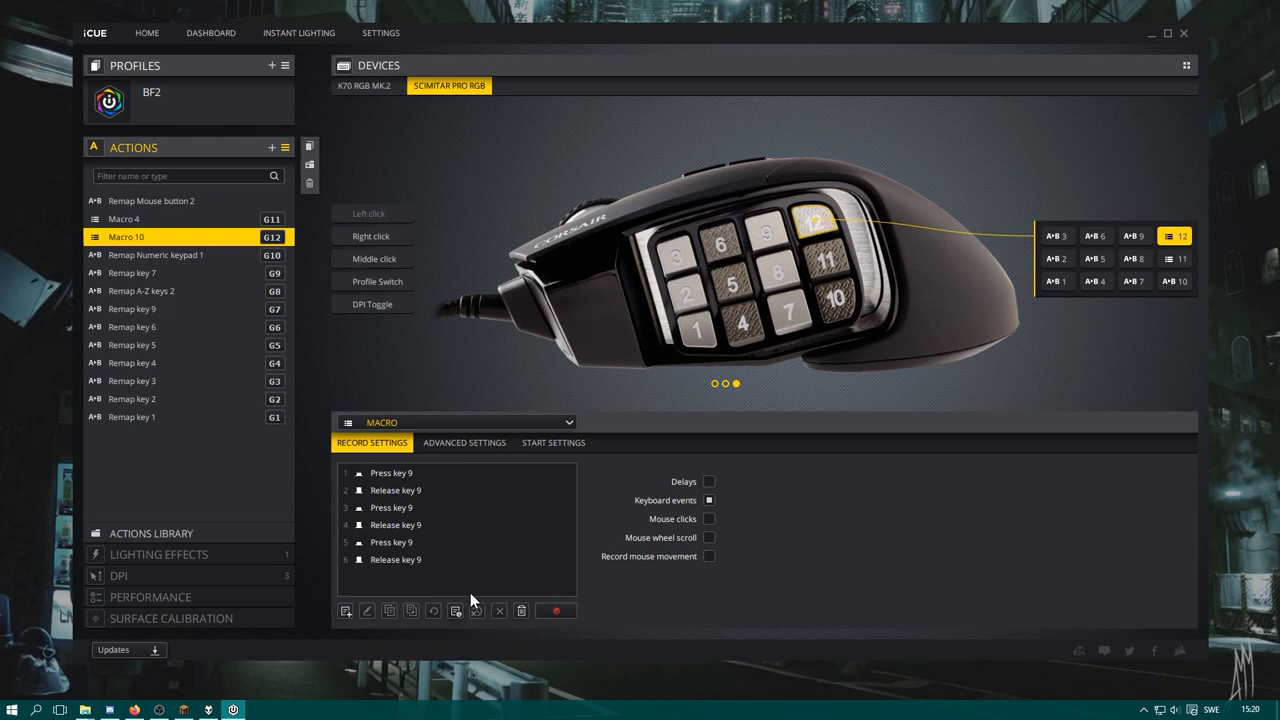
{"action": "mouse_move", "coordinate": [630, 435]}
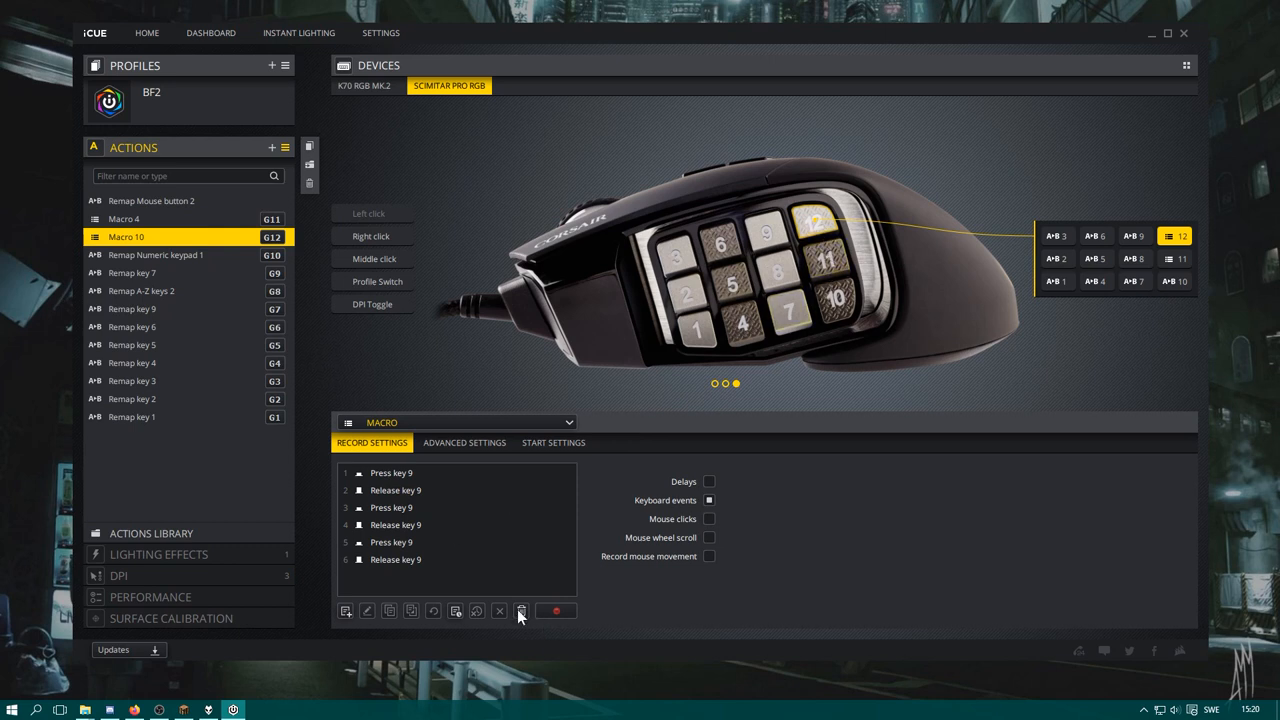
{"action": "mouse_move", "coordinate": [521, 611]}
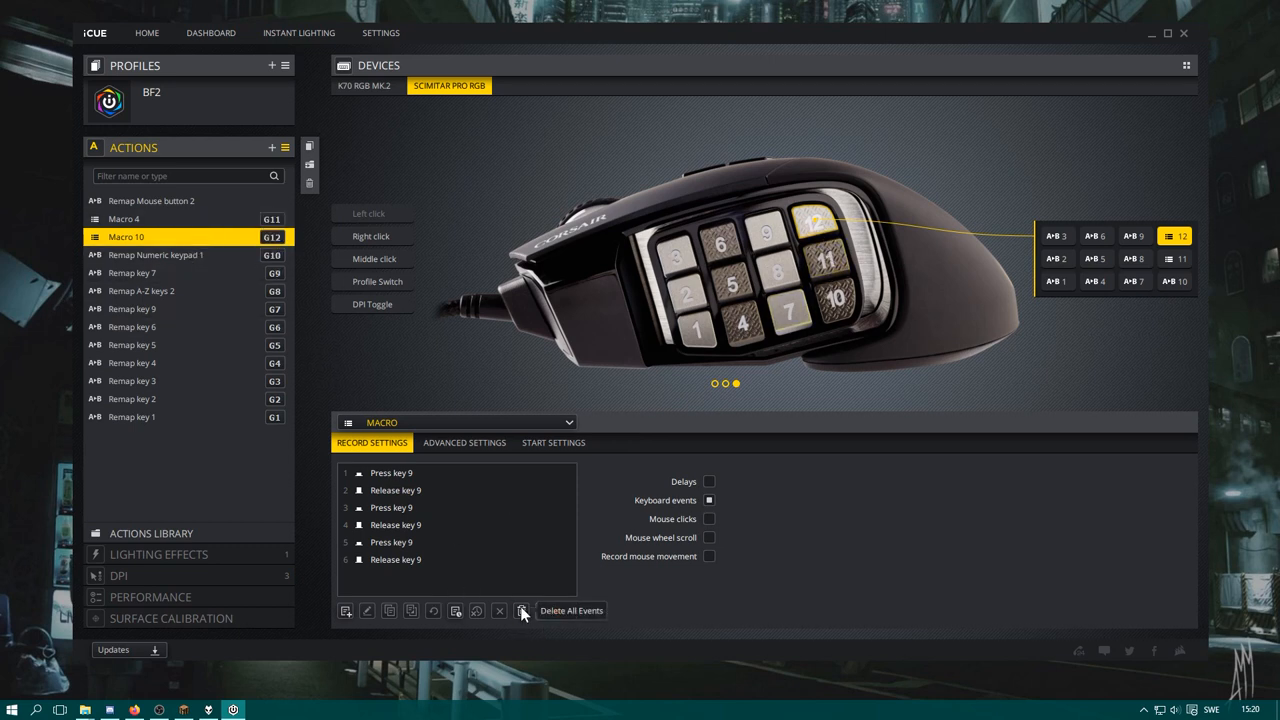
Clear and re-record G12's Macro 10 as three key 9 presses, with delays enabled
{"action": "left_click", "coordinate": [520, 610]}
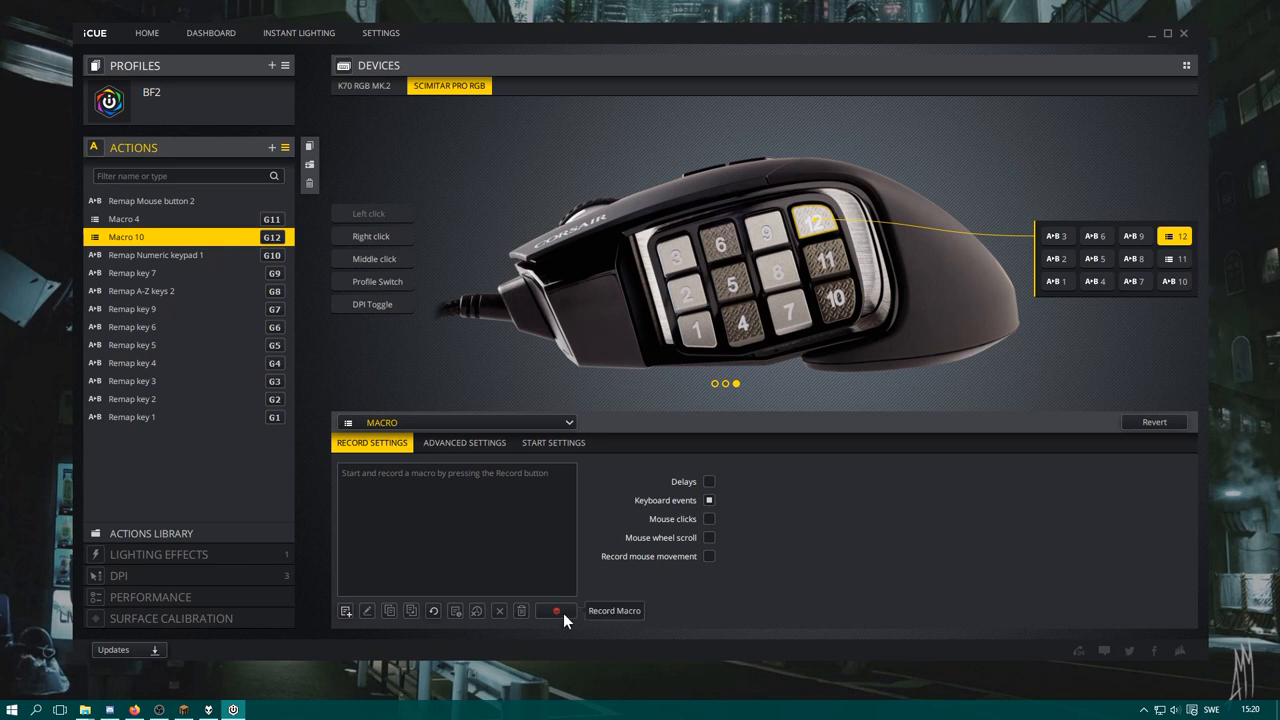
{"action": "left_click", "coordinate": [556, 611]}
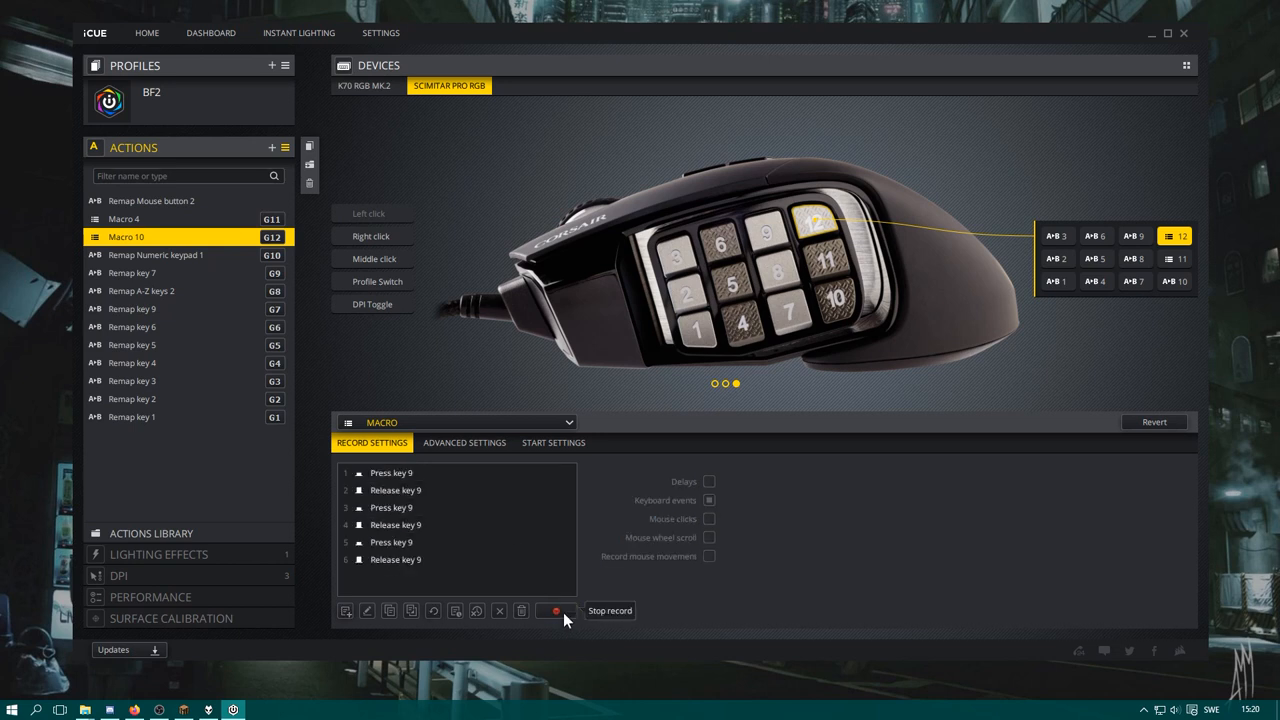
{"action": "left_click", "coordinate": [556, 611]}
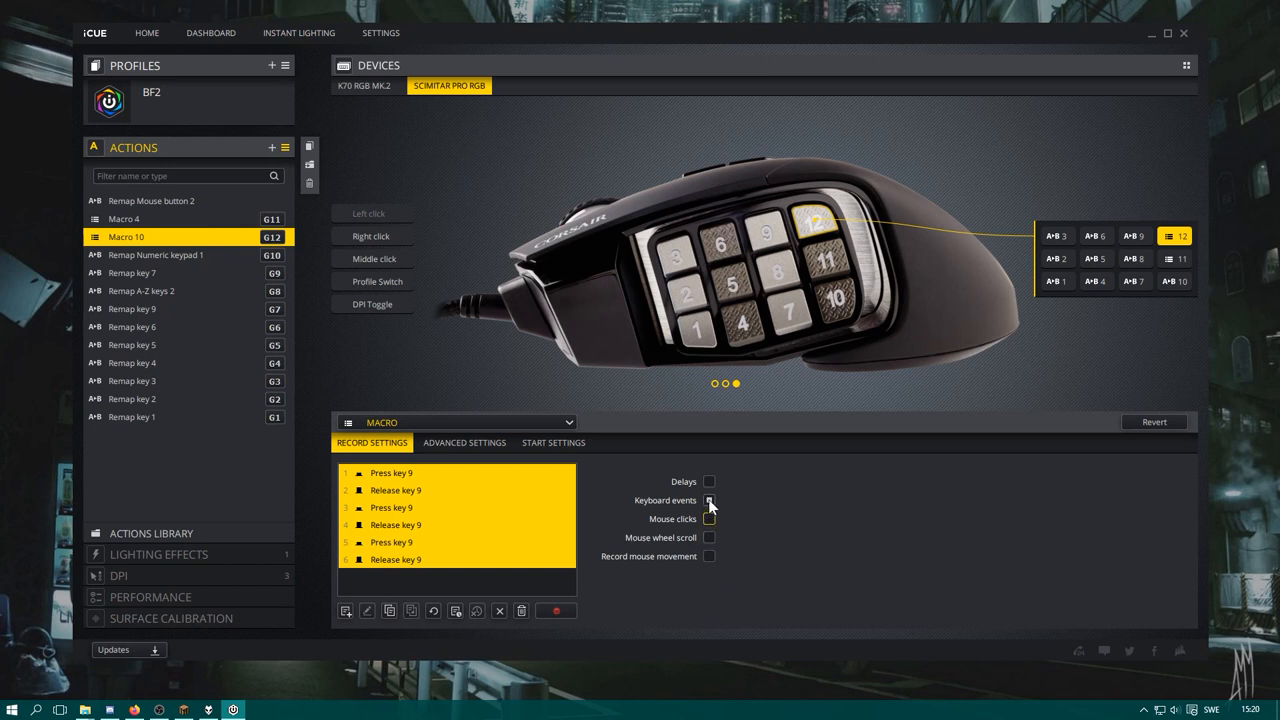
{"action": "left_click", "coordinate": [709, 500]}
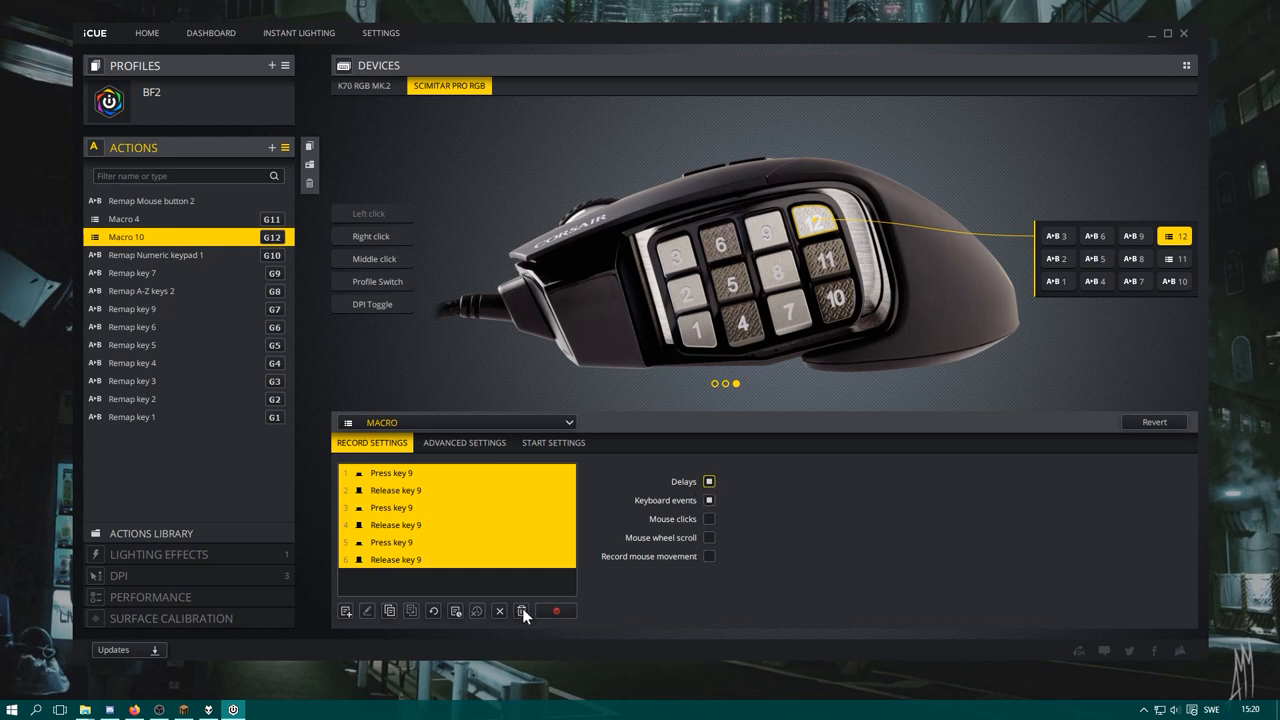
Clear G12's Macro 10 and re-record the key 9 presses with roughly 54–83 ms delays
{"action": "left_click", "coordinate": [521, 611]}
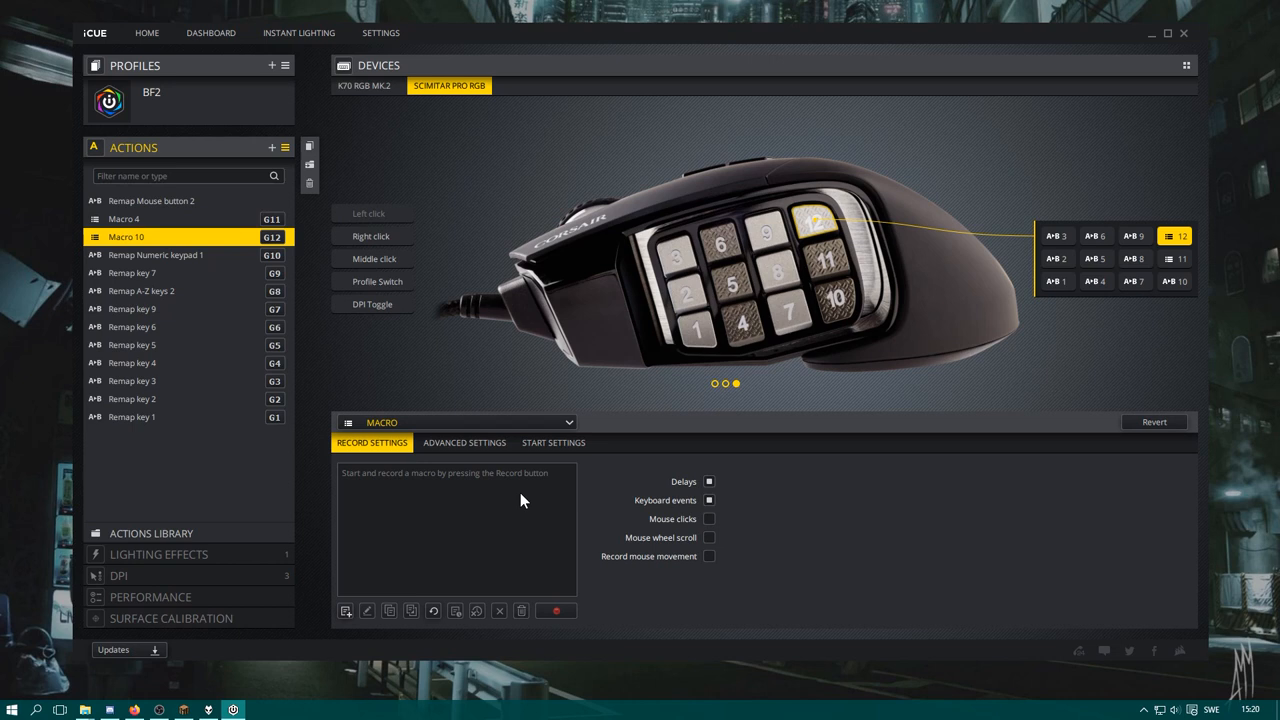
{"action": "mouse_move", "coordinate": [590, 608]}
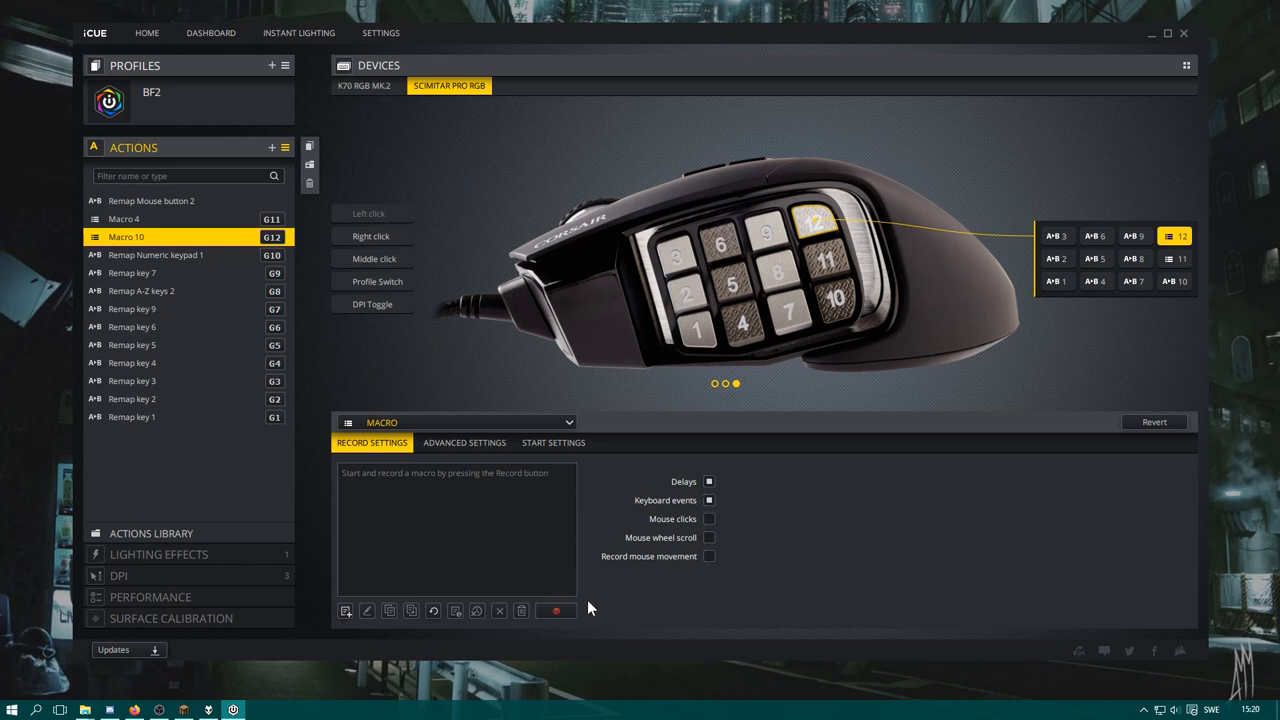
{"action": "mouse_move", "coordinate": [500, 553]}
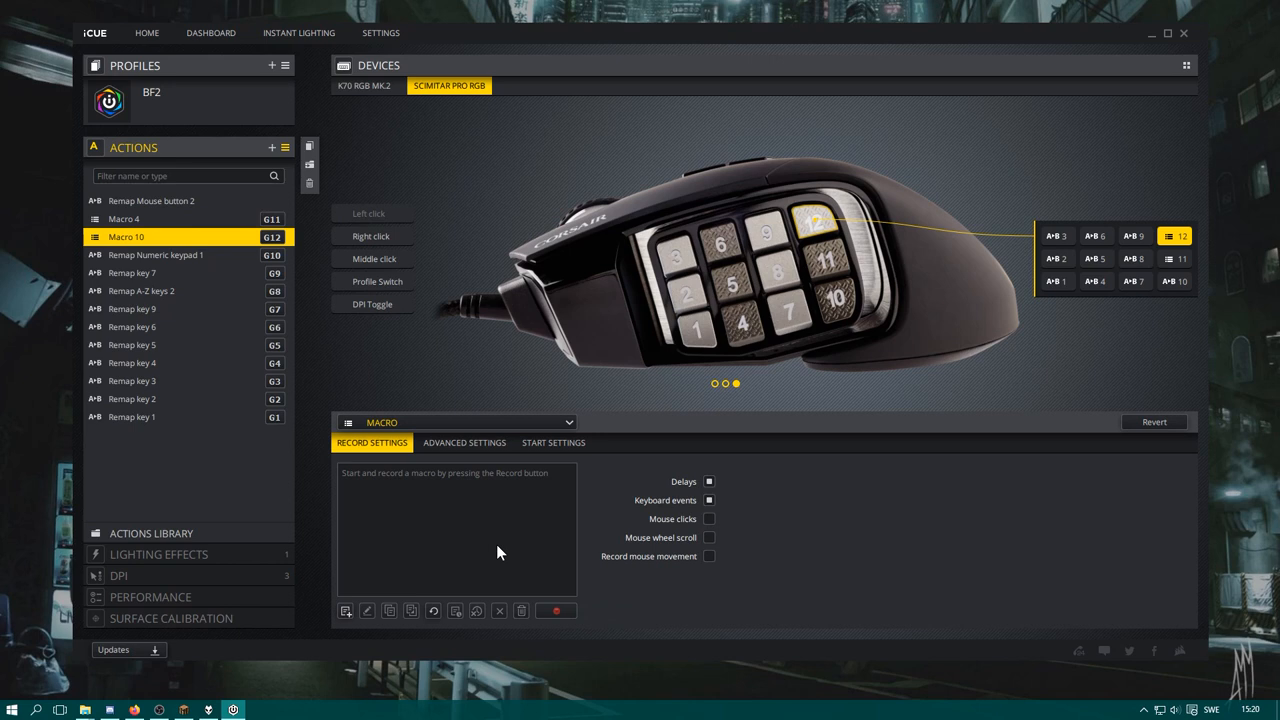
{"action": "mouse_move", "coordinate": [508, 606]}
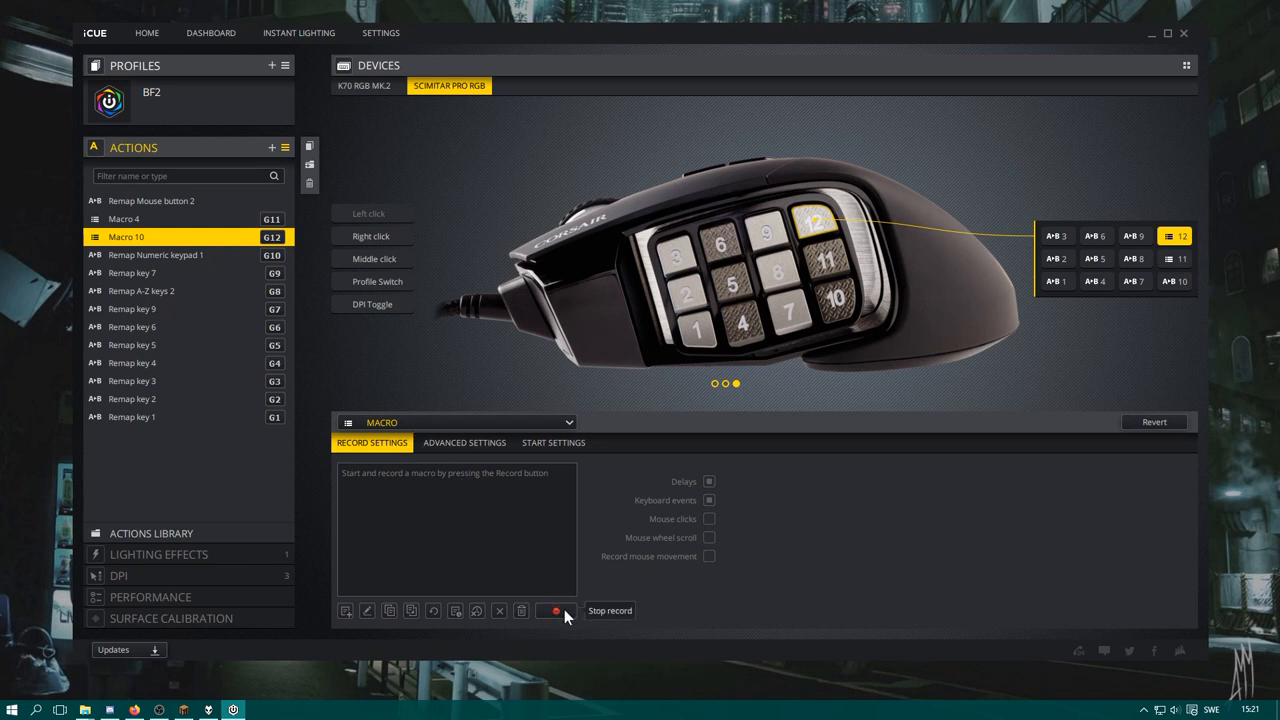
{"action": "left_click", "coordinate": [554, 610]}
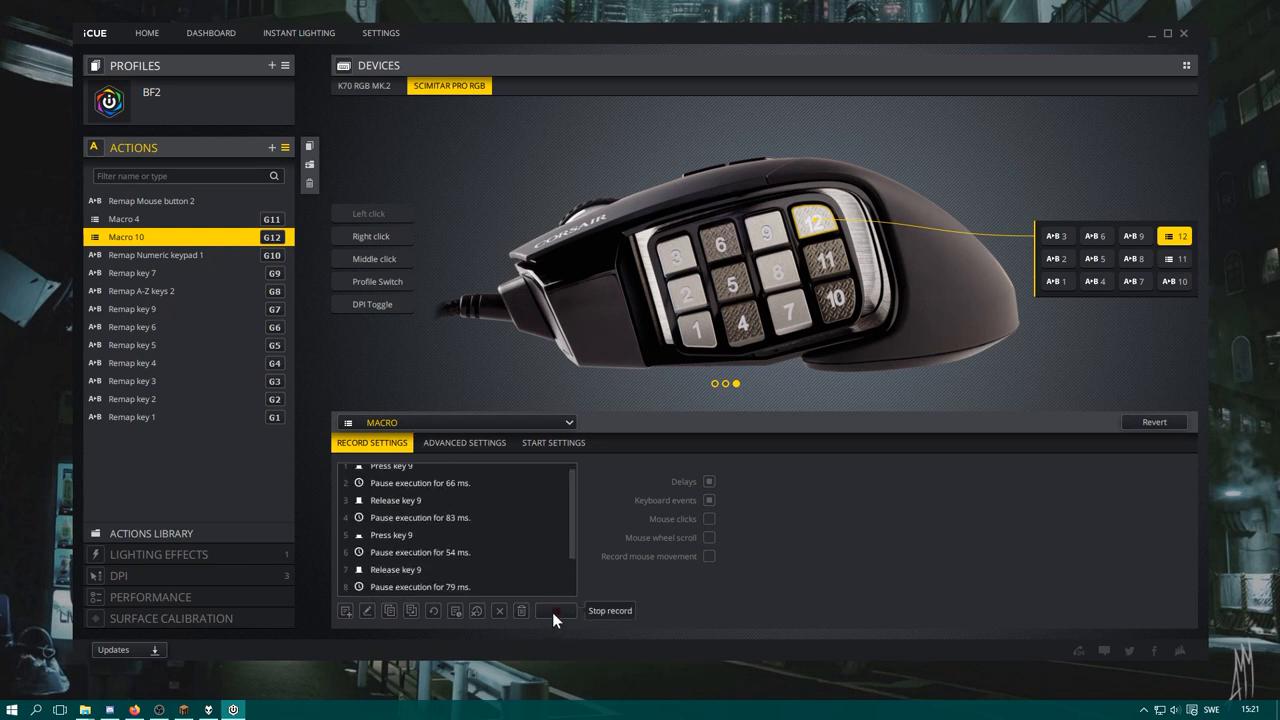
{"action": "left_click", "coordinate": [556, 610]}
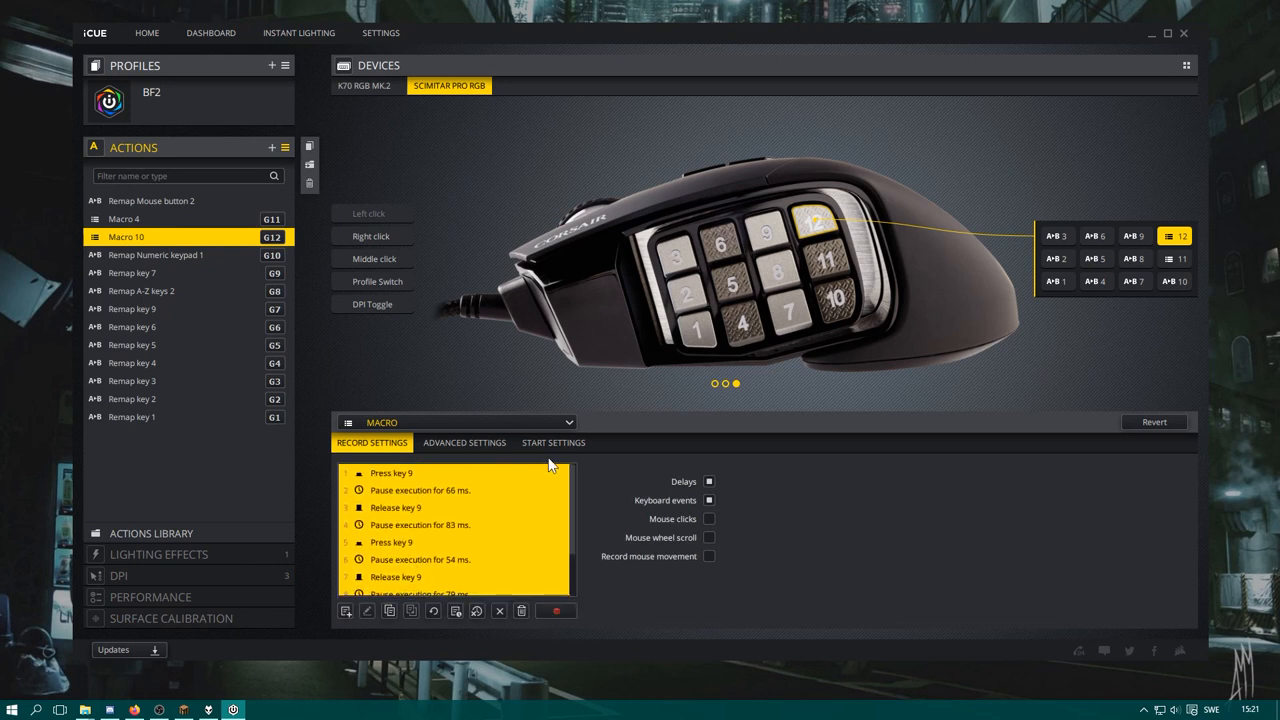
Review BF2's G10–G6 remaps: Numeric keypad 1, key 7, A-Z keys 2, key 9, key 6
{"action": "left_click", "coordinate": [155, 254]}
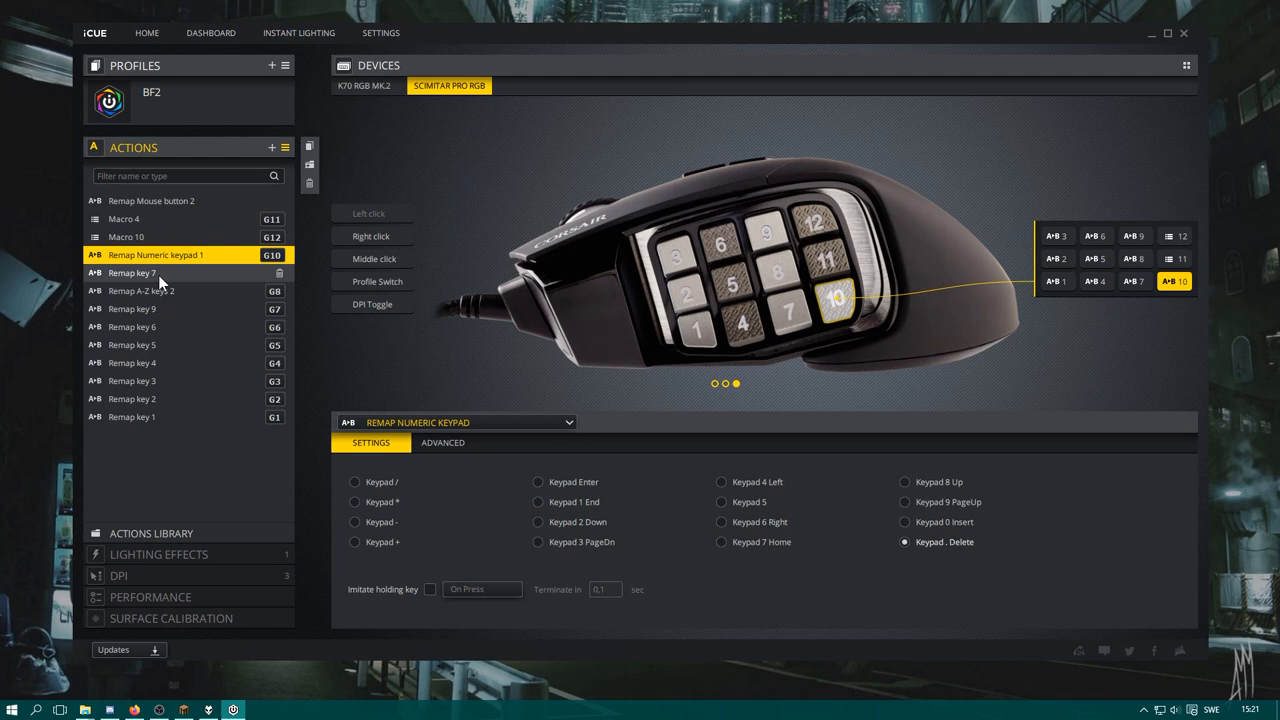
{"action": "left_click", "coordinate": [133, 272]}
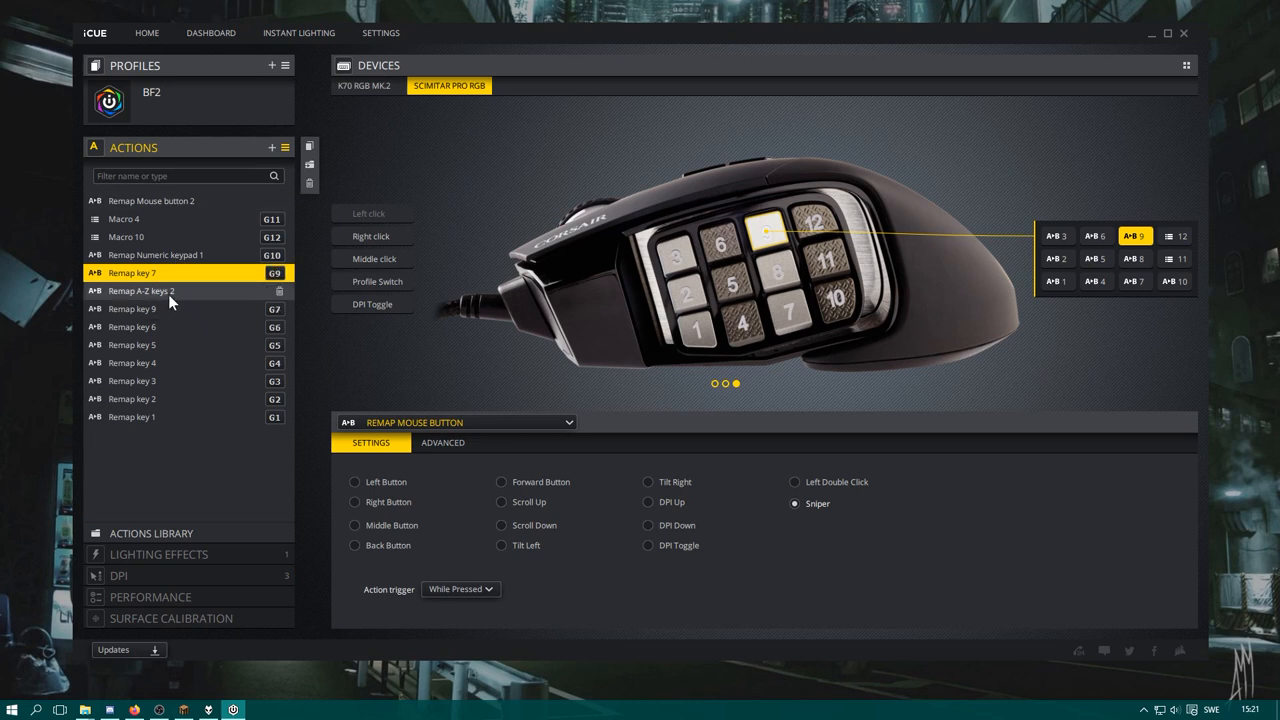
{"action": "left_click", "coordinate": [140, 290]}
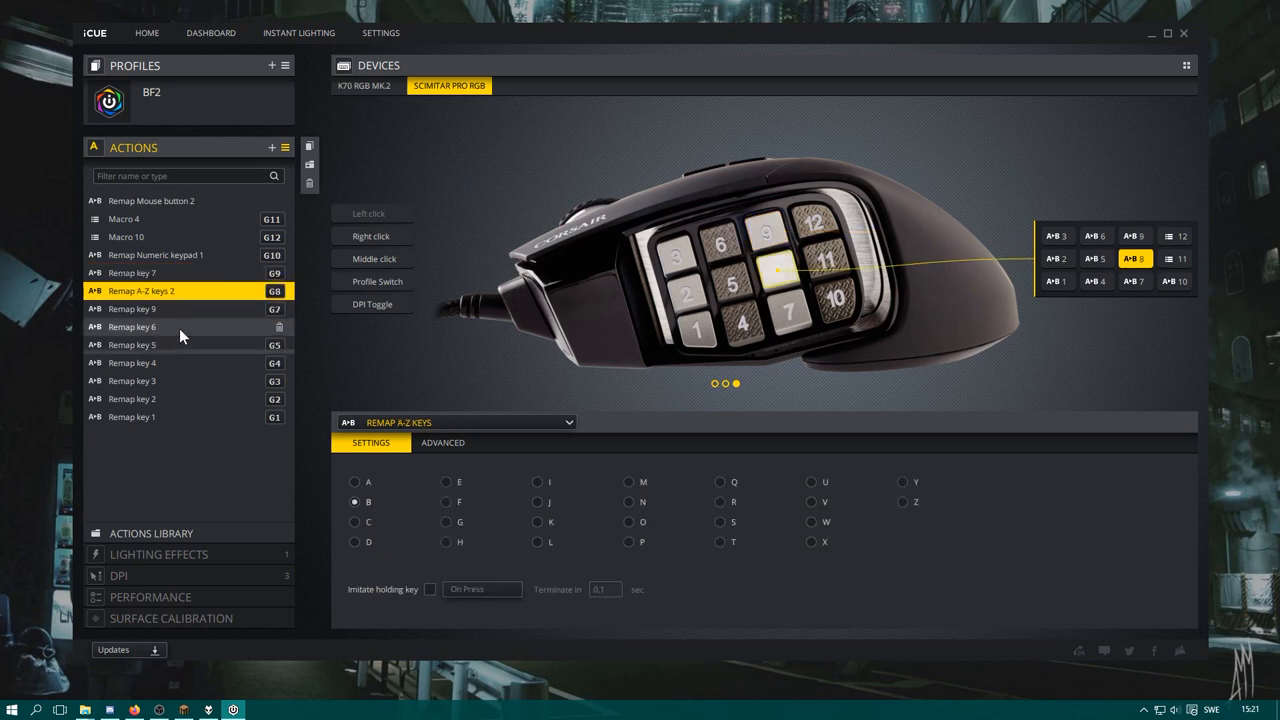
{"action": "mouse_move", "coordinate": [184, 319]}
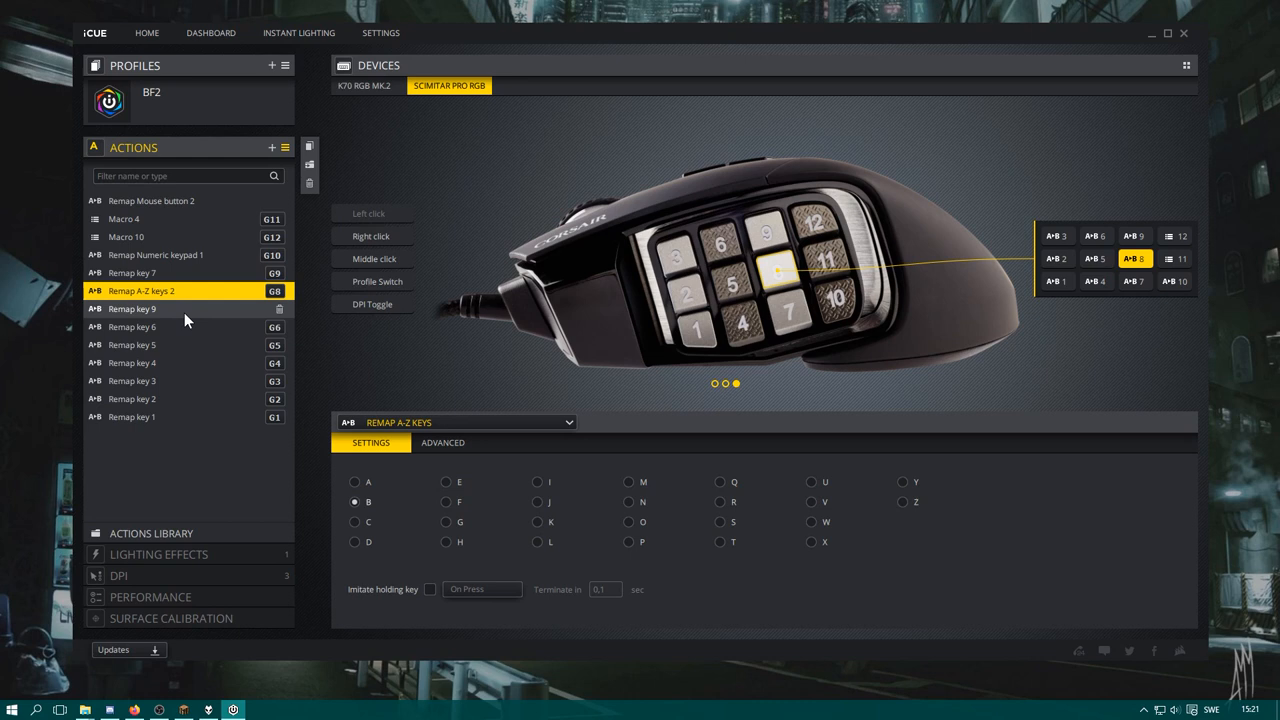
{"action": "left_click", "coordinate": [131, 308]}
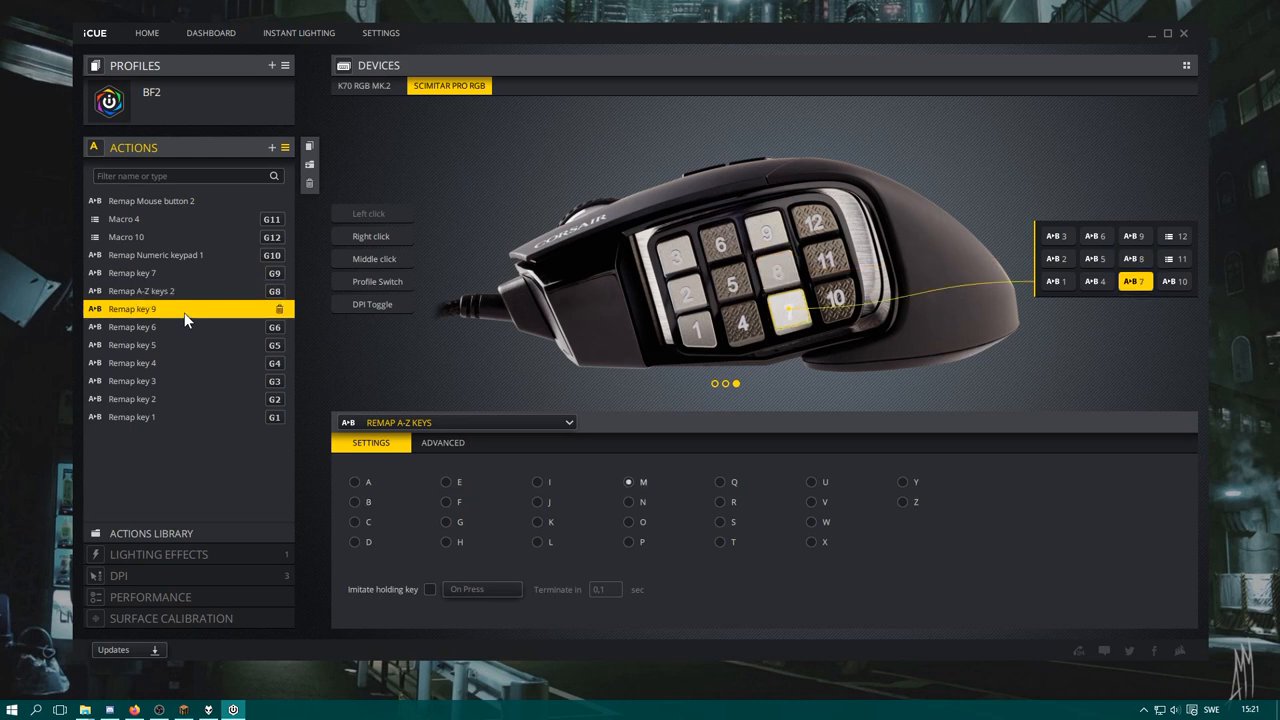
{"action": "left_click", "coordinate": [140, 290]}
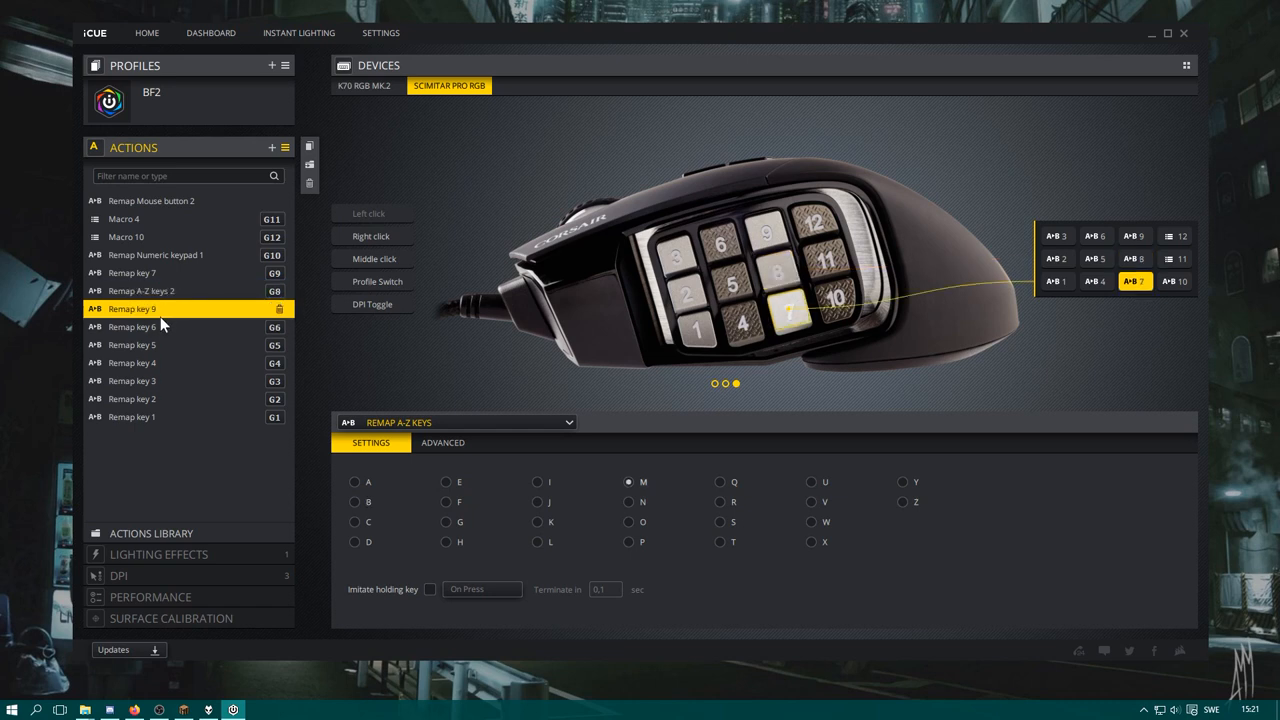
{"action": "left_click", "coordinate": [131, 326]}
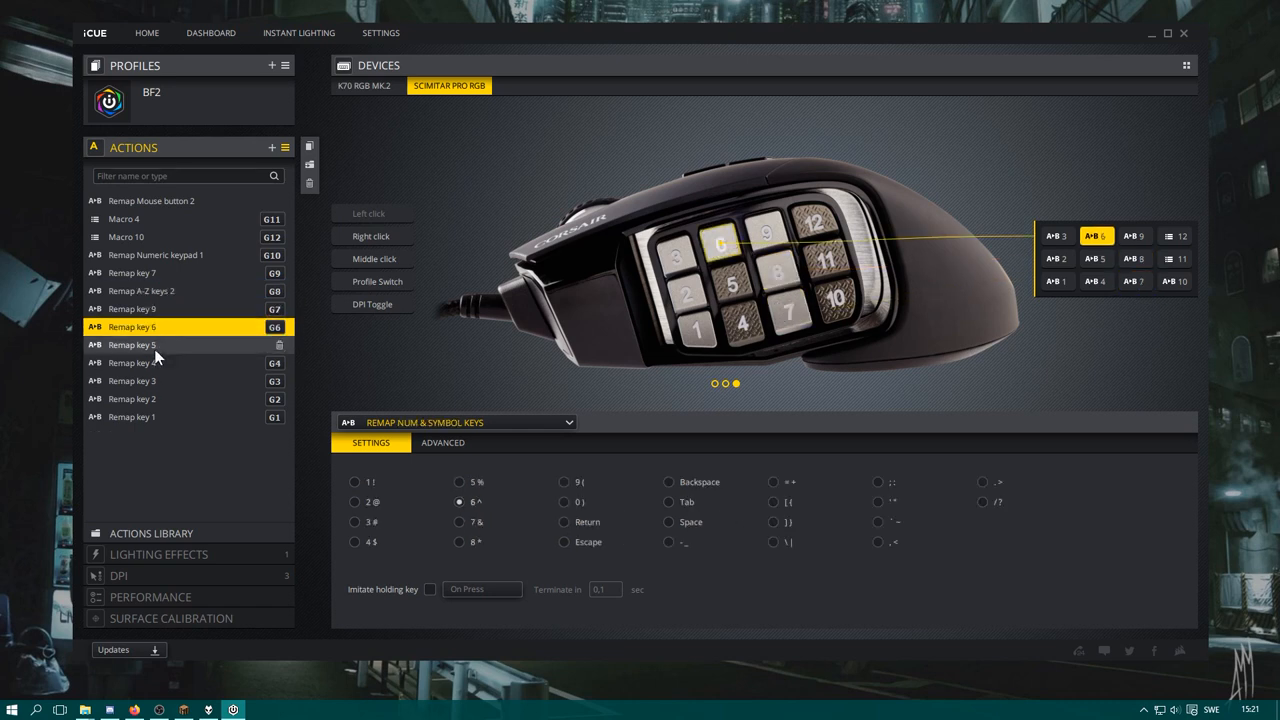
Open the action-type list, then view side button 4's remap and button 1's Remap key 1
{"action": "left_click", "coordinate": [565, 422]}
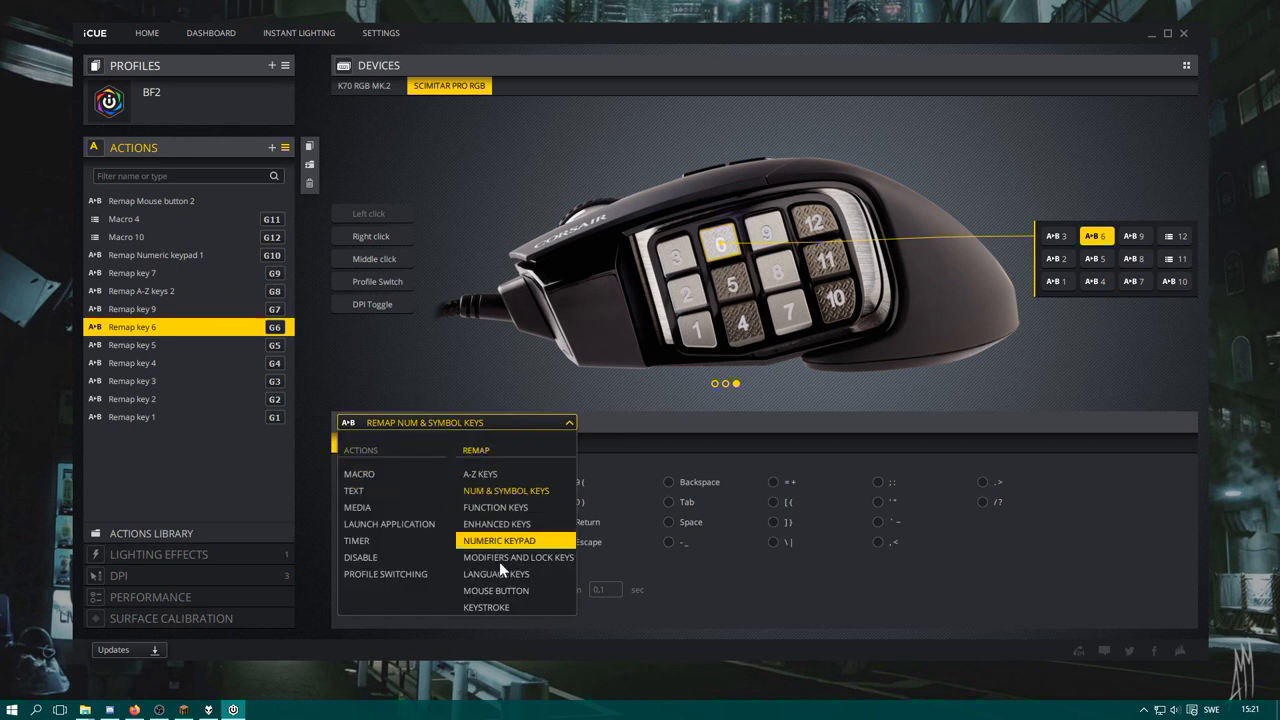
{"action": "mouse_move", "coordinate": [480, 474]}
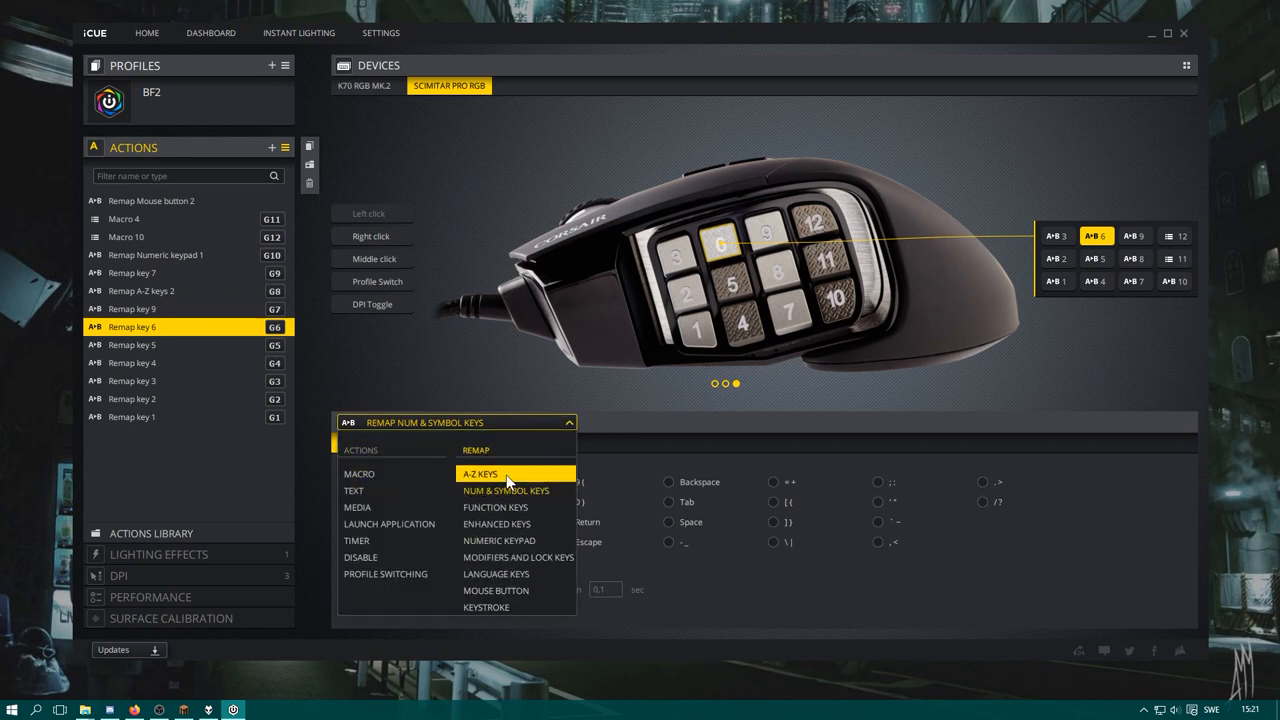
{"action": "mouse_move", "coordinate": [640, 415]}
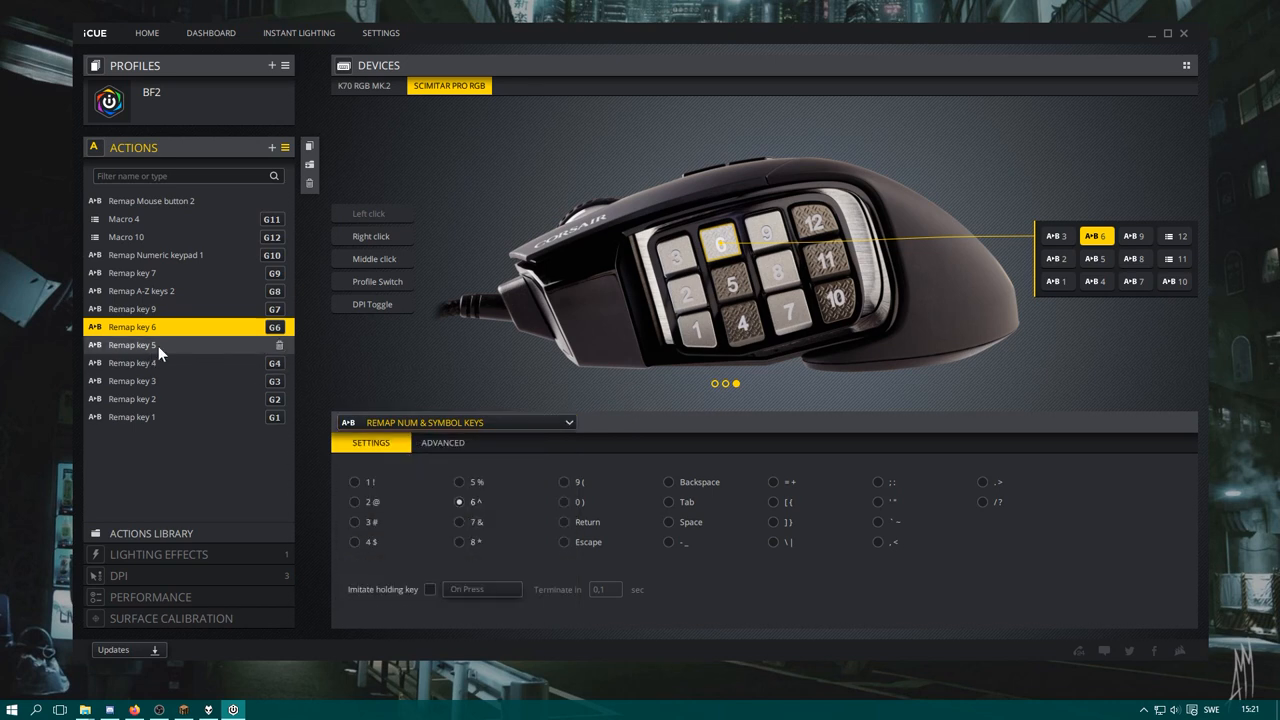
{"action": "left_click", "coordinate": [131, 362]}
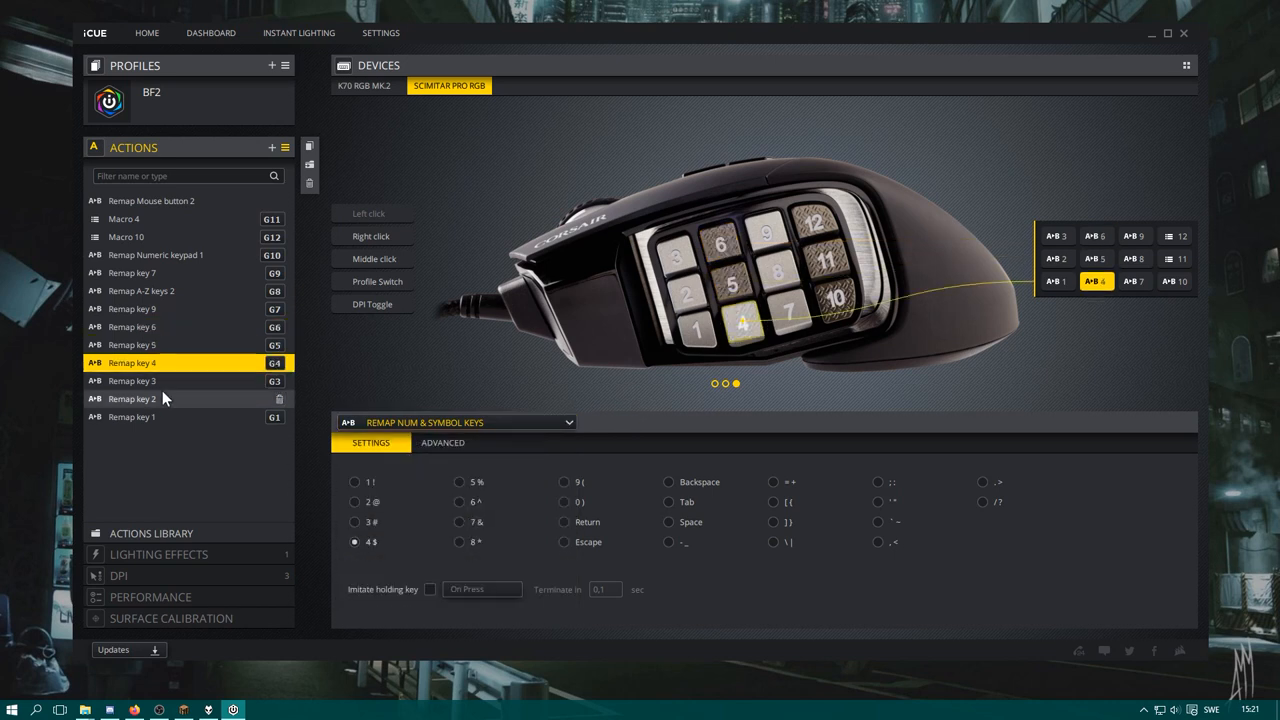
{"action": "left_click", "coordinate": [131, 417]}
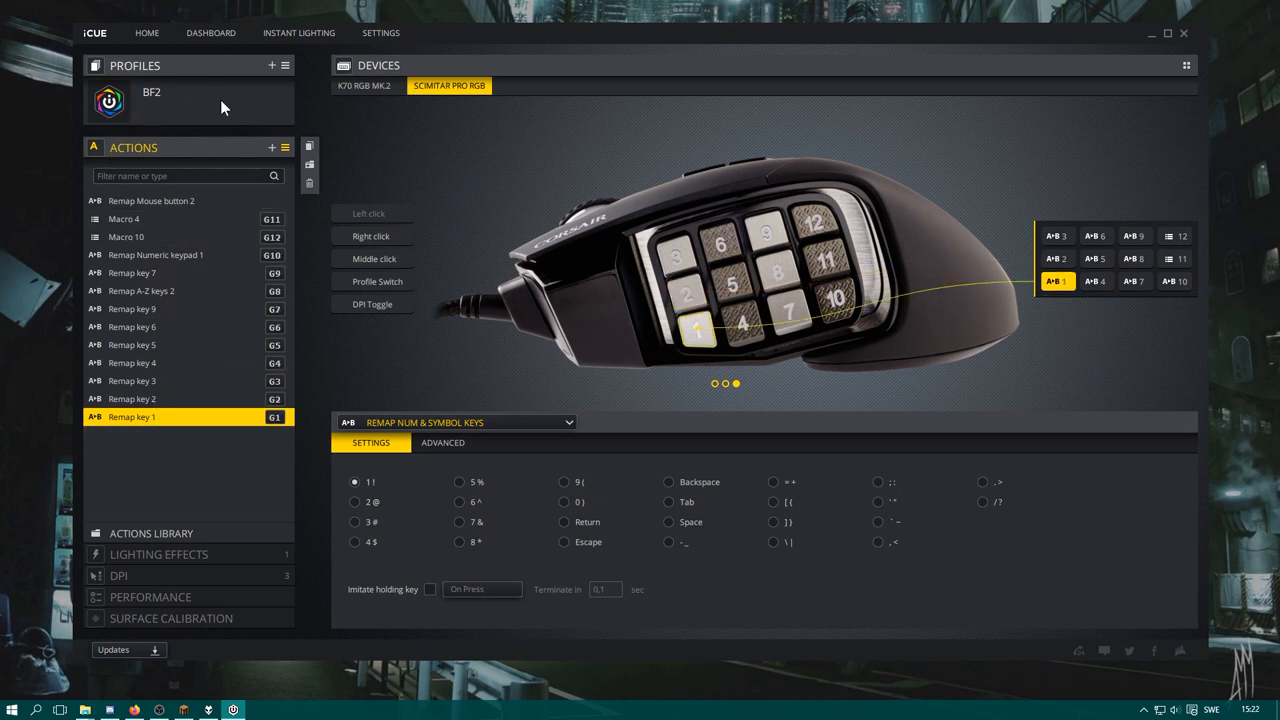
Select the Crysis profile and duplicate it as Copy of Crysis
{"action": "left_click", "coordinate": [151, 102]}
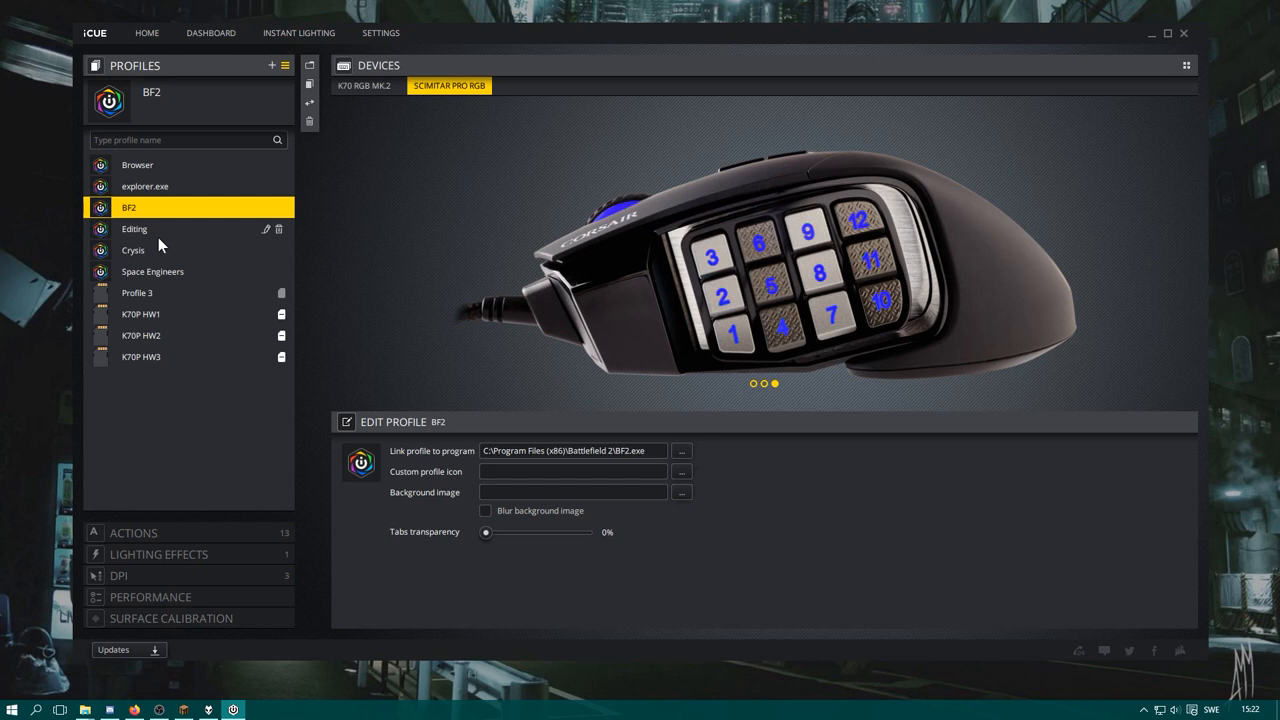
{"action": "mouse_move", "coordinate": [147, 271]}
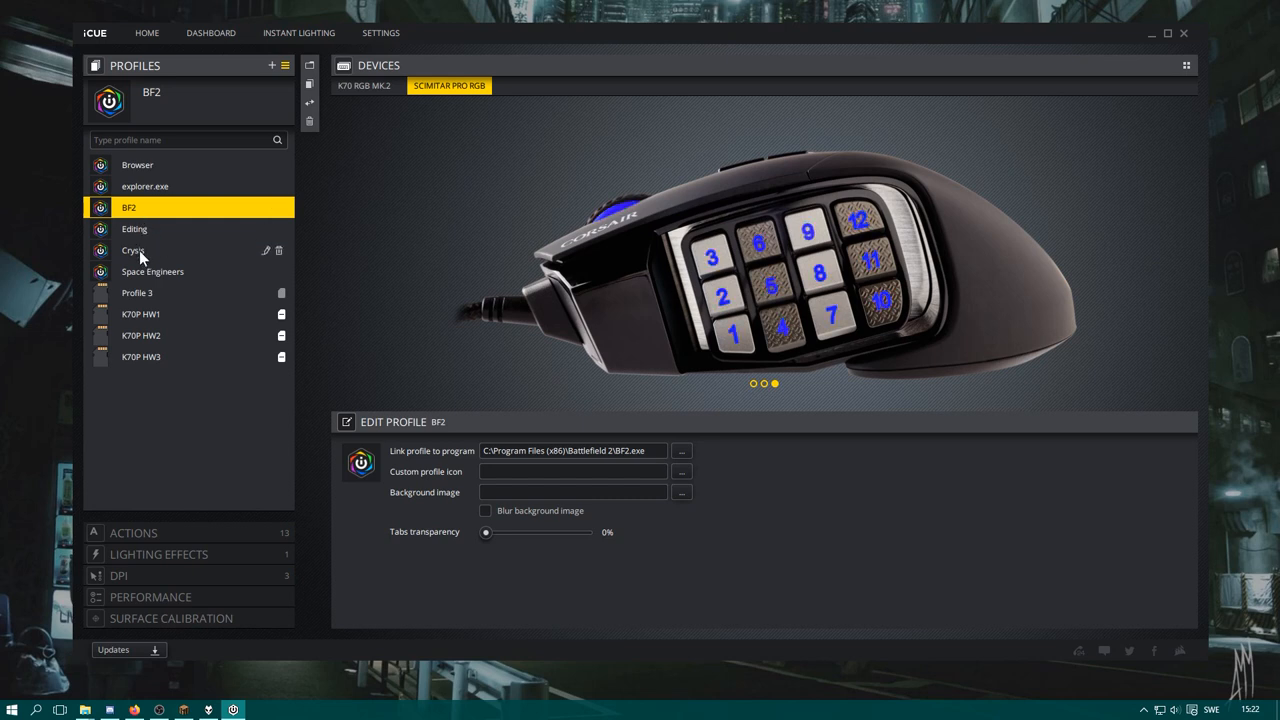
{"action": "left_click", "coordinate": [133, 250]}
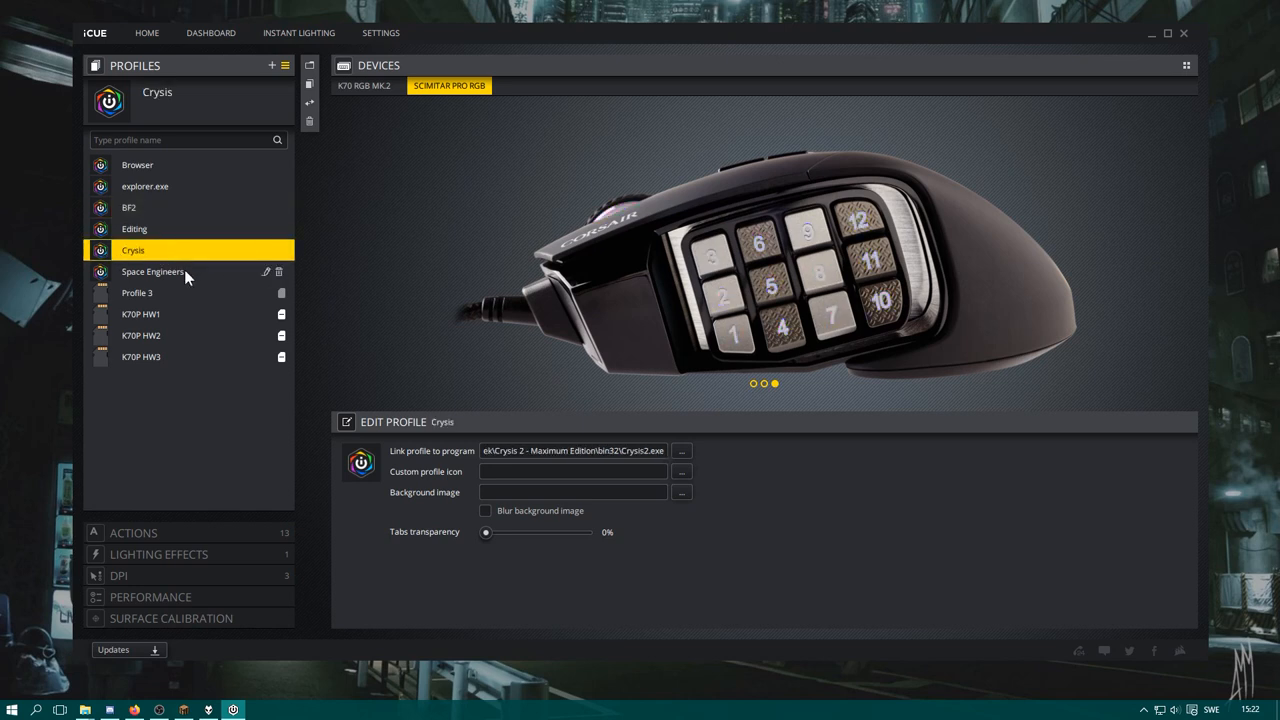
{"action": "mouse_move", "coordinate": [184, 278]}
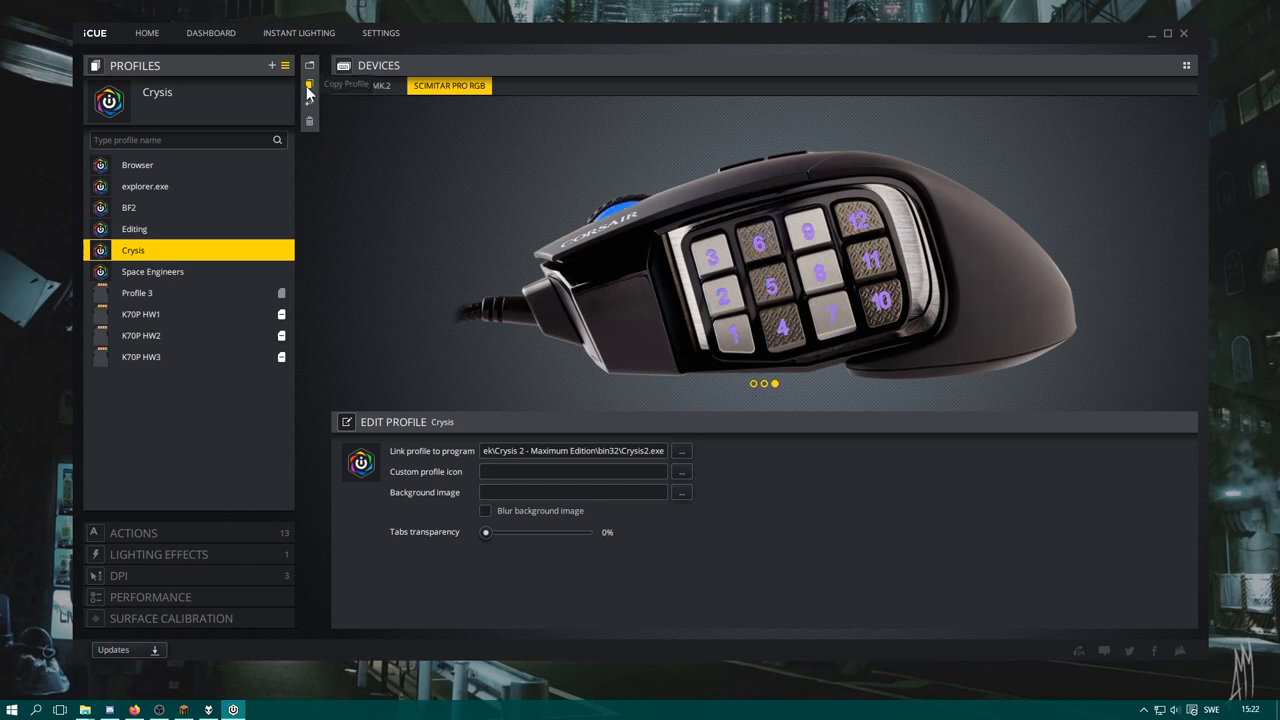
{"action": "left_click", "coordinate": [309, 85]}
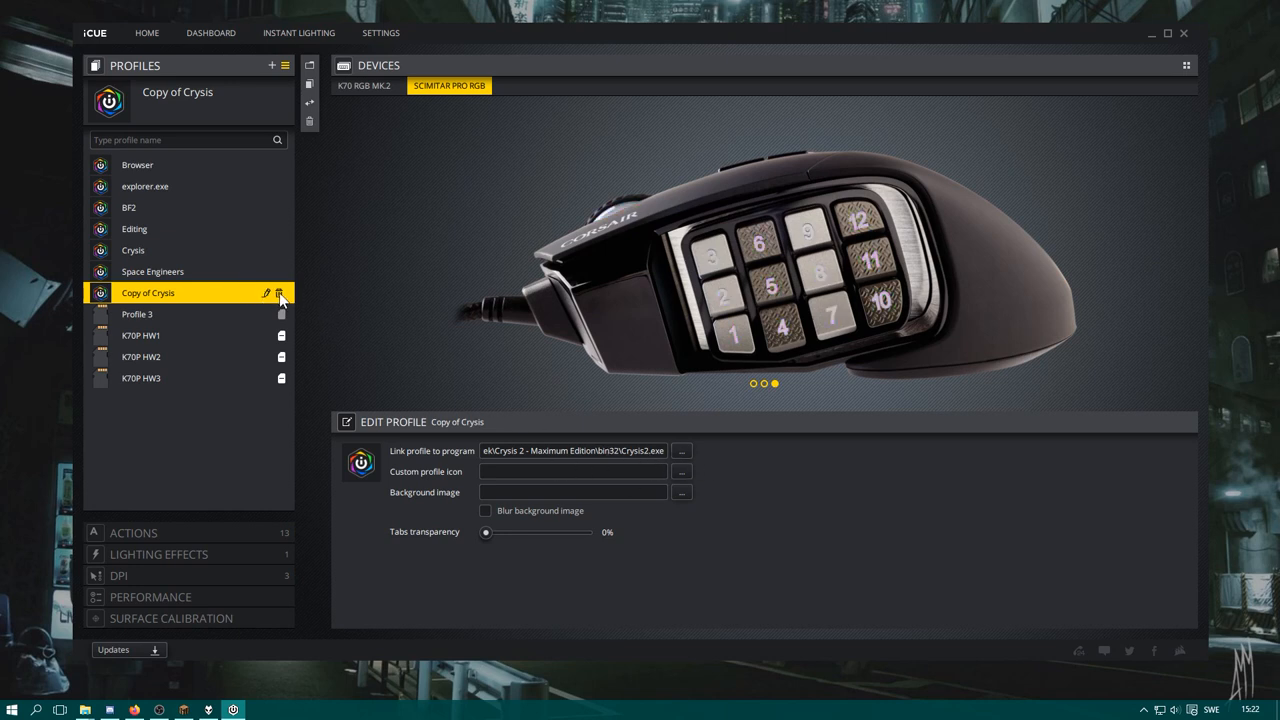
Delete Copy of Crysis, activate Space Engineers and show its static cyan lighting effects
{"action": "left_click", "coordinate": [280, 293]}
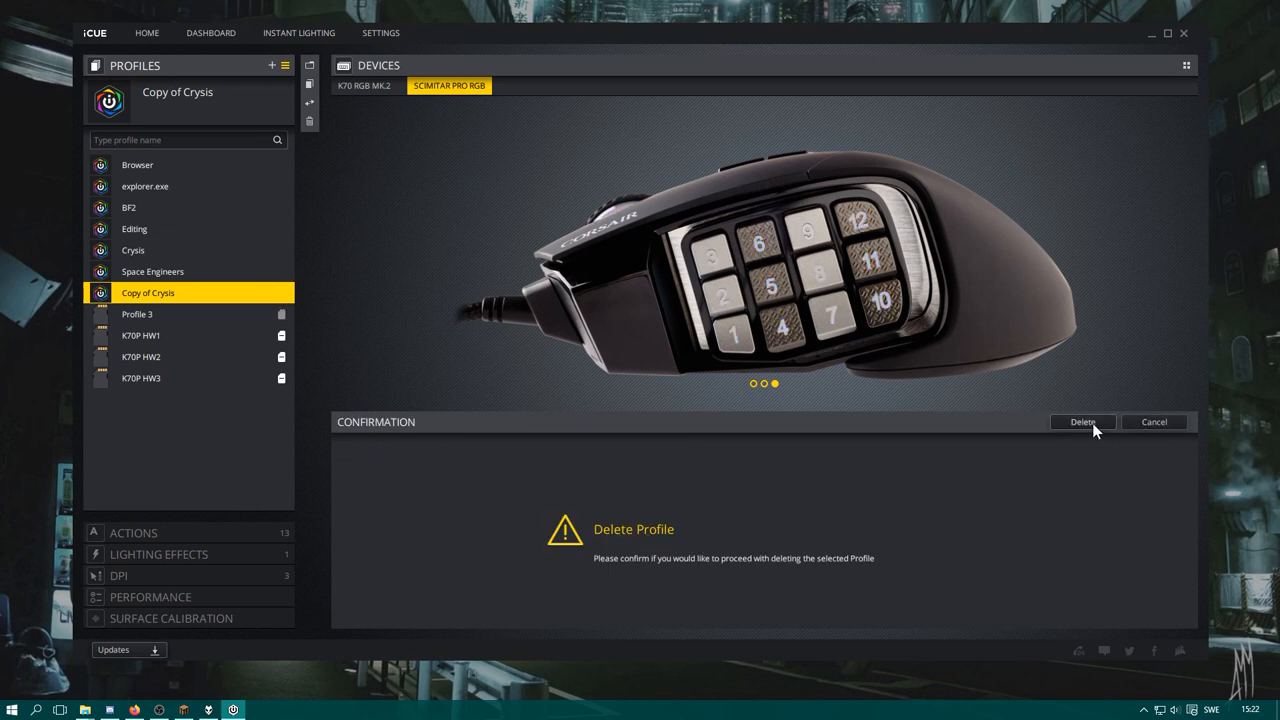
{"action": "left_click", "coordinate": [1082, 421]}
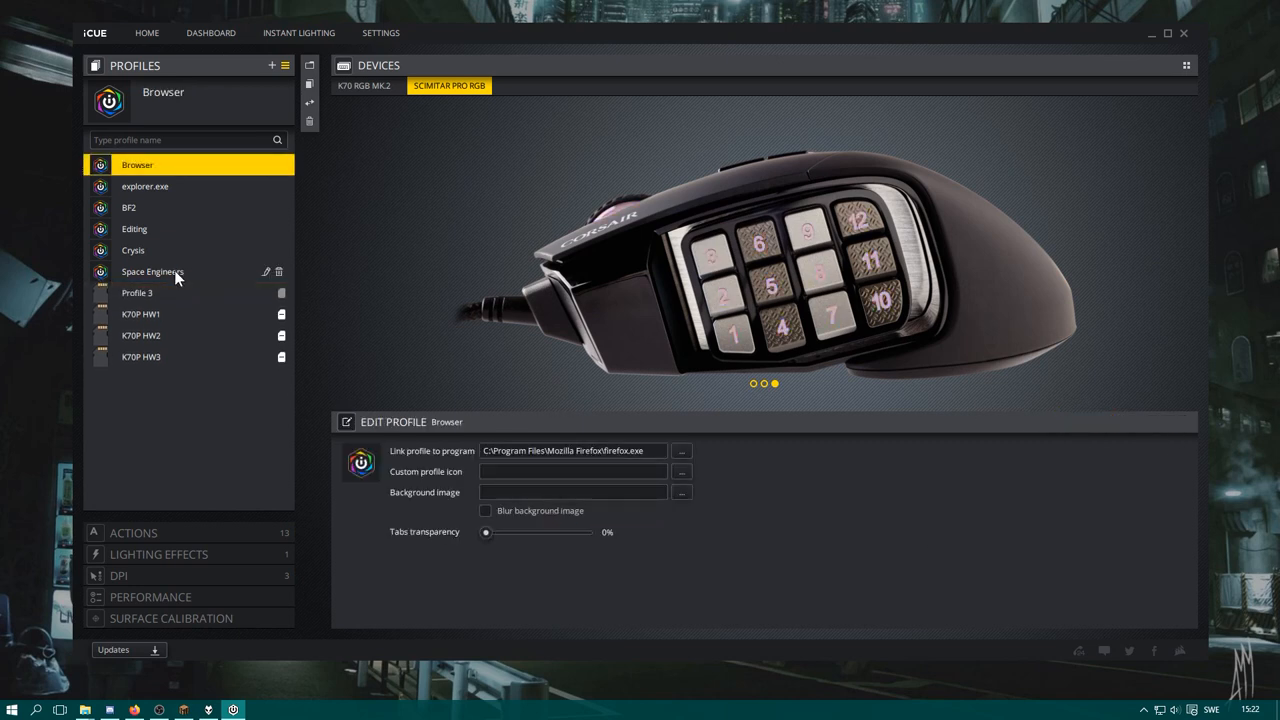
{"action": "left_click", "coordinate": [152, 271]}
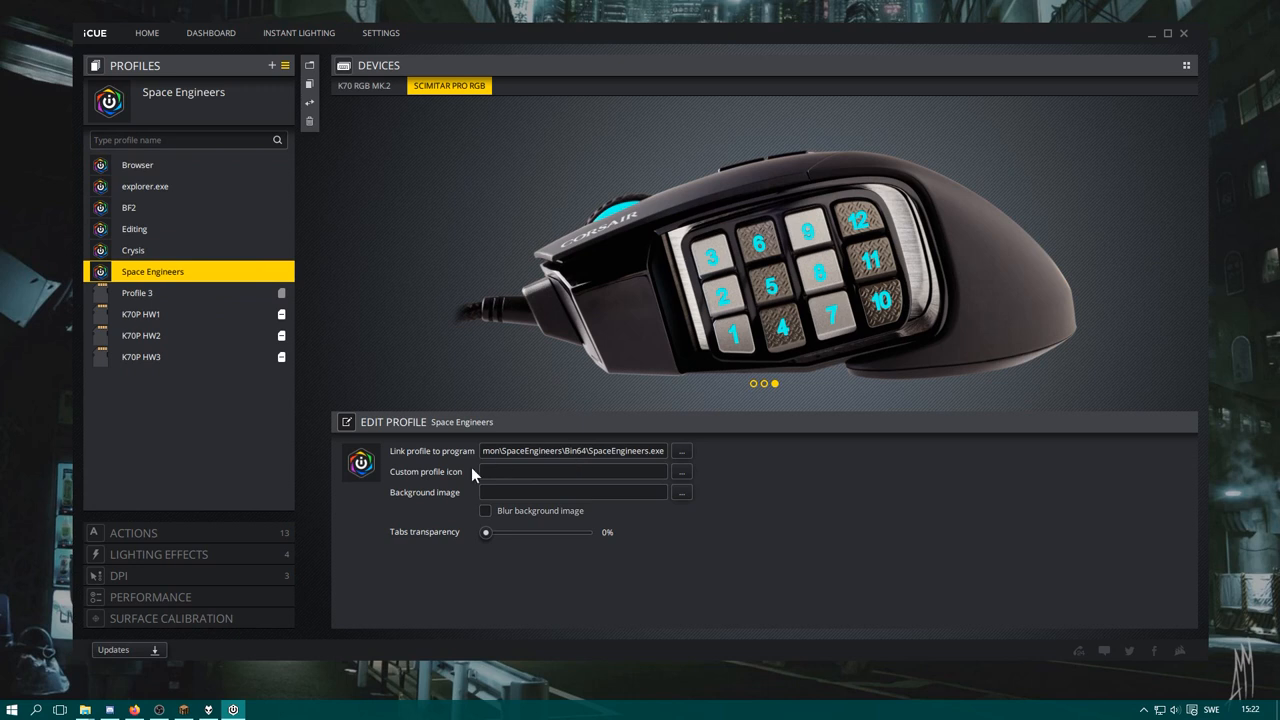
{"action": "mouse_move", "coordinate": [448, 483]}
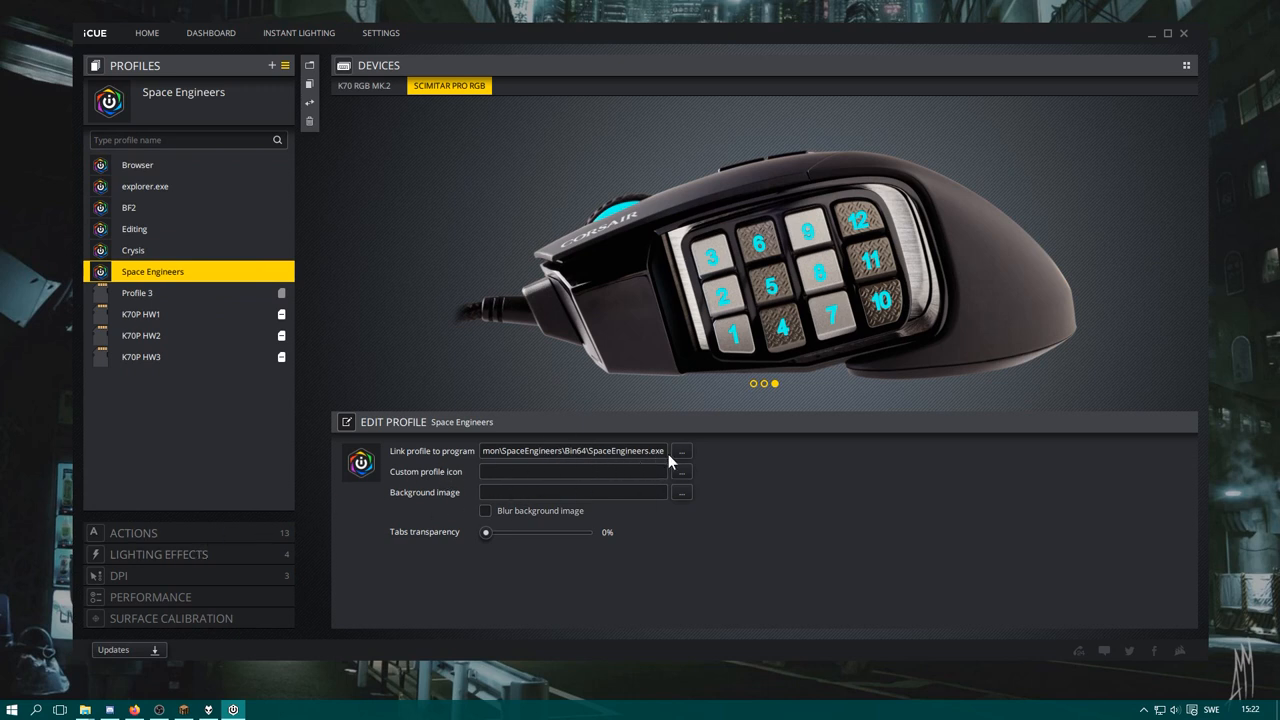
{"action": "mouse_move", "coordinate": [238, 528]}
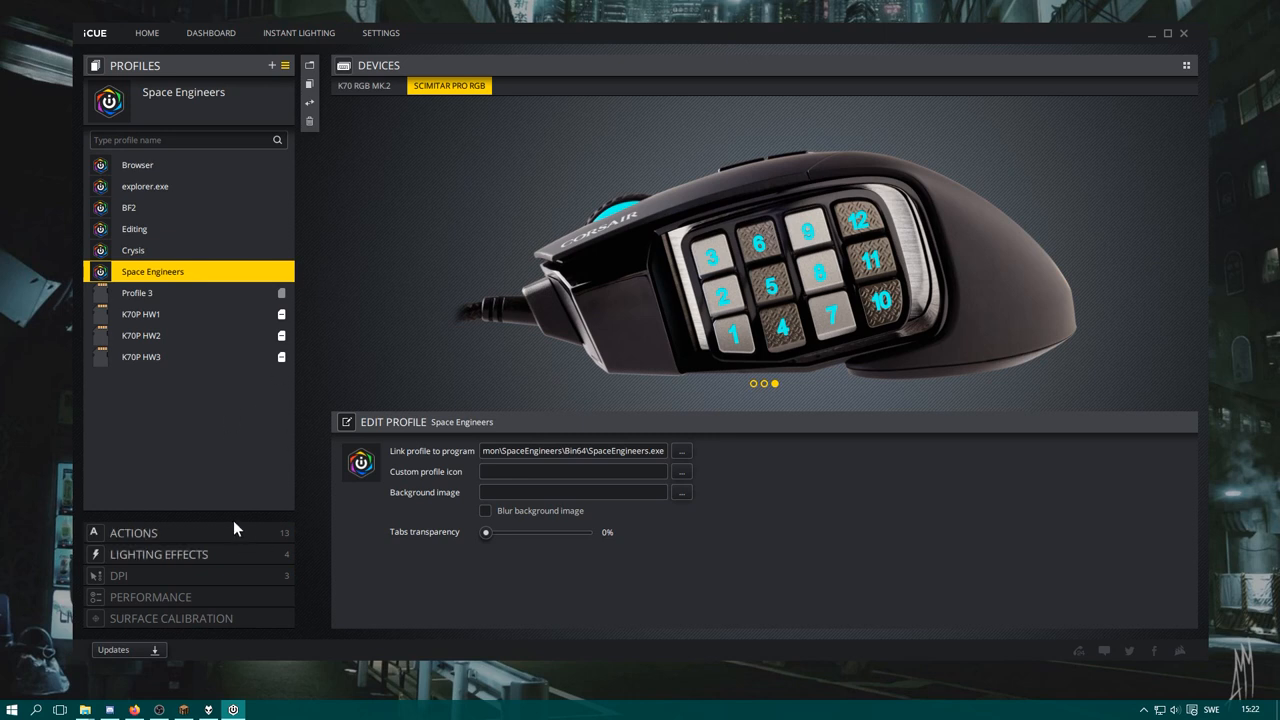
{"action": "mouse_move", "coordinate": [165, 540]}
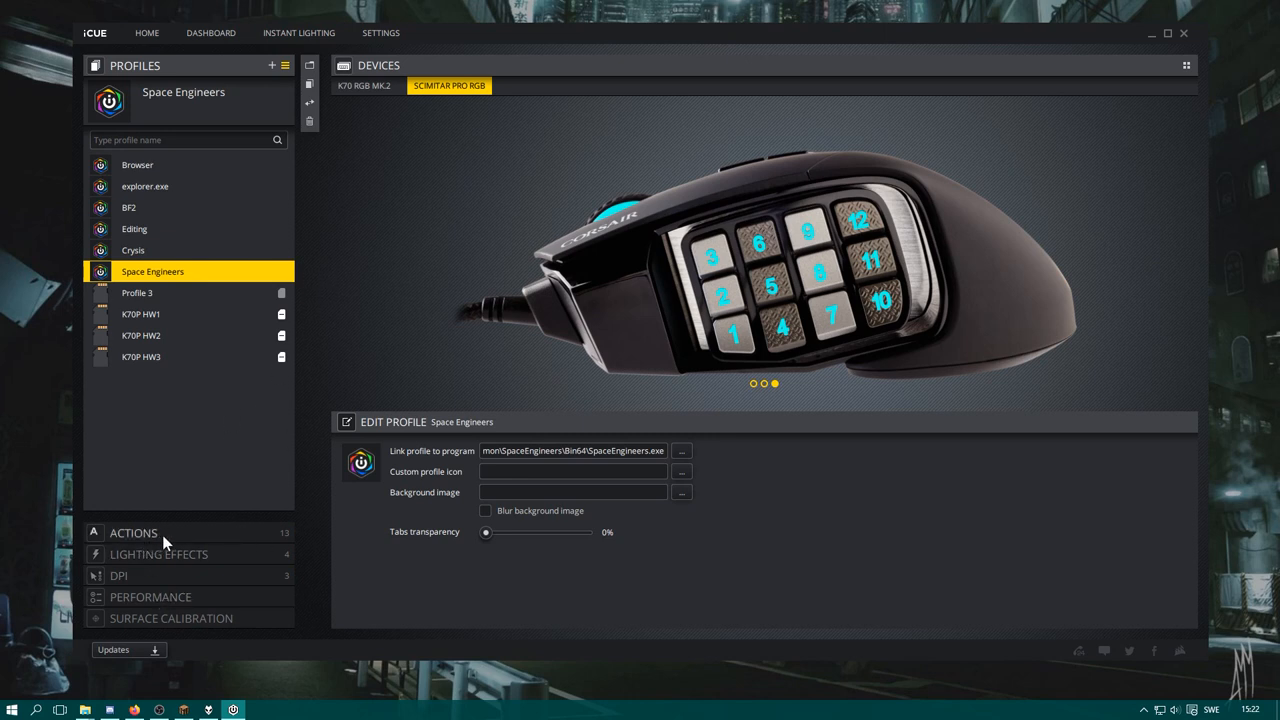
{"action": "left_click", "coordinate": [158, 554]}
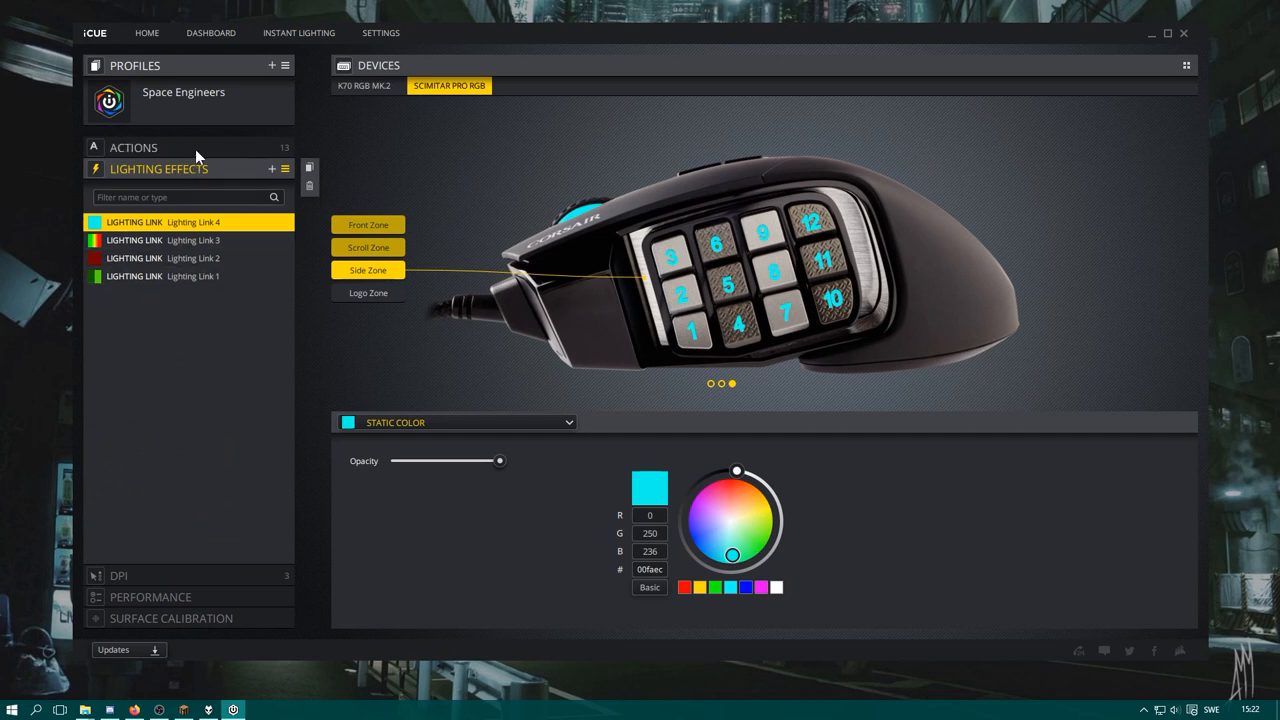
Show Space Engineers' actions and delete the Macro 4 (1) and Remap Function keys 1 actions
{"action": "left_click", "coordinate": [133, 147]}
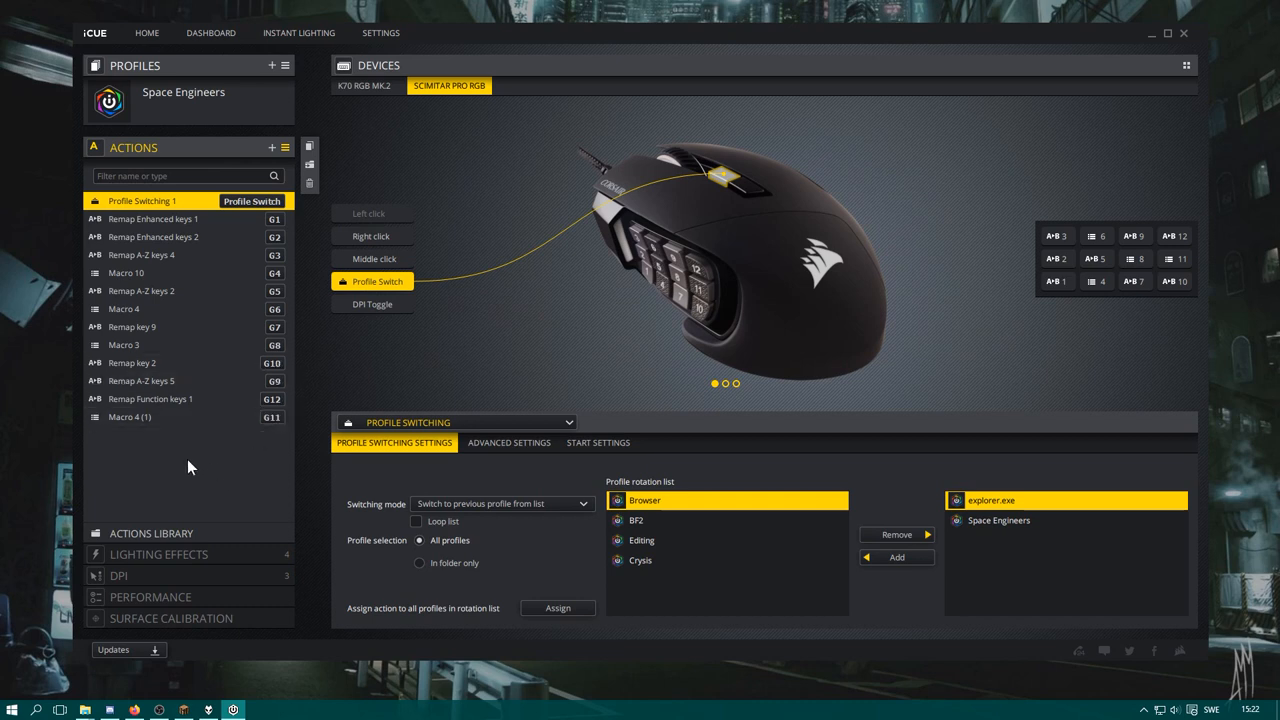
{"action": "mouse_move", "coordinate": [655, 216]}
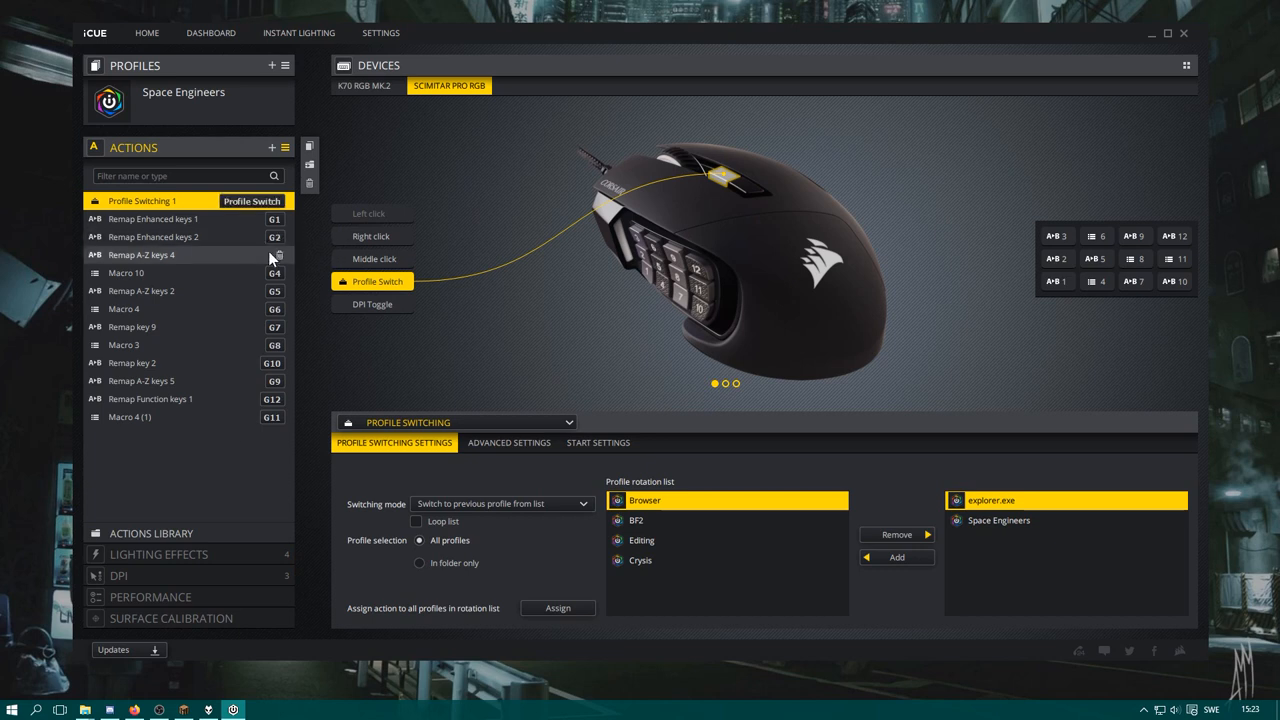
{"action": "mouse_move", "coordinate": [610, 272]}
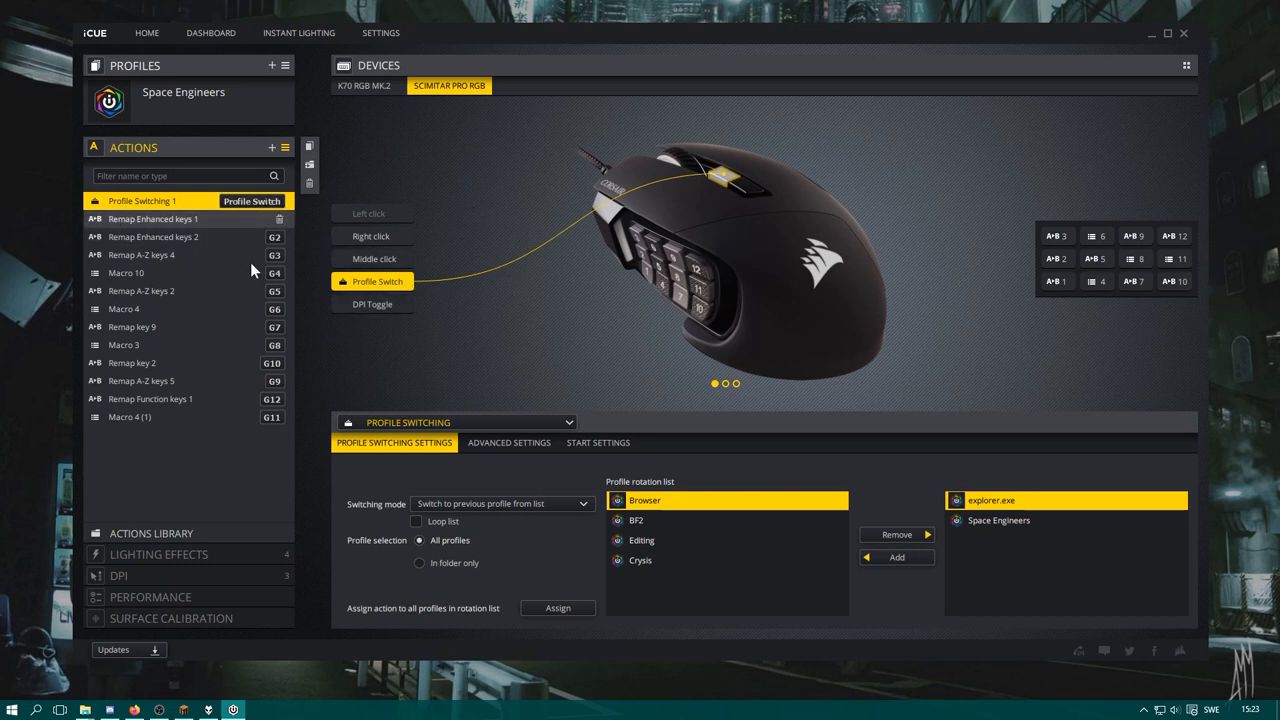
{"action": "left_click", "coordinate": [153, 218]}
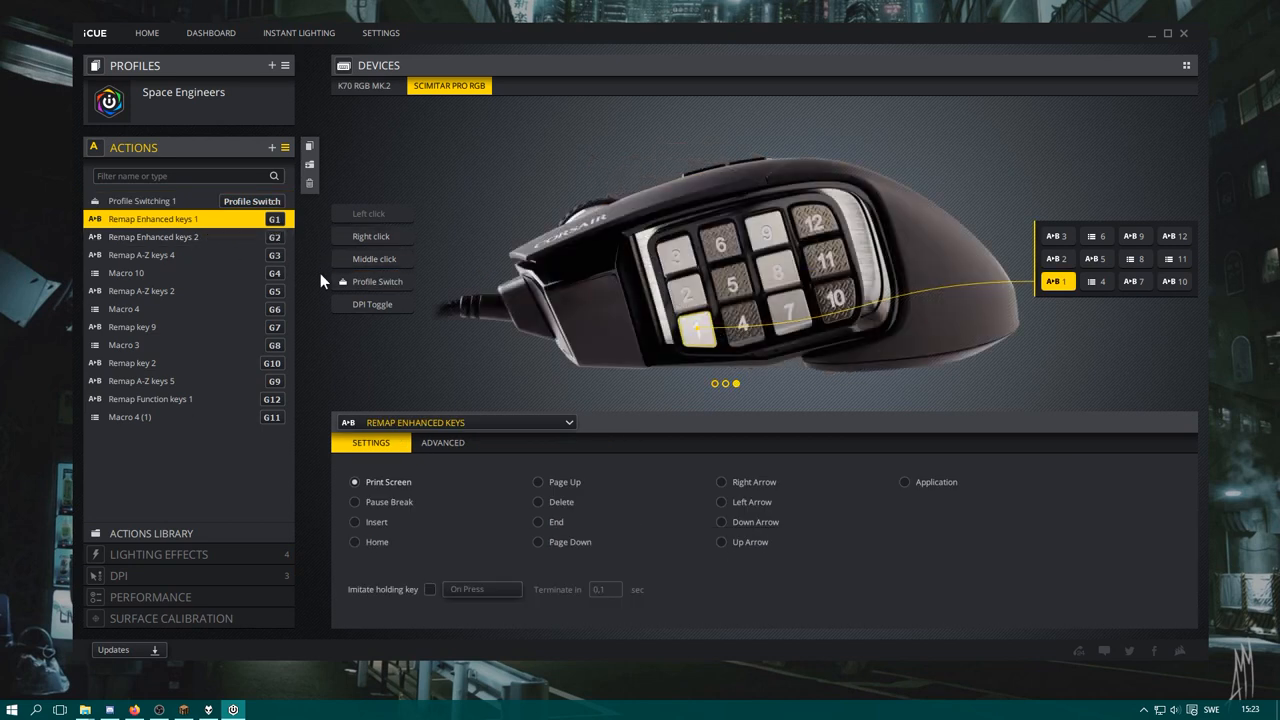
{"action": "mouse_move", "coordinate": [390, 222]}
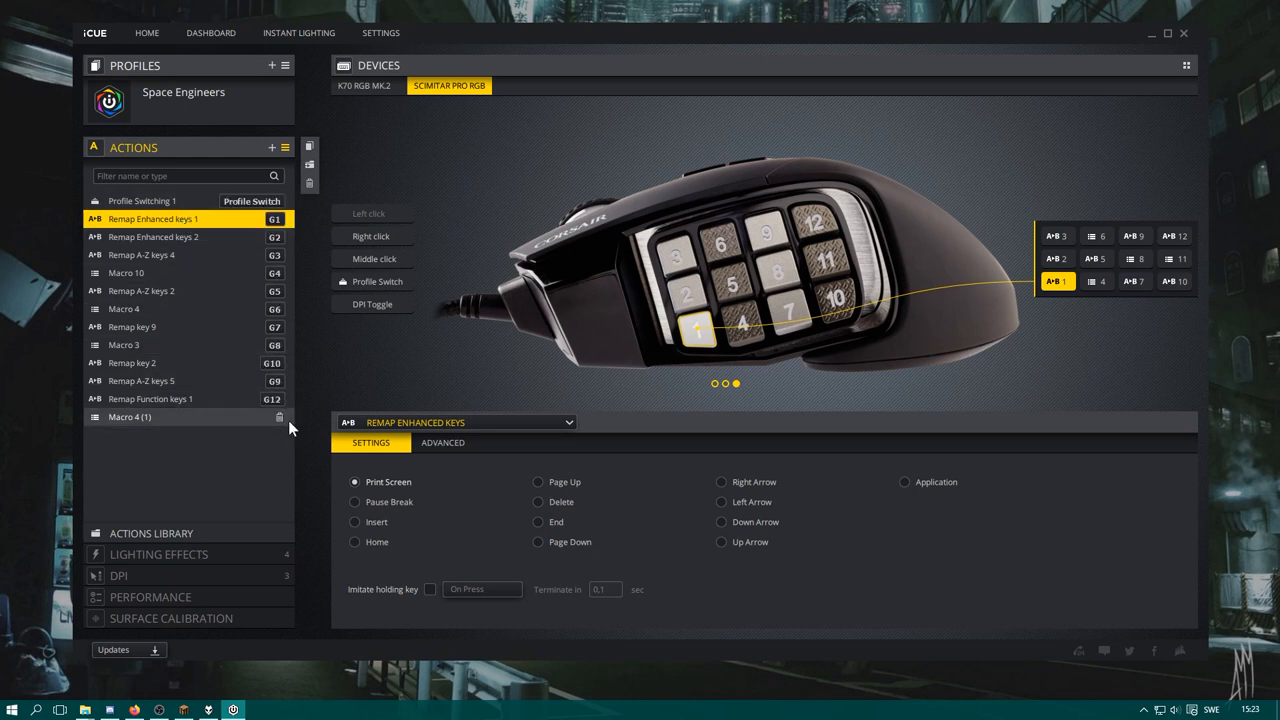
{"action": "left_click", "coordinate": [280, 417]}
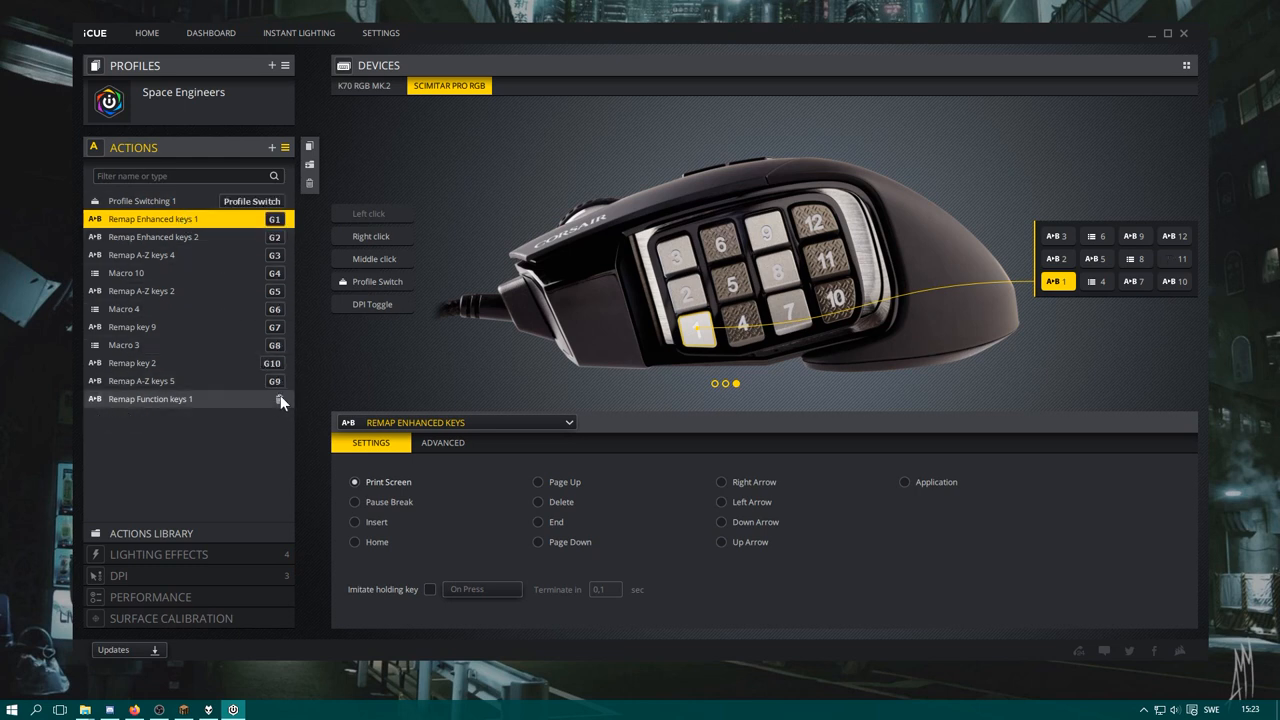
{"action": "left_click", "coordinate": [281, 399]}
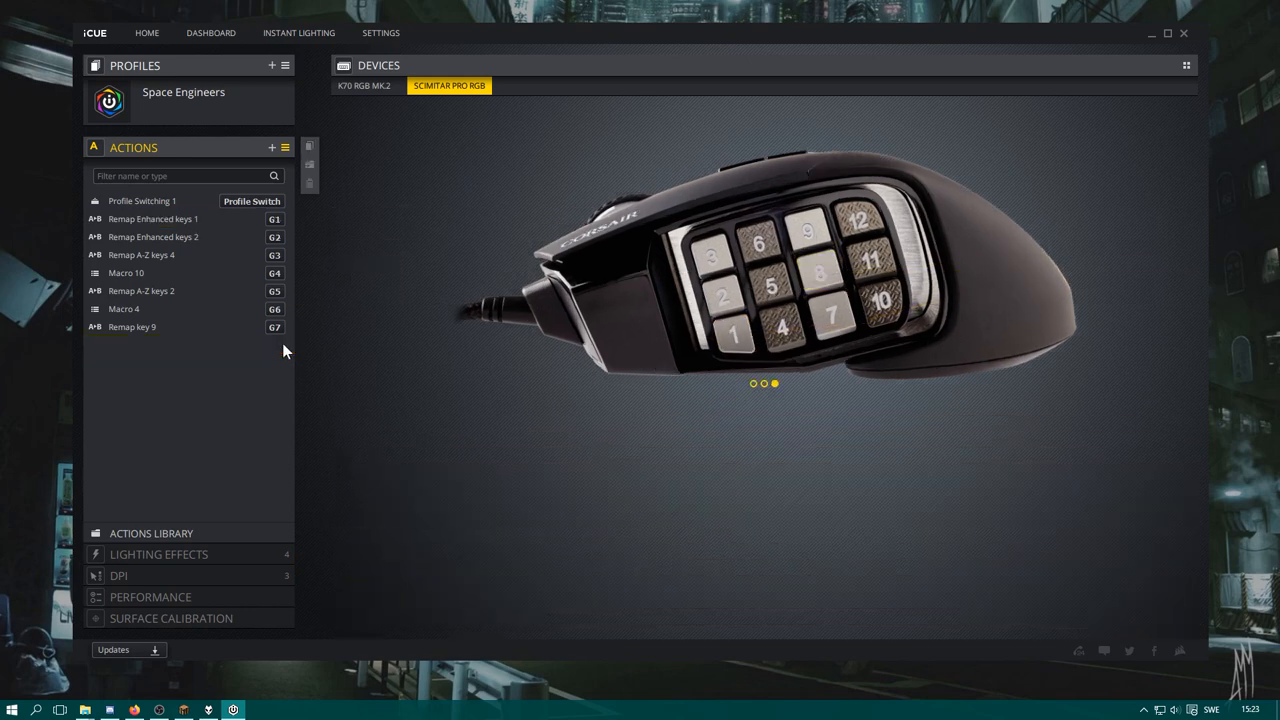
Delete another leftover action and remap the Profile Switch button to a keystroke sending Enter
{"action": "left_click", "coordinate": [141, 200]}
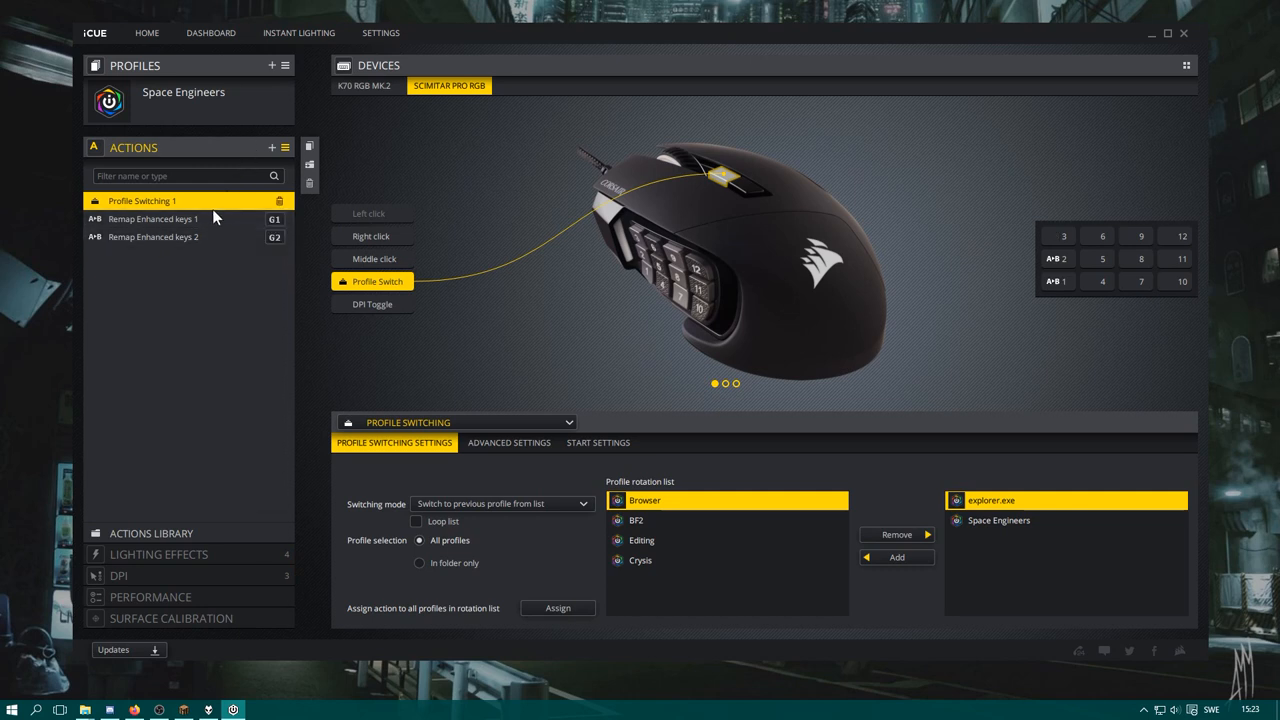
{"action": "mouse_move", "coordinate": [195, 212]}
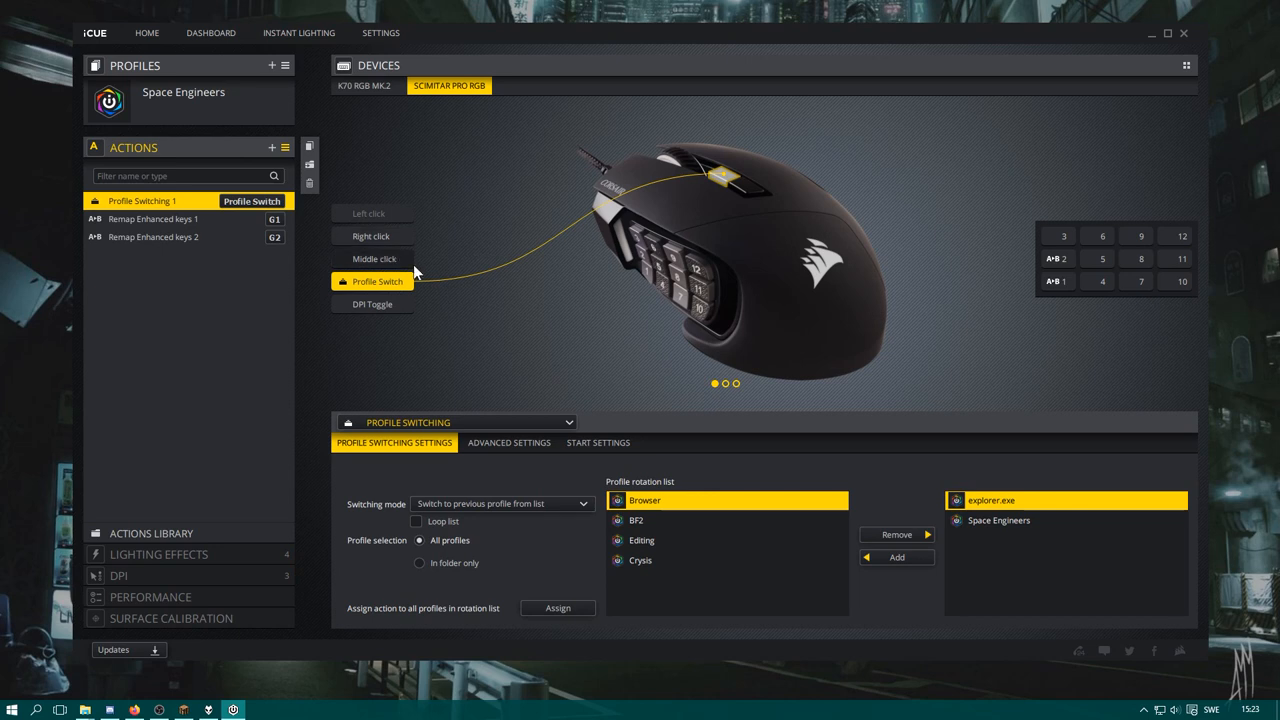
{"action": "mouse_move", "coordinate": [527, 456]}
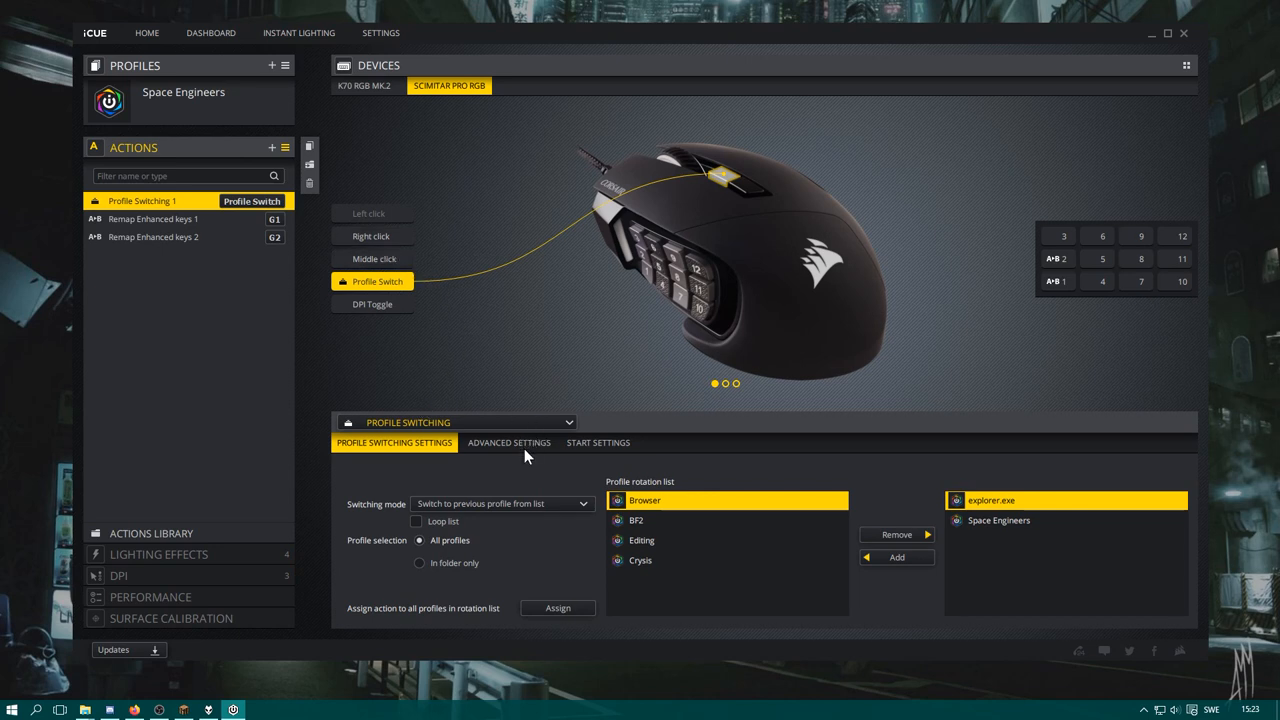
{"action": "mouse_move", "coordinate": [510, 435]}
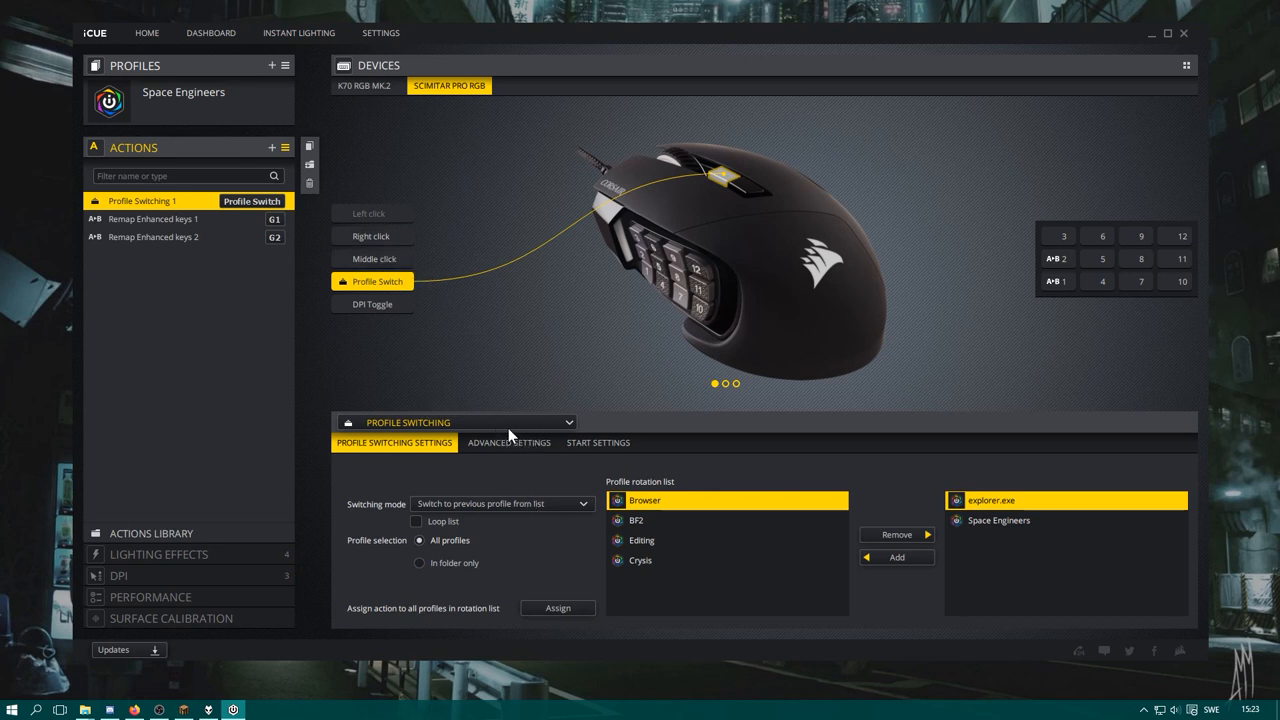
{"action": "left_click", "coordinate": [456, 421]}
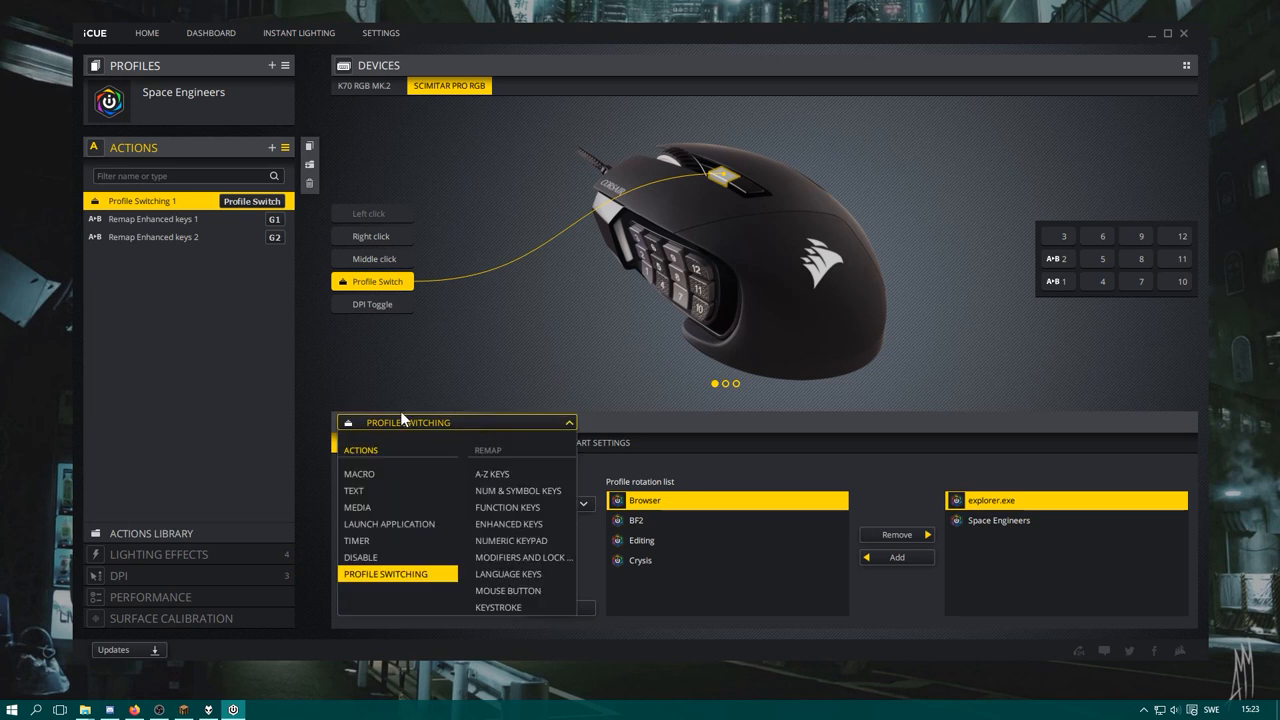
{"action": "mouse_move", "coordinate": [357, 507]}
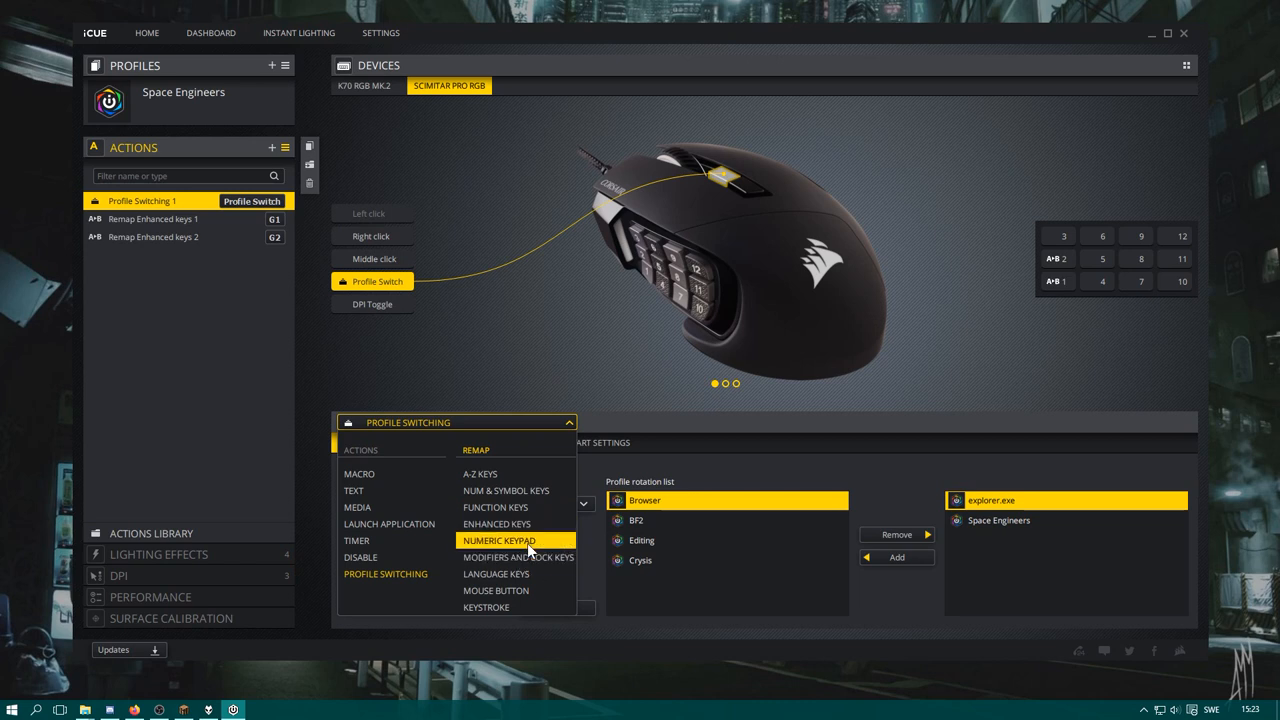
{"action": "mouse_move", "coordinate": [490, 473]}
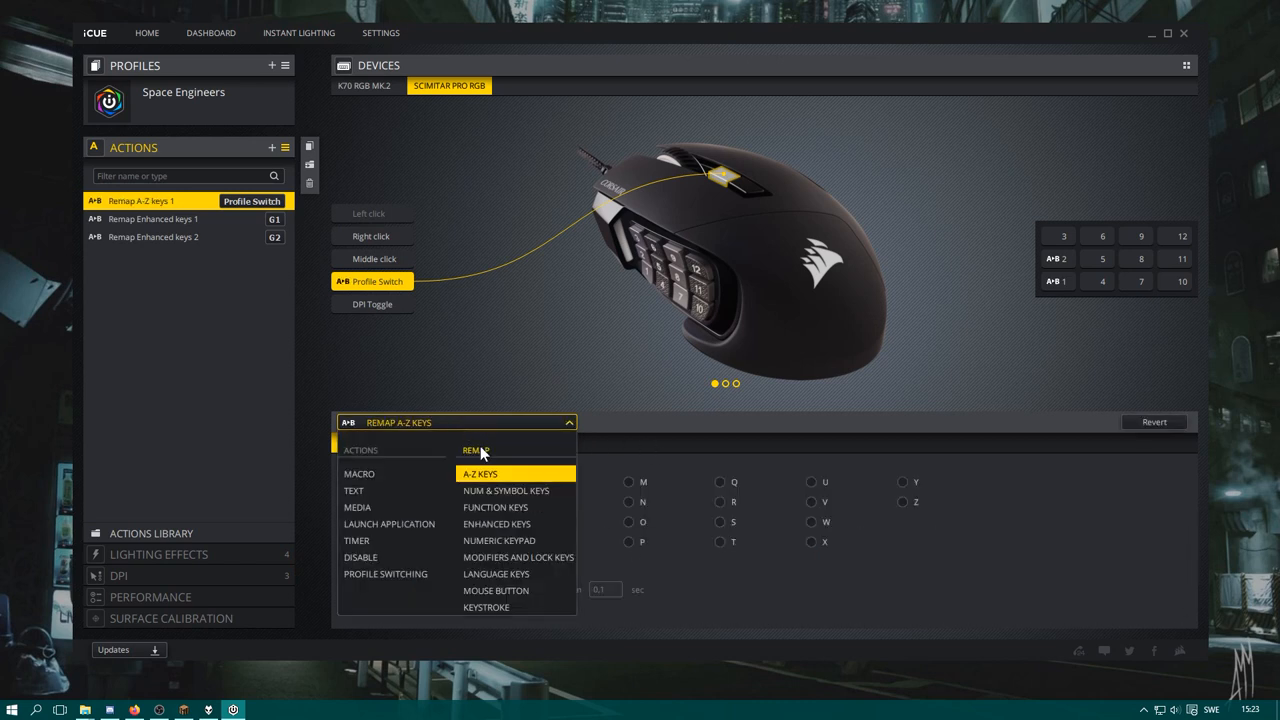
{"action": "mouse_move", "coordinate": [517, 507]}
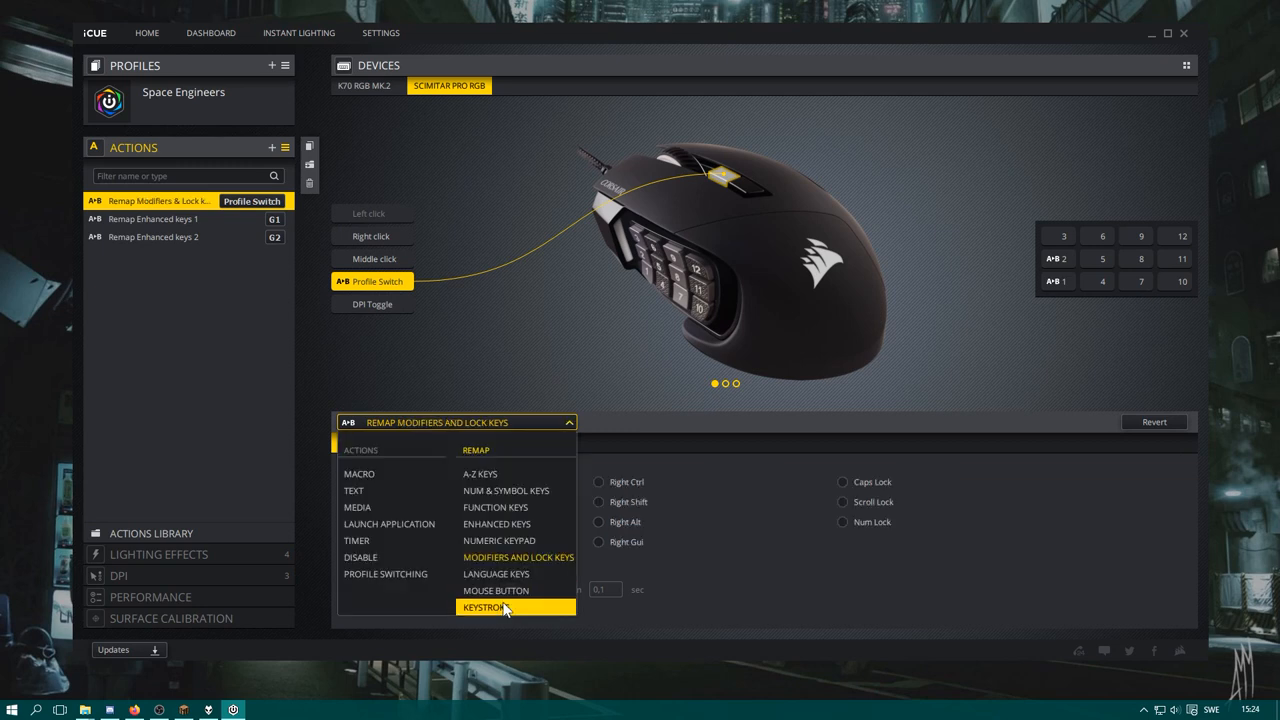
{"action": "left_click", "coordinate": [485, 607]}
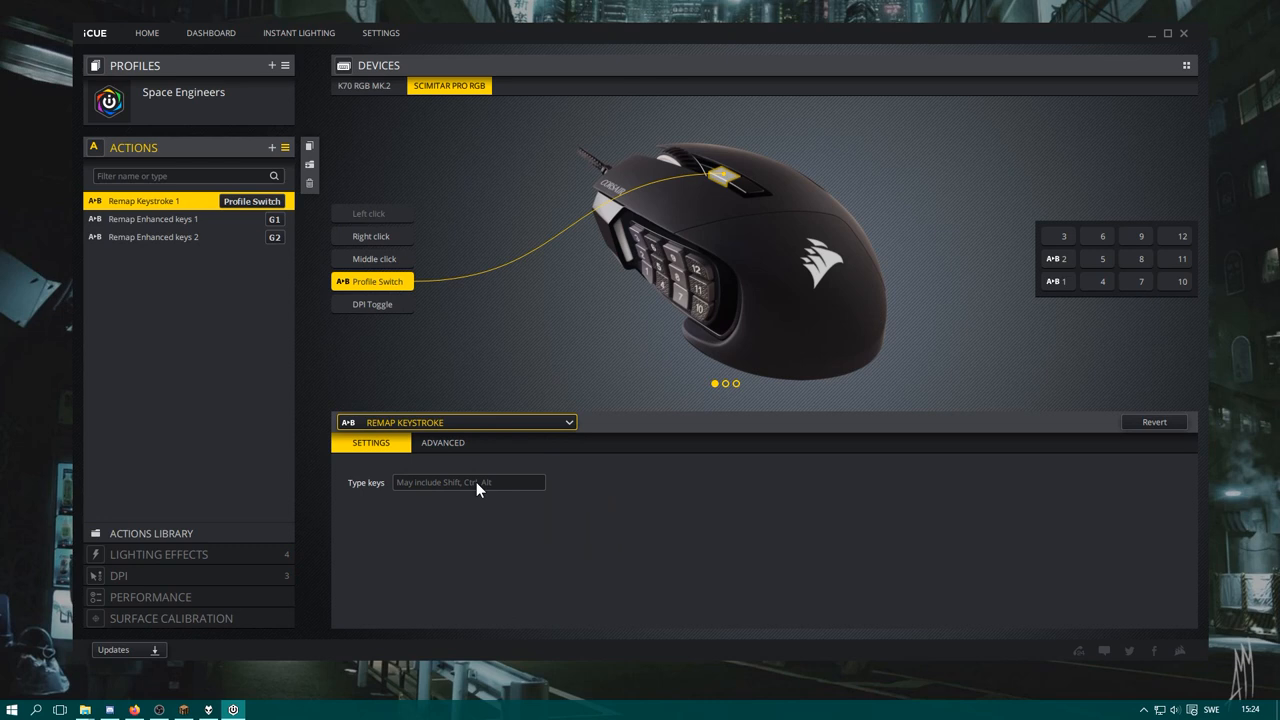
{"action": "left_click", "coordinate": [469, 482]}
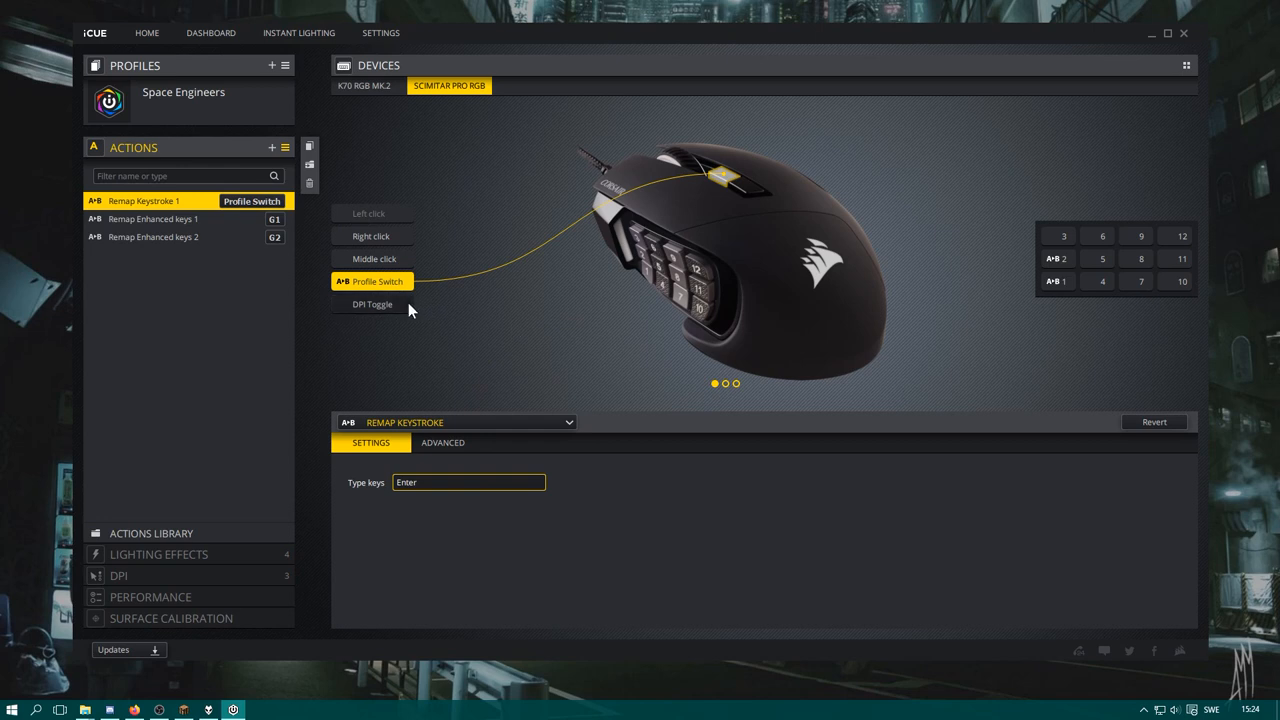
{"action": "mouse_move", "coordinate": [210, 327]}
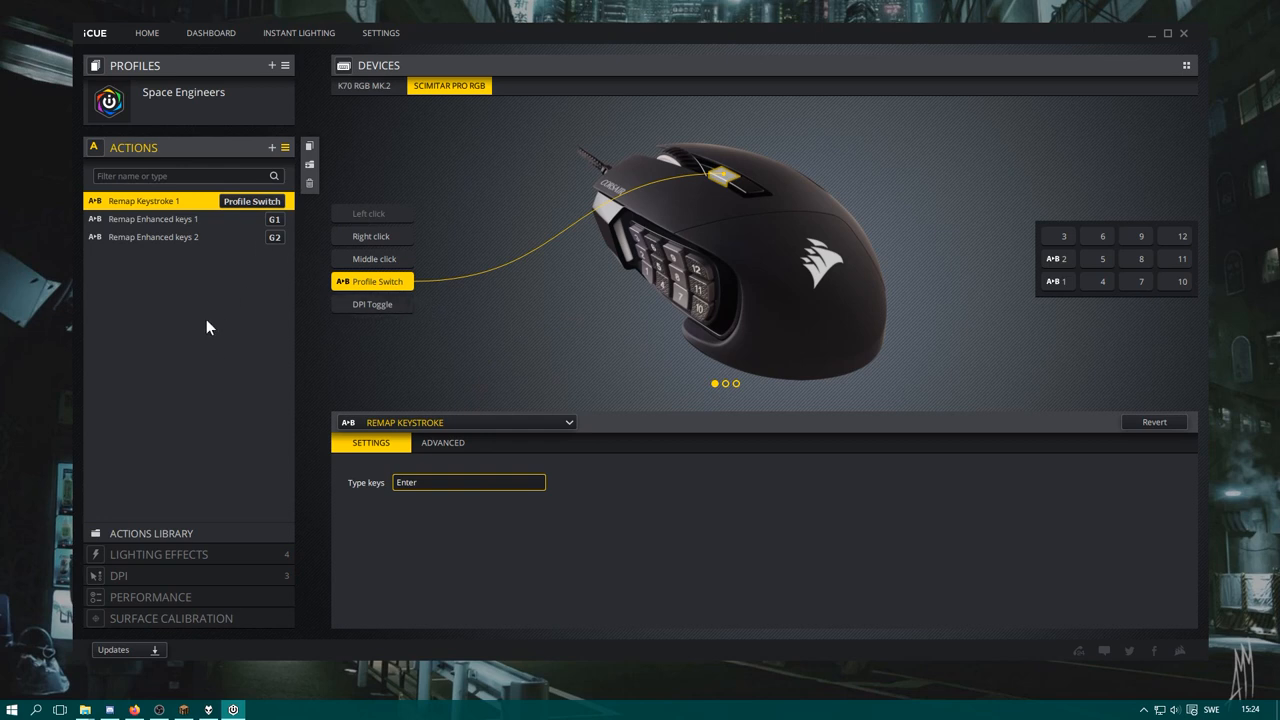
{"action": "mouse_move", "coordinate": [140, 231]}
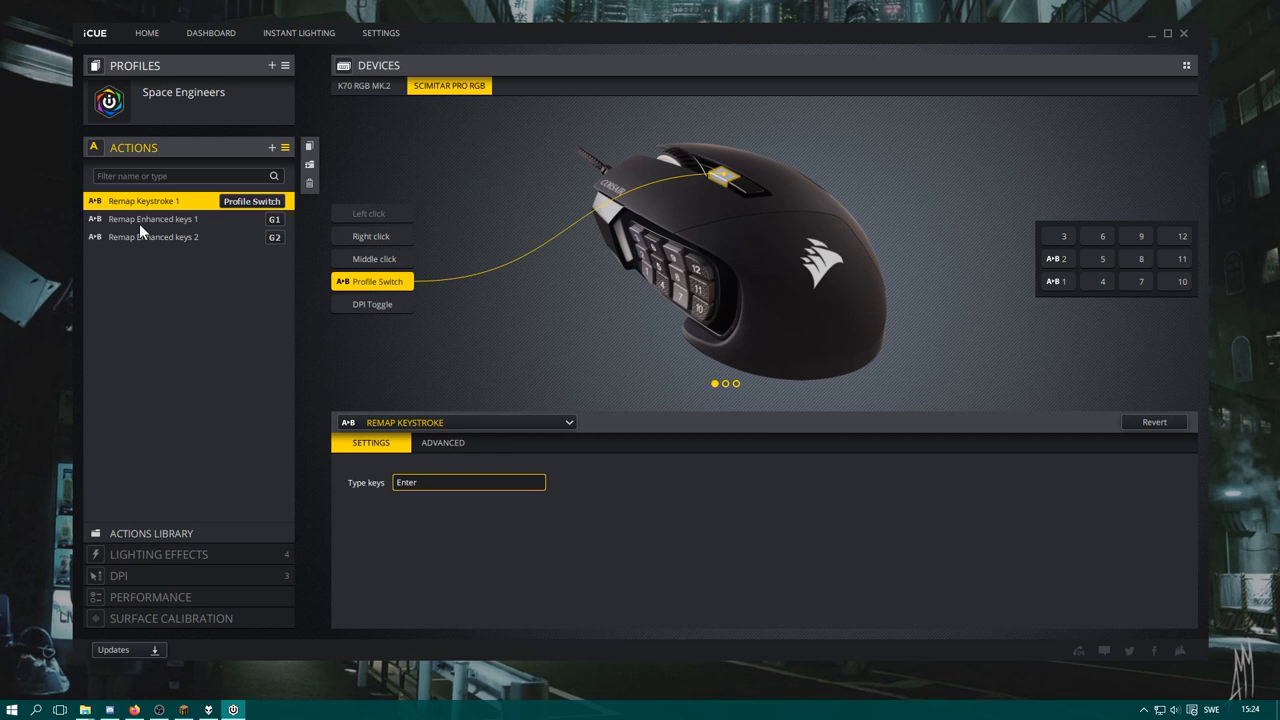
{"action": "left_click", "coordinate": [152, 218]}
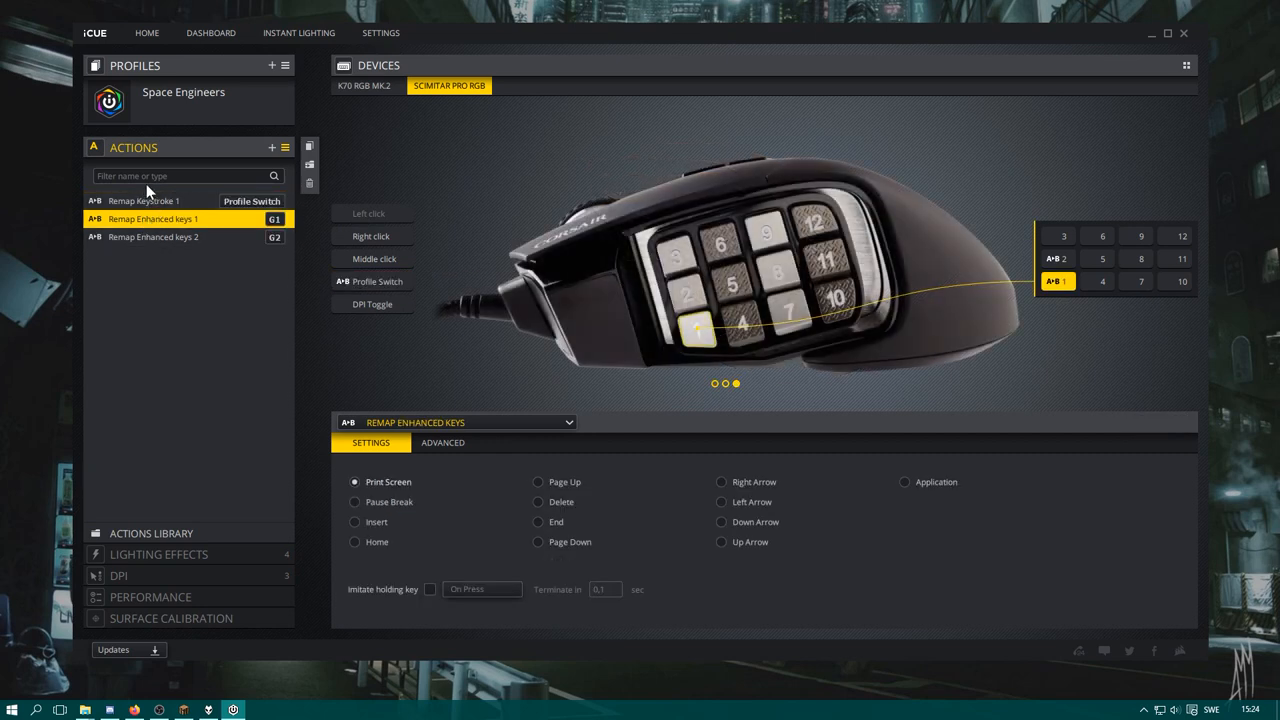
Add three blank macro actions: Macro 1, Macro 2 and Macro 3
{"action": "left_click", "coordinate": [143, 200]}
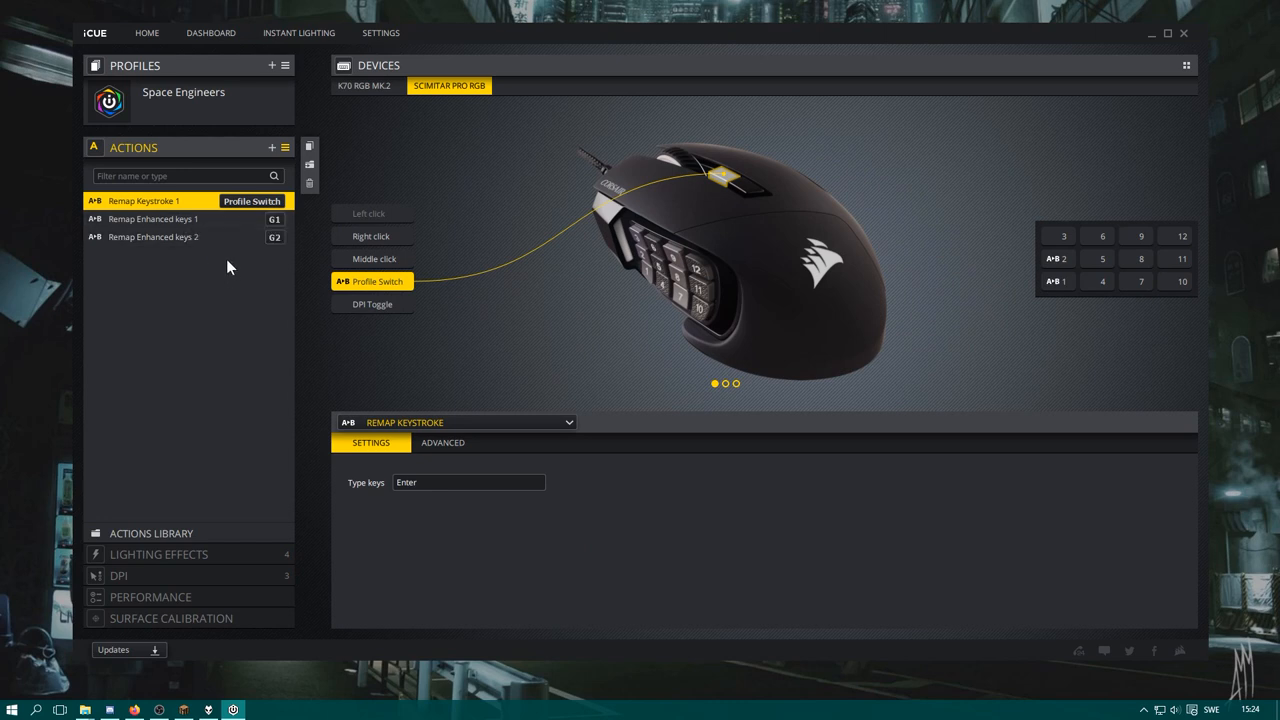
{"action": "mouse_move", "coordinate": [273, 150]}
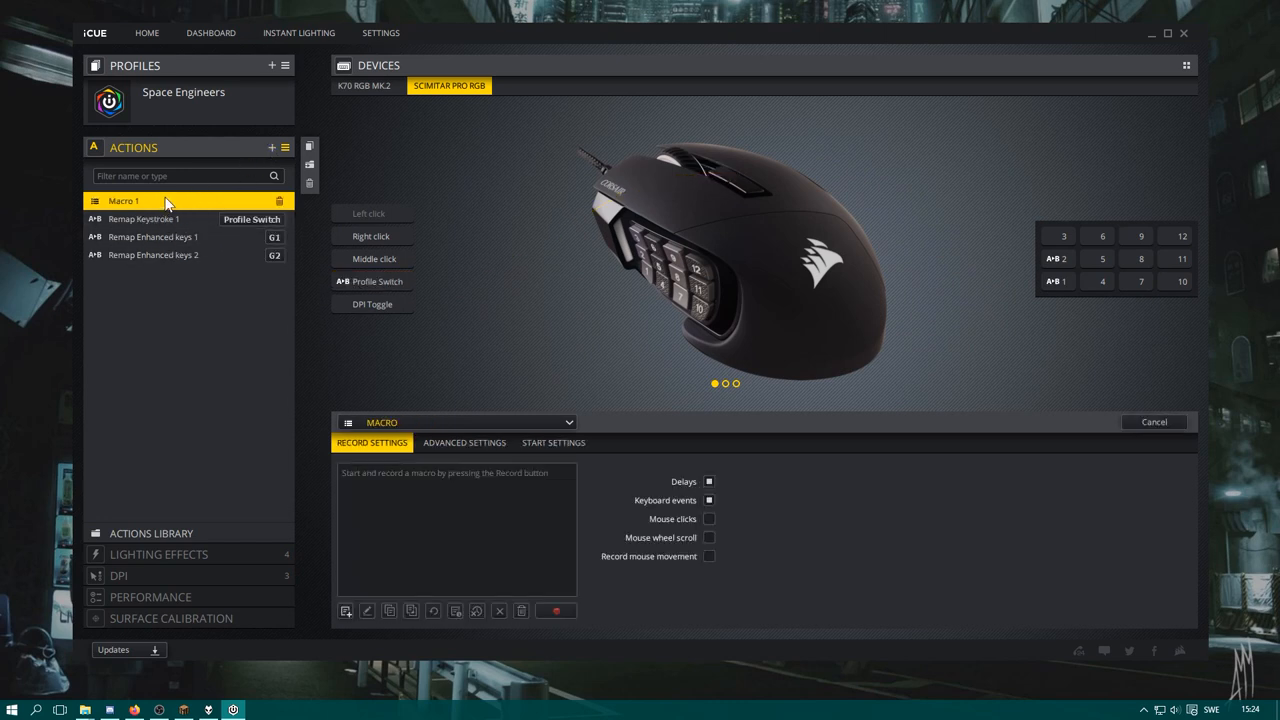
{"action": "mouse_move", "coordinate": [285, 152]}
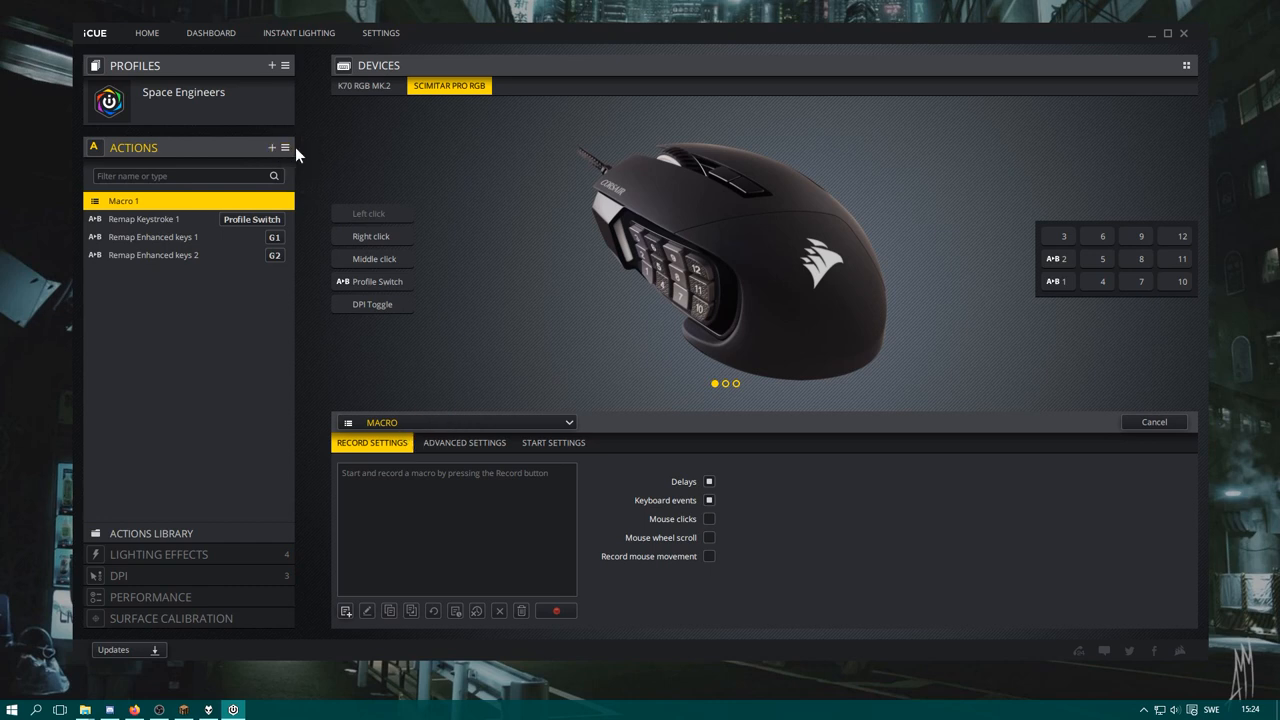
{"action": "left_click", "coordinate": [285, 147]}
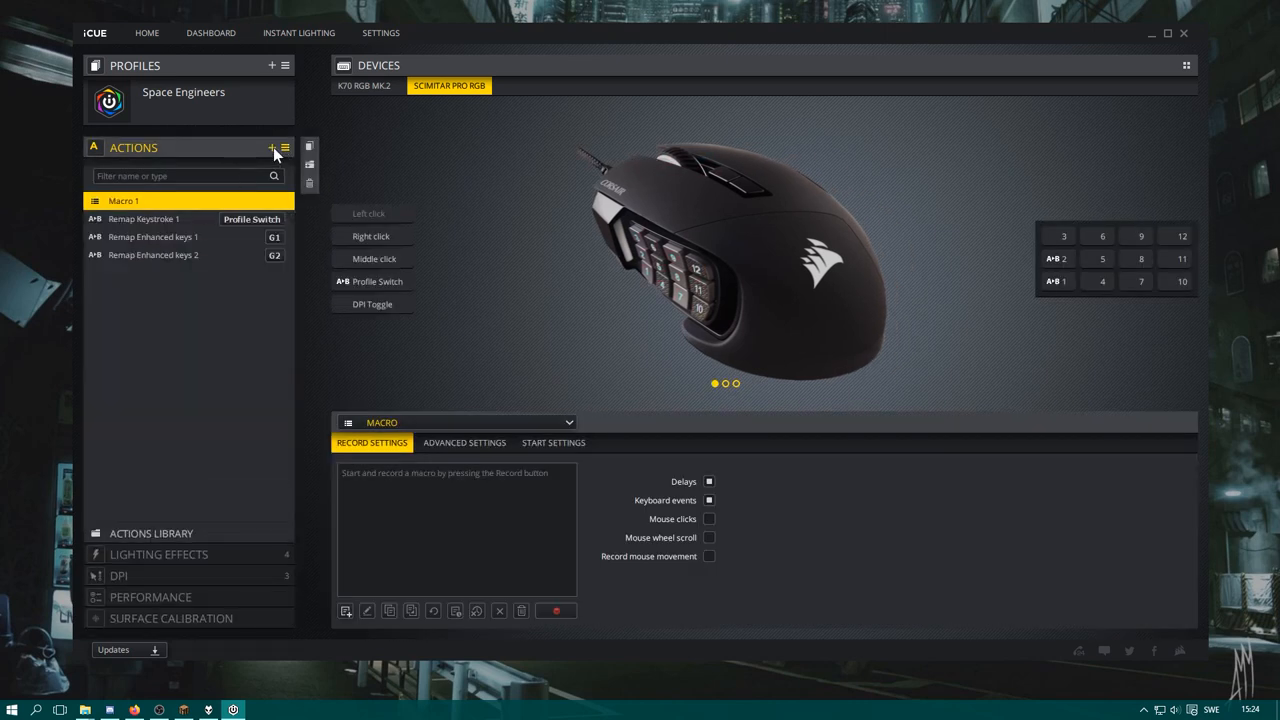
{"action": "left_click", "coordinate": [270, 147]}
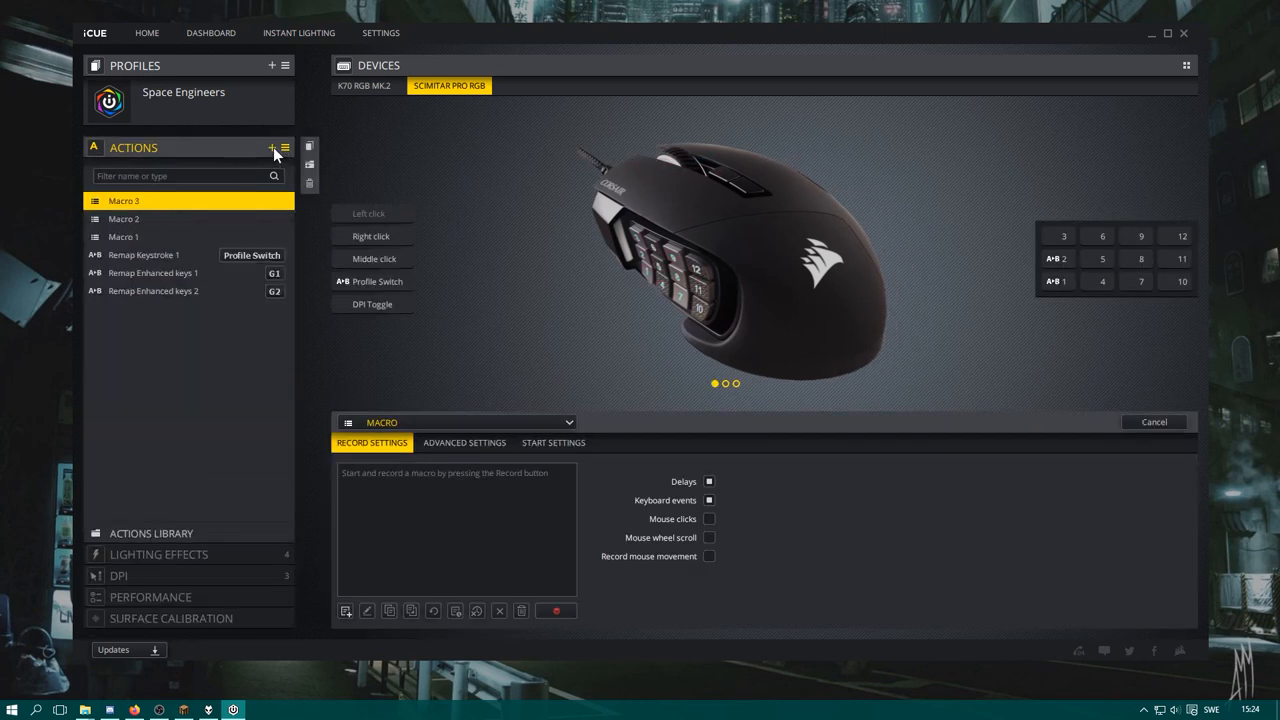
{"action": "left_click", "coordinate": [271, 147]}
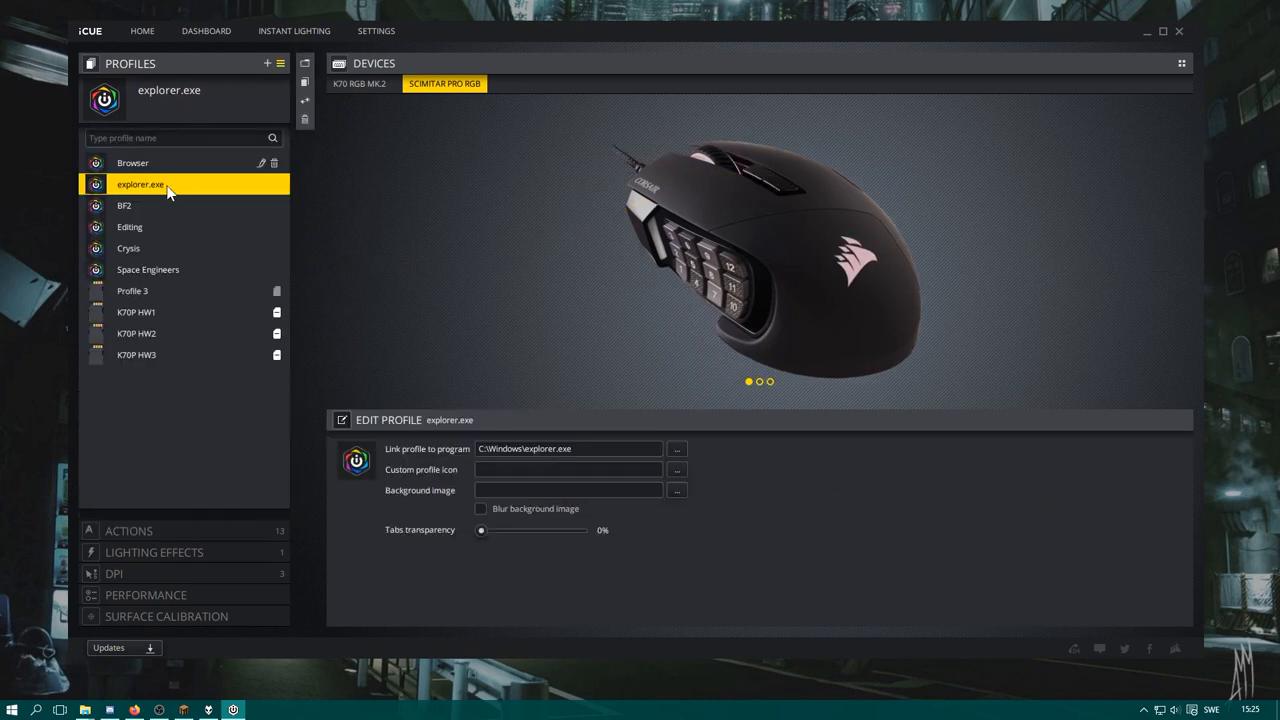
{"action": "mouse_move", "coordinate": [202, 274]}
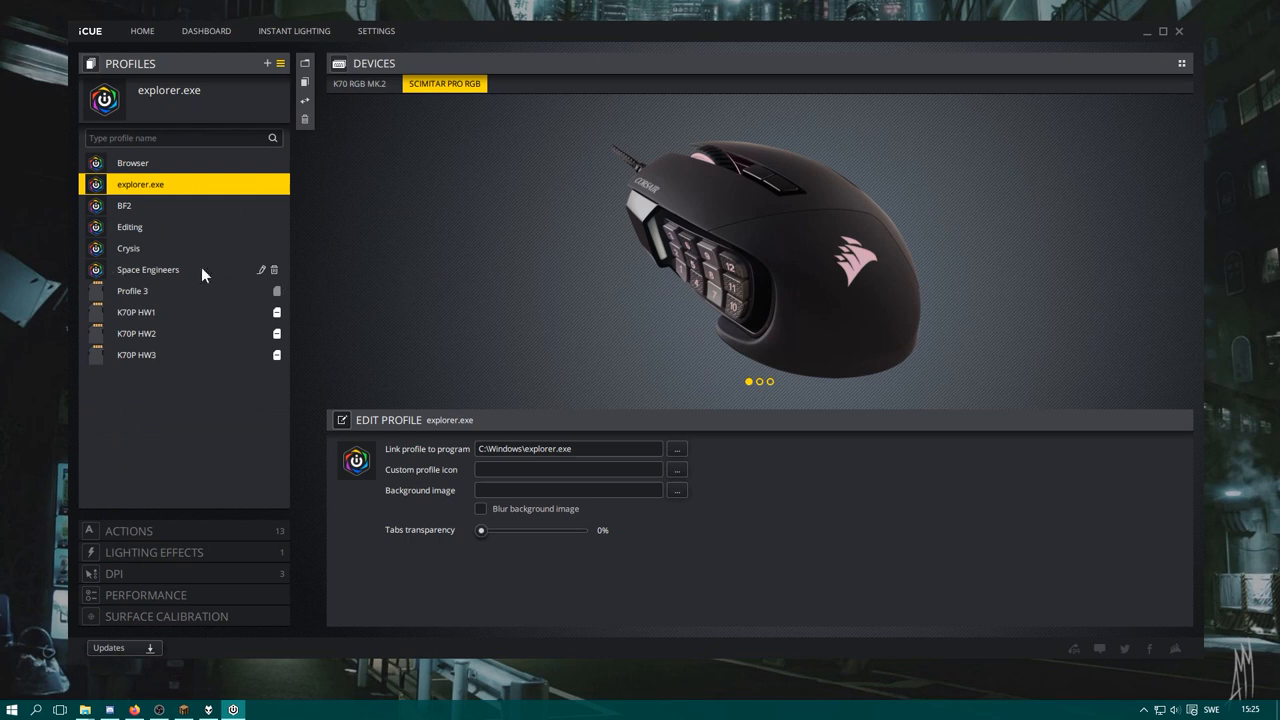
Select the Space Engineers profile and expand its Actions section
{"action": "left_click", "coordinate": [147, 269]}
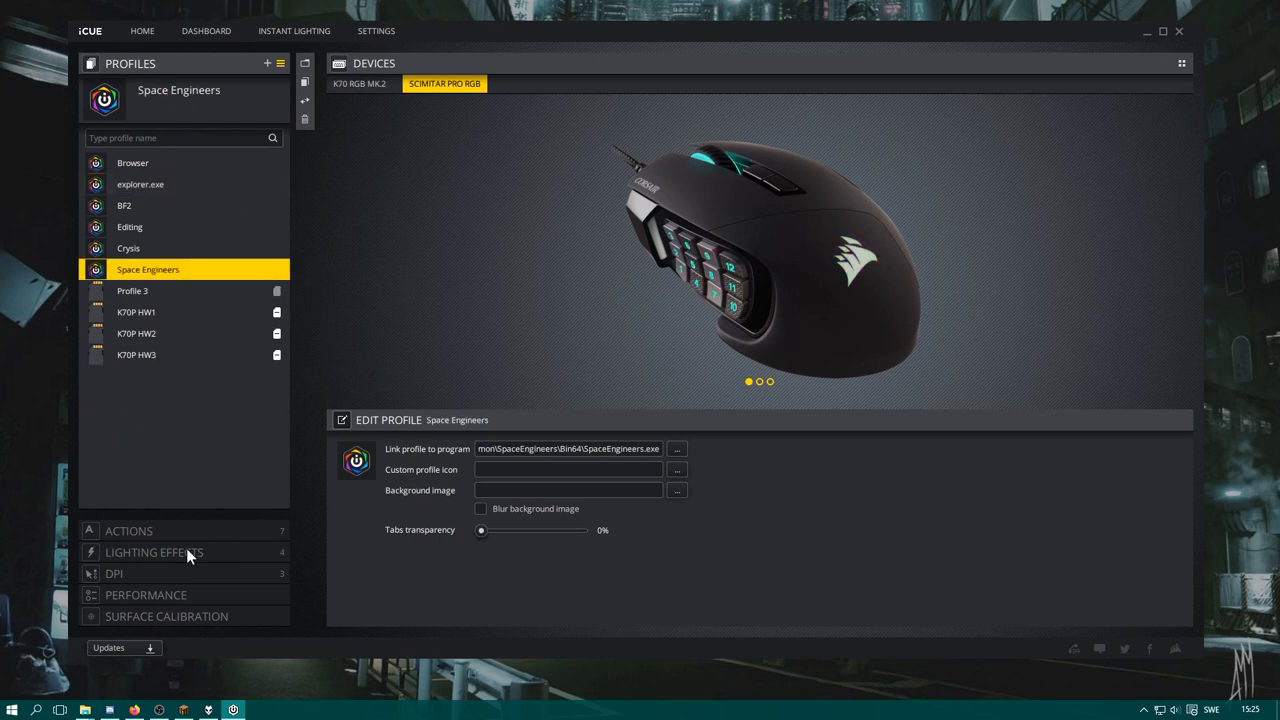
{"action": "left_click", "coordinate": [128, 530]}
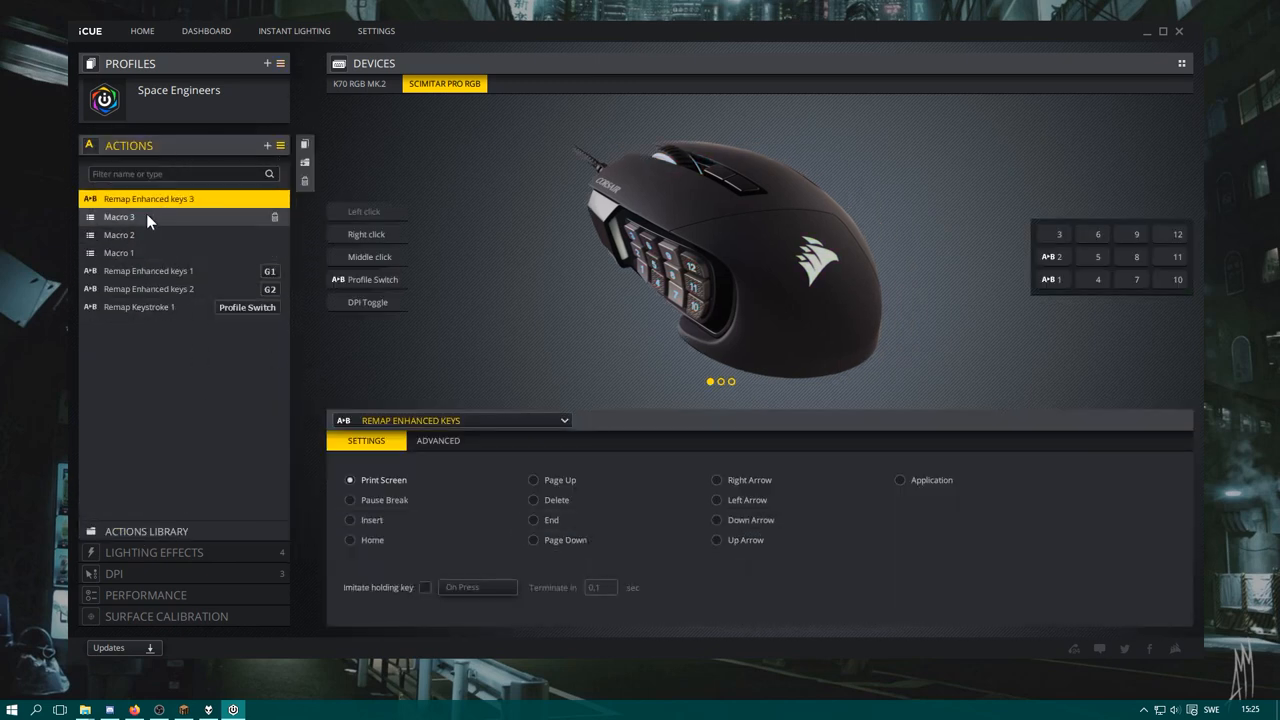
Change the selected Macro action's type to an Enhanced Keys remap
{"action": "left_click", "coordinate": [119, 217]}
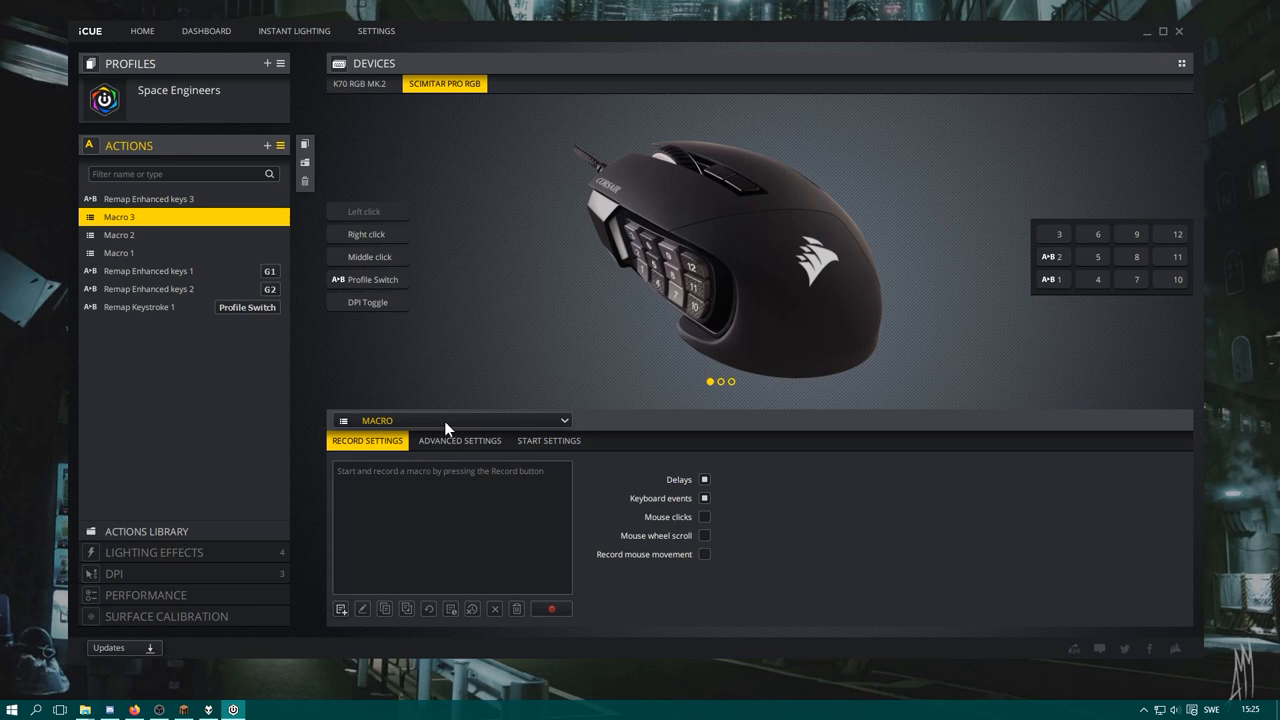
{"action": "left_click", "coordinate": [450, 420]}
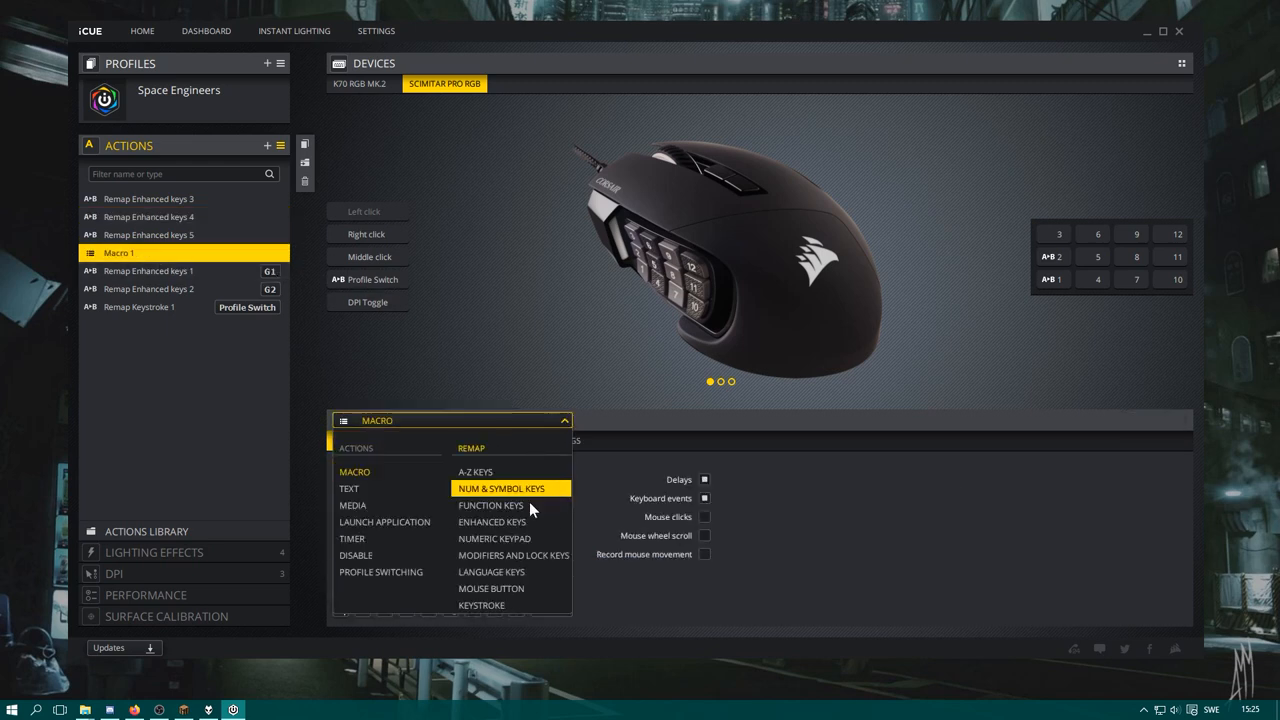
{"action": "left_click", "coordinate": [494, 538]}
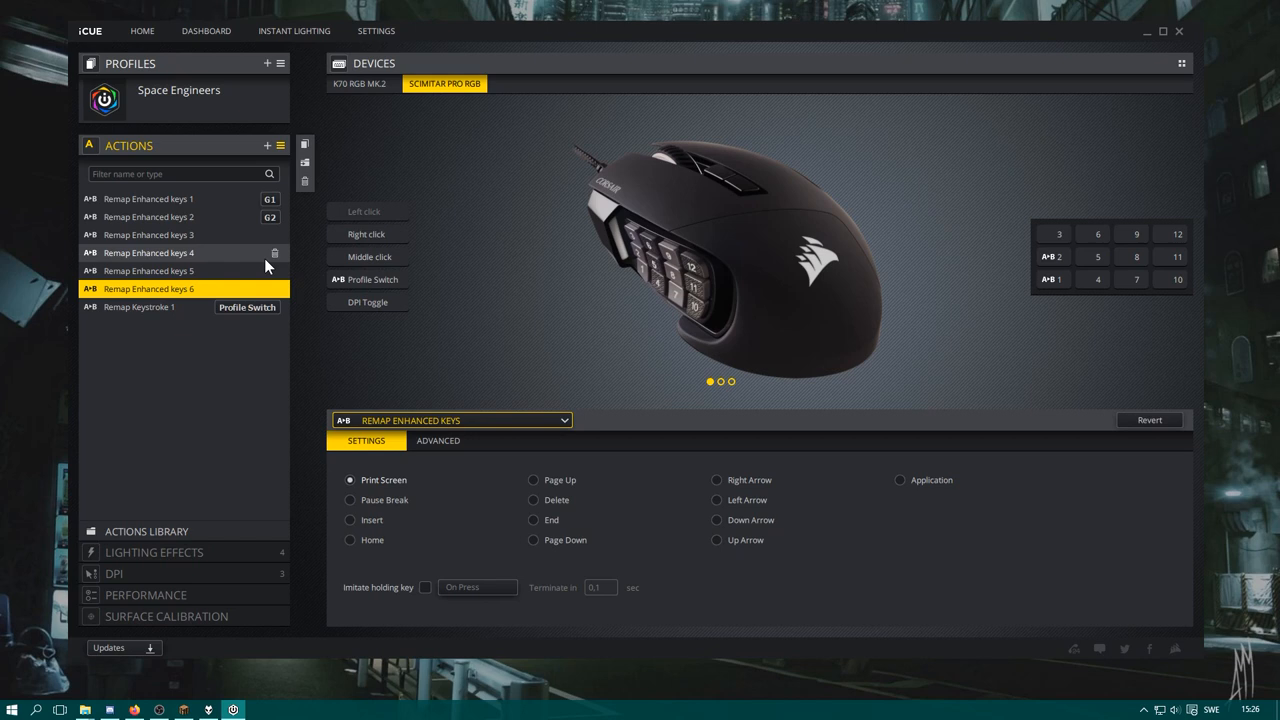
{"action": "mouse_move", "coordinate": [257, 255]}
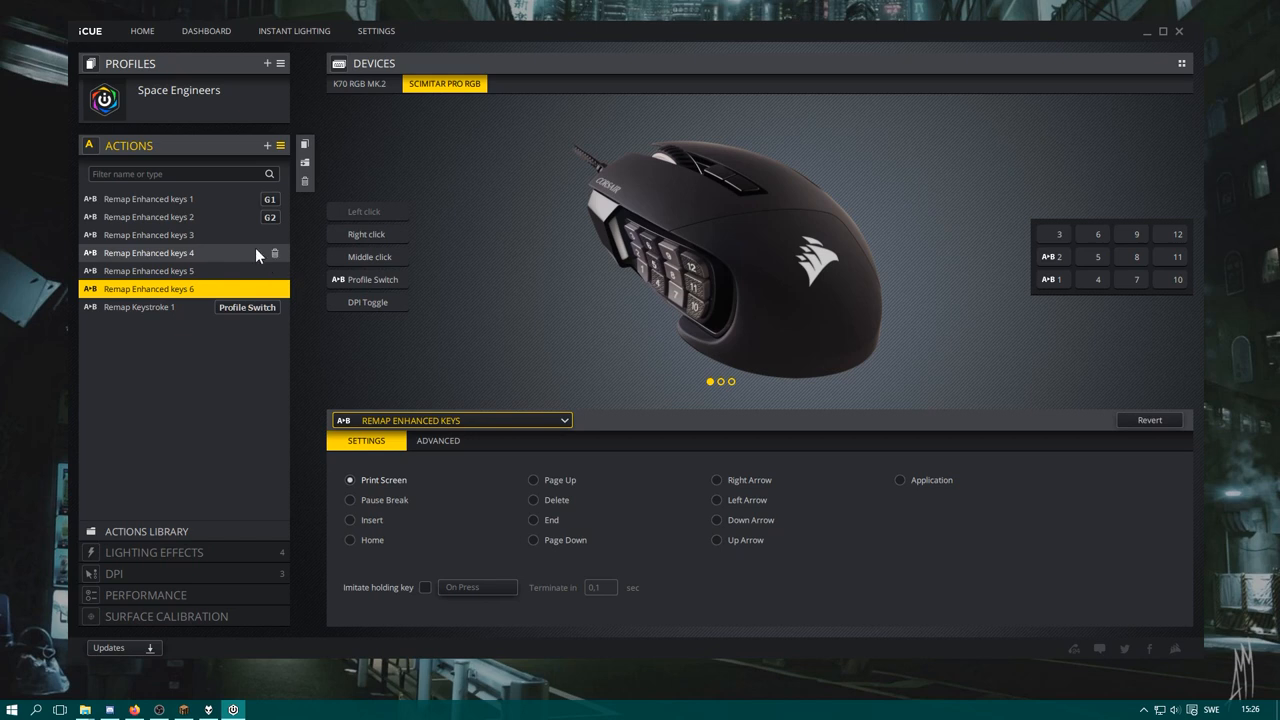
Set Remap Enhanced keys 1 to Insert on G1 and keys 2 to Home on G2
{"action": "left_click", "coordinate": [148, 198]}
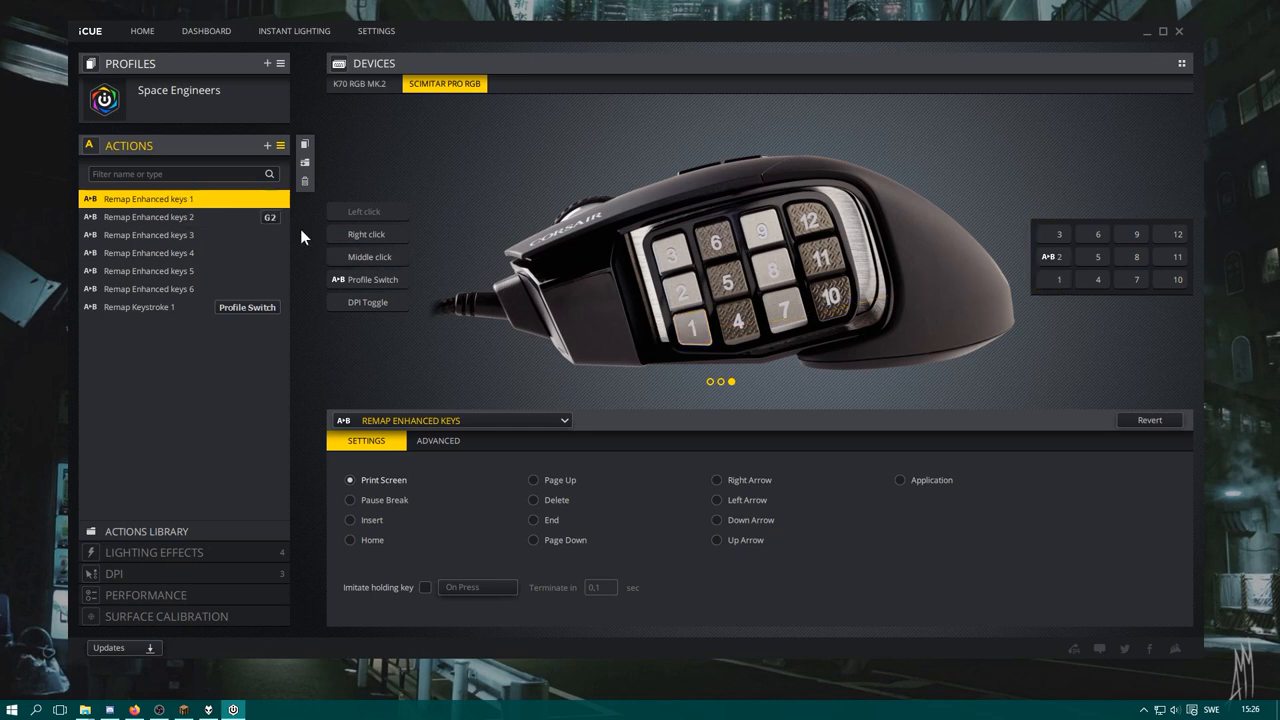
{"action": "left_click", "coordinate": [148, 217]}
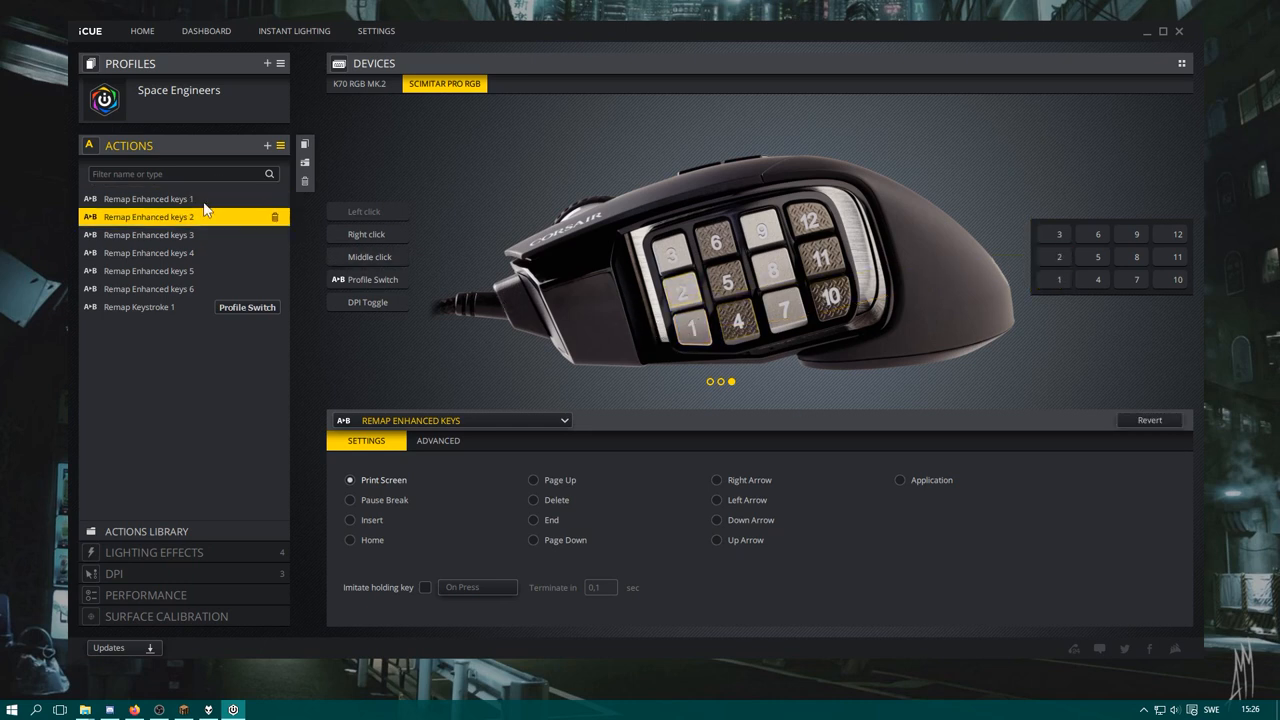
{"action": "left_click", "coordinate": [148, 270]}
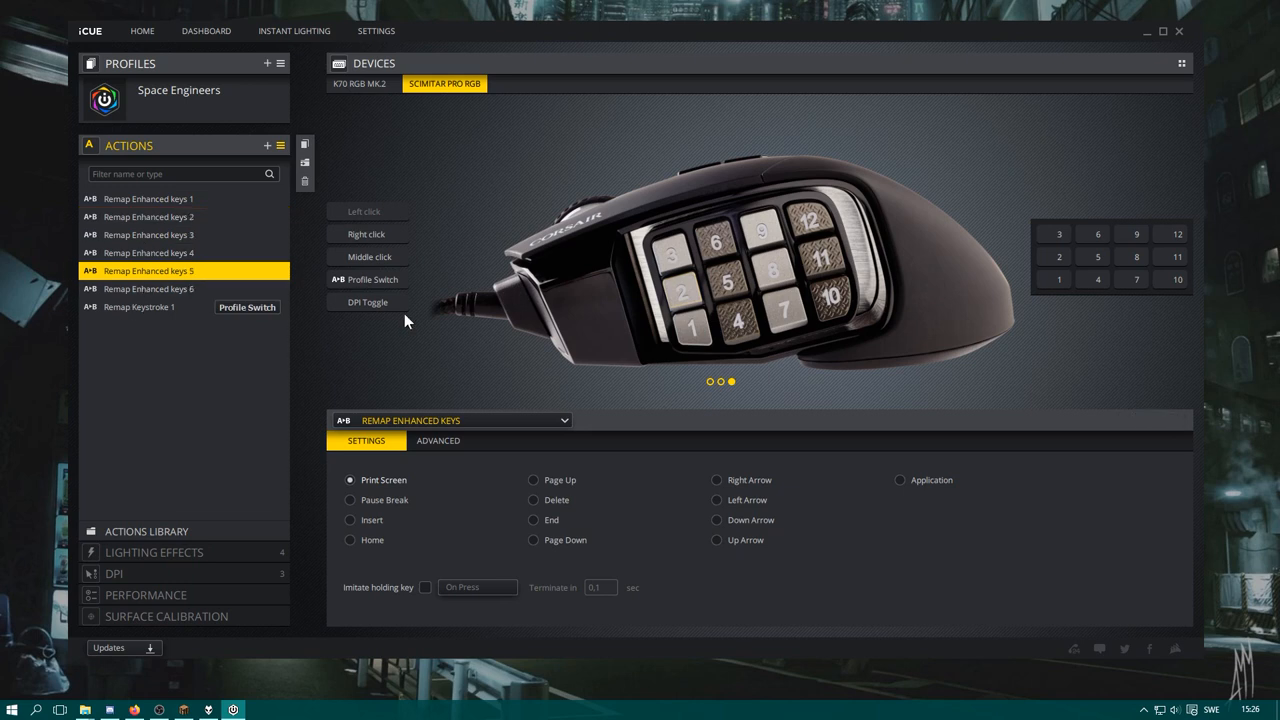
{"action": "left_click", "coordinate": [692, 330]}
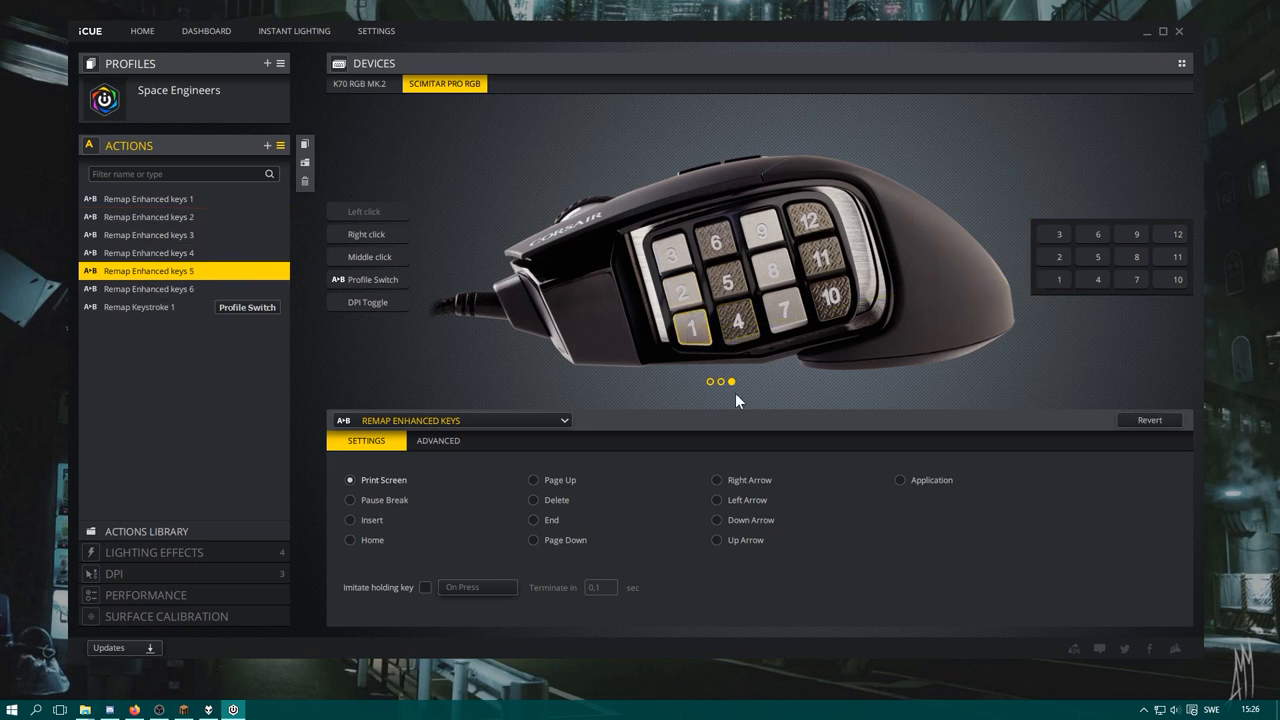
{"action": "left_click", "coordinate": [148, 198]}
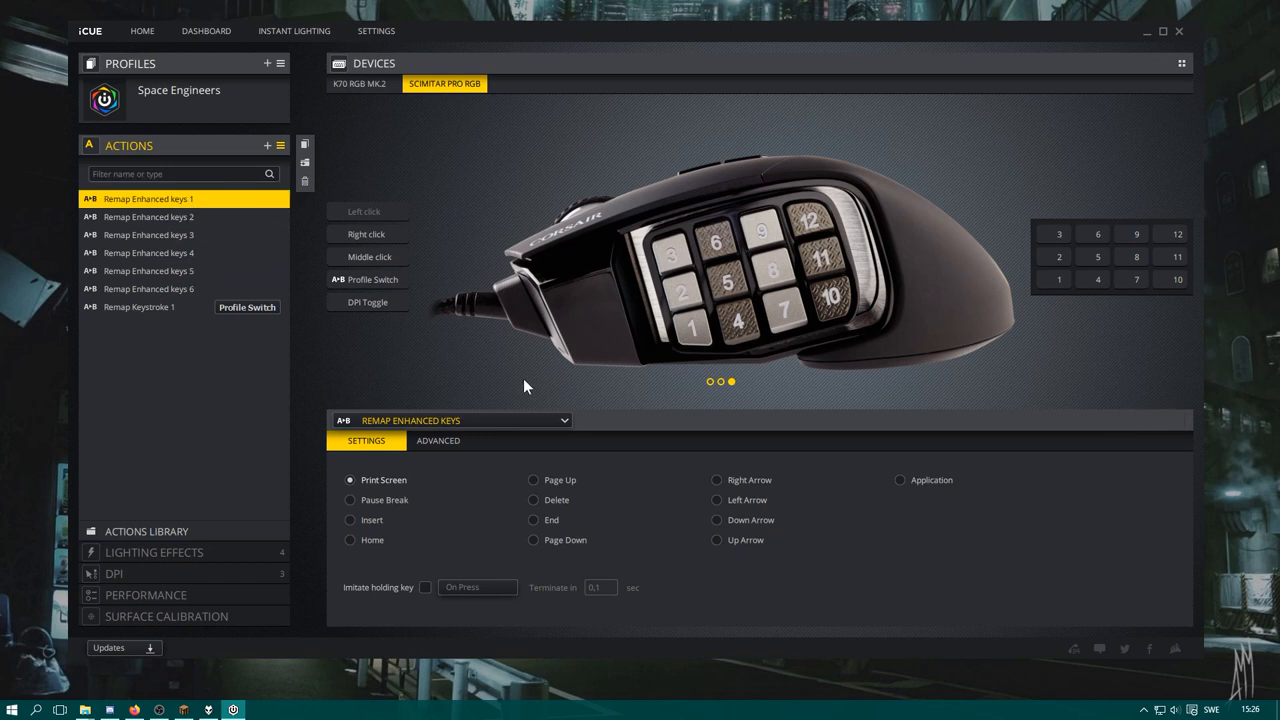
{"action": "mouse_move", "coordinate": [433, 223]}
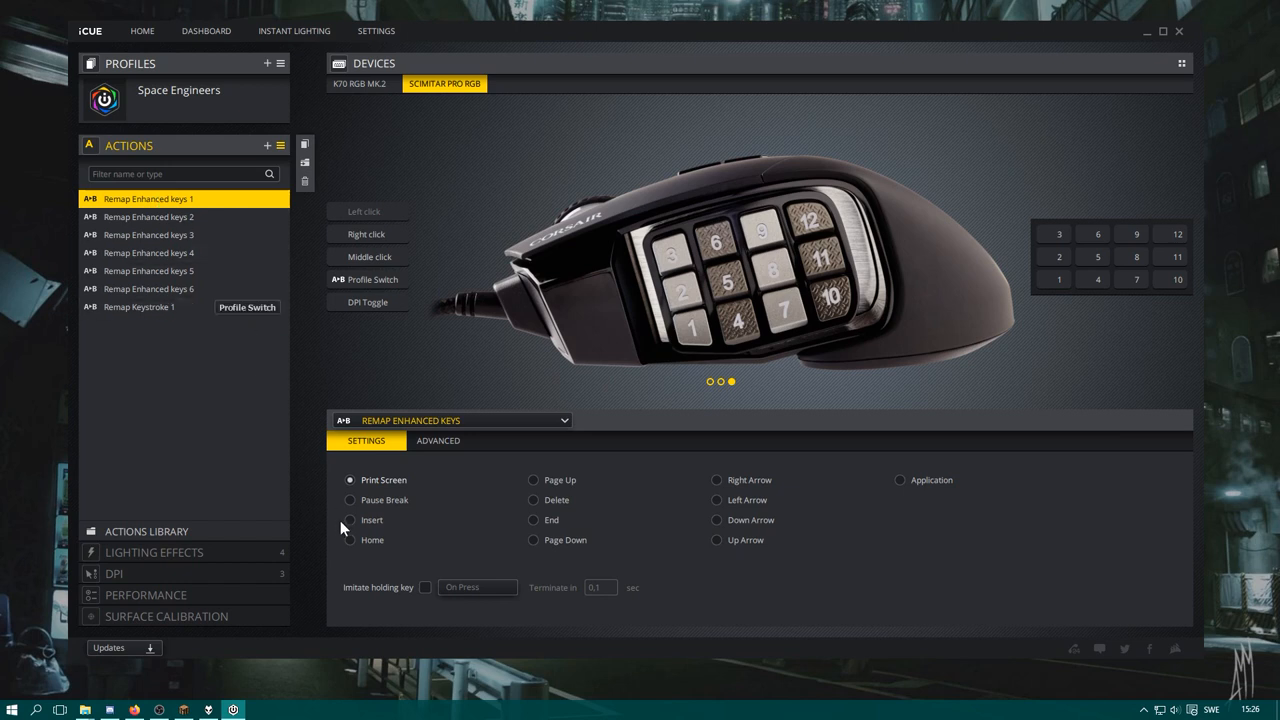
{"action": "mouse_move", "coordinate": [424, 498]}
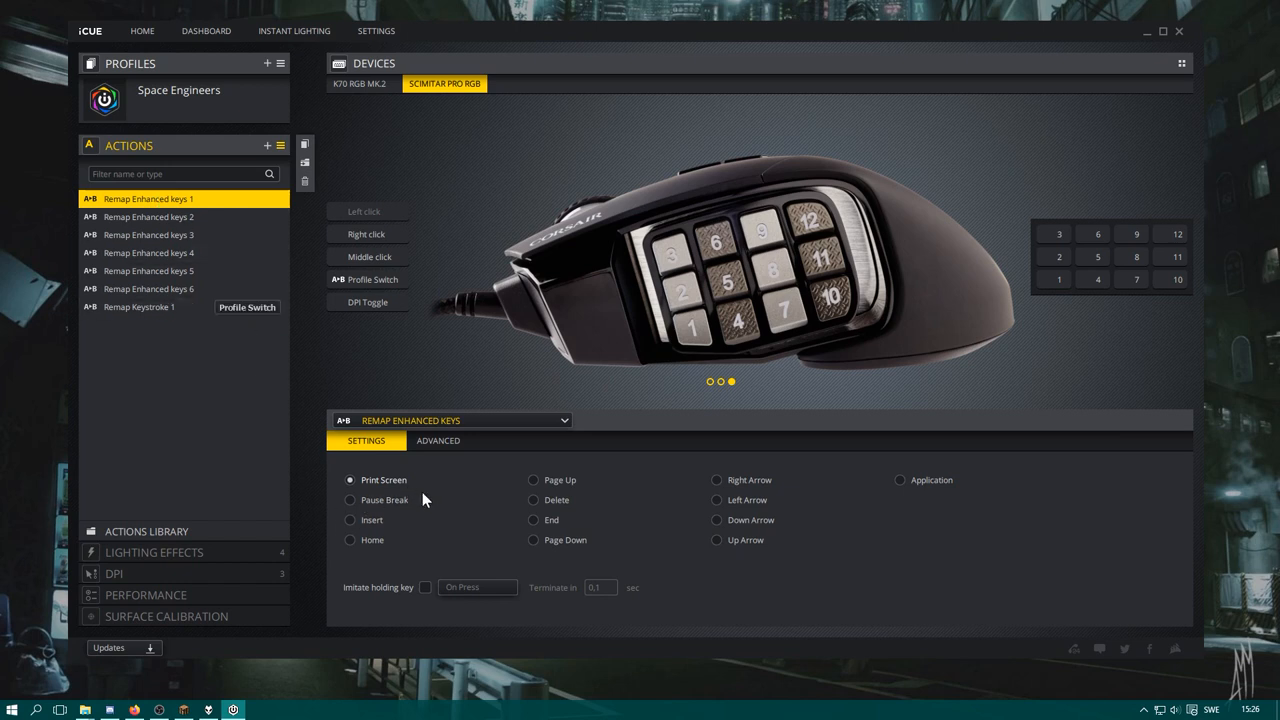
{"action": "left_click", "coordinate": [350, 519]}
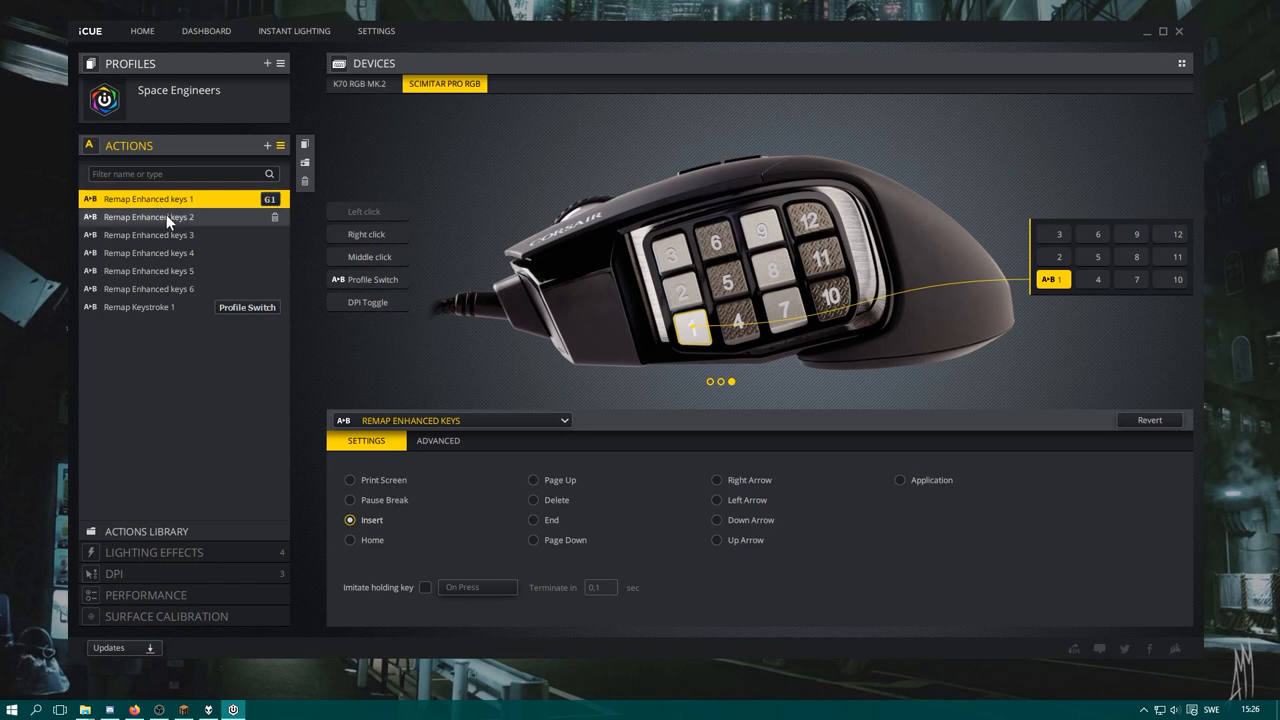
{"action": "left_click", "coordinate": [148, 217]}
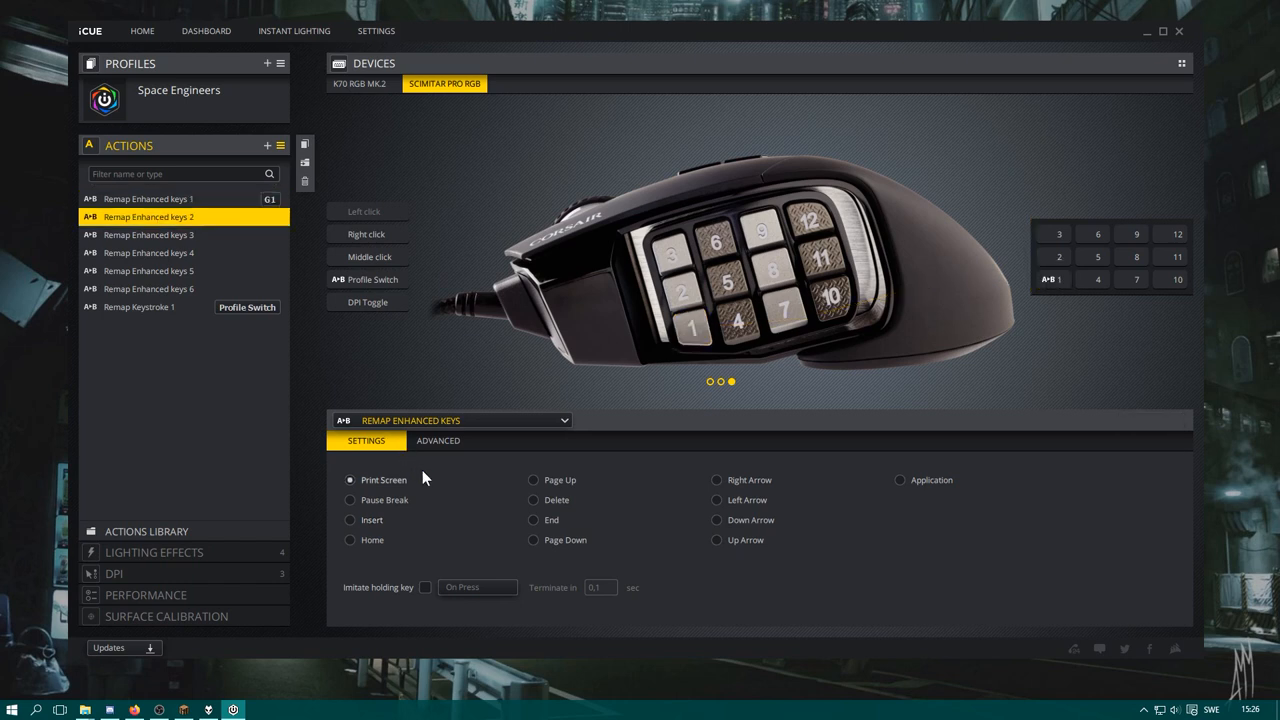
{"action": "left_click", "coordinate": [349, 540]}
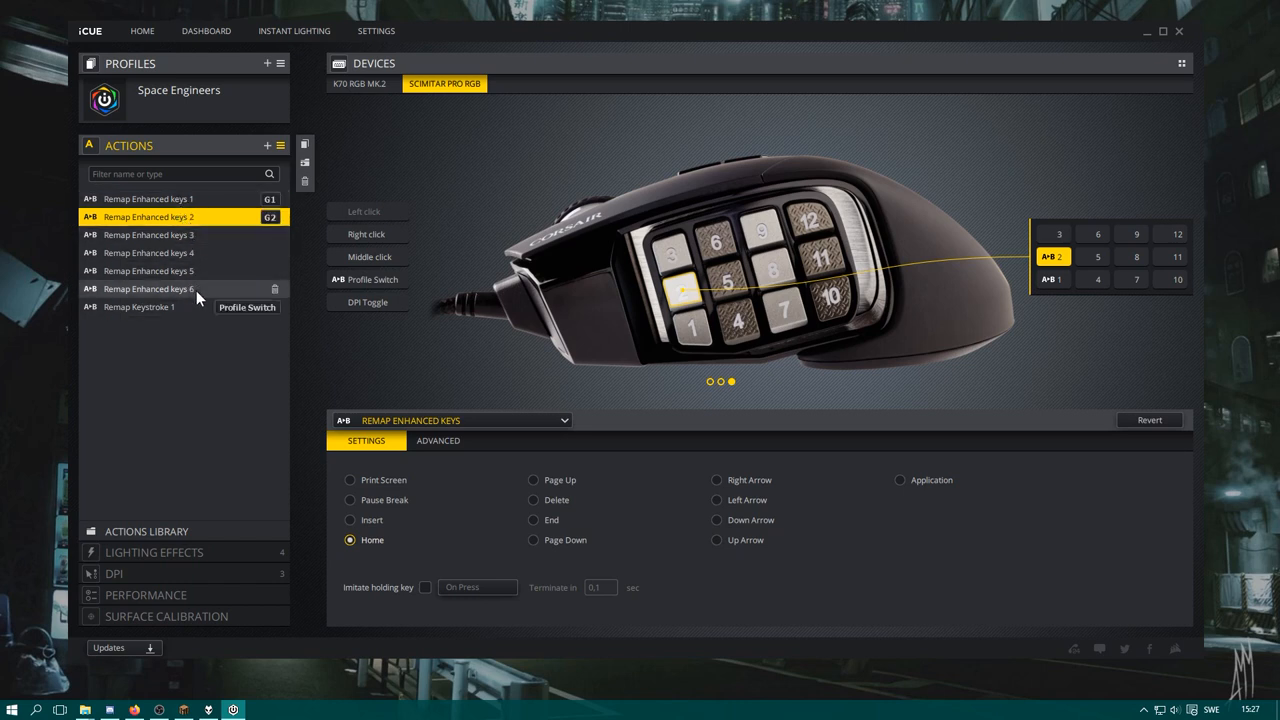
{"action": "mouse_move", "coordinate": [220, 243]}
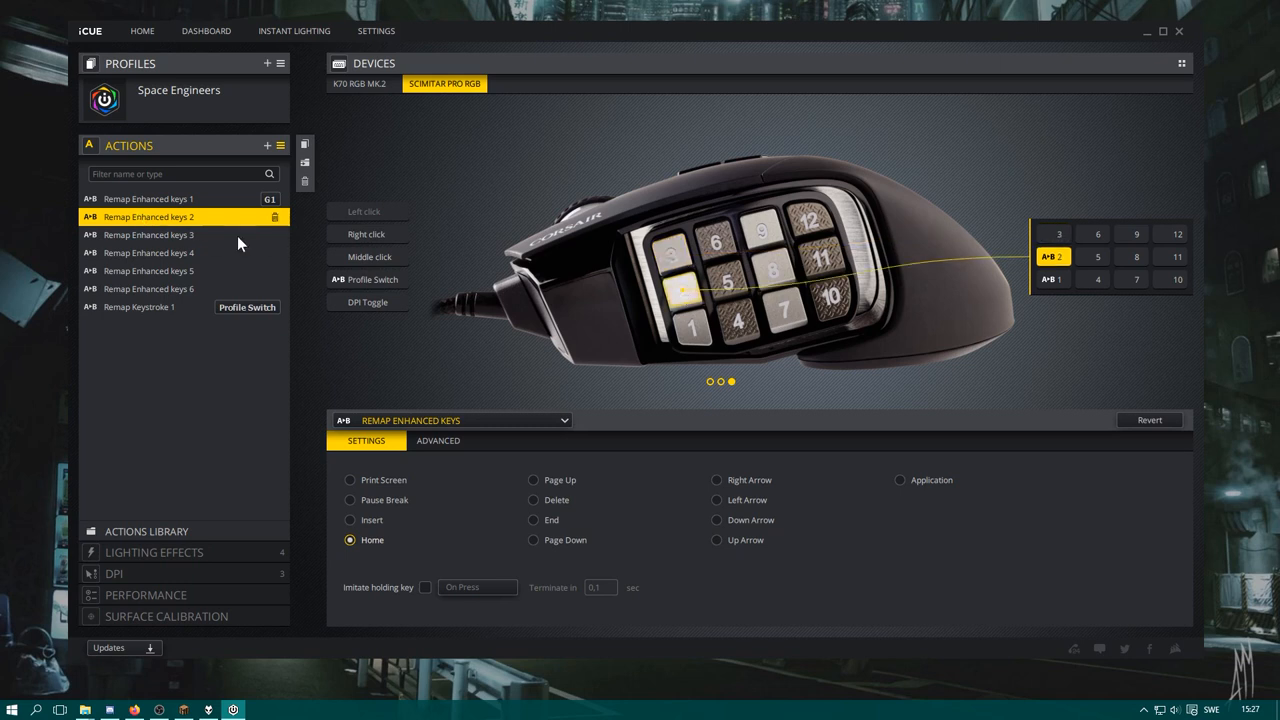
Remap side buttons G3 to Page Up, G4 to Delete and G5 to End
{"action": "left_click", "coordinate": [148, 234]}
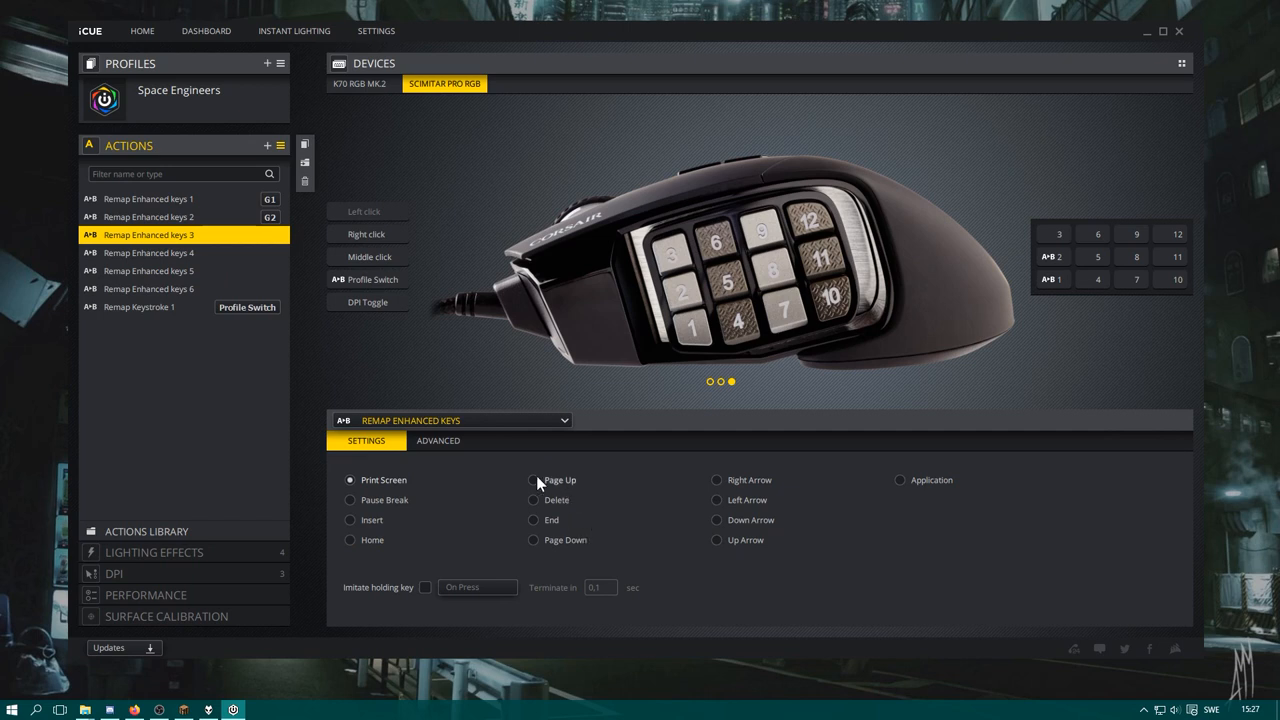
{"action": "left_click", "coordinate": [533, 480]}
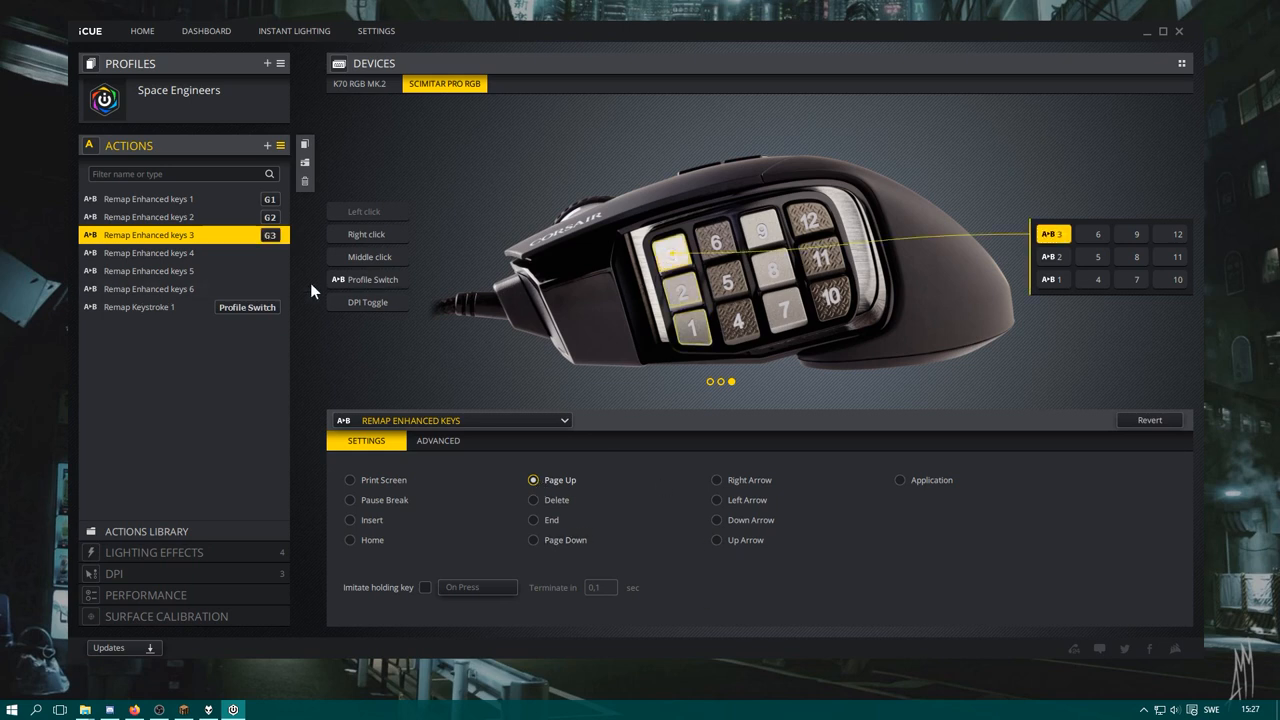
{"action": "left_click", "coordinate": [148, 252]}
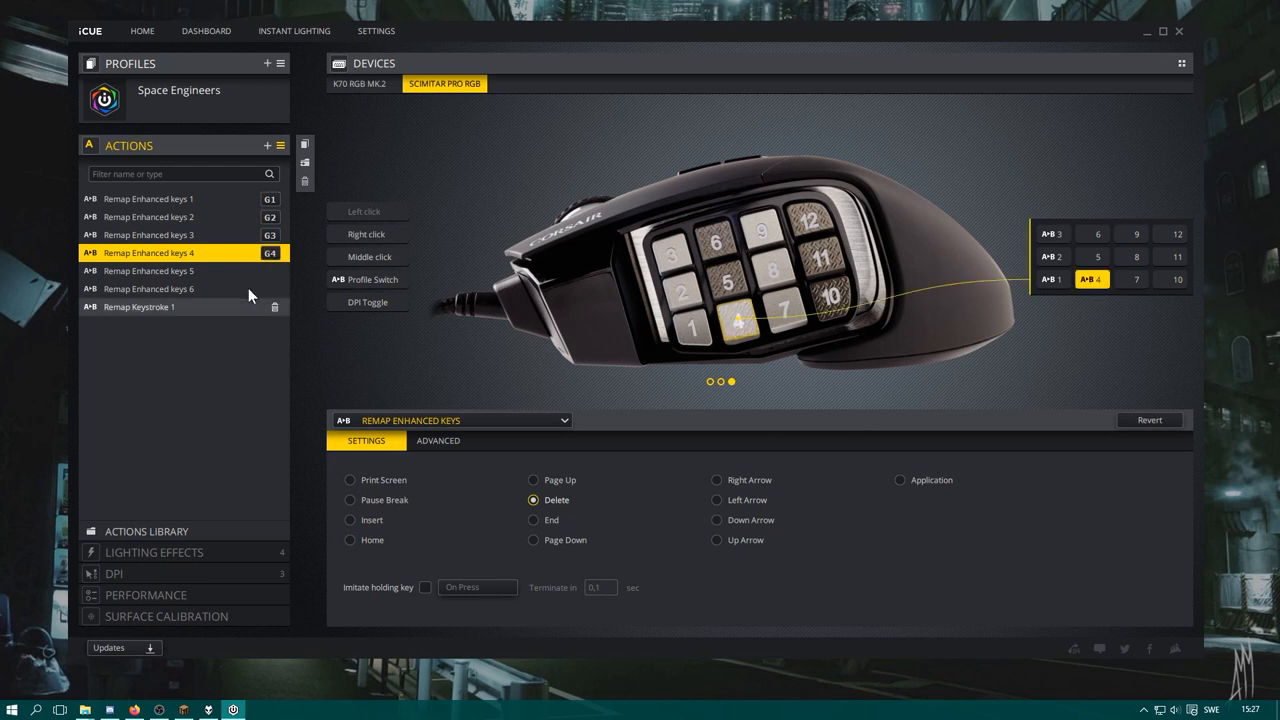
{"action": "left_click", "coordinate": [148, 270]}
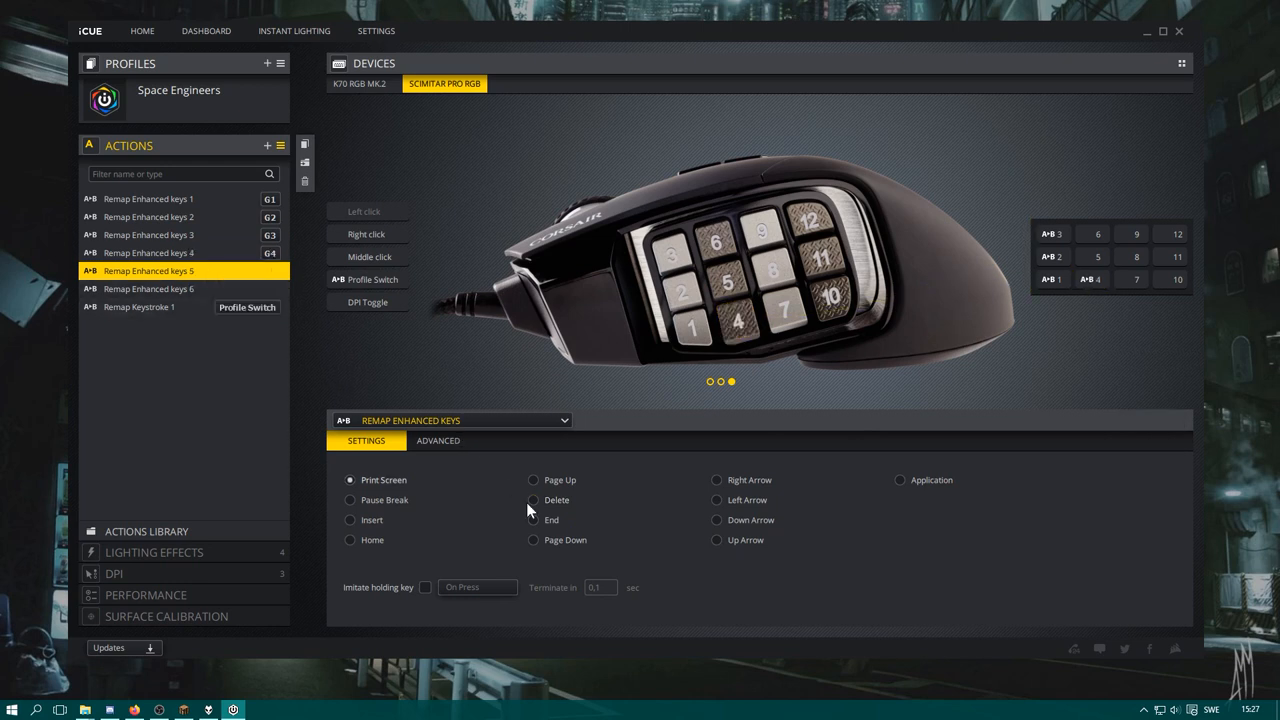
{"action": "left_click", "coordinate": [533, 519]}
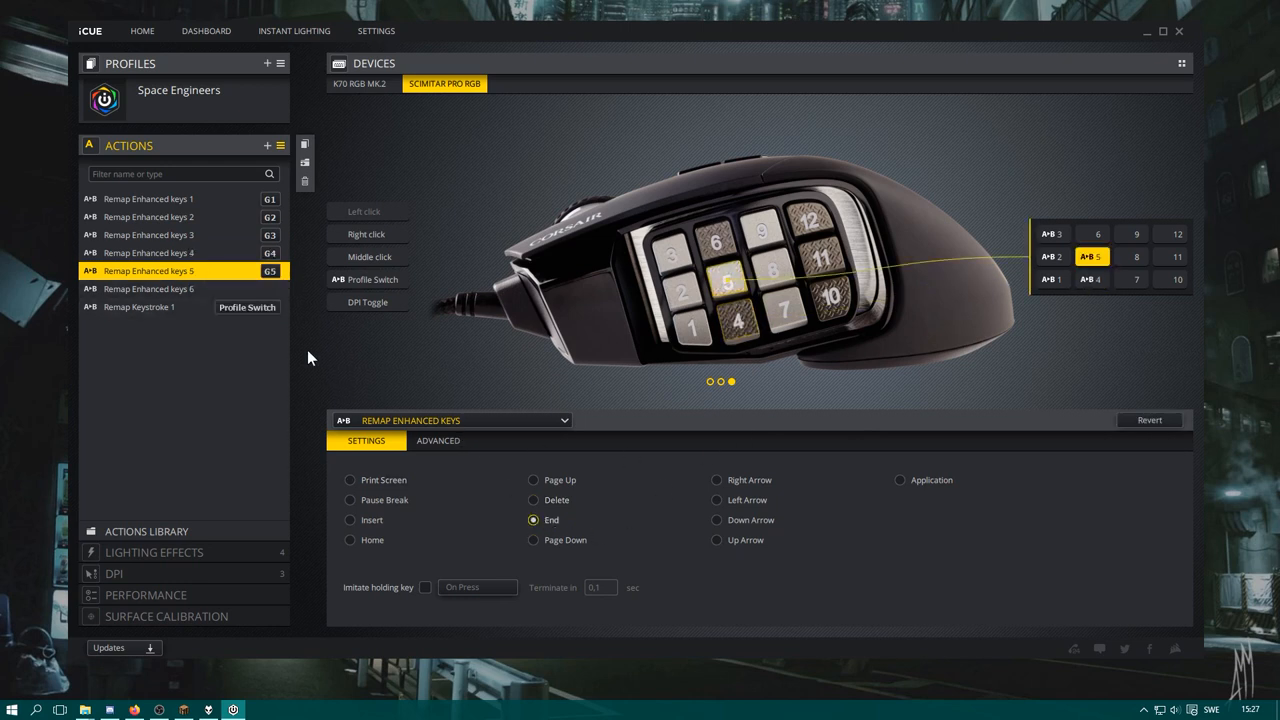
Remap side button G6 to Page Down
{"action": "left_click", "coordinate": [148, 289]}
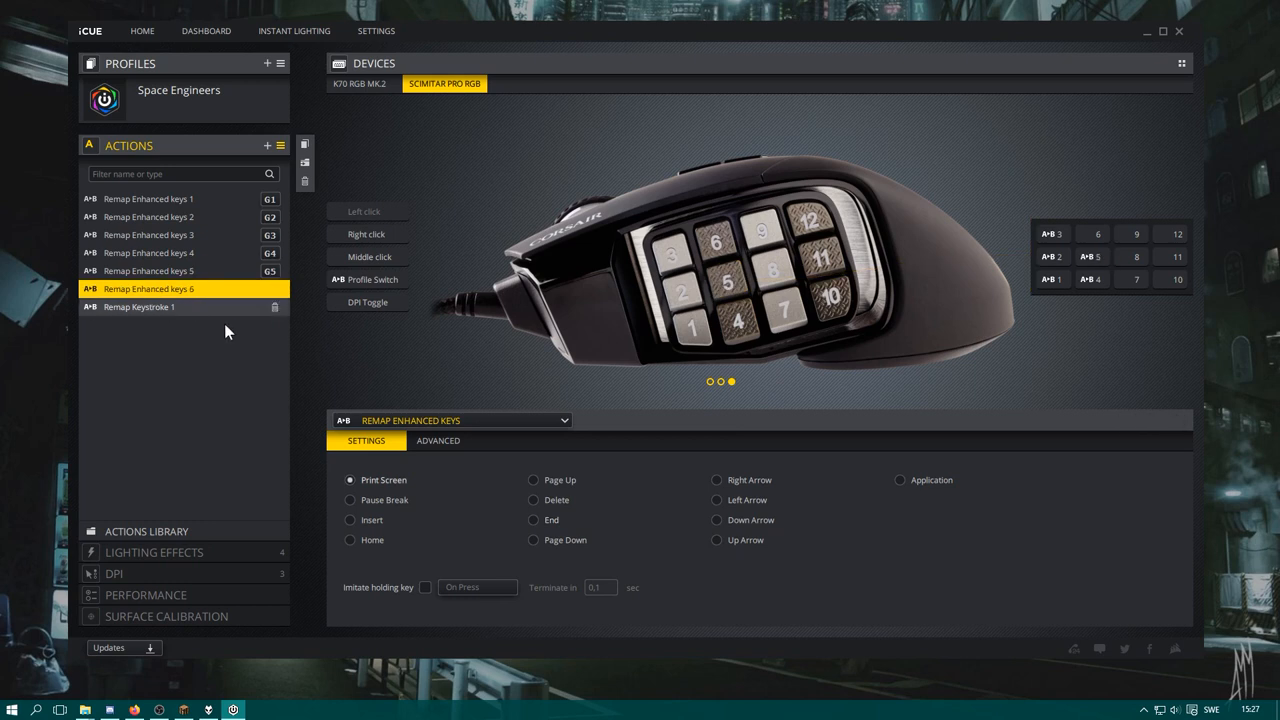
{"action": "left_click", "coordinate": [533, 480]}
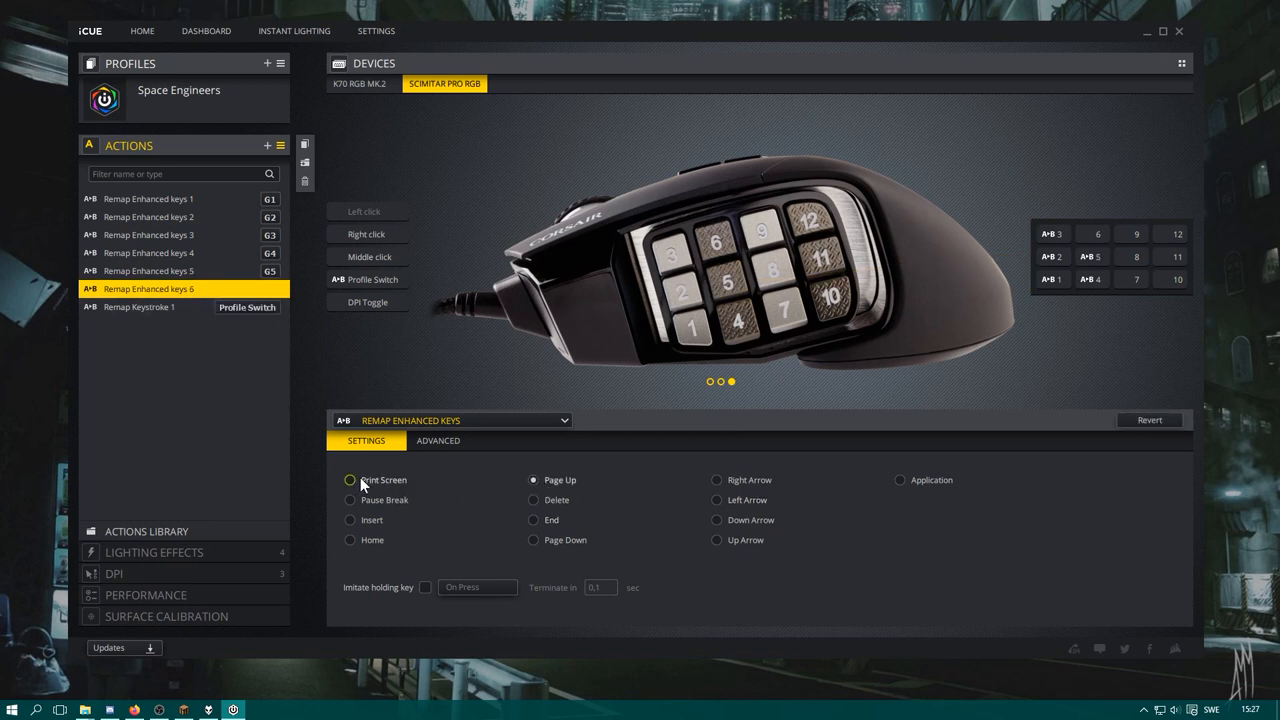
{"action": "left_click", "coordinate": [350, 480]}
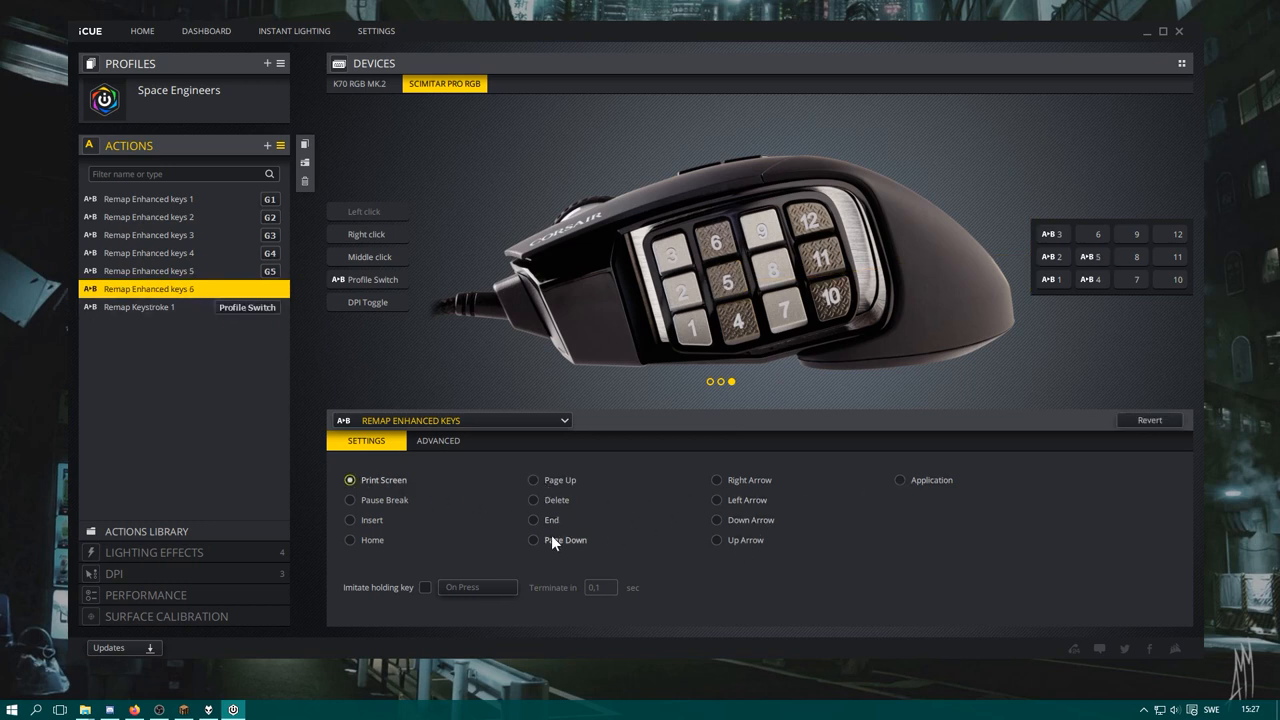
{"action": "left_click", "coordinate": [533, 540]}
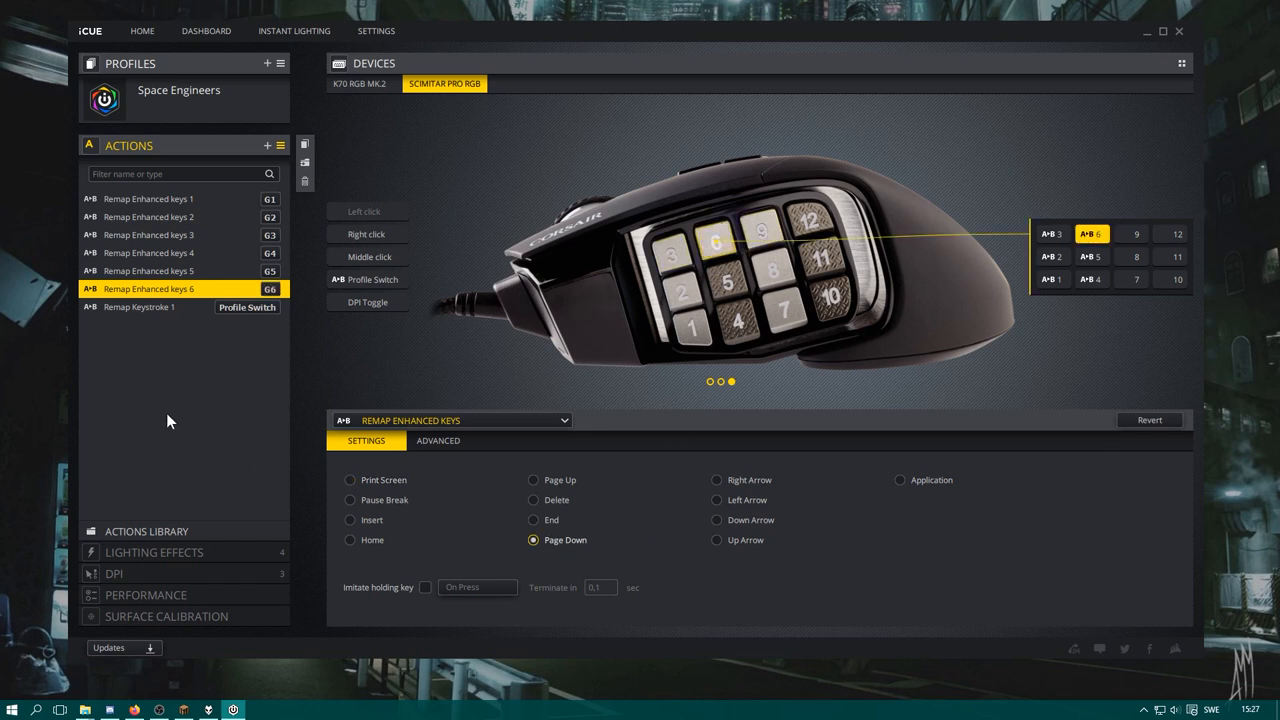
{"action": "mouse_move", "coordinate": [110, 412]}
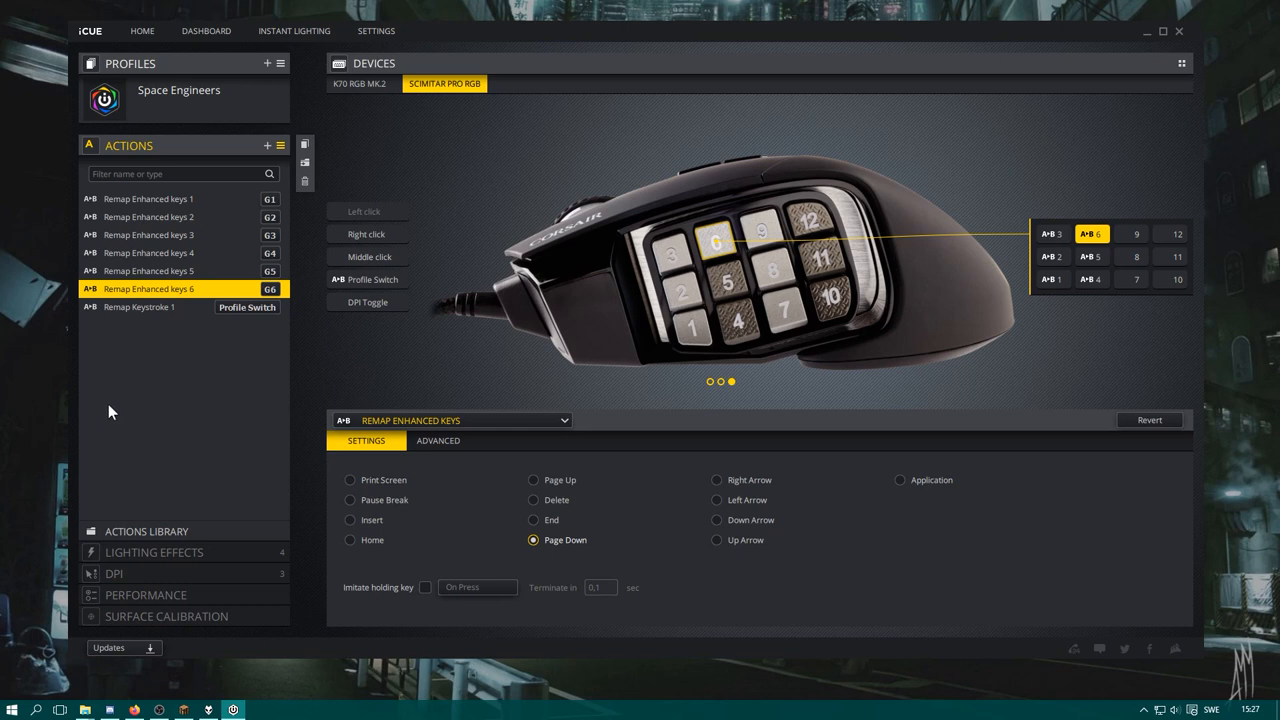
{"action": "mouse_move", "coordinate": [480, 481]}
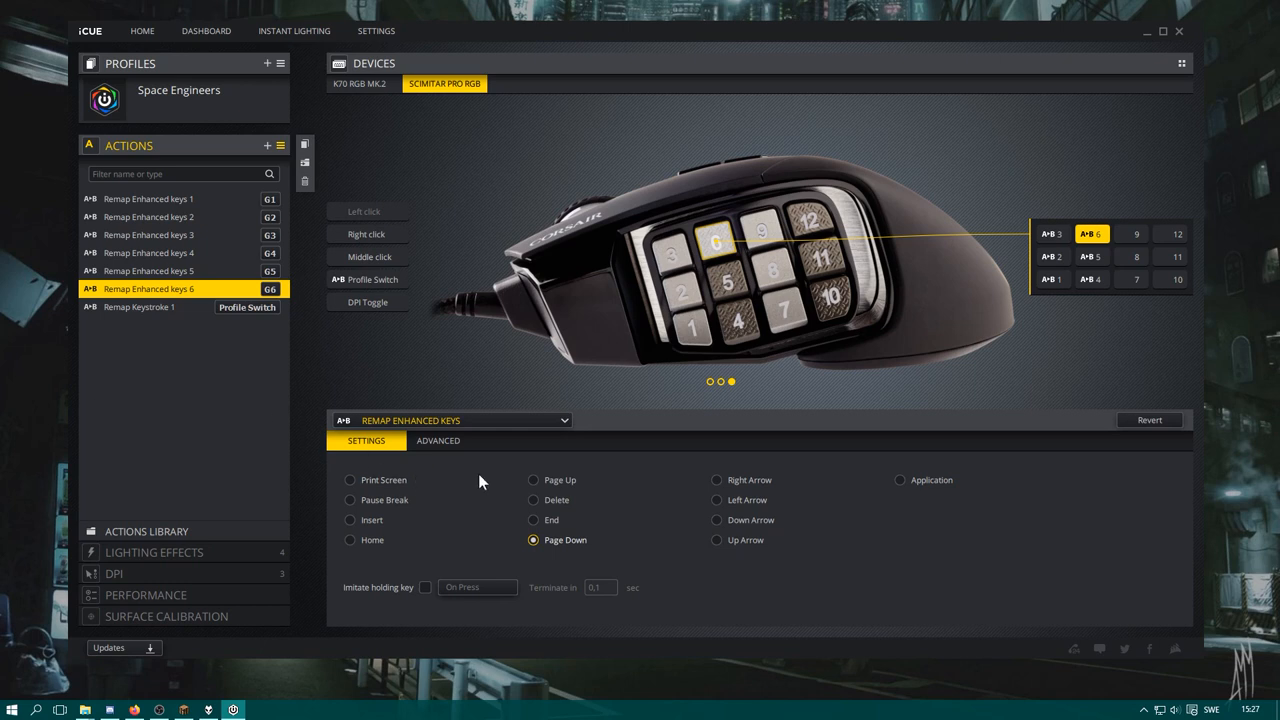
{"action": "left_click", "coordinate": [142, 31]}
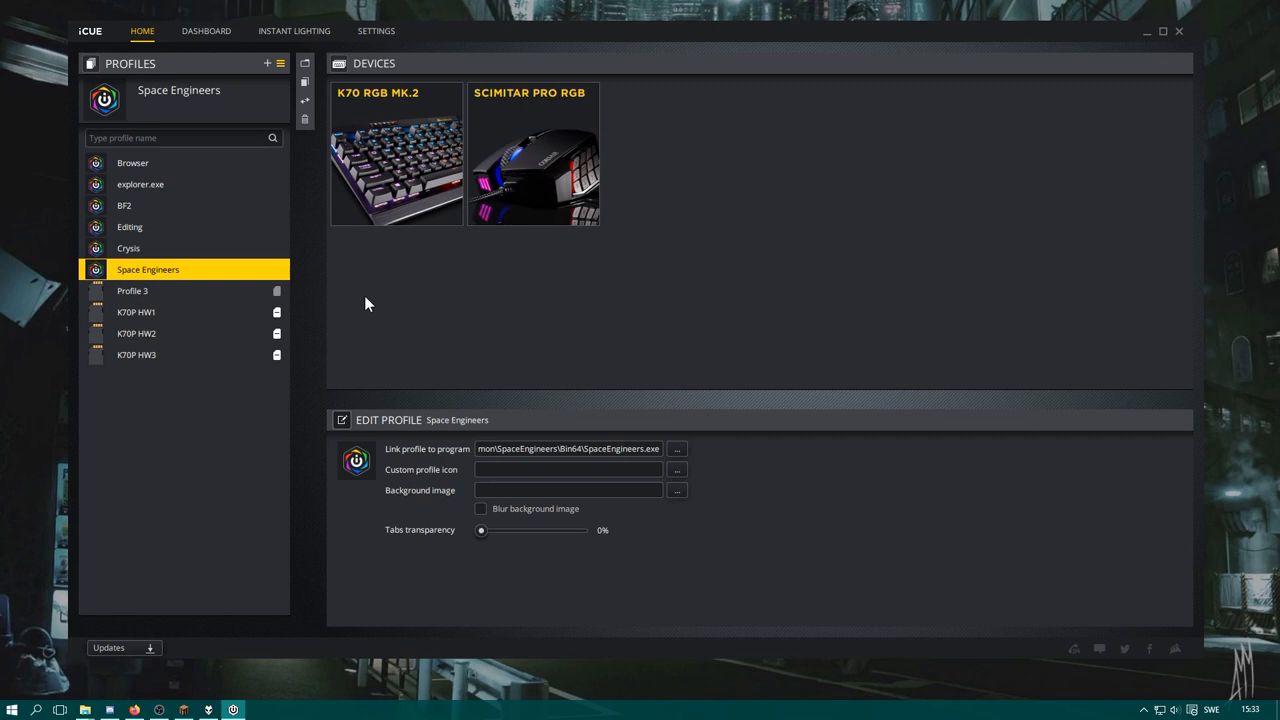
{"action": "mouse_move", "coordinate": [182, 84]}
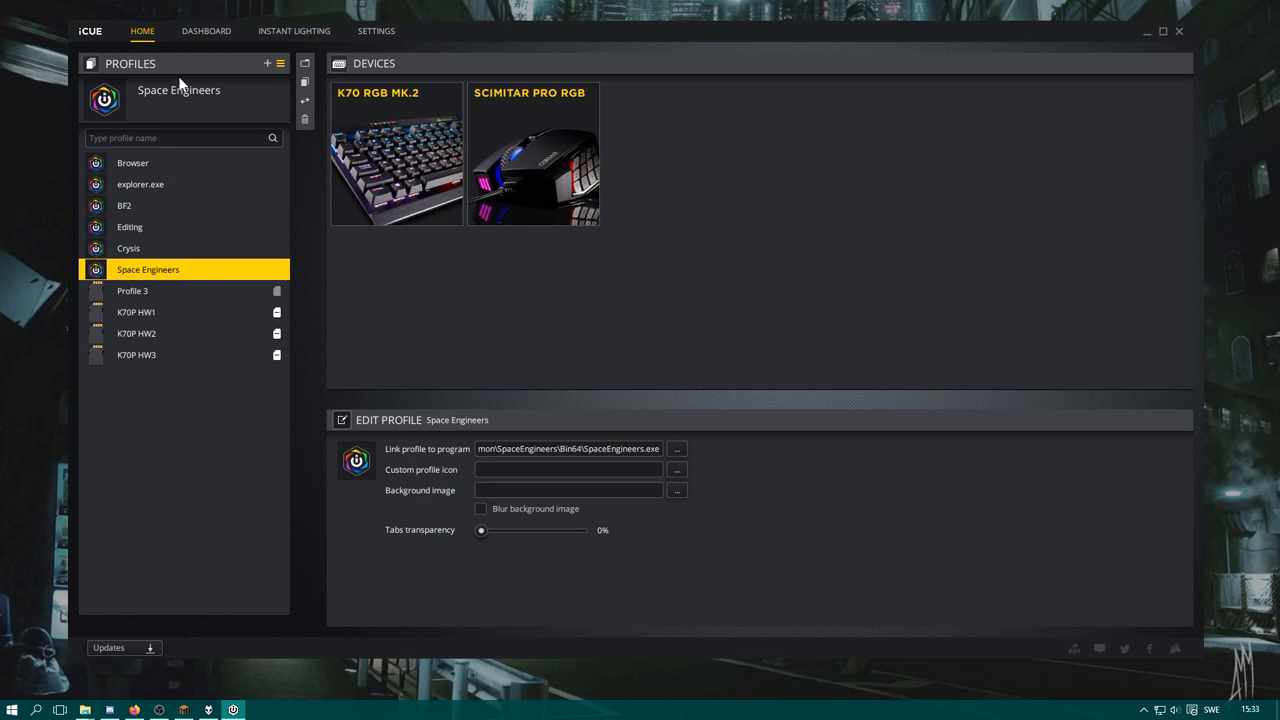
{"action": "mouse_move", "coordinate": [474, 256]}
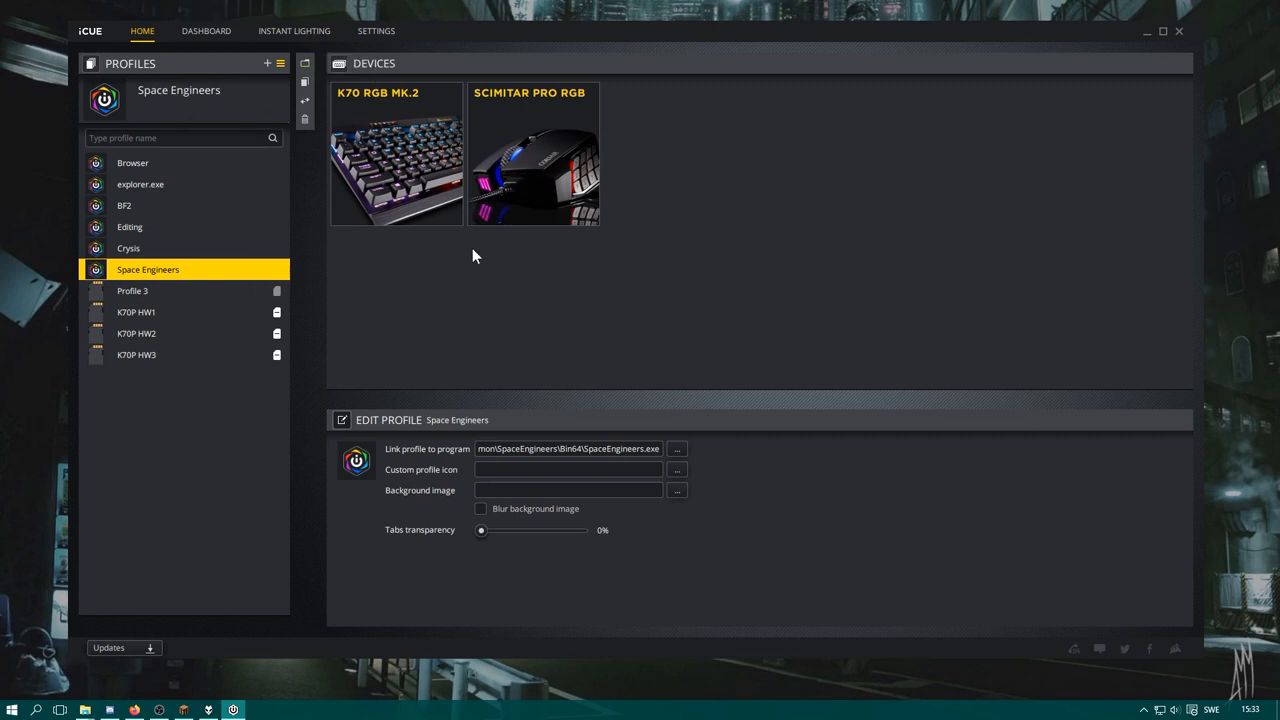
{"action": "mouse_move", "coordinate": [475, 197]}
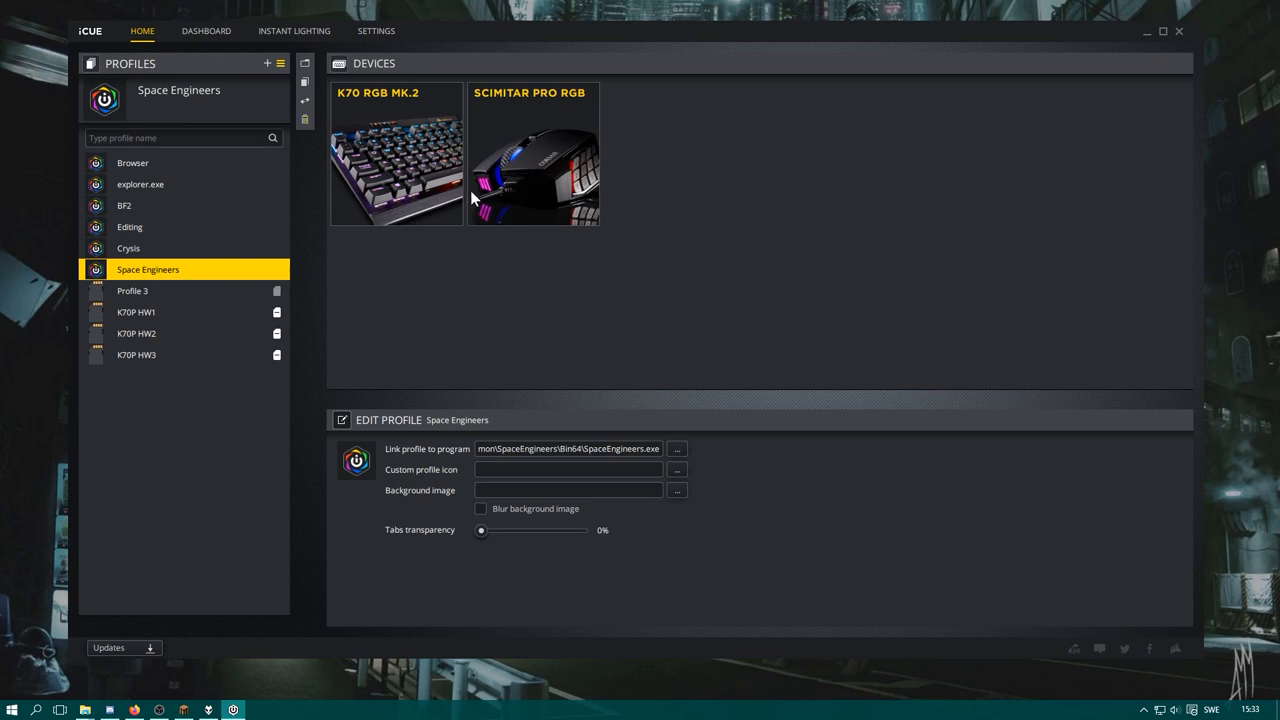
Open the profile's SCIMITAR PRO RGB device page and collapse the Actions panel
{"action": "left_click", "coordinate": [396, 154]}
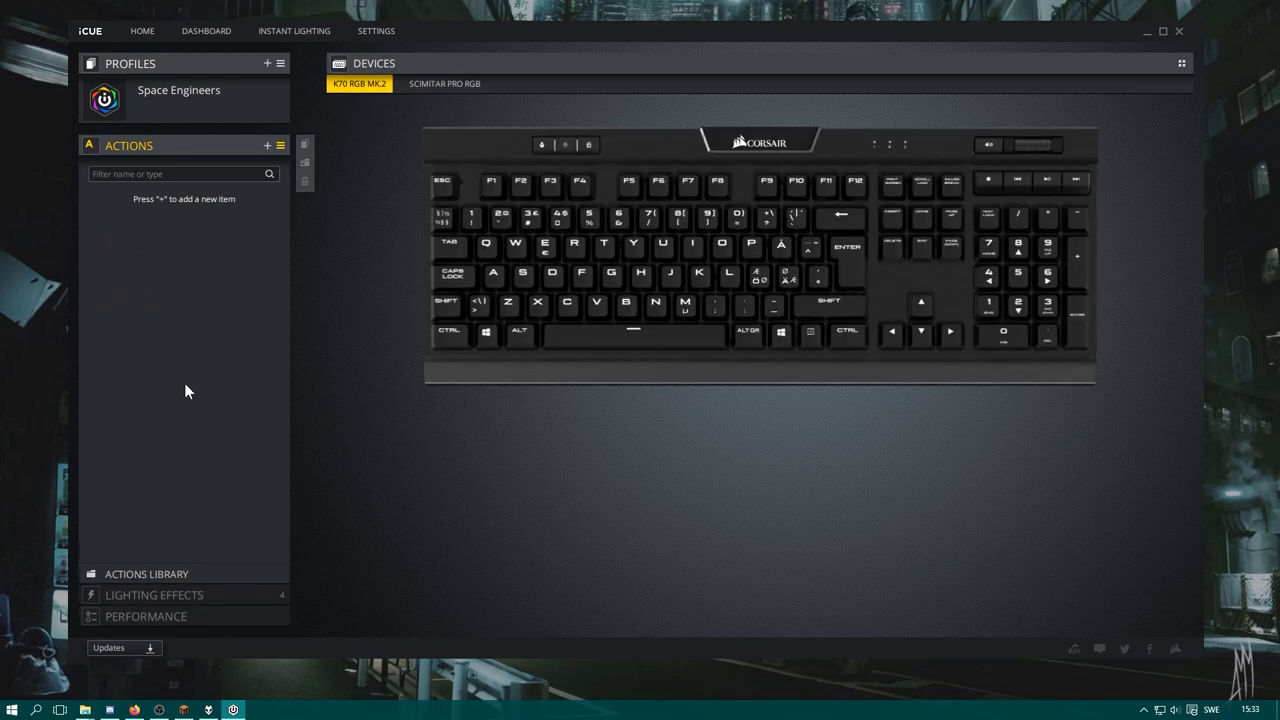
{"action": "mouse_move", "coordinate": [447, 103]}
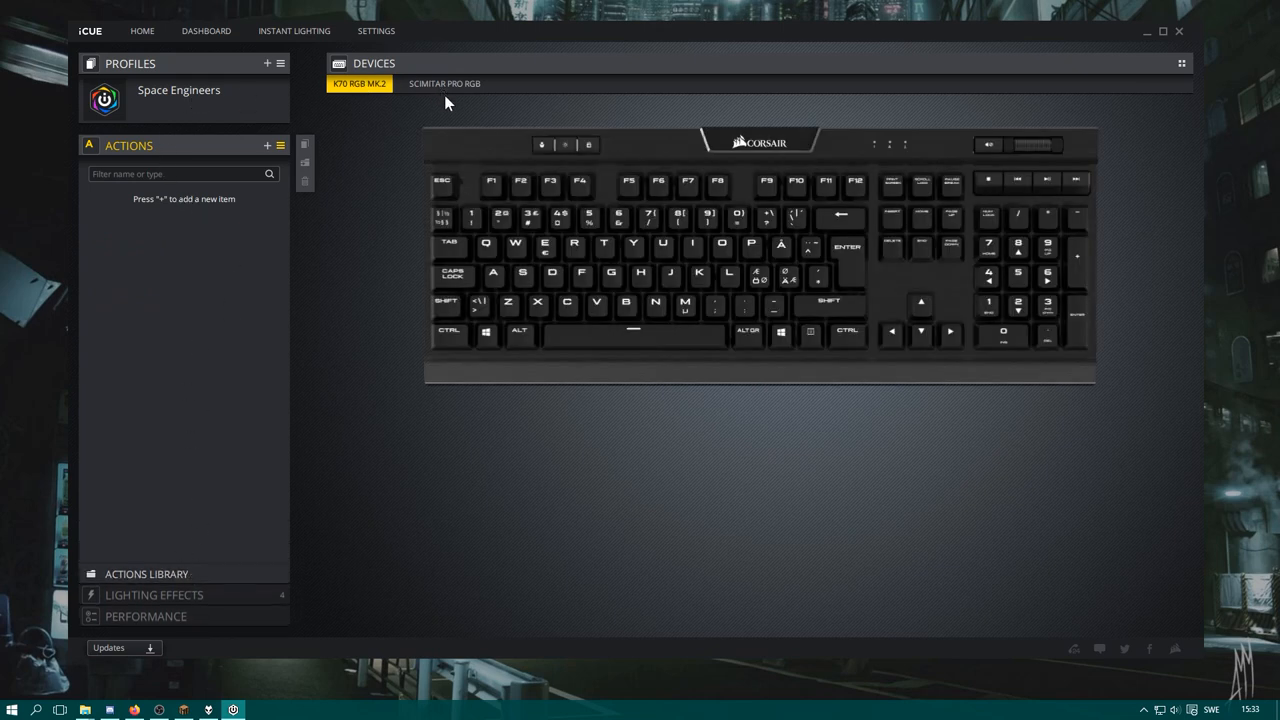
{"action": "left_click", "coordinate": [444, 83]}
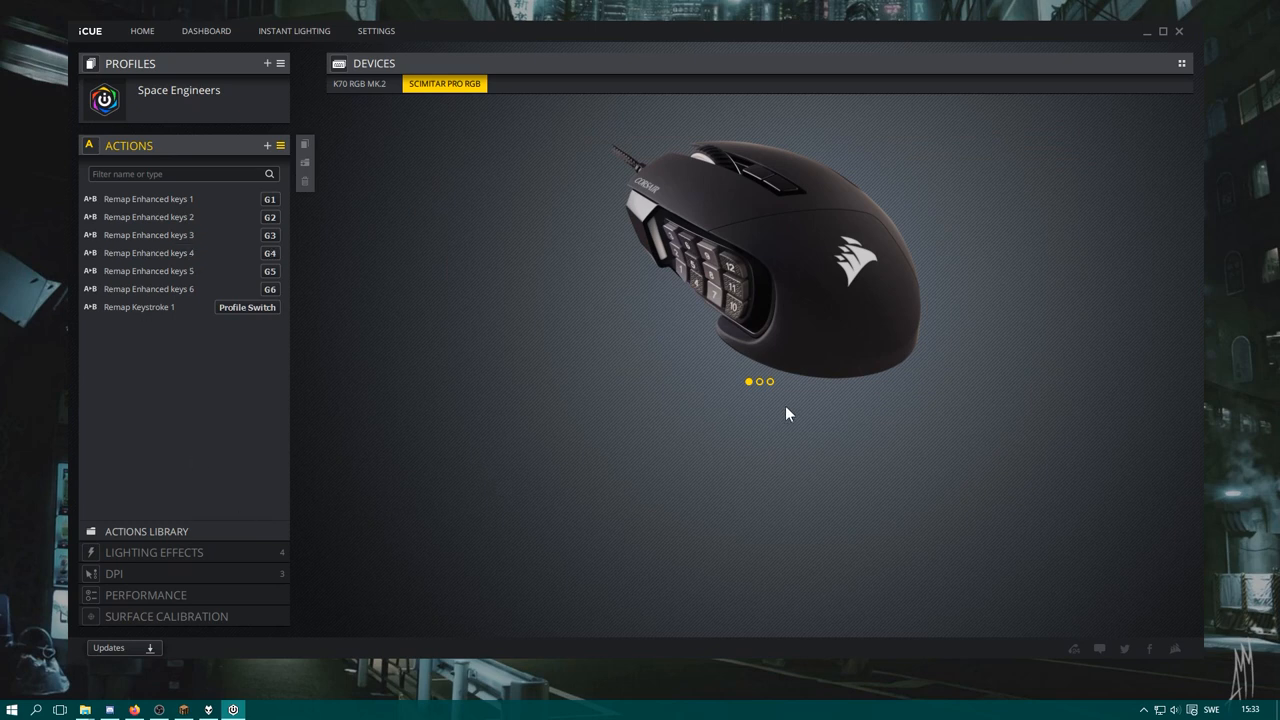
{"action": "mouse_move", "coordinate": [110, 32]}
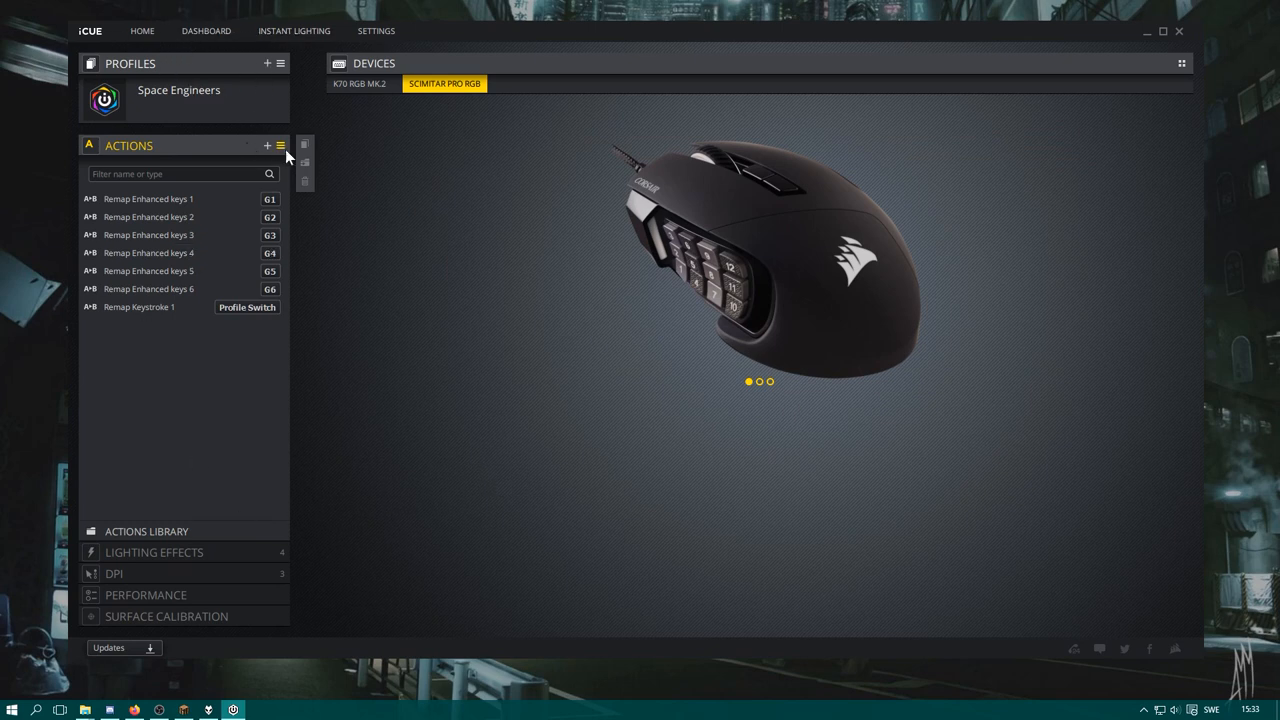
{"action": "left_click", "coordinate": [128, 145]}
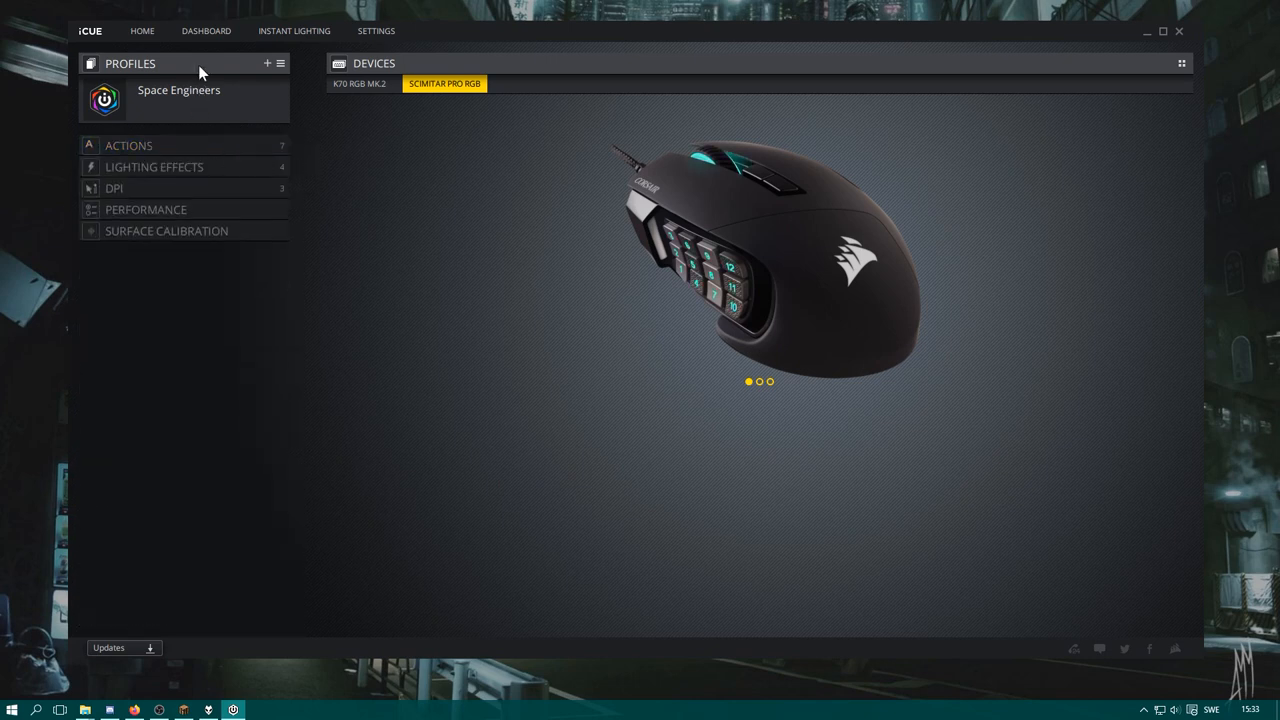
{"action": "left_click", "coordinate": [281, 63]}
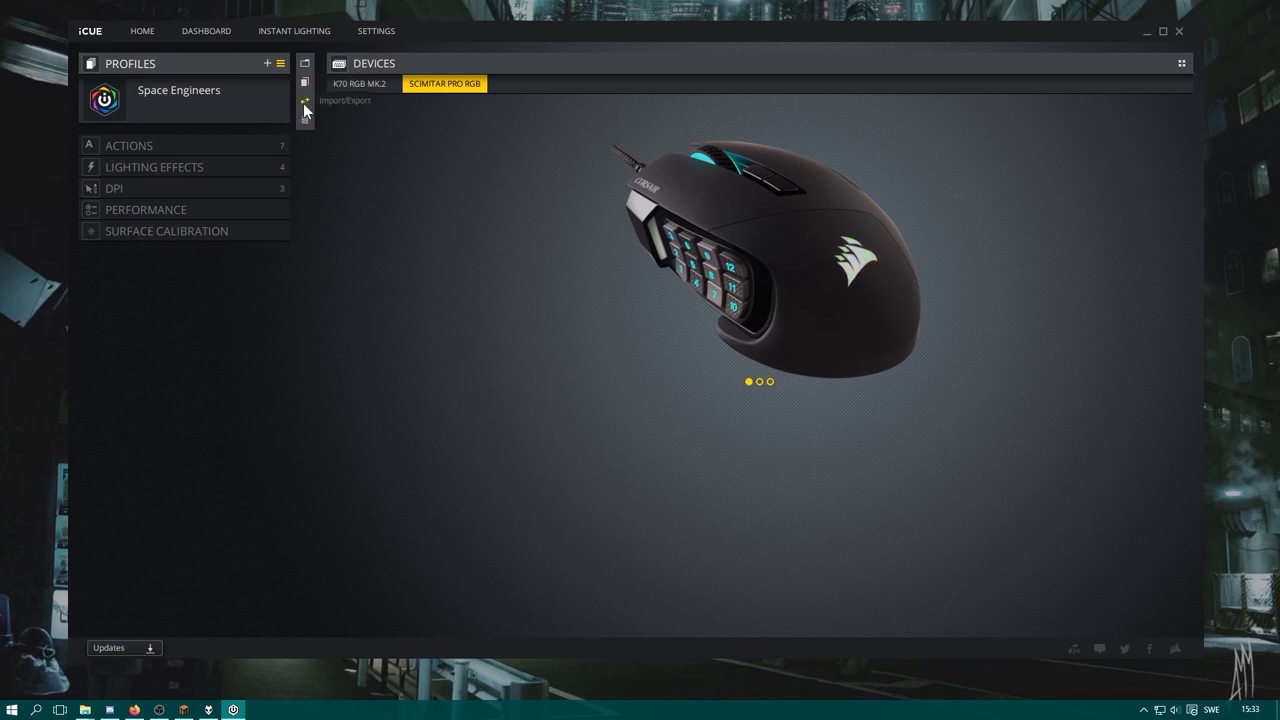
{"action": "left_click", "coordinate": [305, 100]}
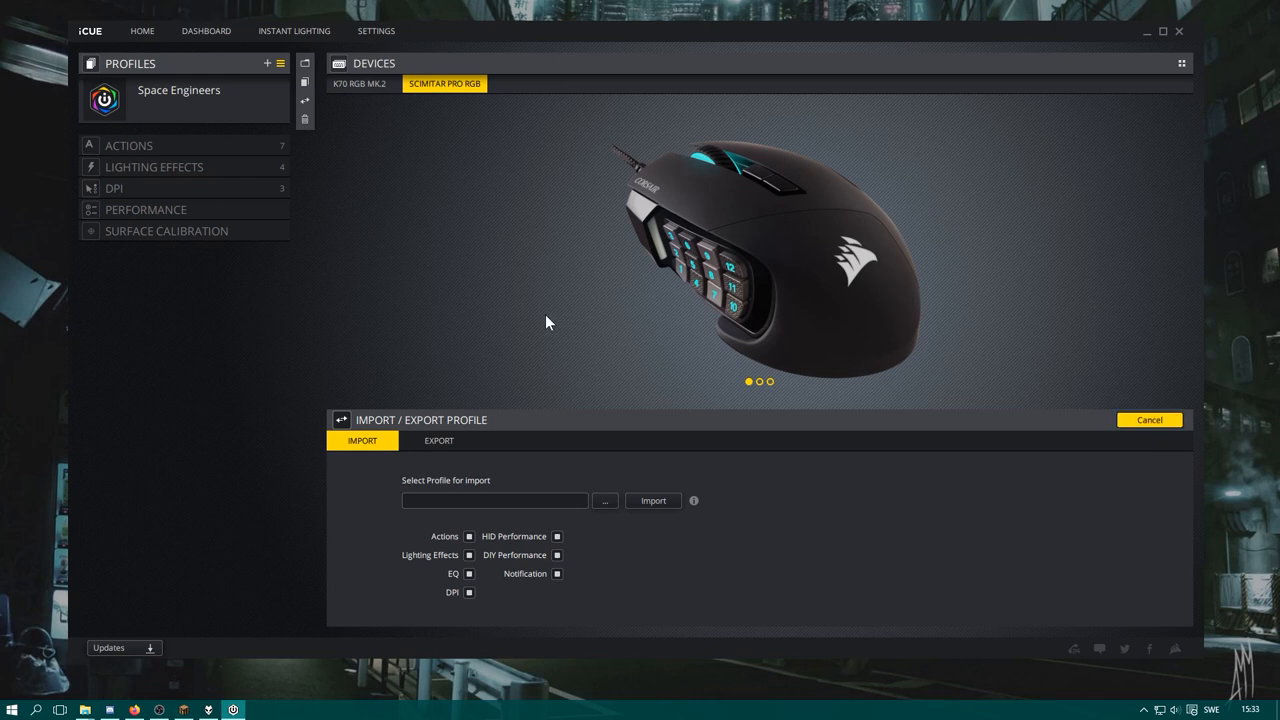
{"action": "left_click", "coordinate": [1149, 419]}
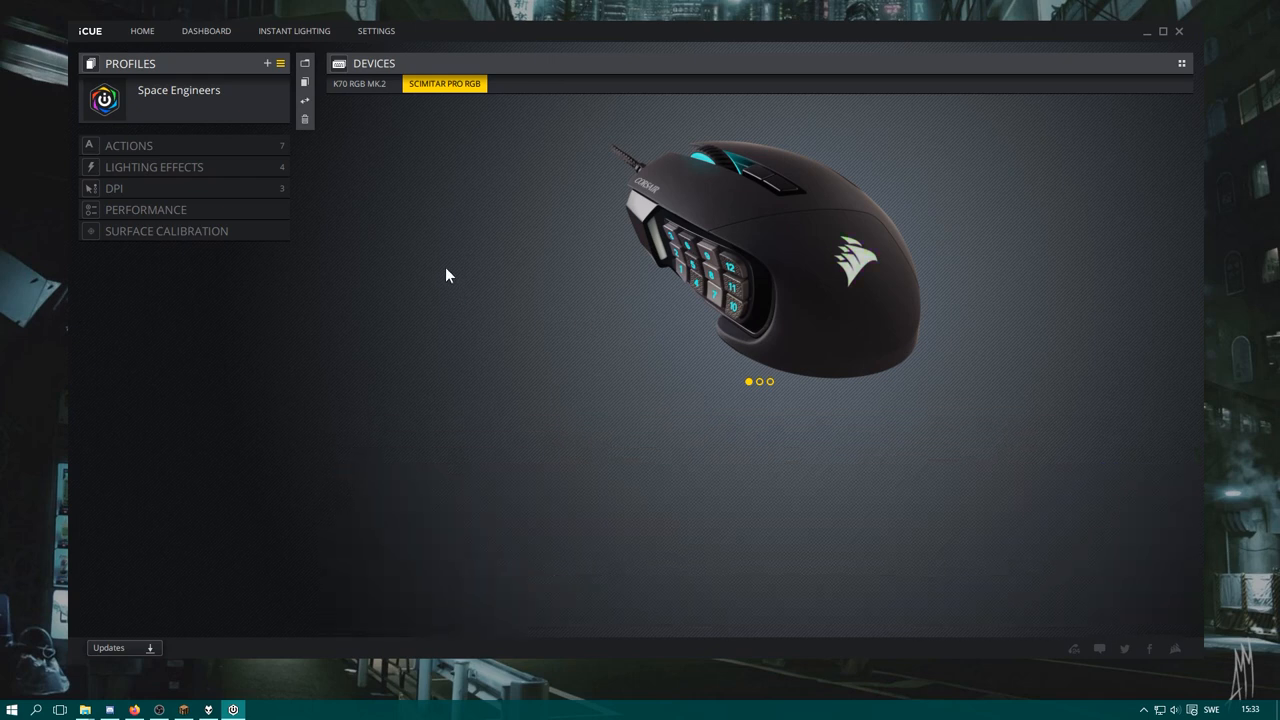